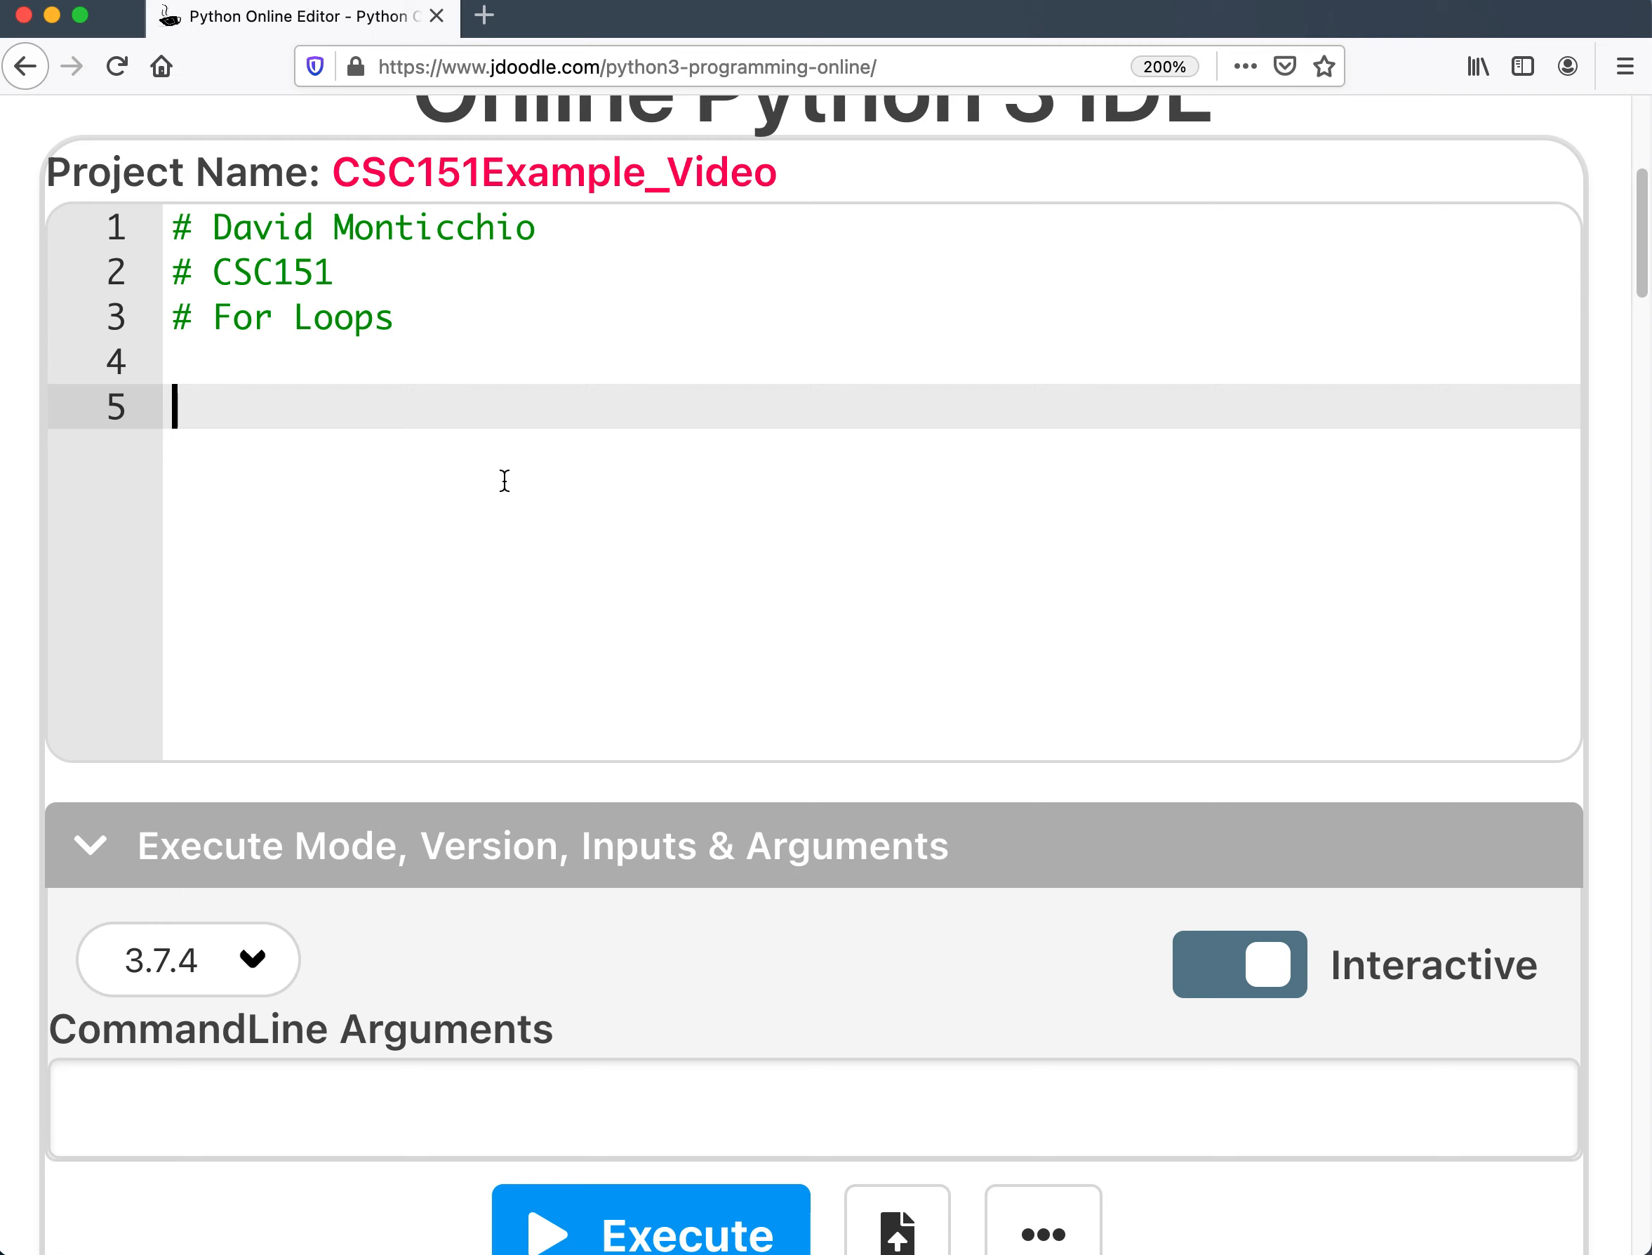
{"action": "mouse_move", "coordinate": [529, 473]}
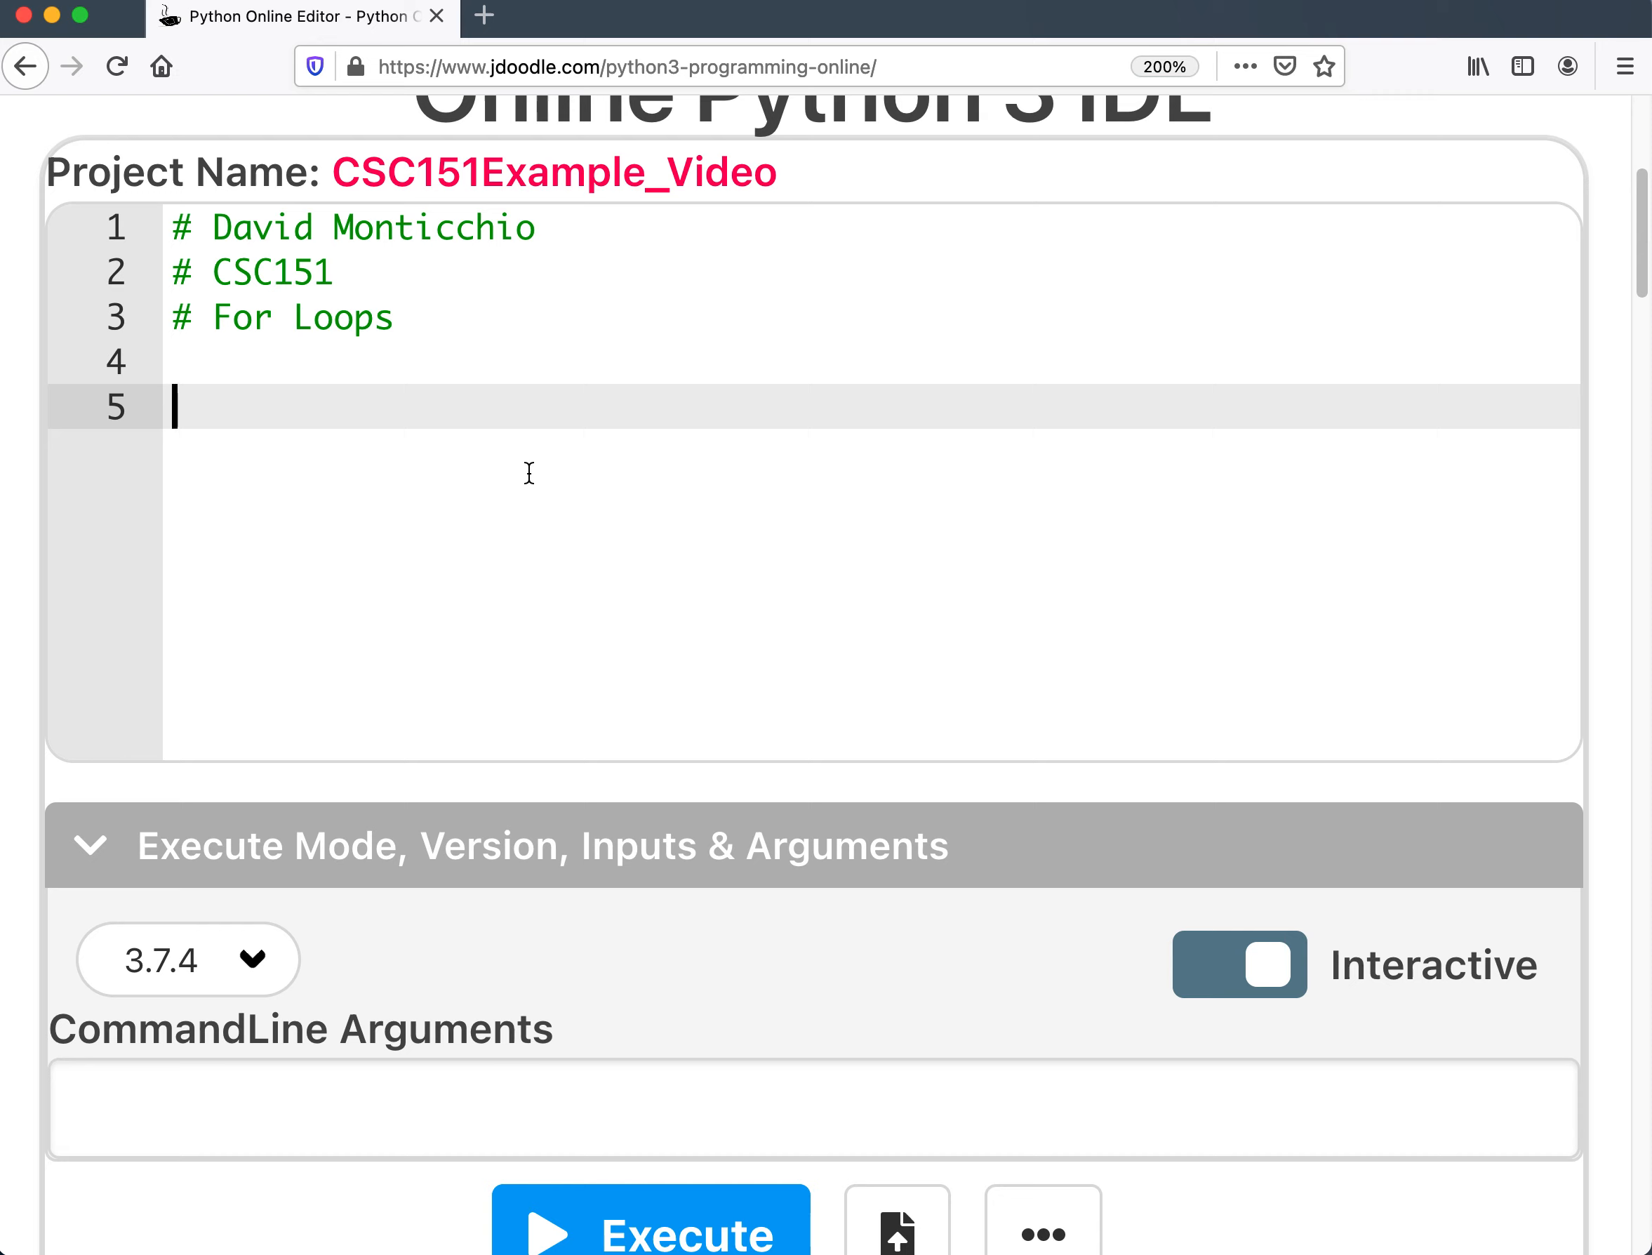
{"action": "mouse_move", "coordinate": [454, 426]}
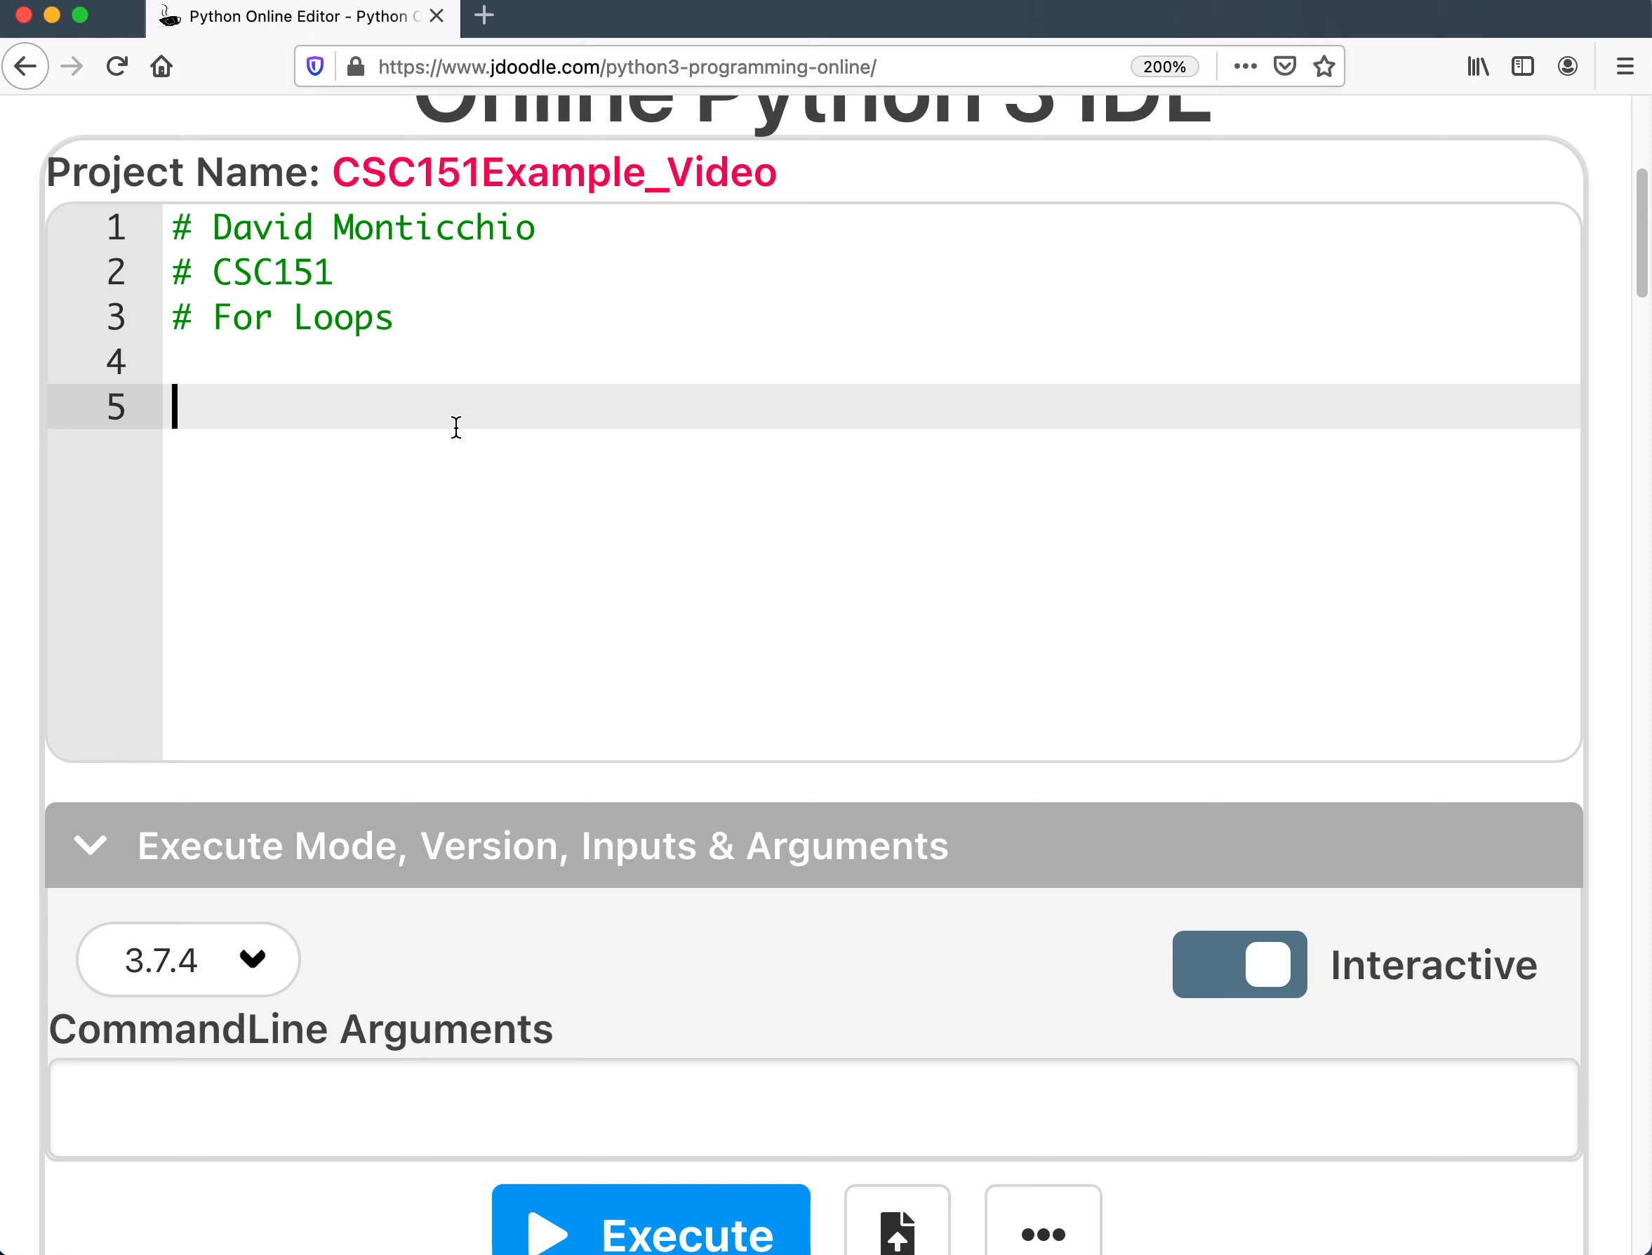
Write for Letter in "Banana": with body print(Letter), replacing the partial "wh".
{"action": "type", "text": "wh"}
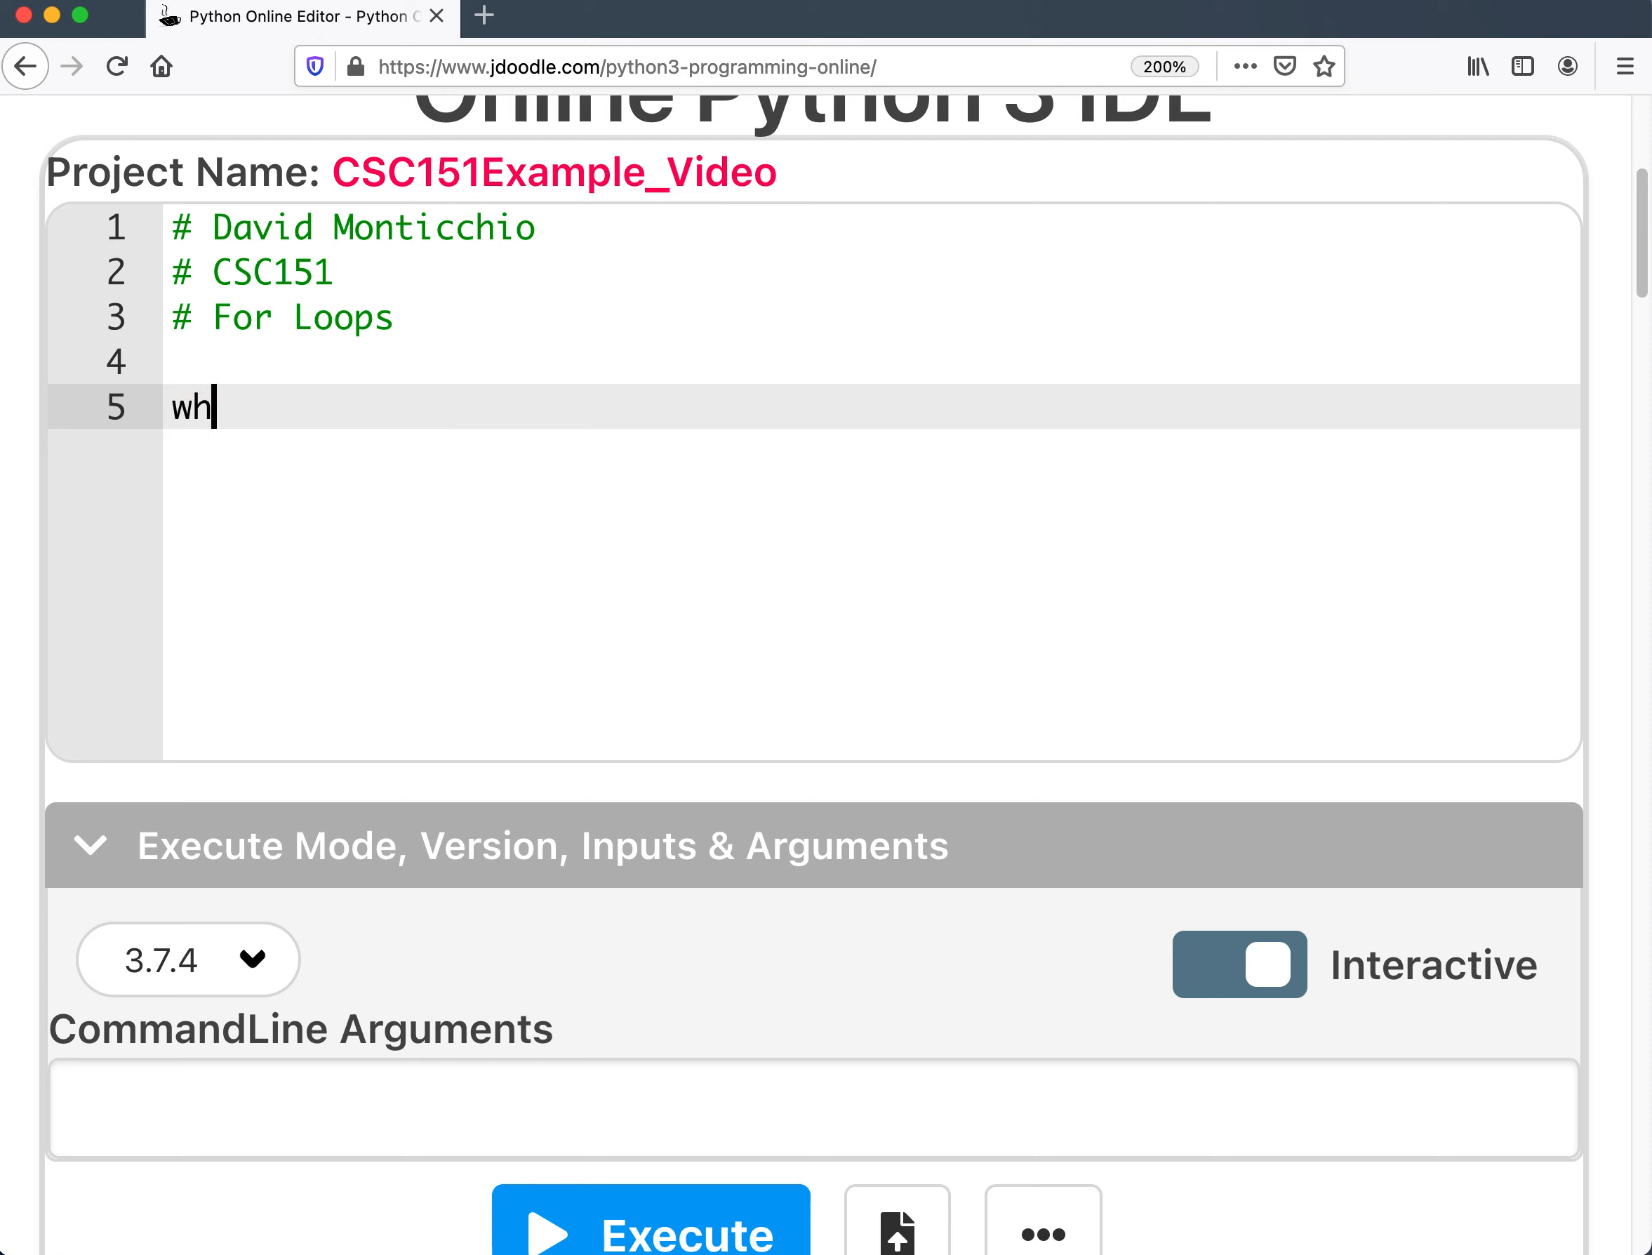
{"action": "type", "text": "for"}
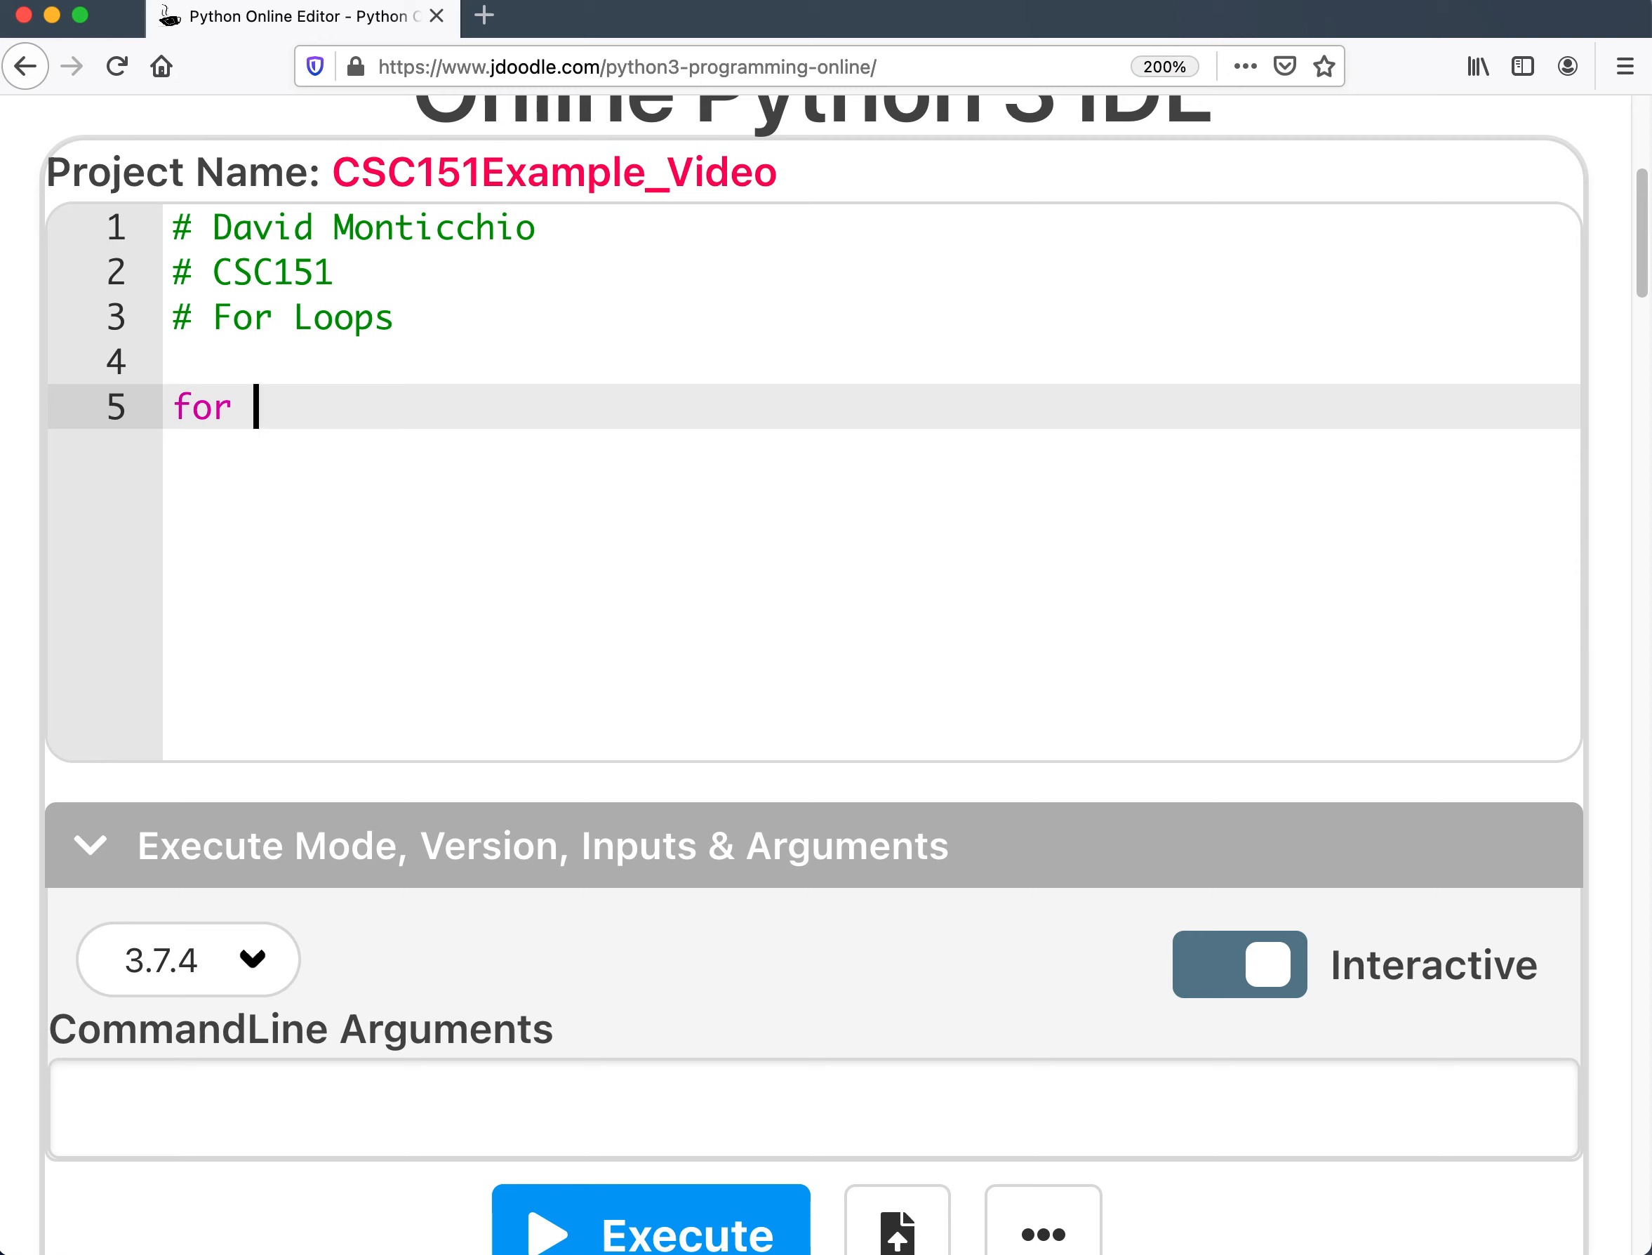
{"action": "type", "text": "Letter in"}
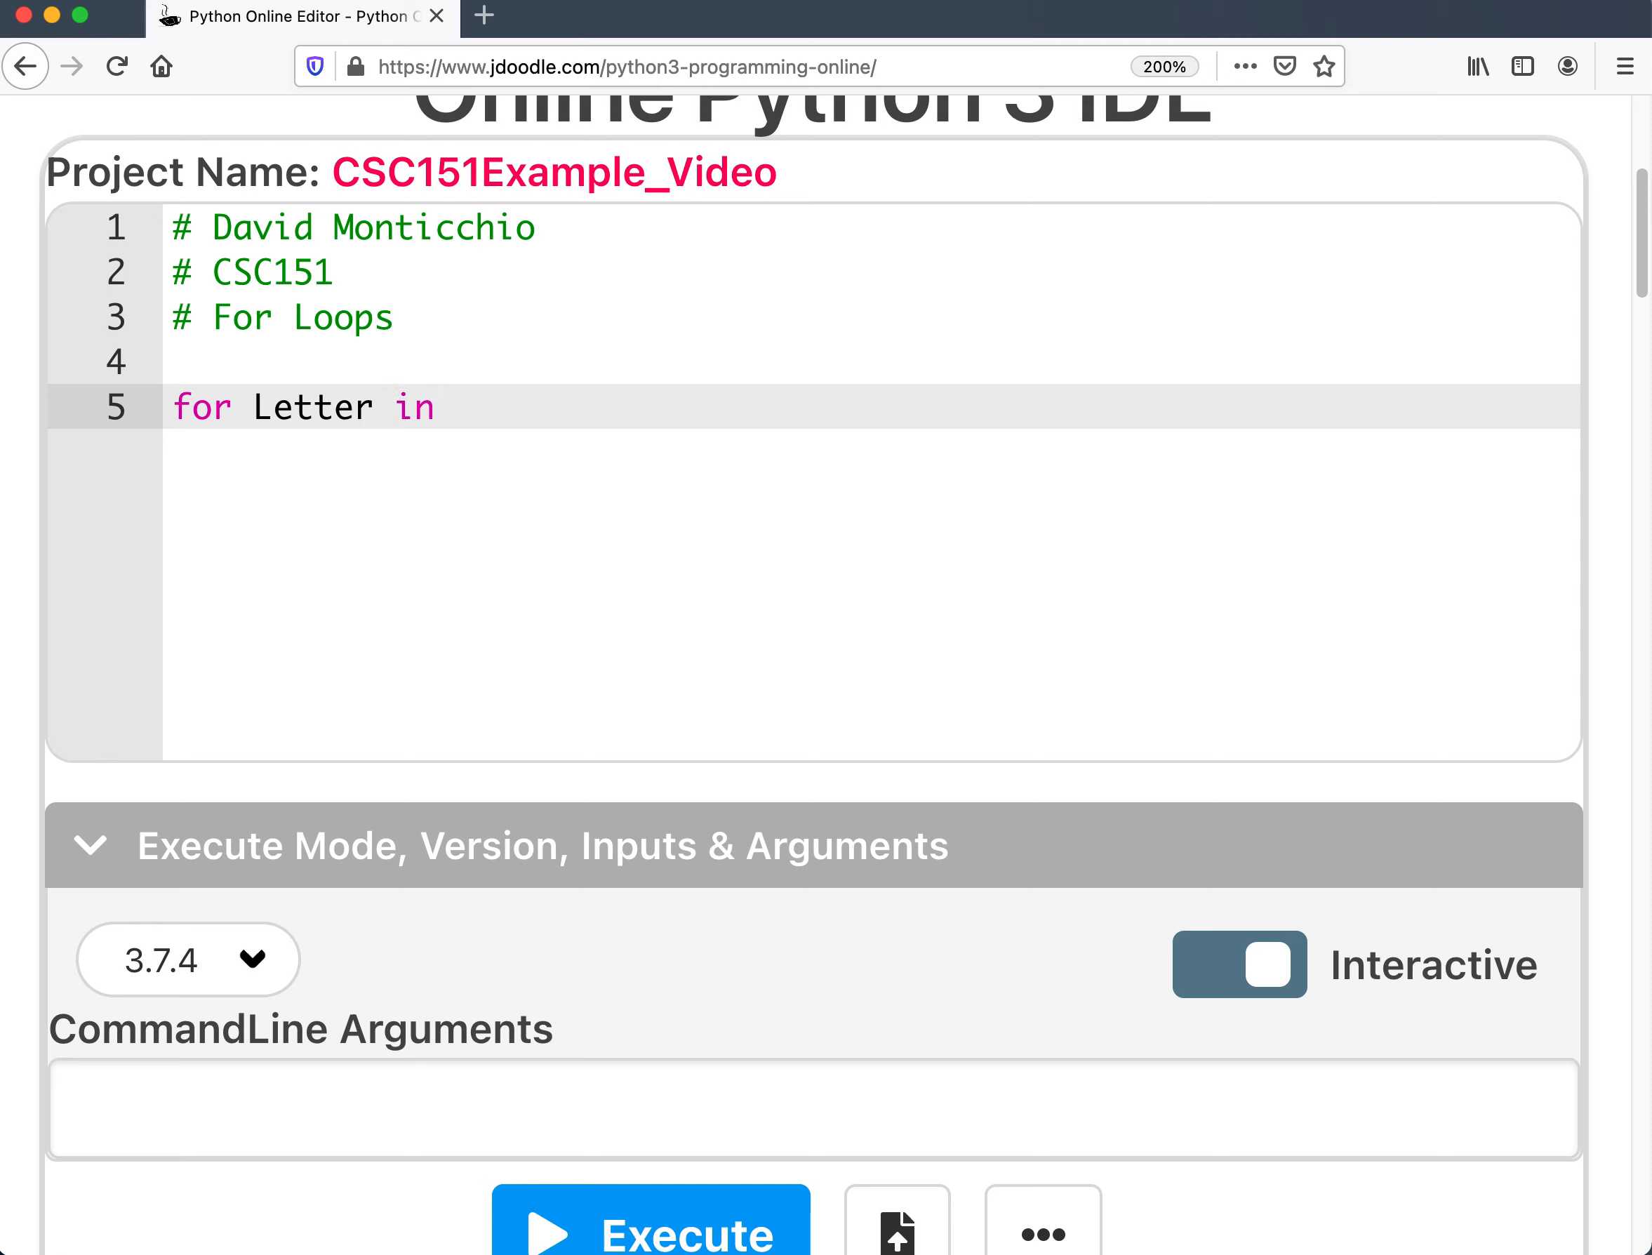
{"action": "type", "text": "\"\""}
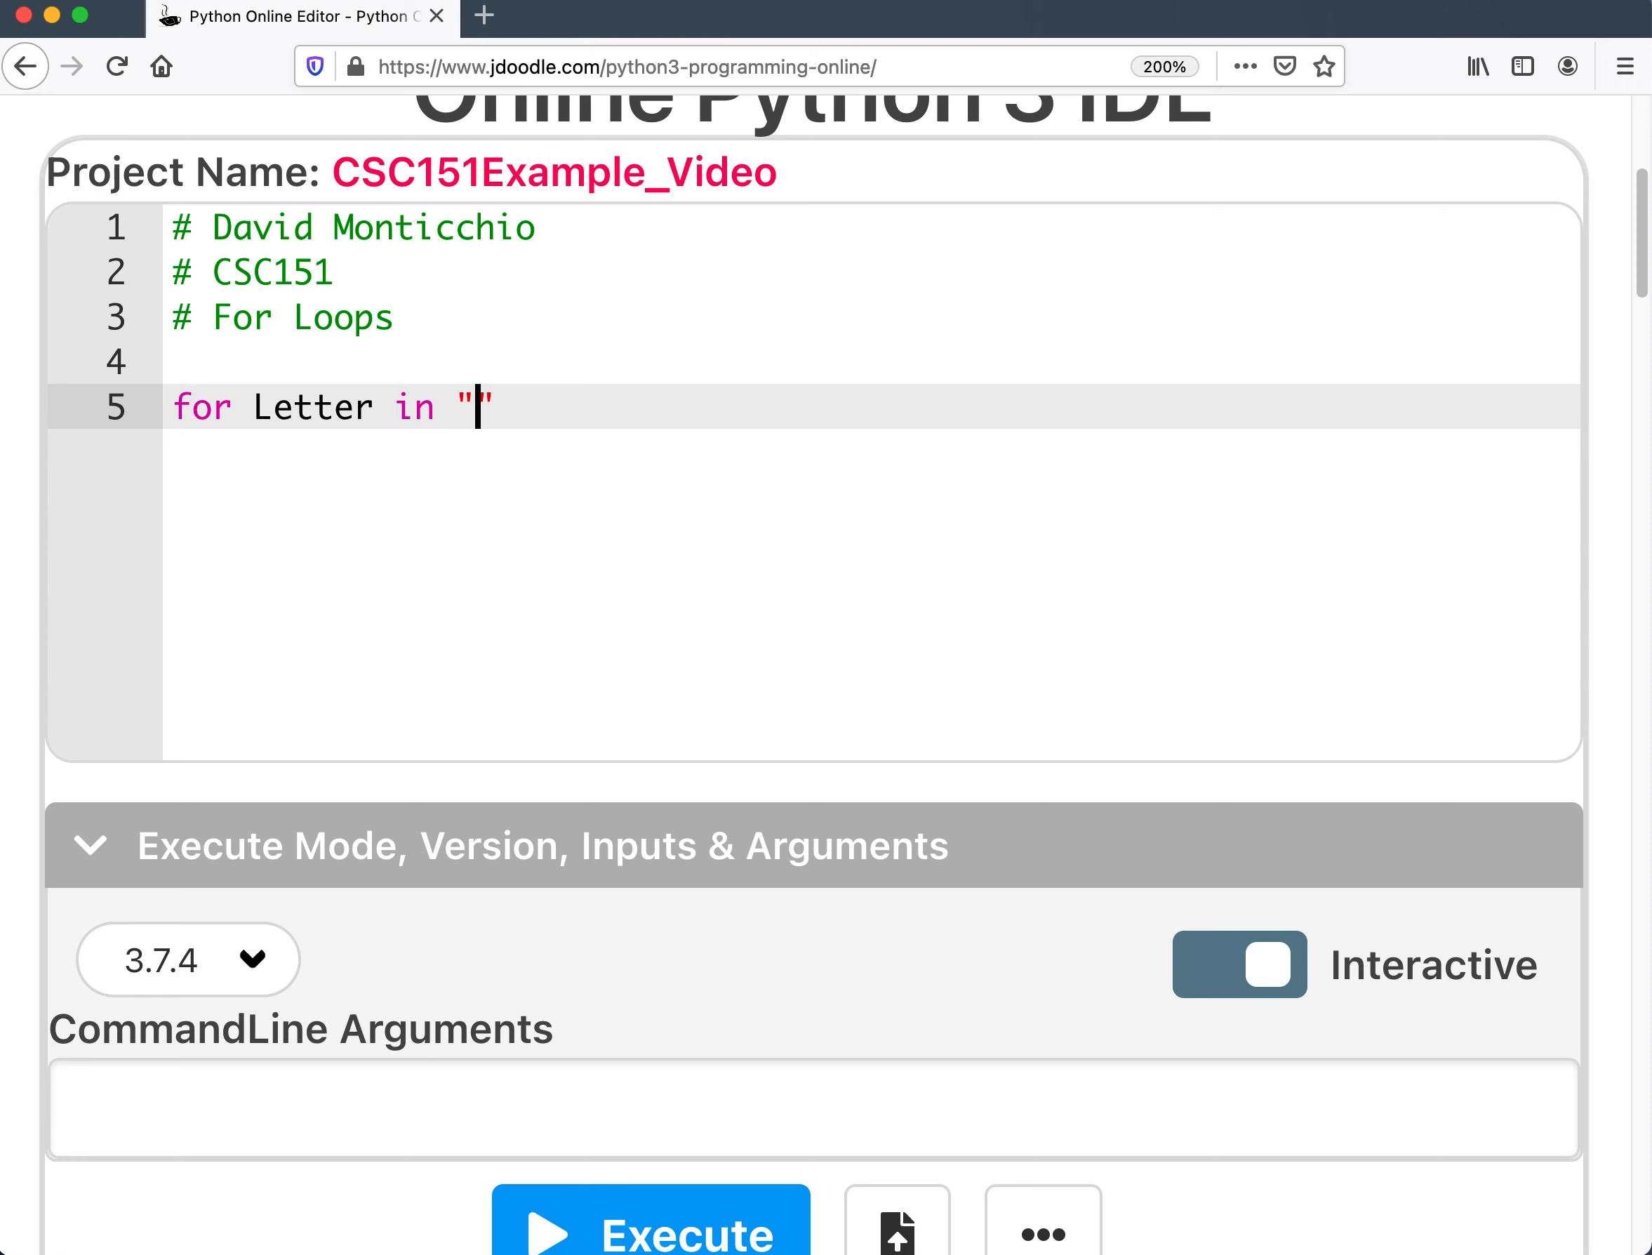
{"action": "type", "text": "Banana"}
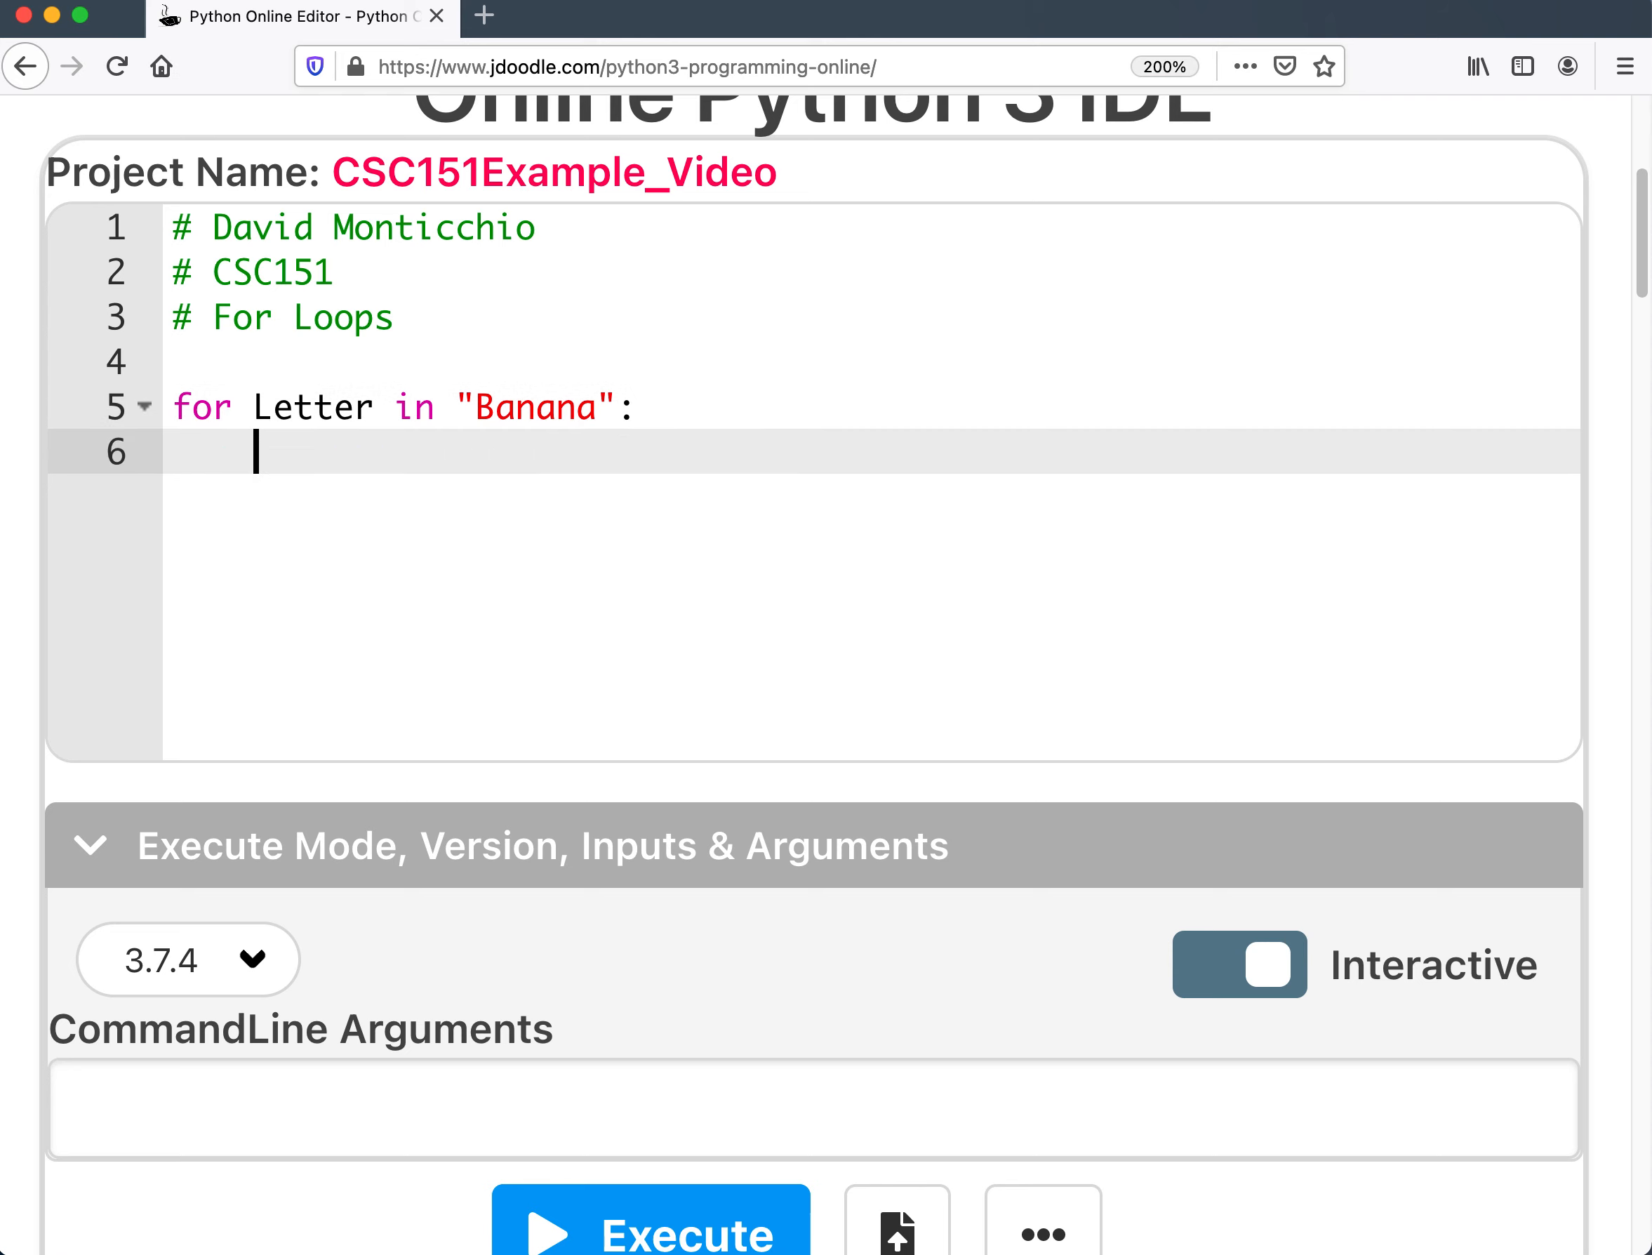
{"action": "type", "text": "prin"}
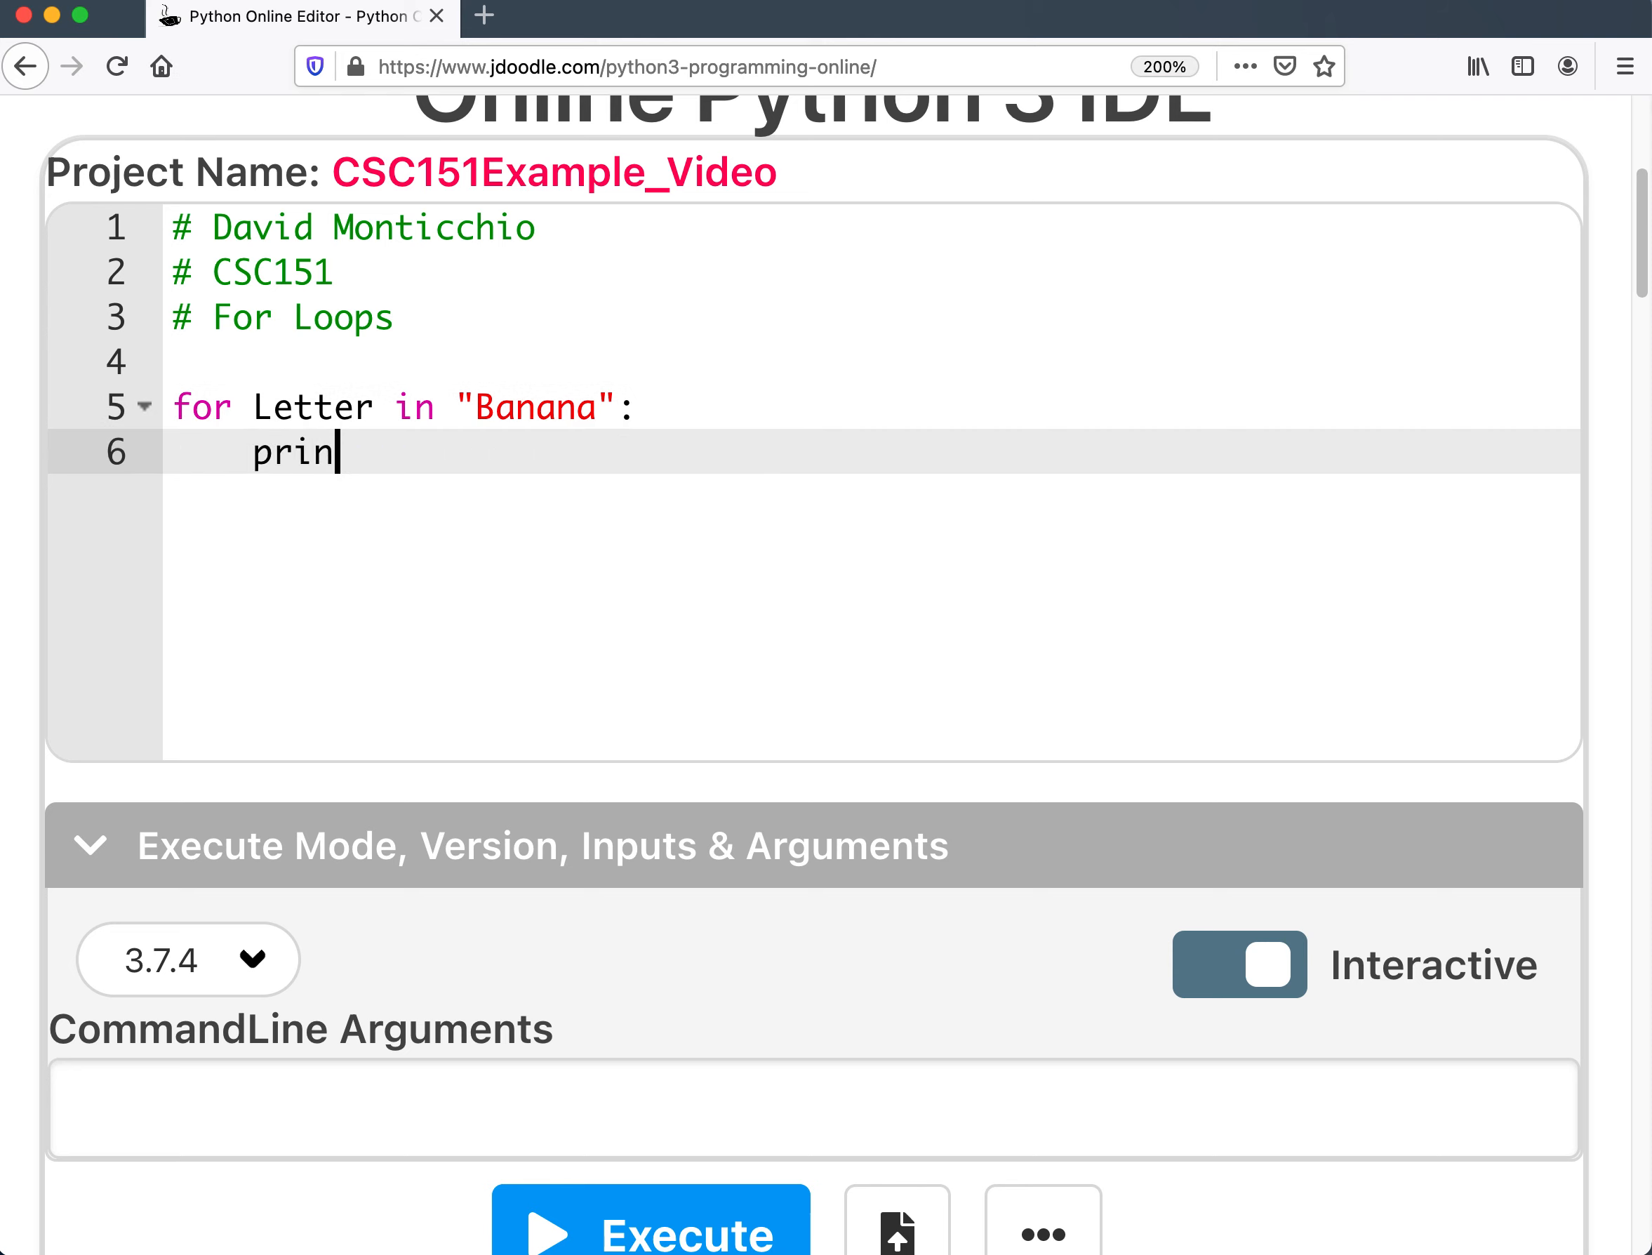
{"action": "type", "text": "t(Letter)"}
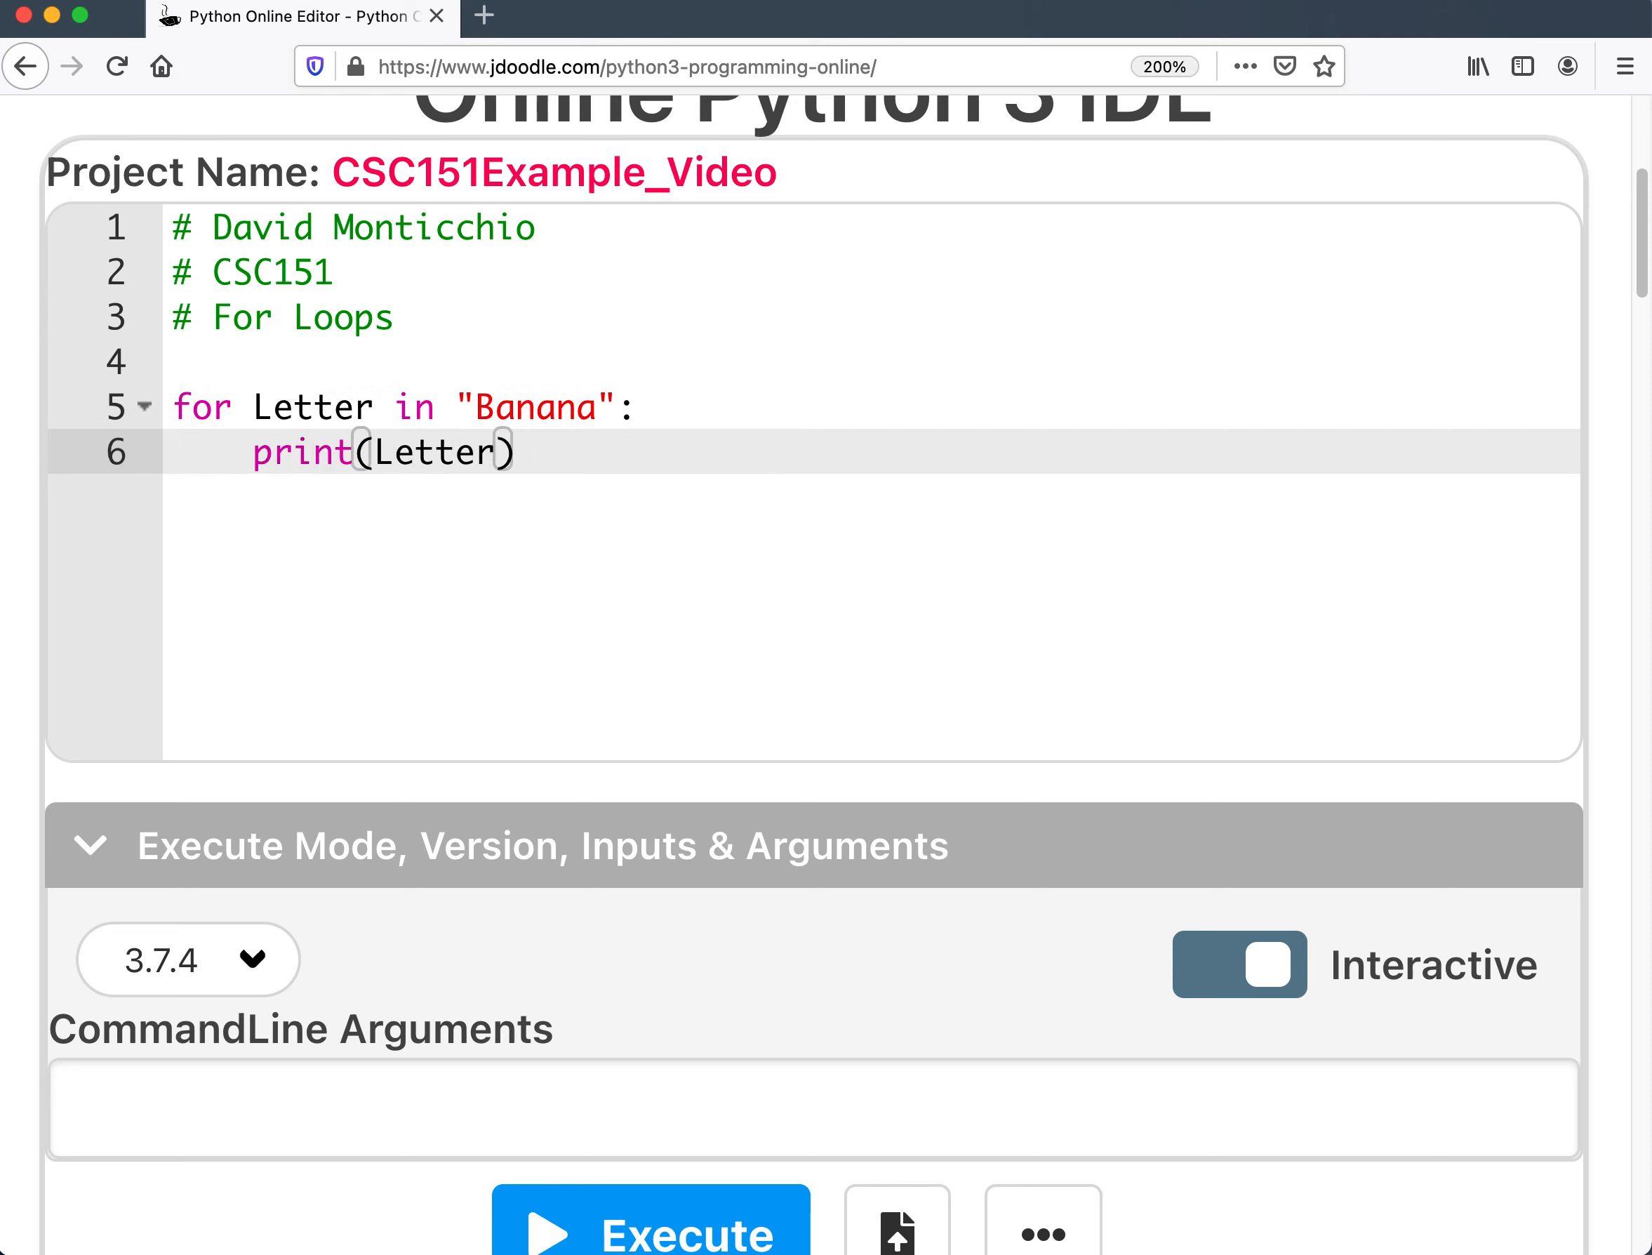
Execute the script so B, a, n, a, n, a print one per line, then leave blank lines after the loop.
{"action": "left_click", "coordinate": [648, 1071]}
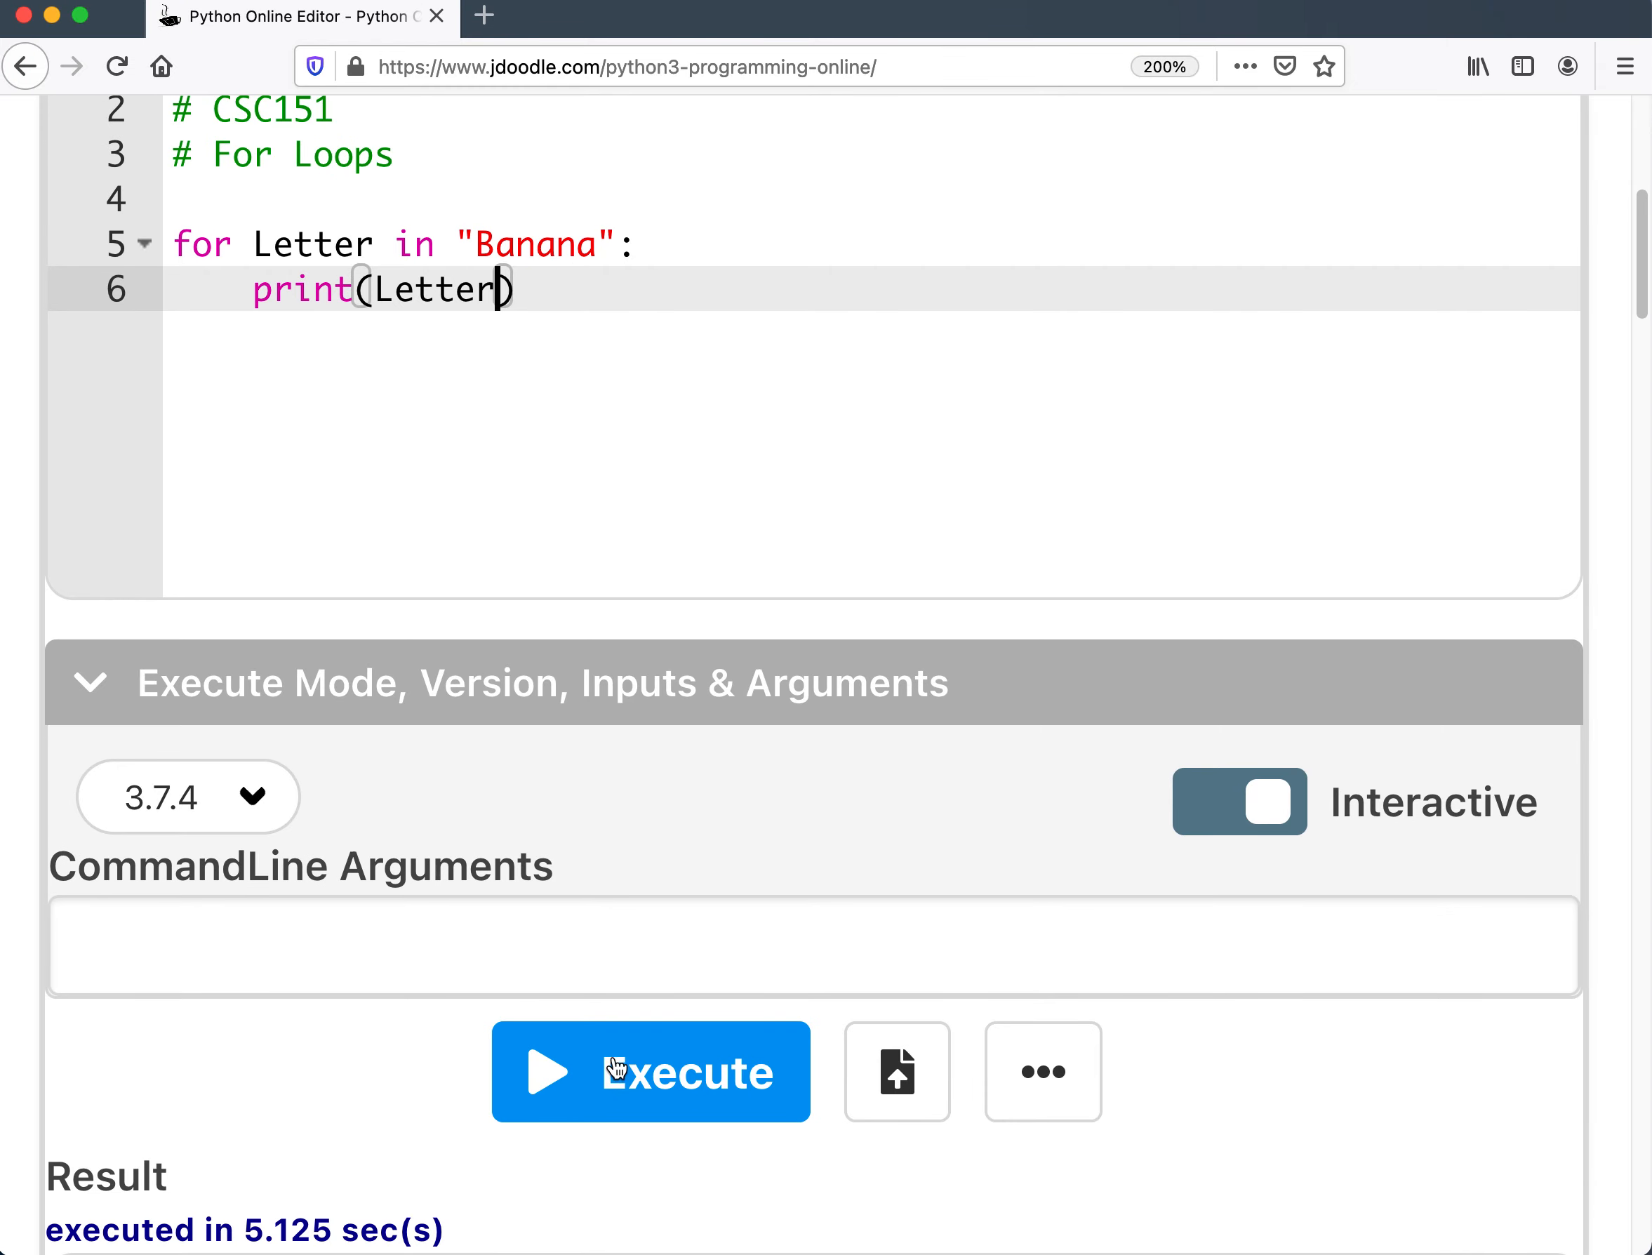
{"action": "left_click", "coordinate": [650, 1071]}
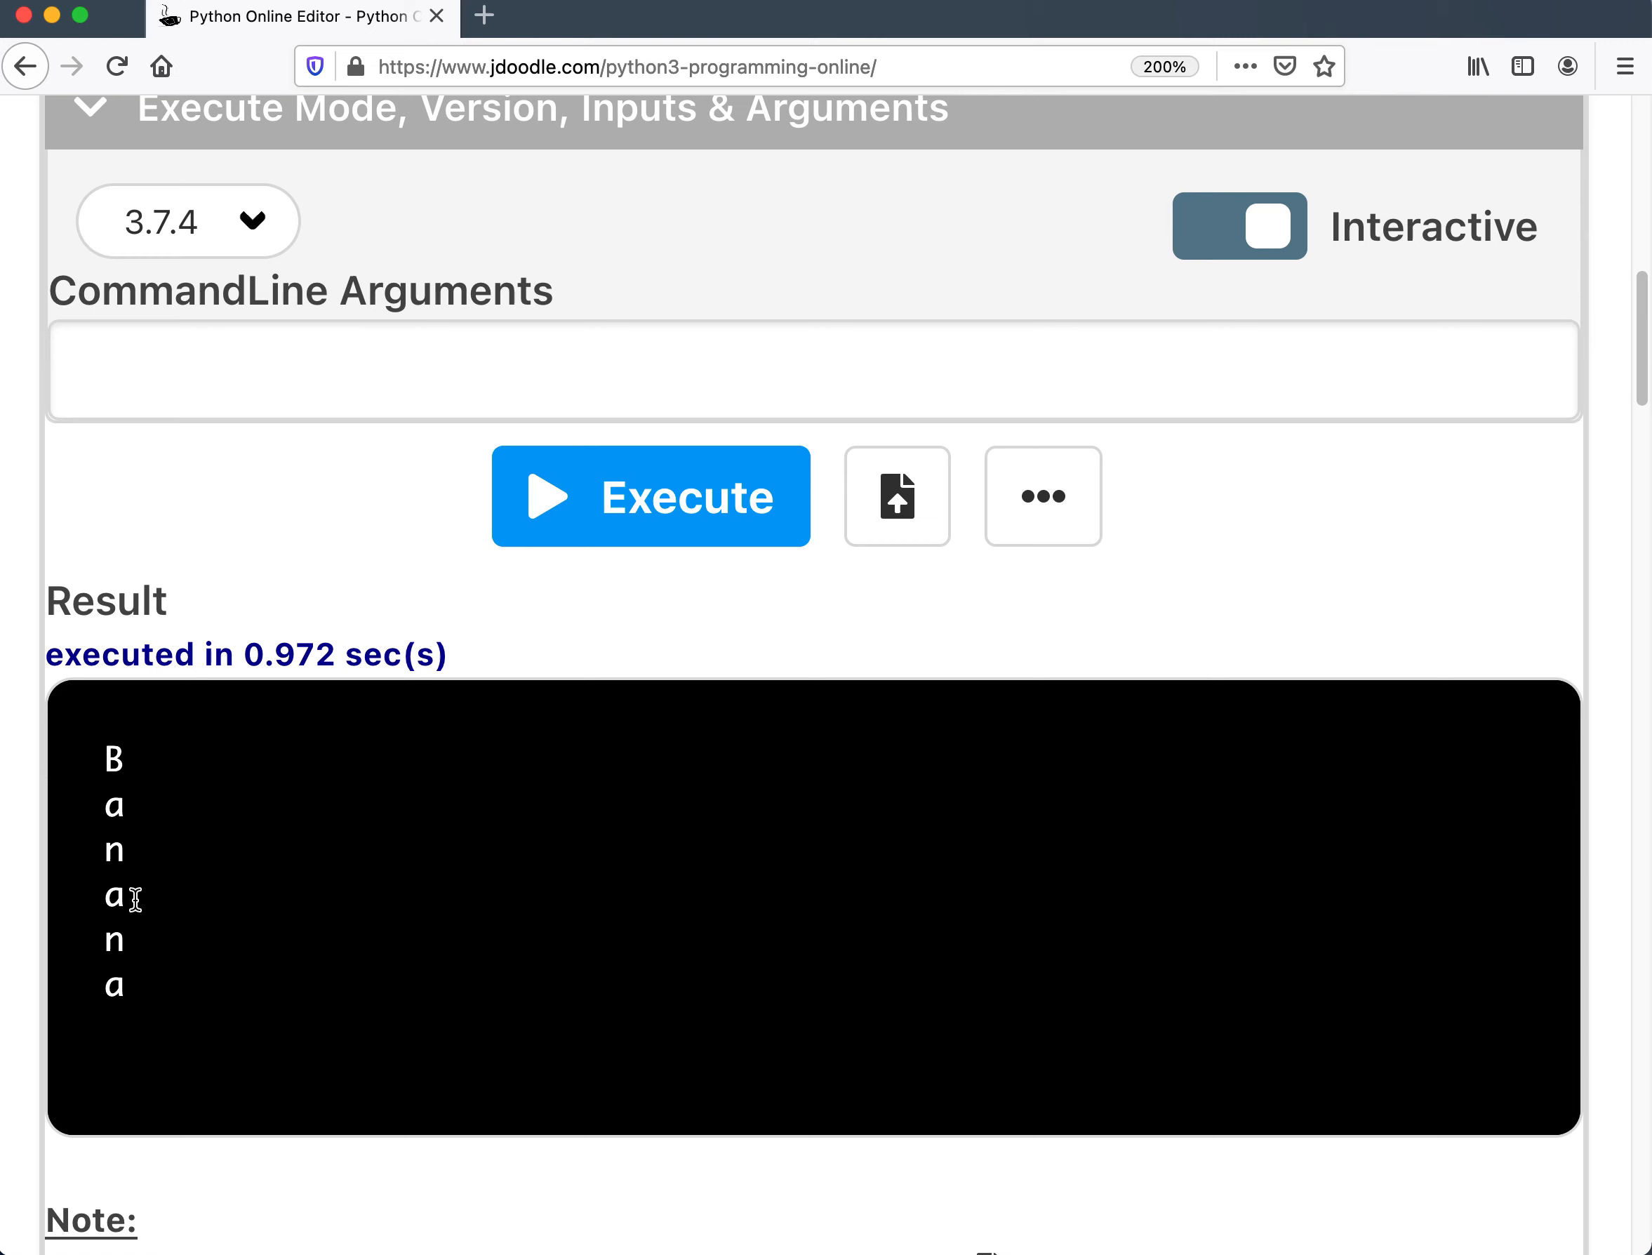
{"action": "scroll", "scroll_direction": "up", "scroll_amount": 3}
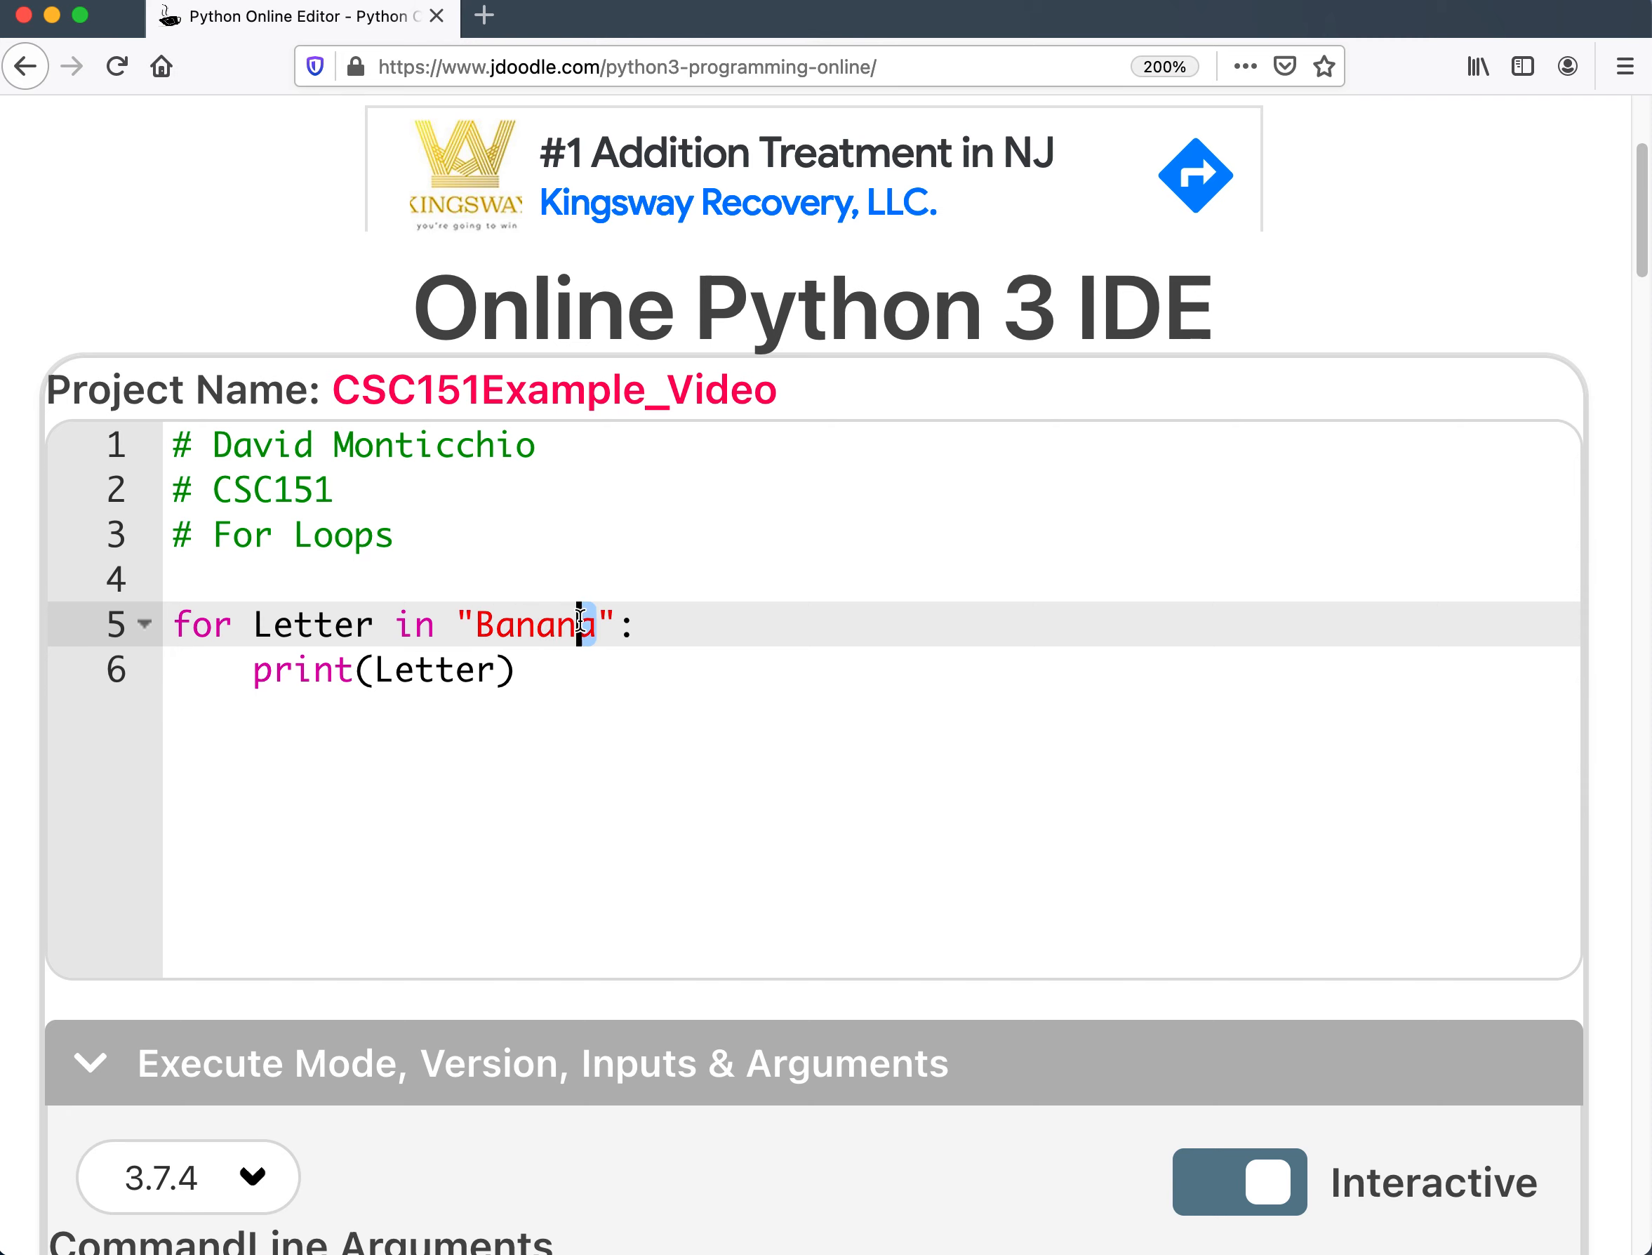
{"action": "left_click", "coordinate": [517, 670]}
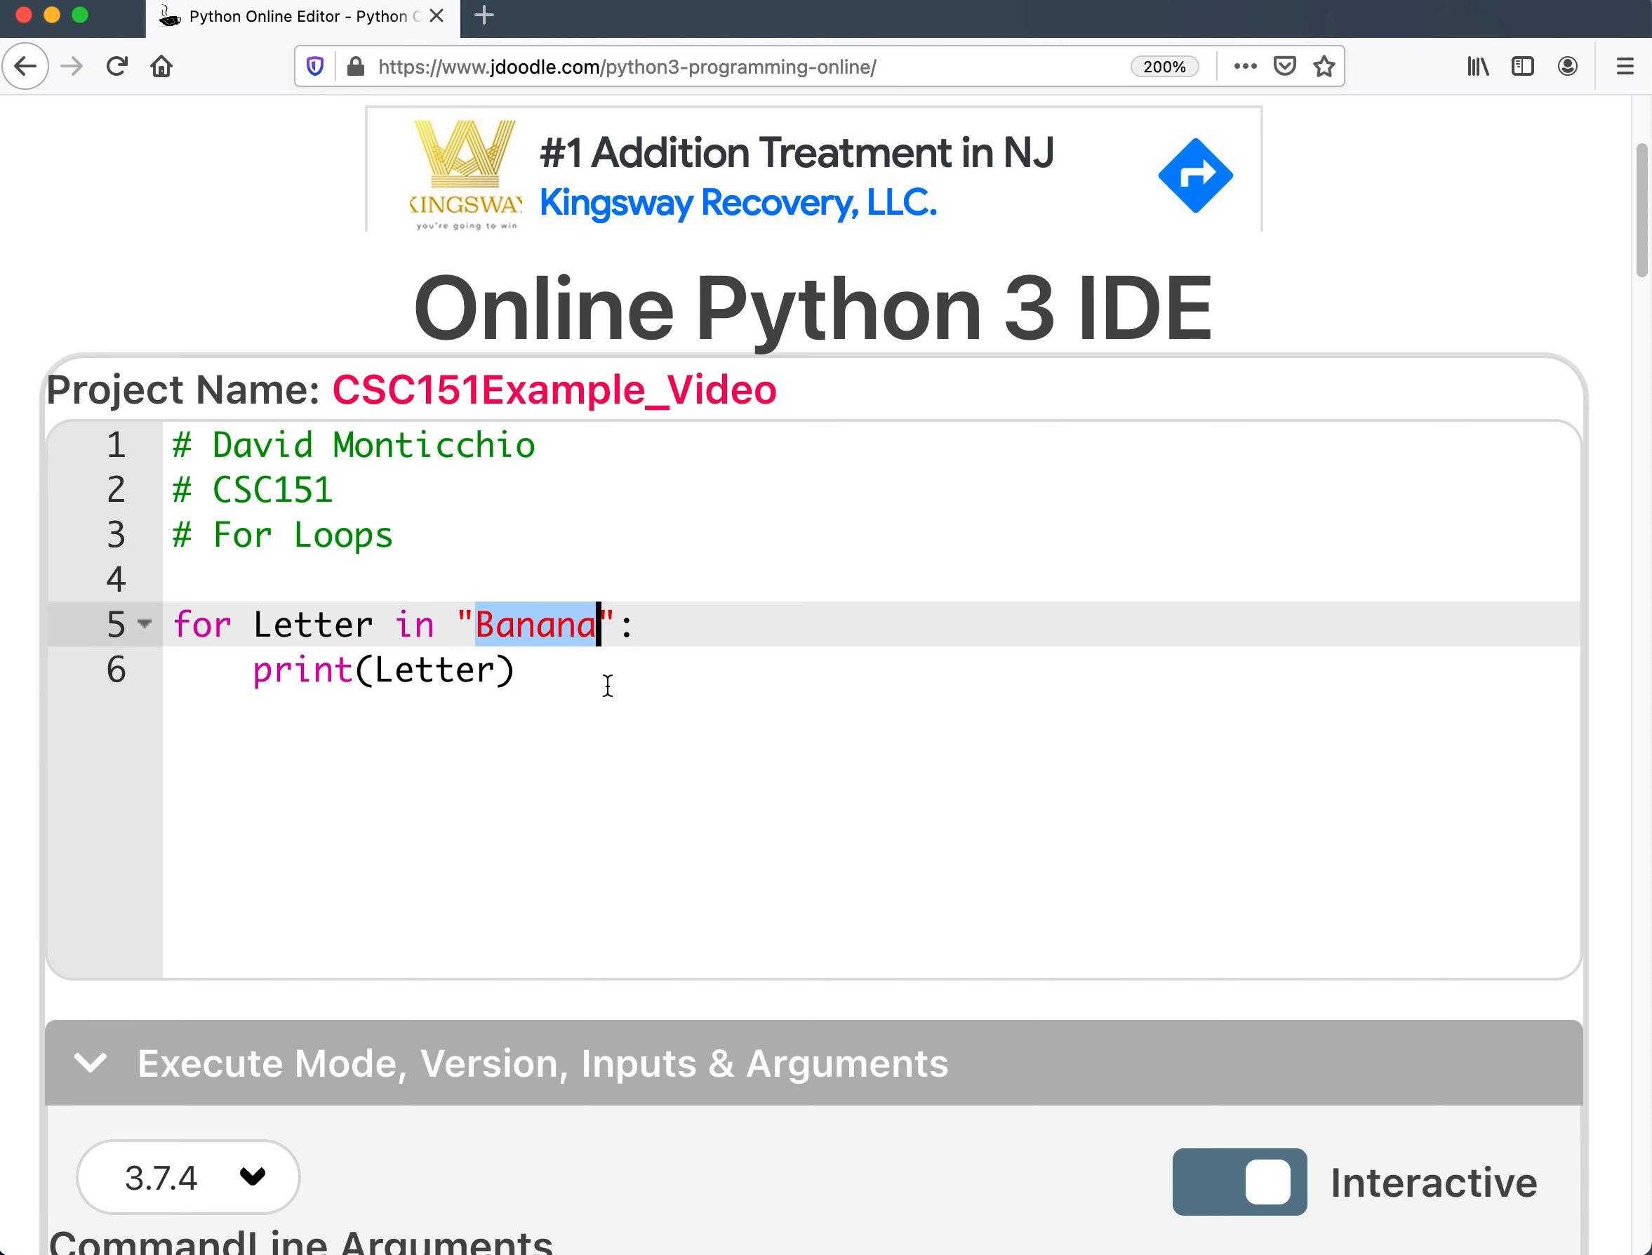
{"action": "key", "text": "enter"}
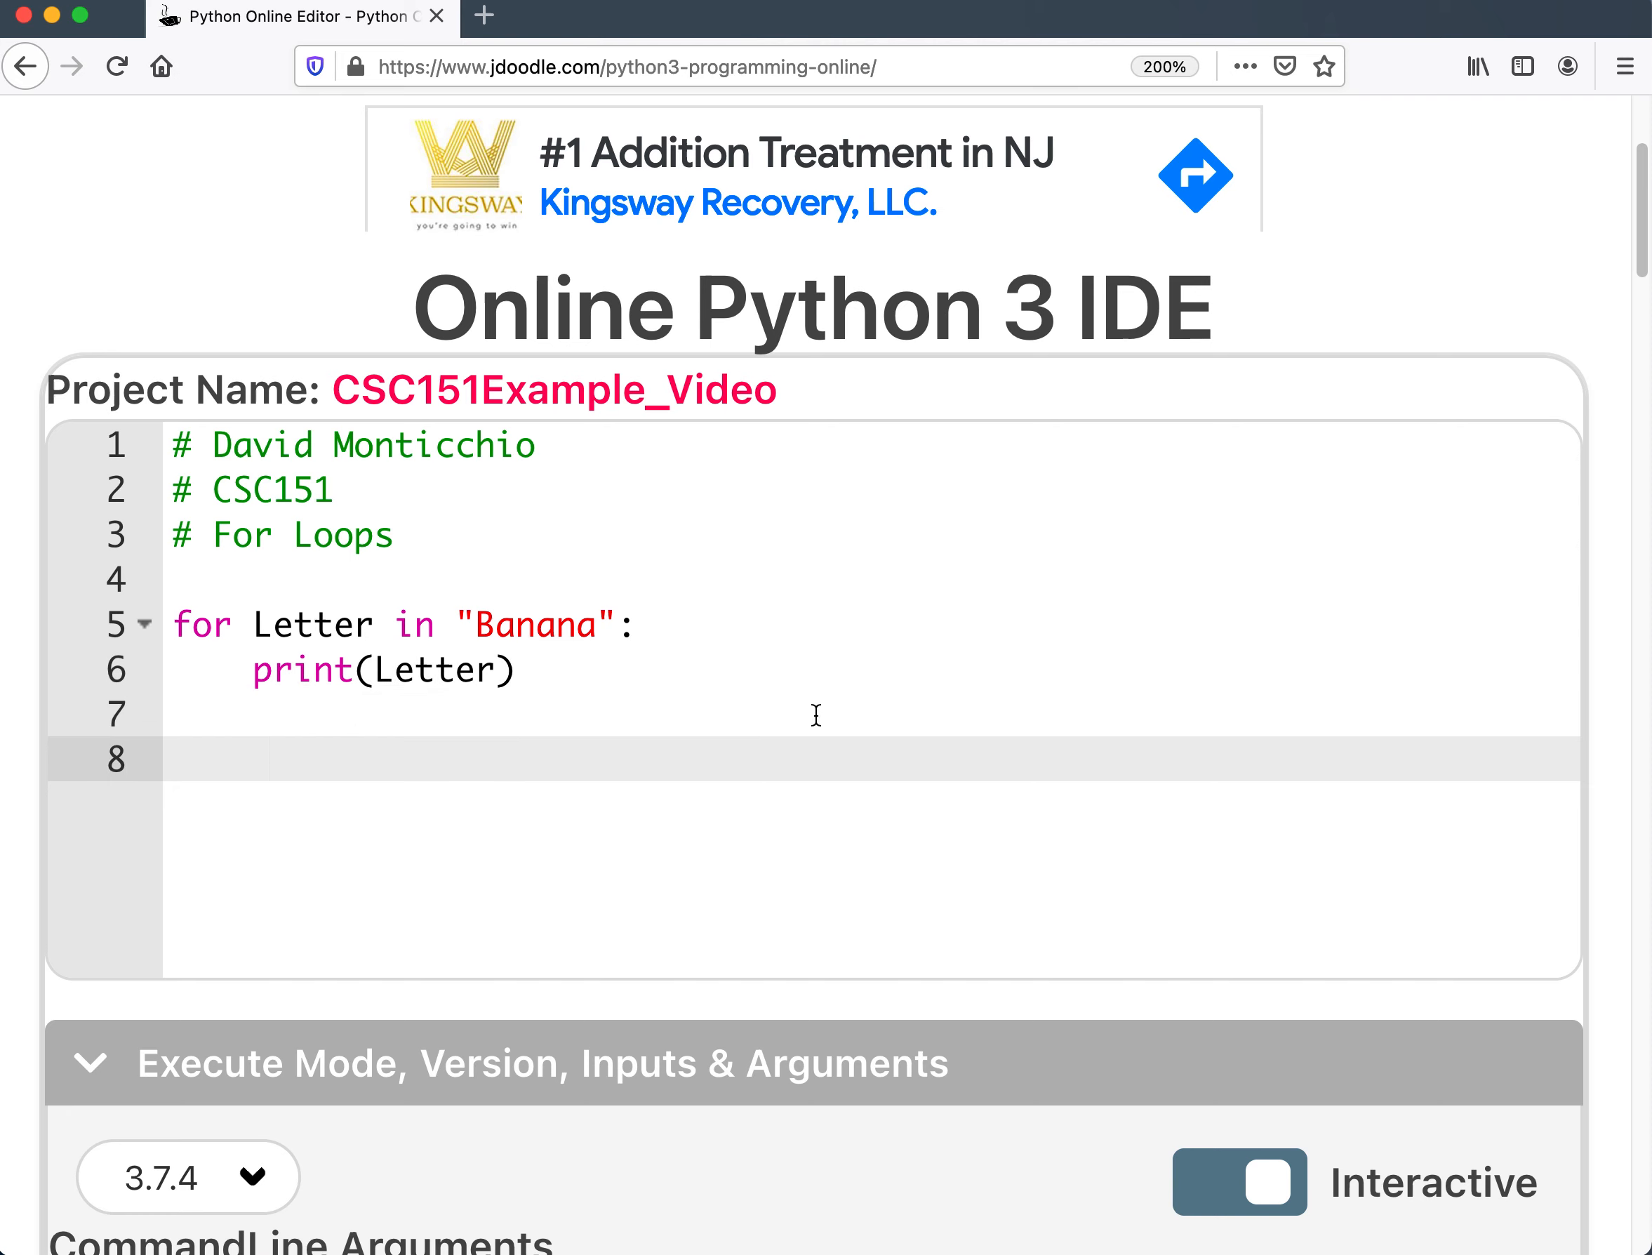
Add print("\n\n") after the Banana loop as a blank-line separator.
{"action": "type", "text": "print()"}
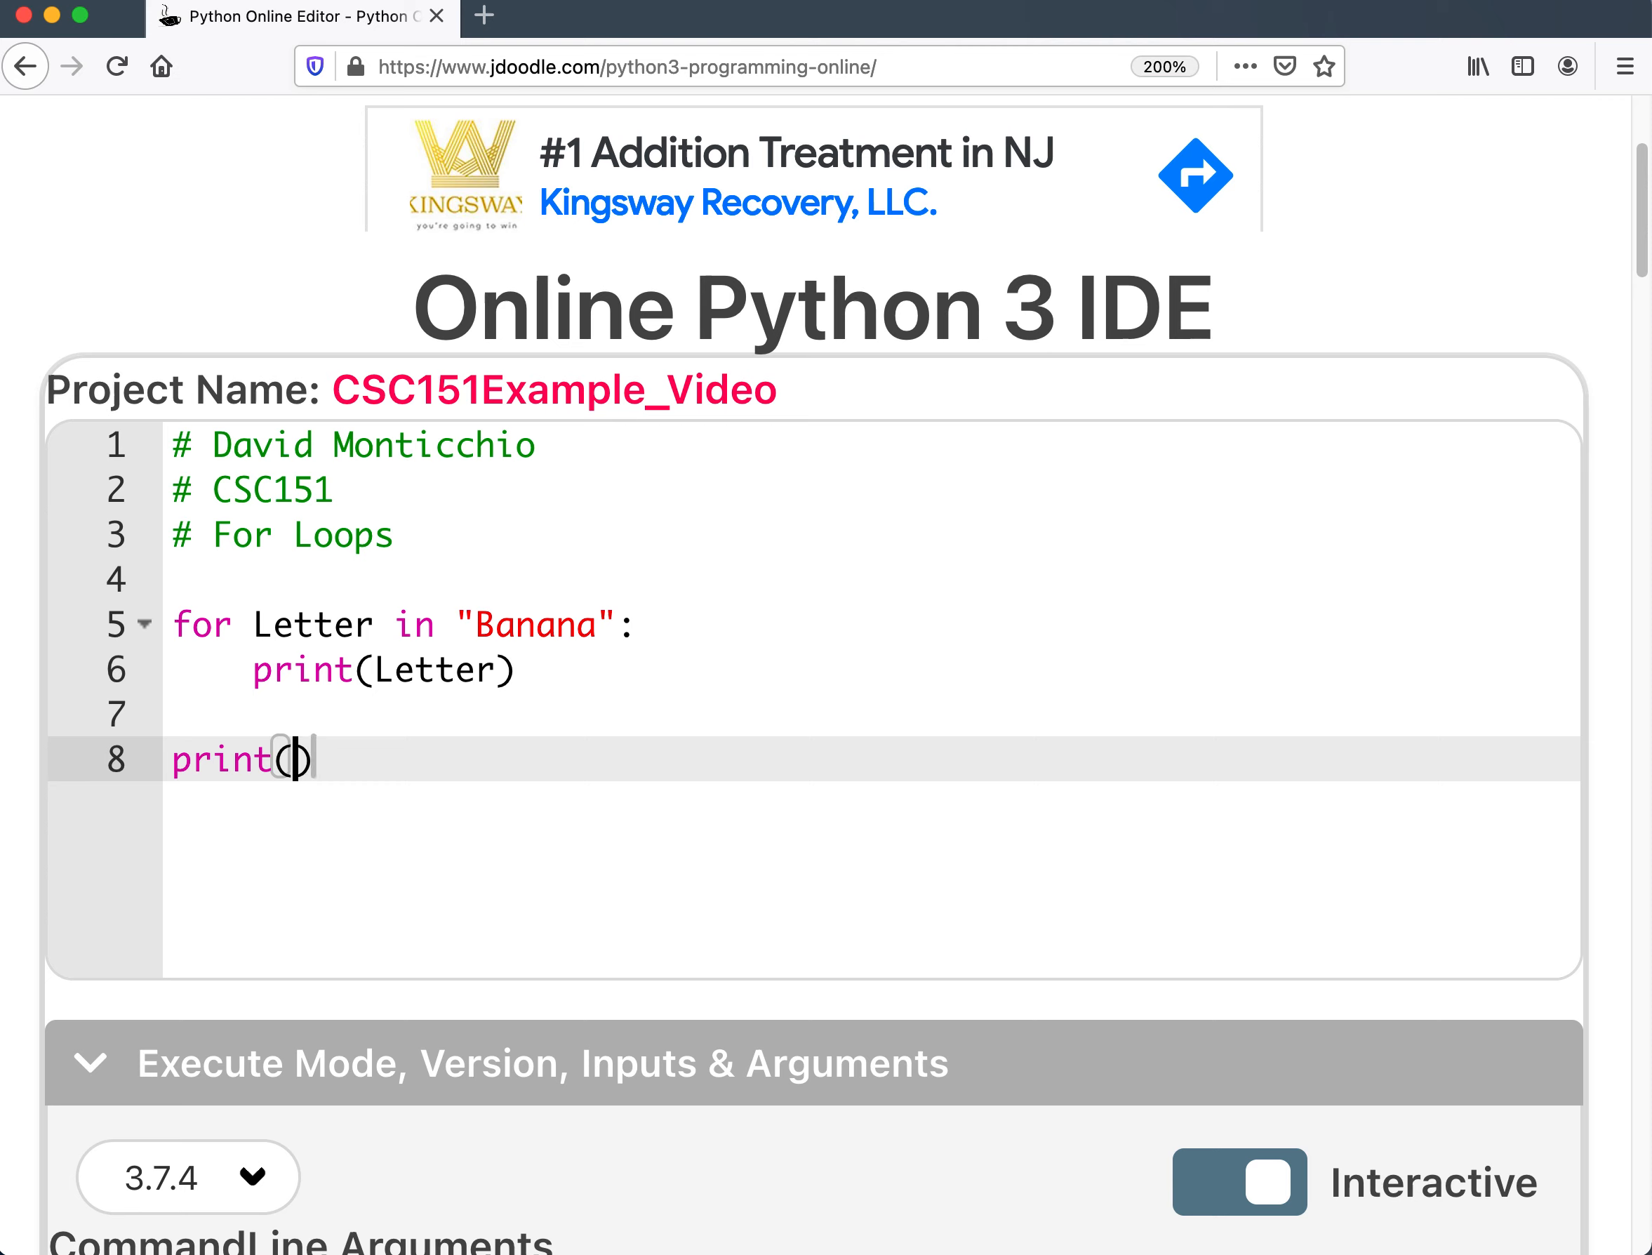
{"action": "type", "text": "\"\\n\\n"}
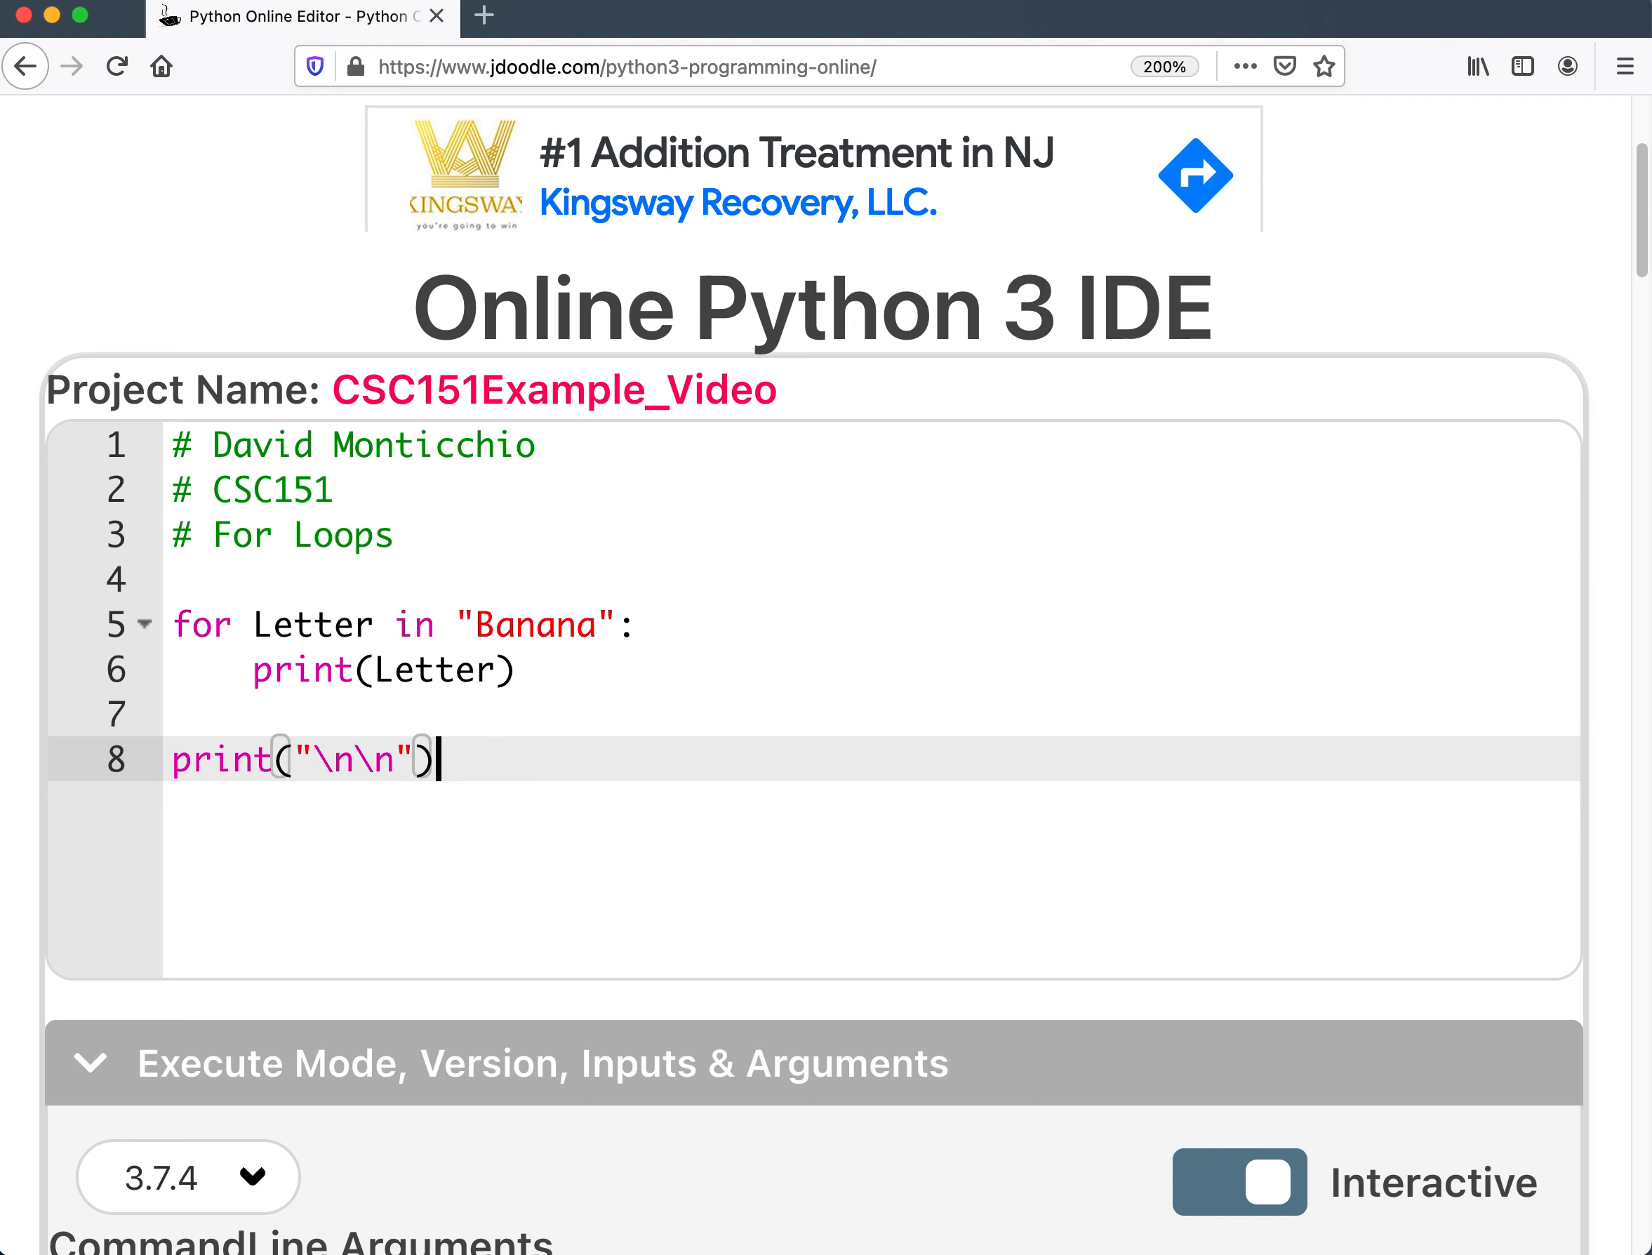
{"action": "key", "text": "Enter"}
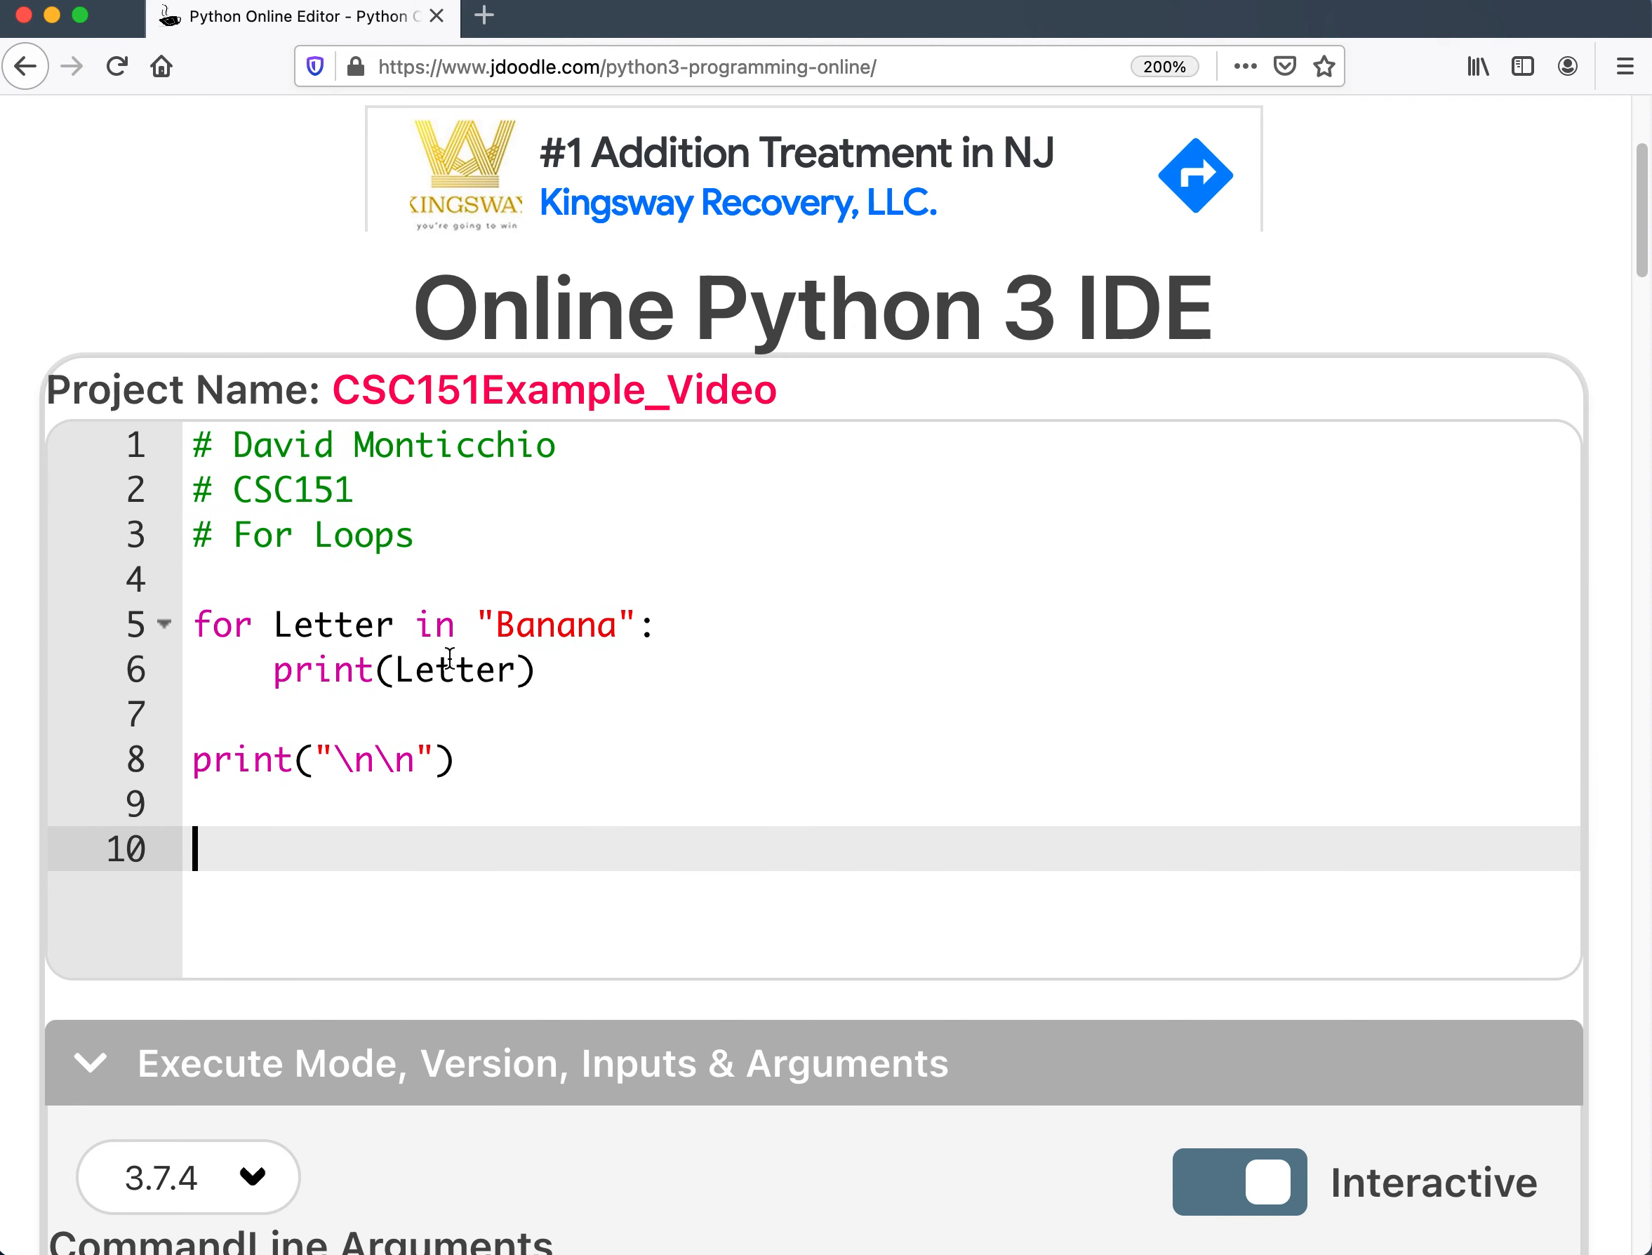
{"action": "scroll", "scroll_direction": "down", "scroll_amount": 3}
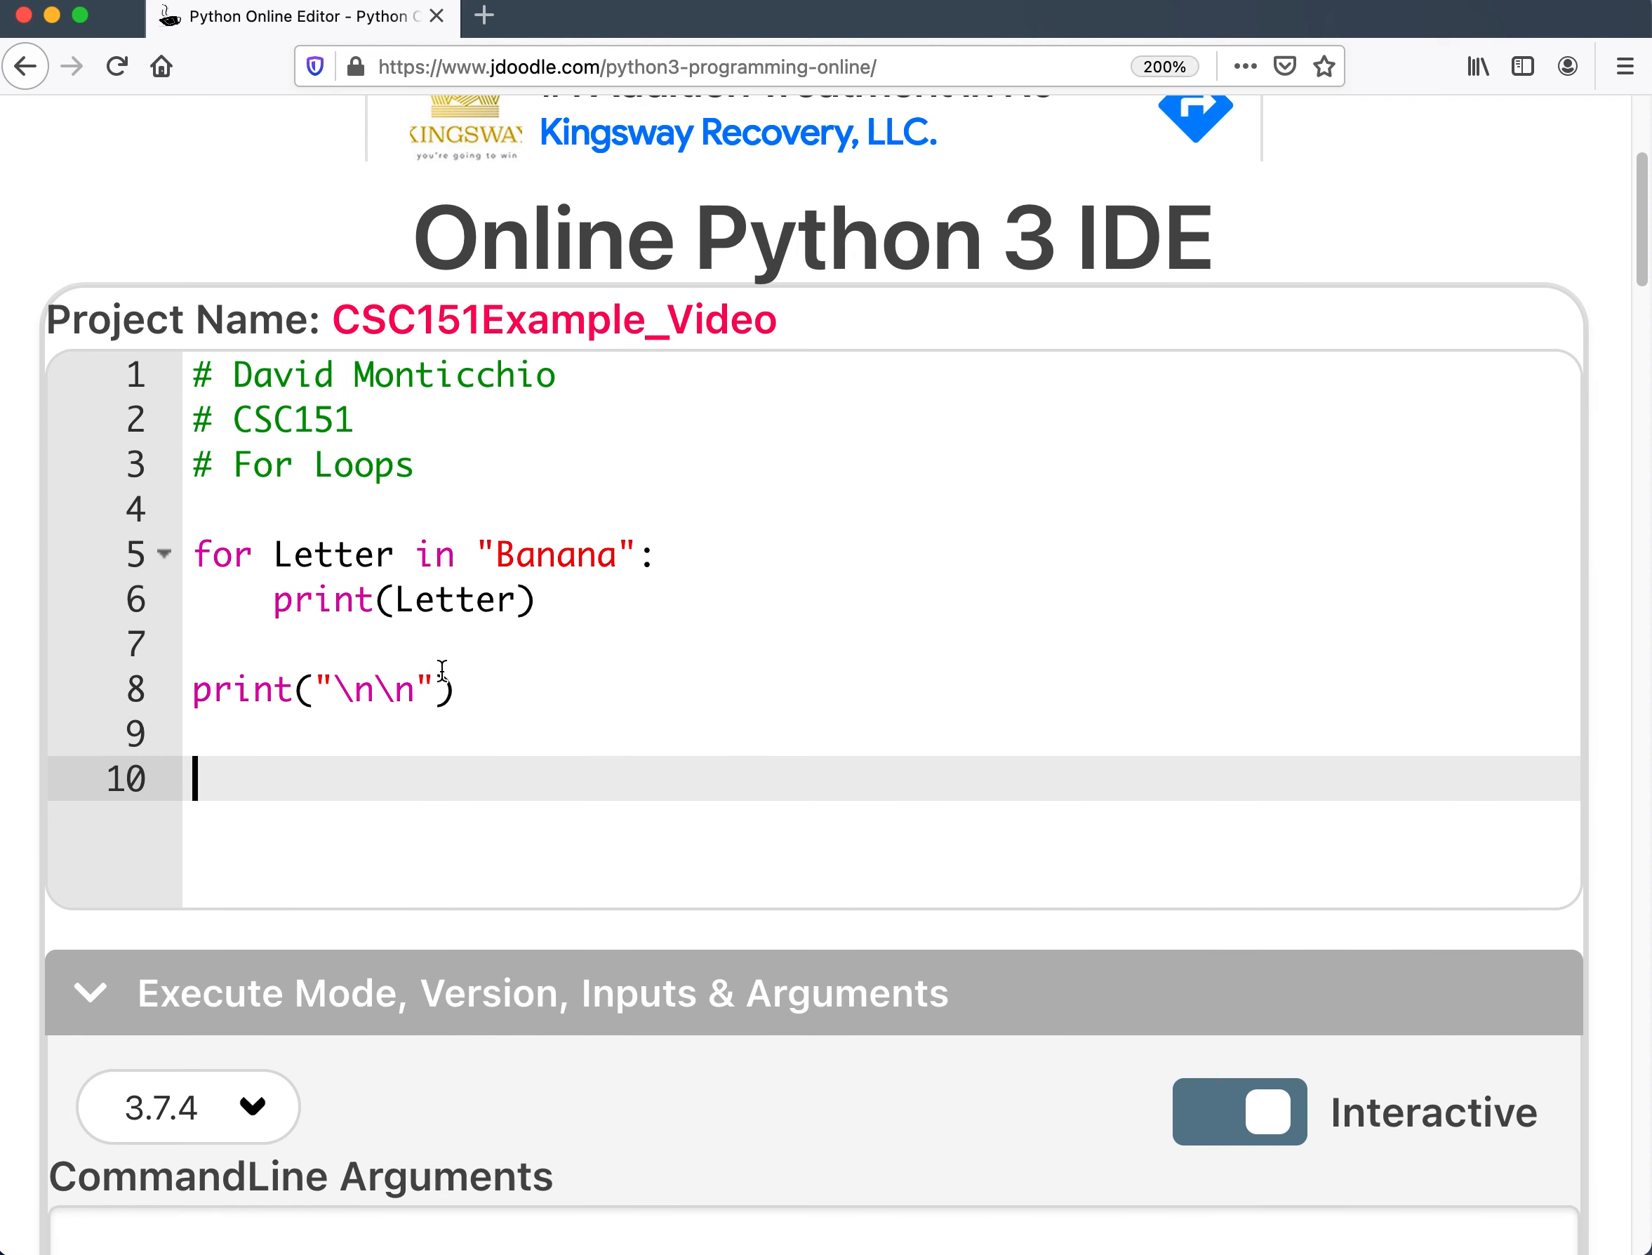
Write a second loop for Number in range(5): with body print(Number).
{"action": "type", "text": "f"}
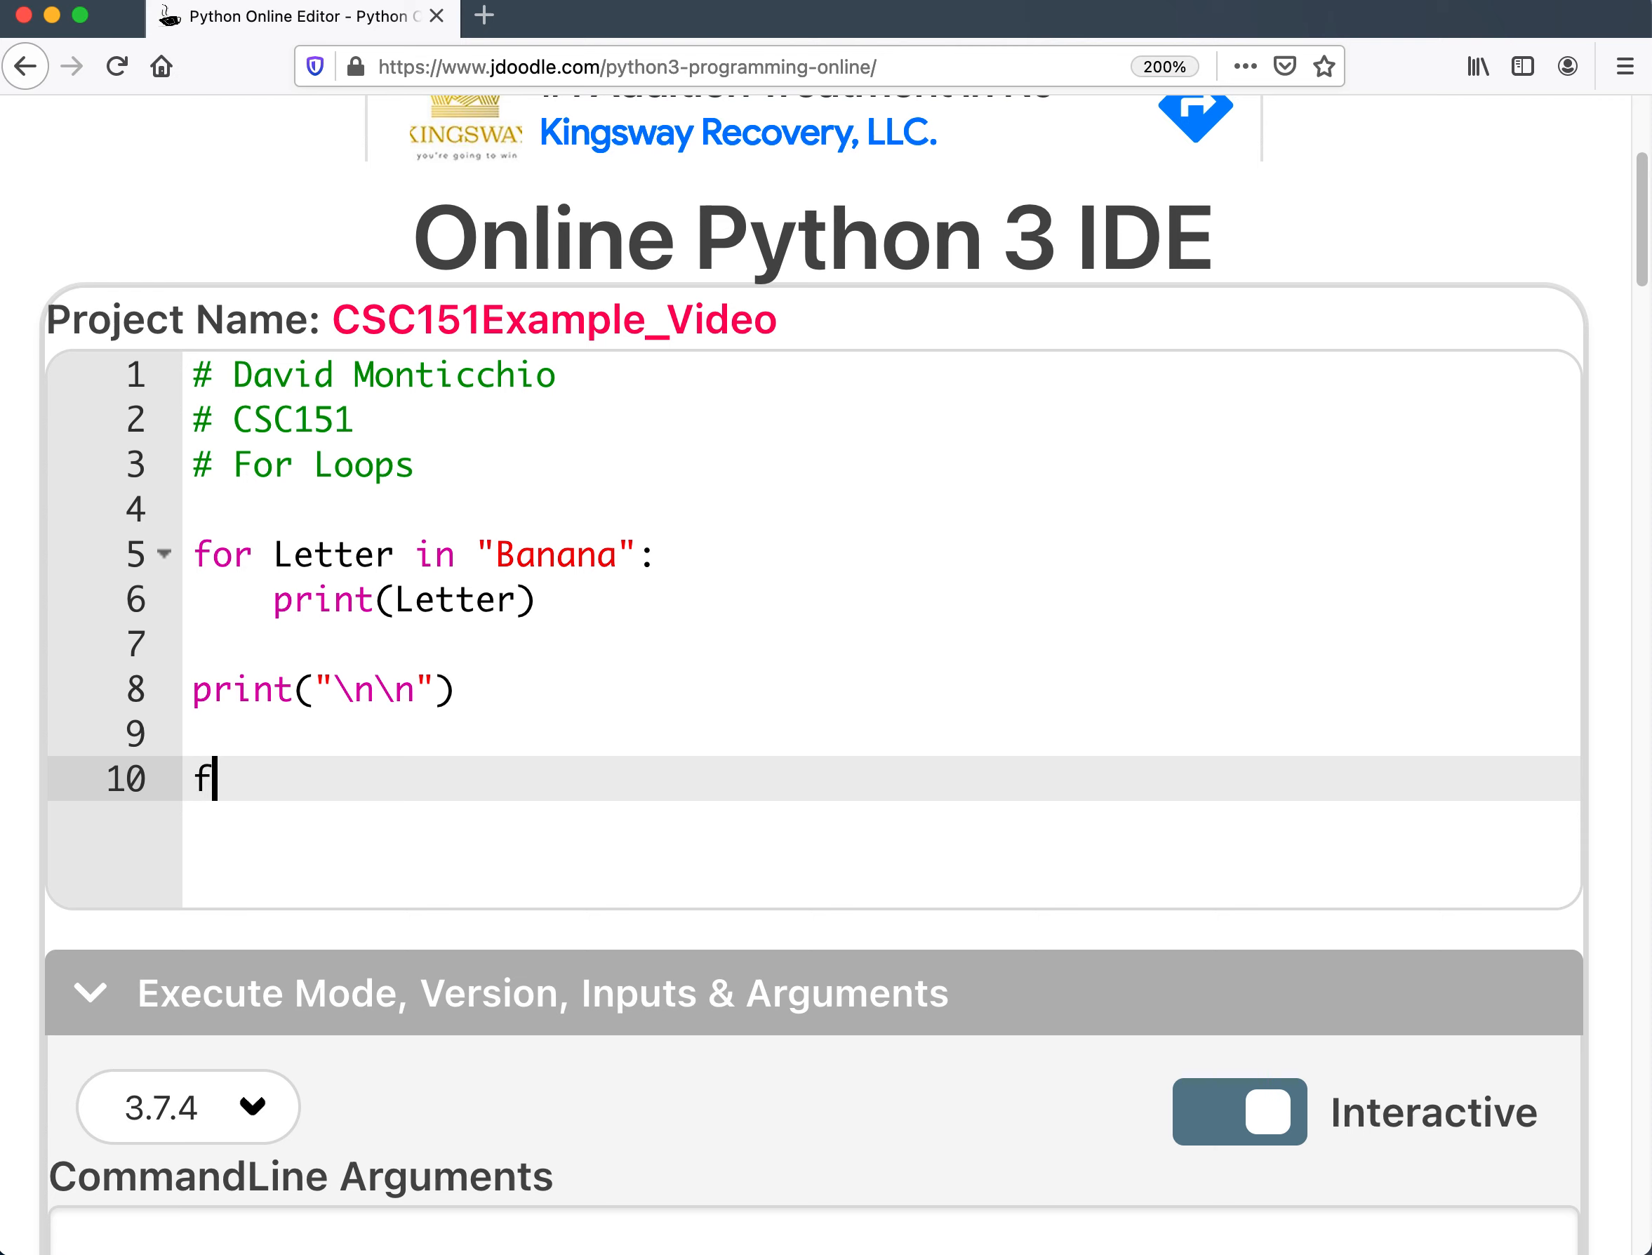
{"action": "type", "text": "or N"}
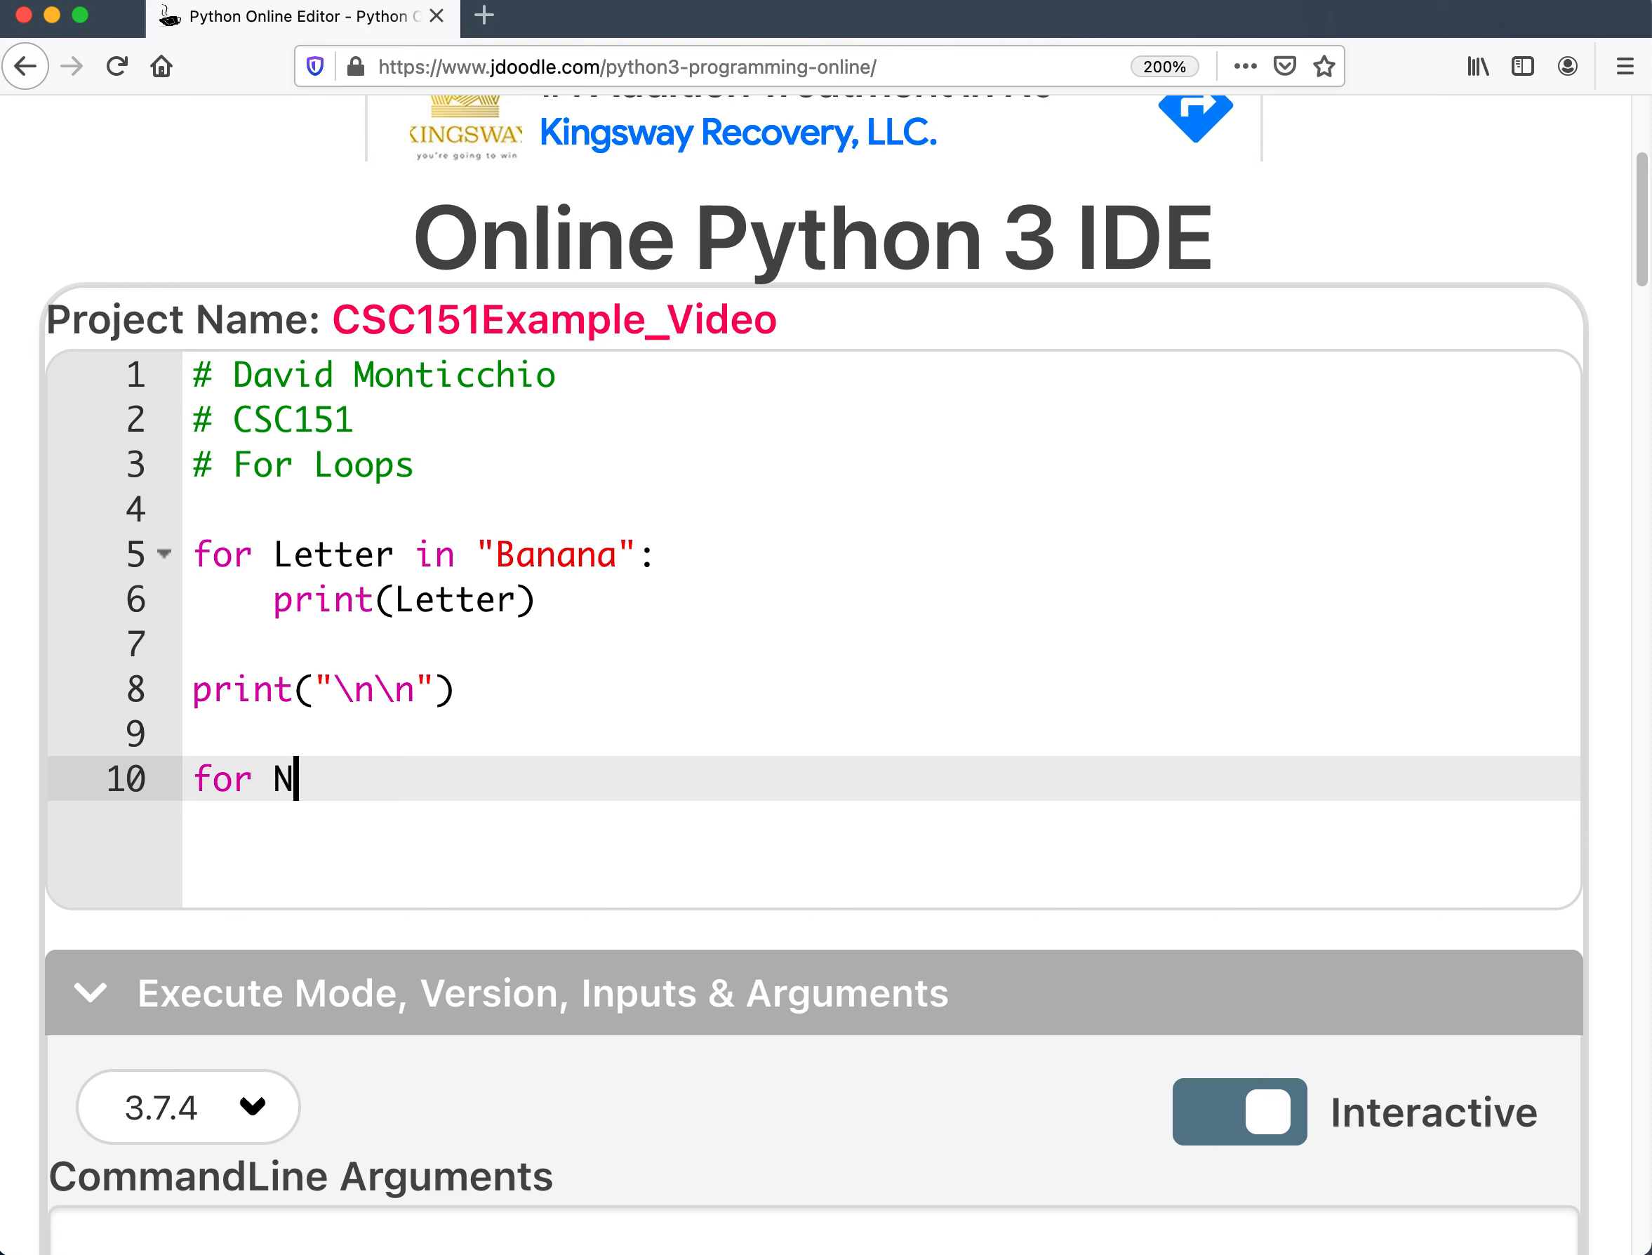
{"action": "type", "text": "umber i"}
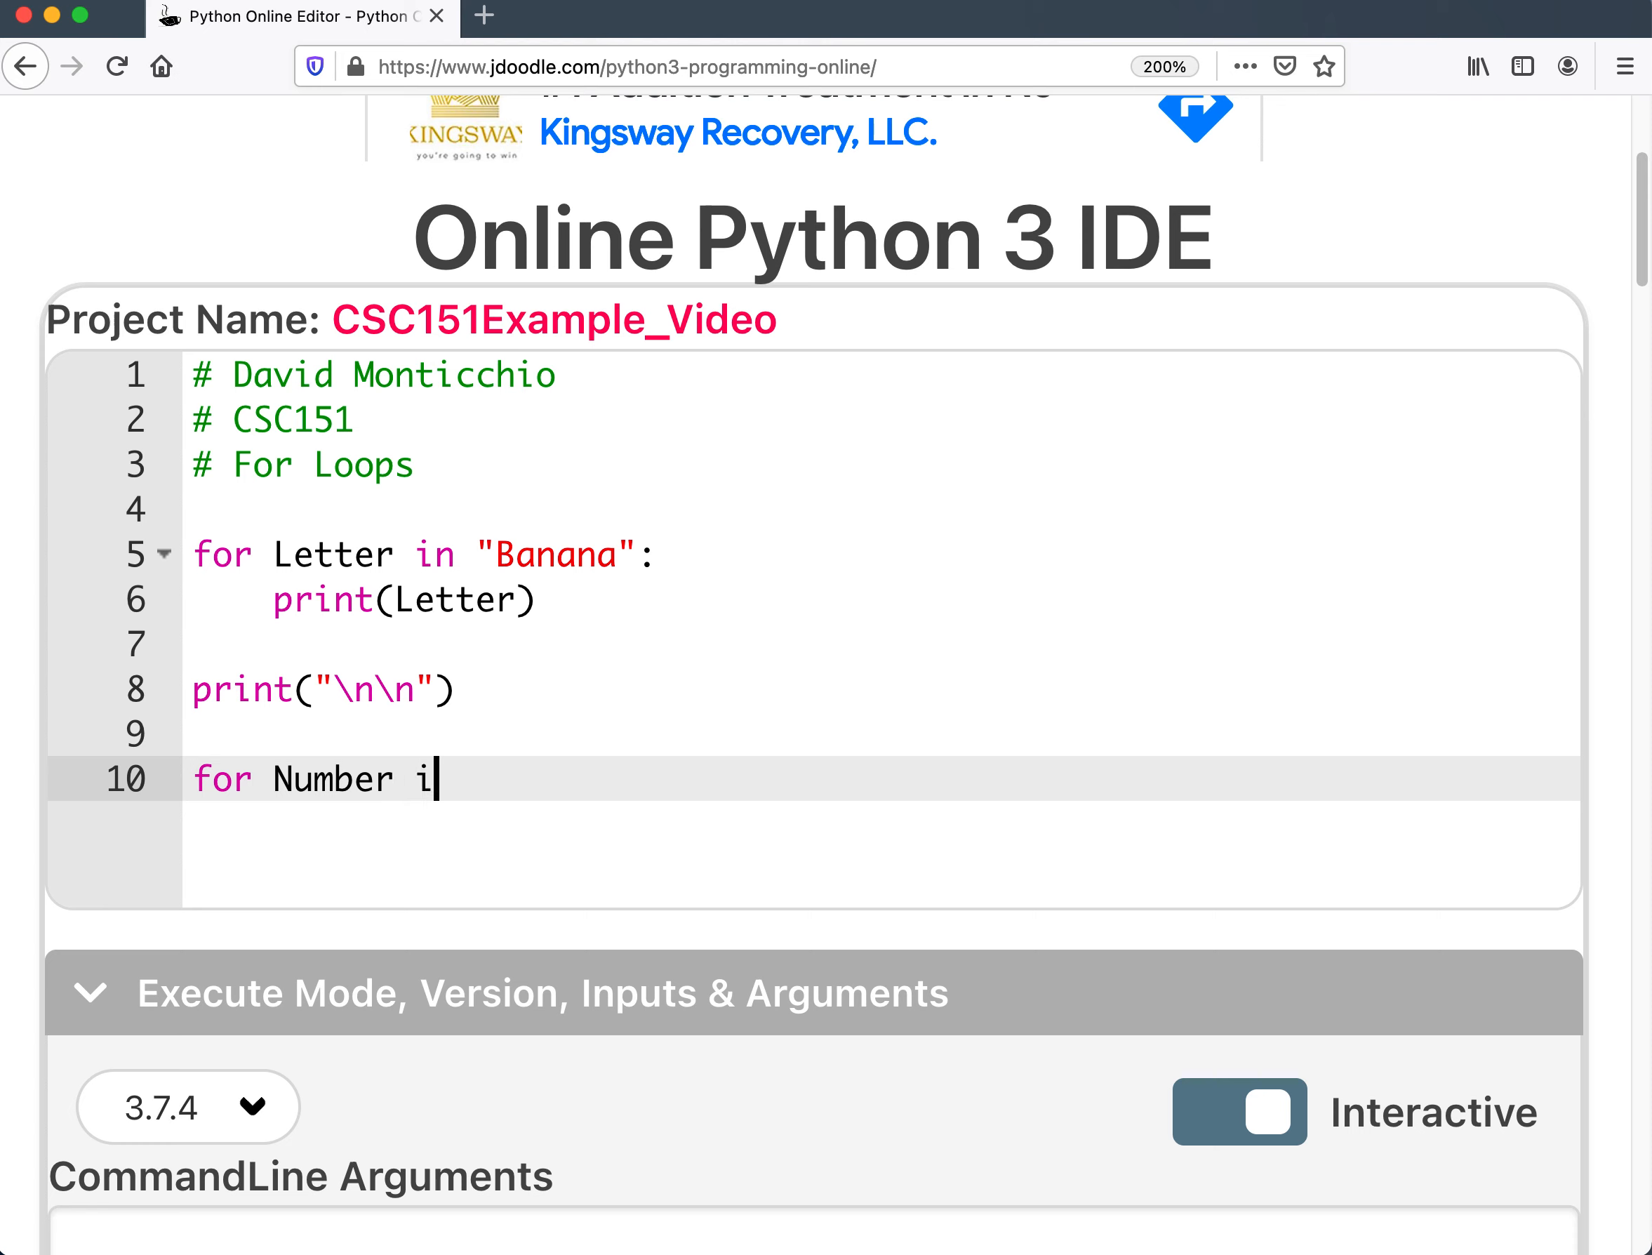
{"action": "type", "text": "n range"}
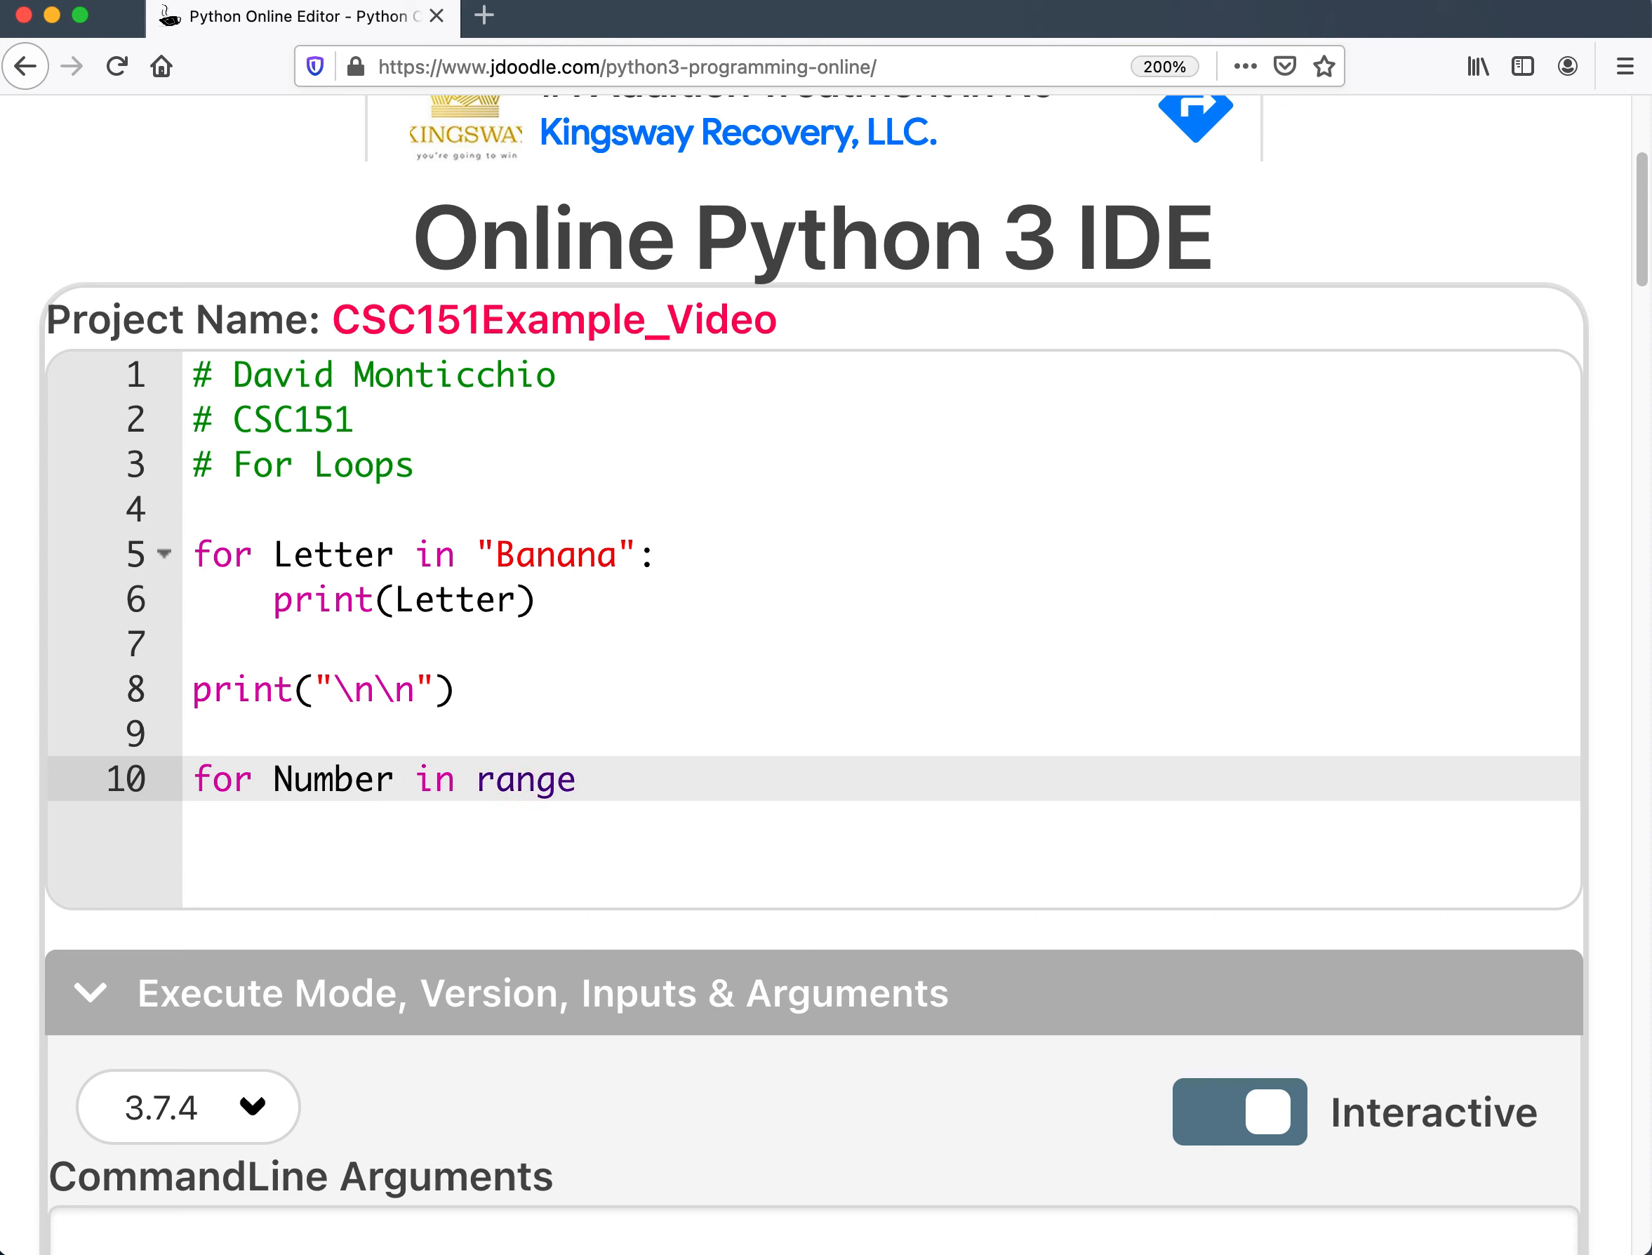
{"action": "type", "text": "()"}
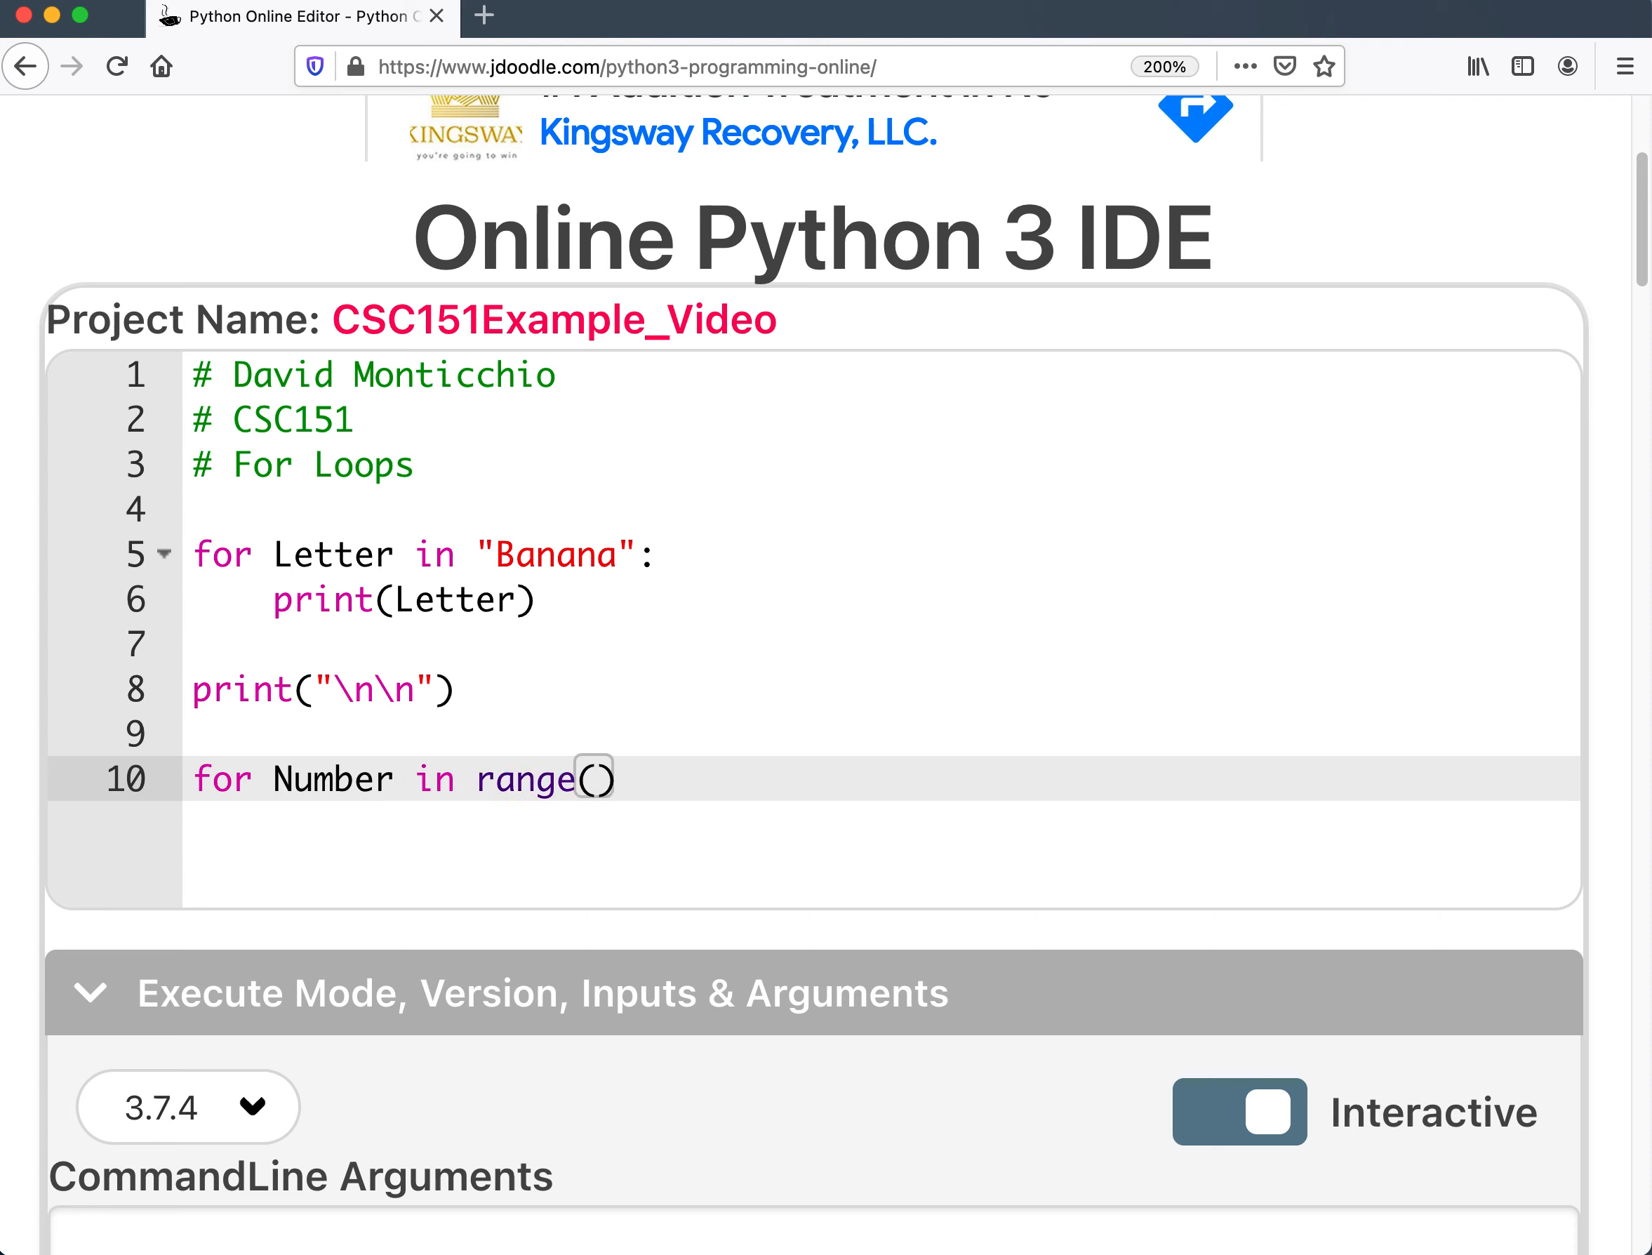
{"action": "type", "text": "5"}
{"action": "type", "text": "print"}
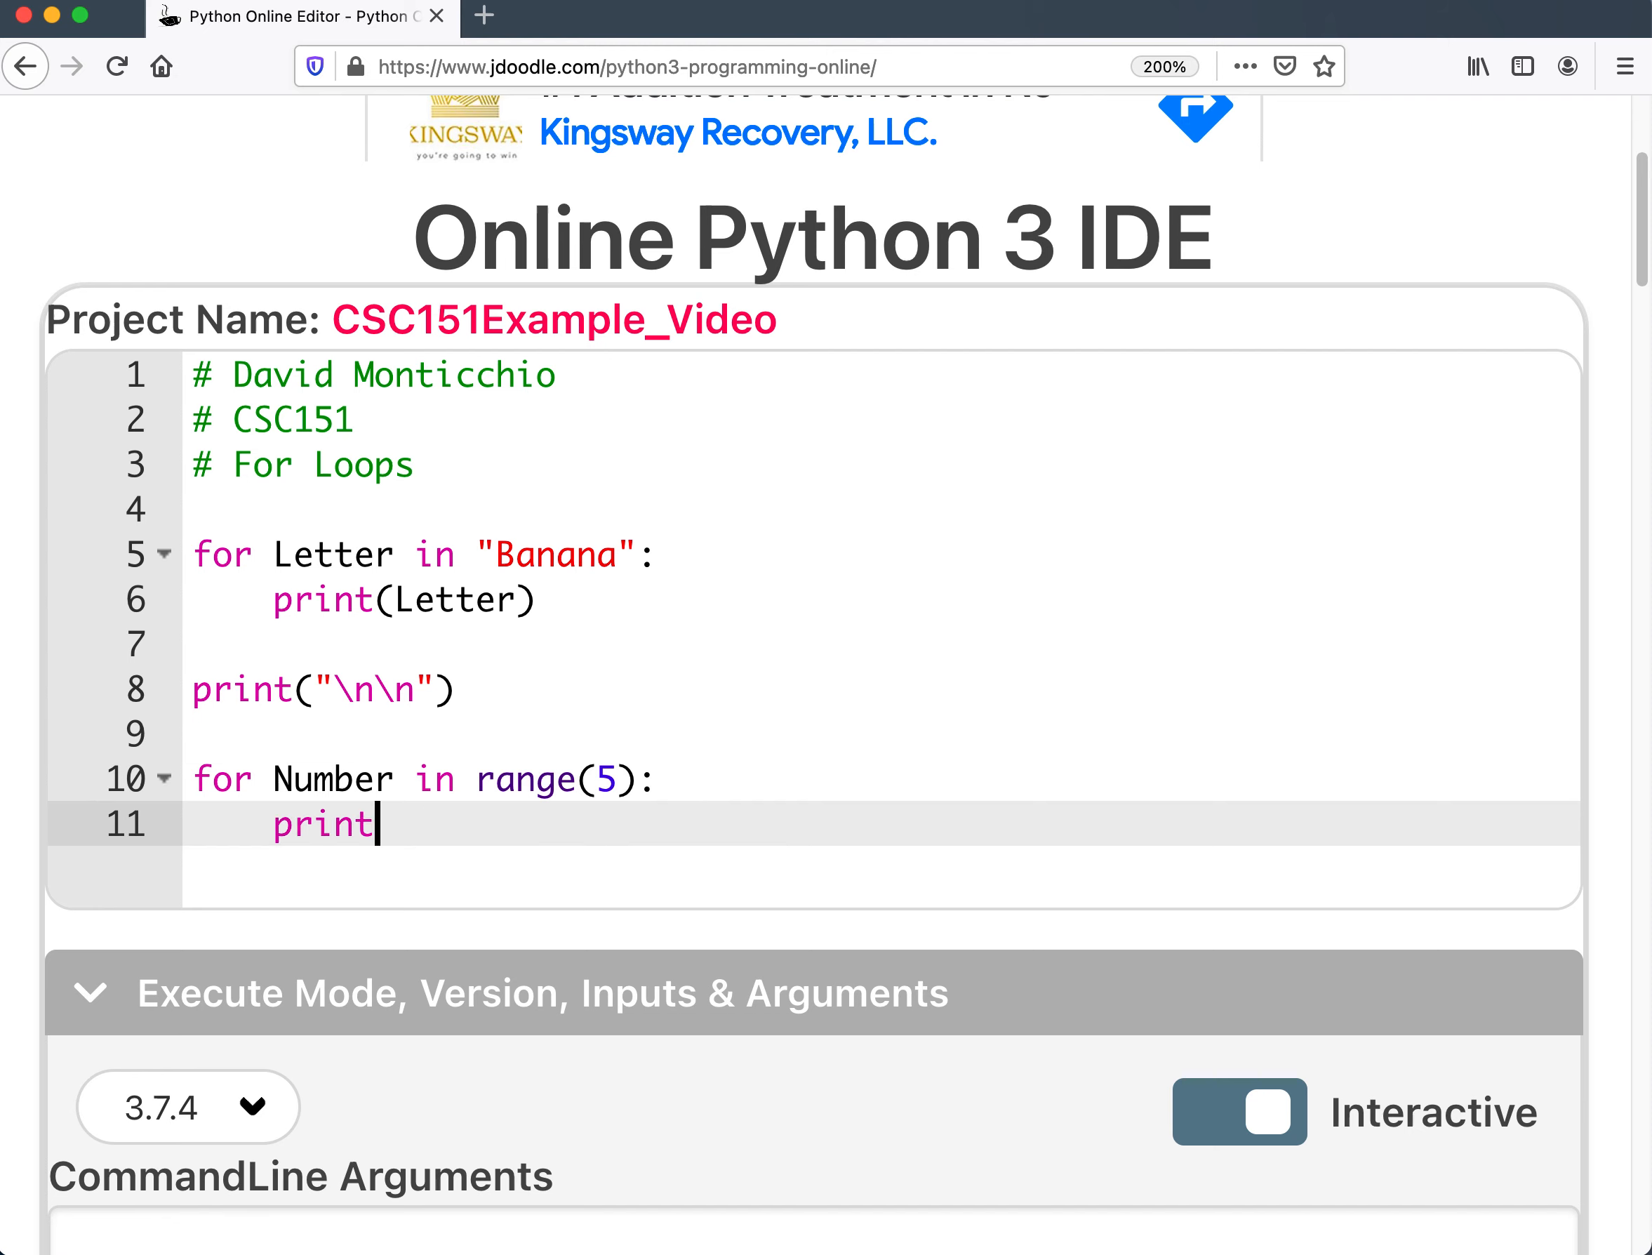
{"action": "type", "text": "(Number)"}
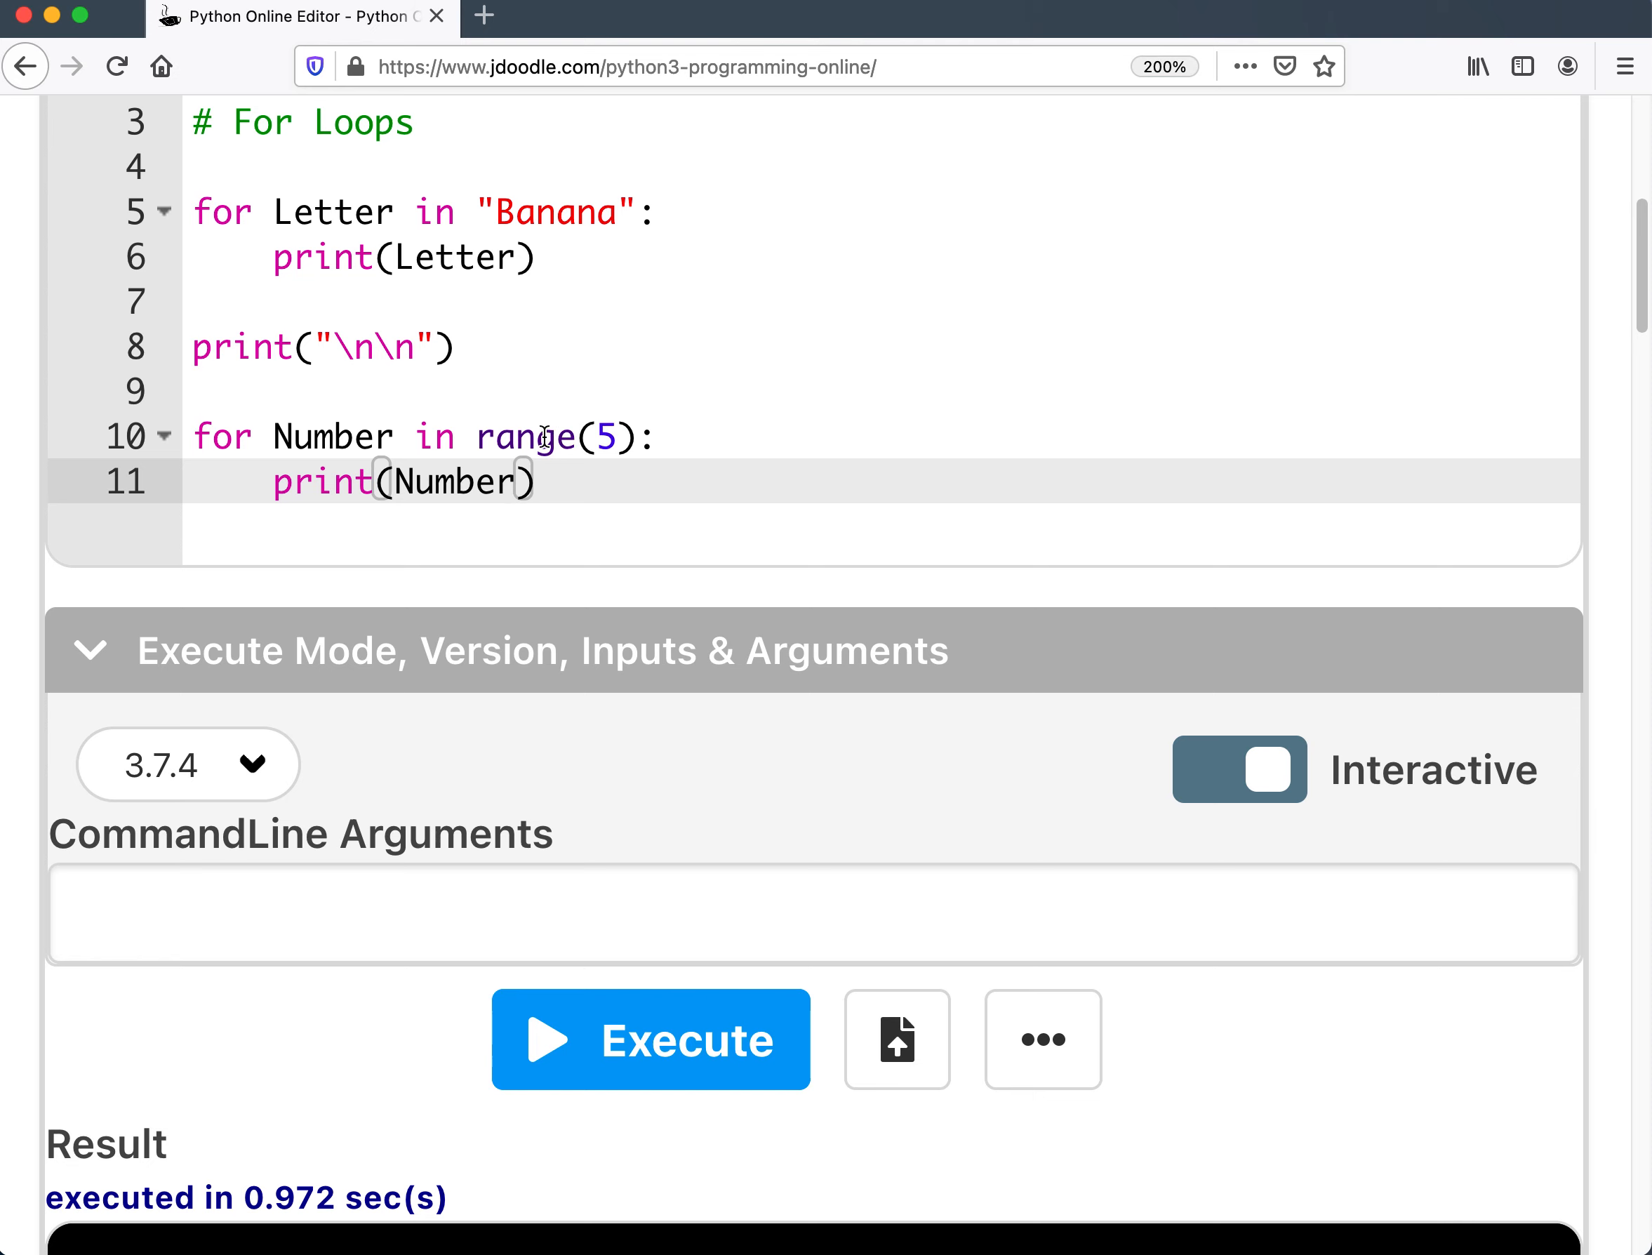
Execute the script to see the Banana letters then 0 to 4, and return to the code.
{"action": "scroll", "scroll_direction": "down", "scroll_amount": 3}
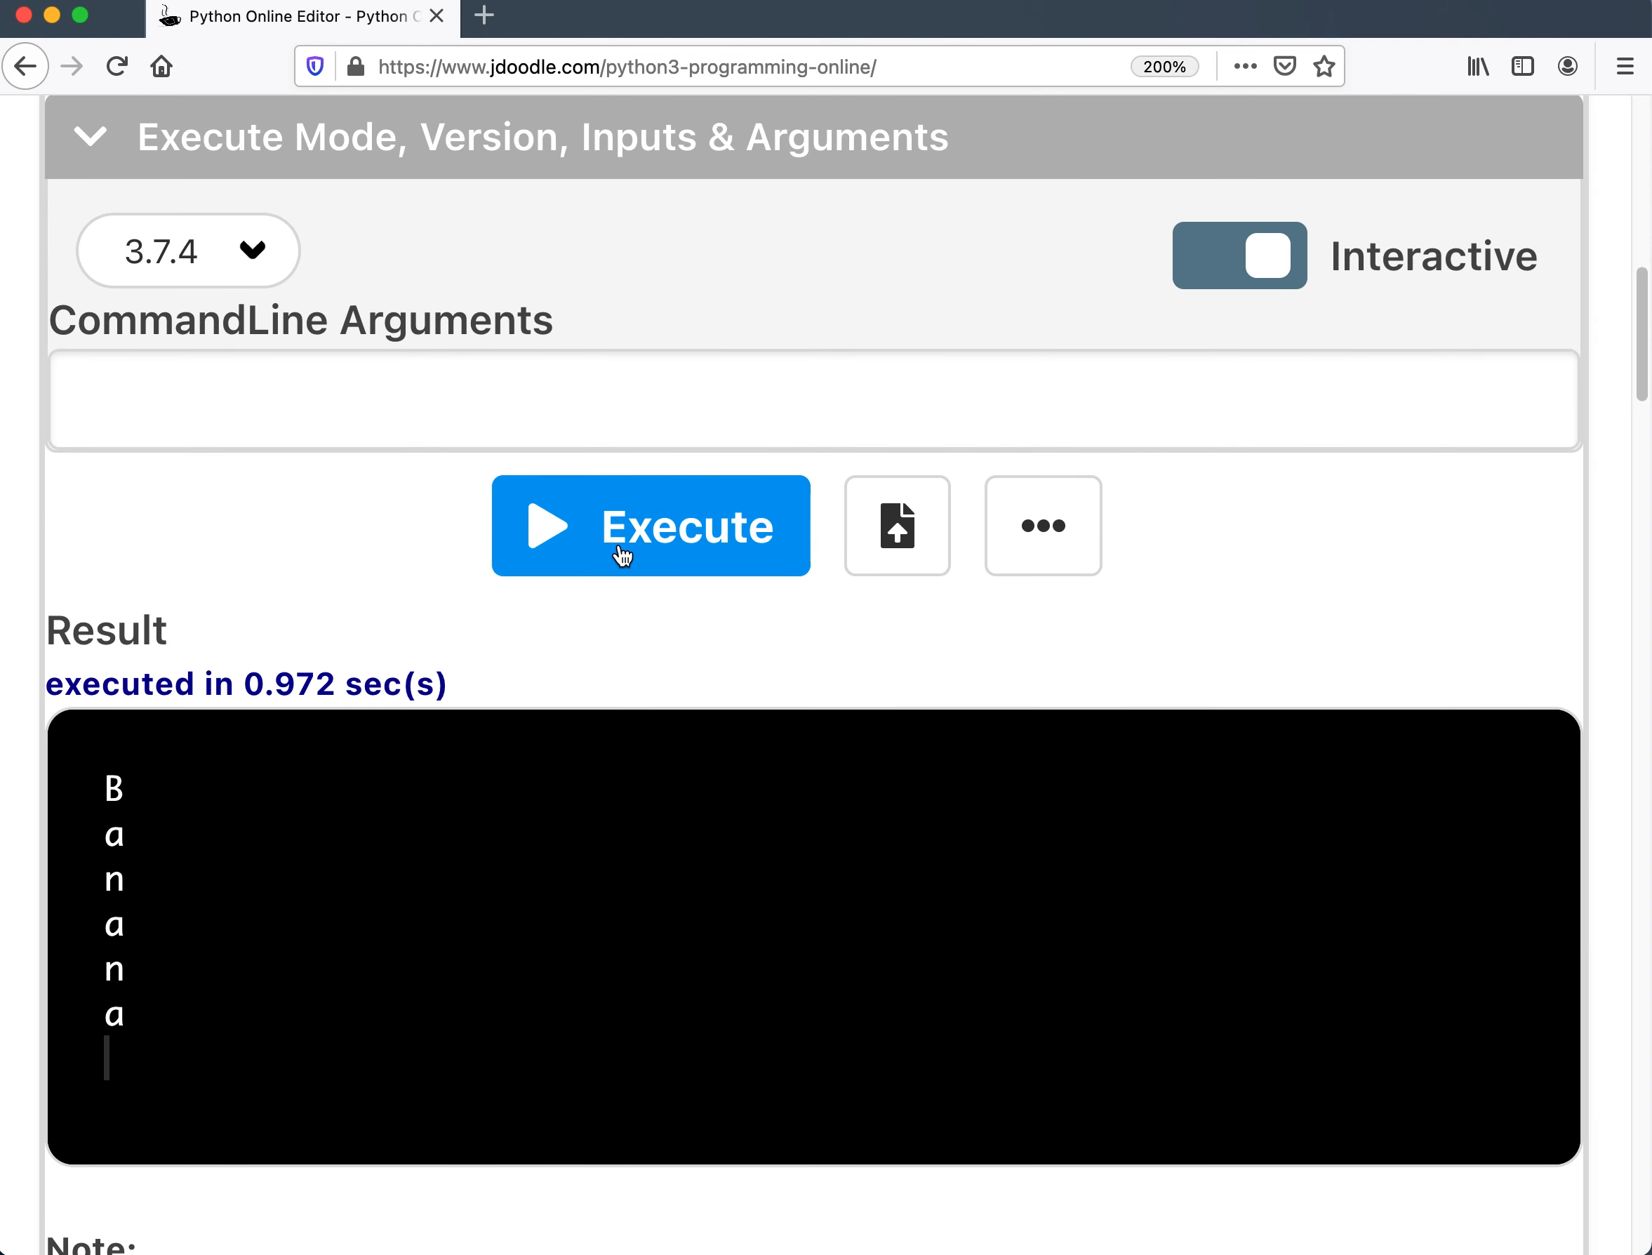
{"action": "left_click", "coordinate": [650, 525]}
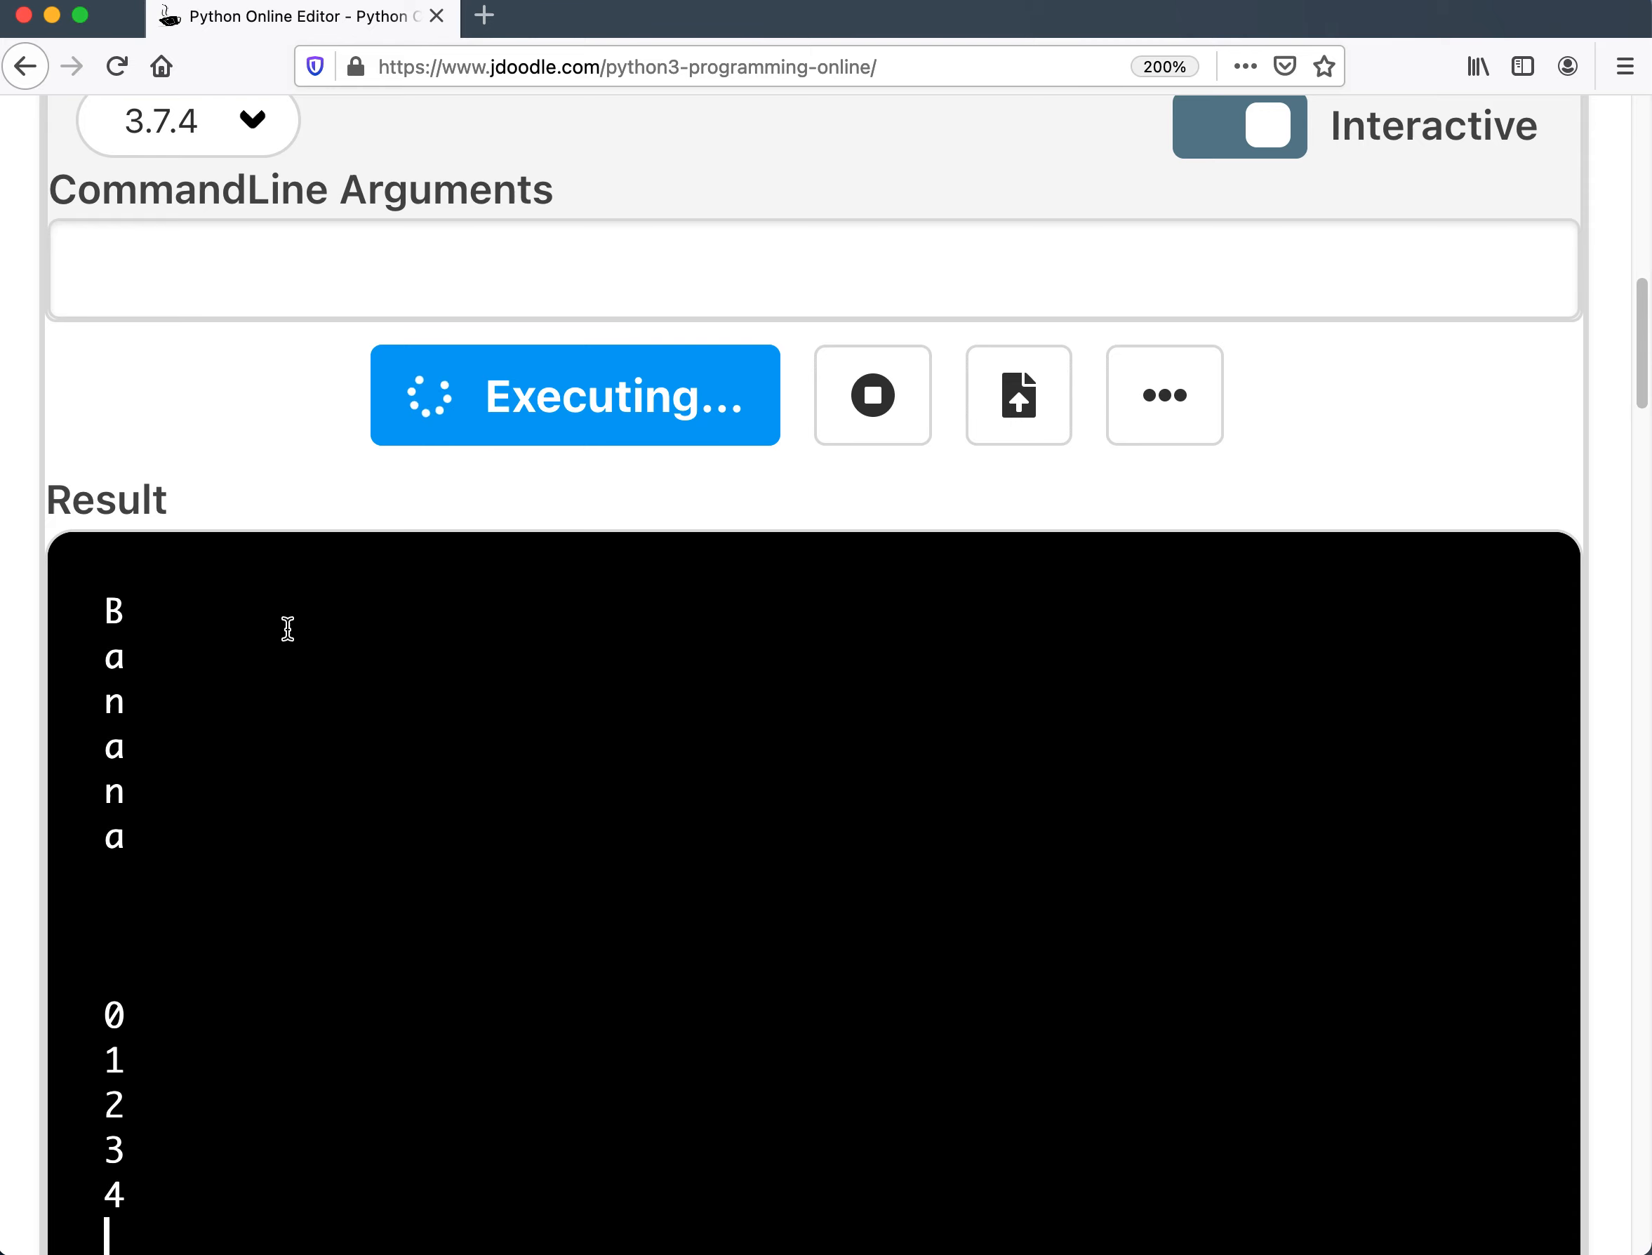
{"action": "scroll", "scroll_direction": "down", "scroll_amount": 3}
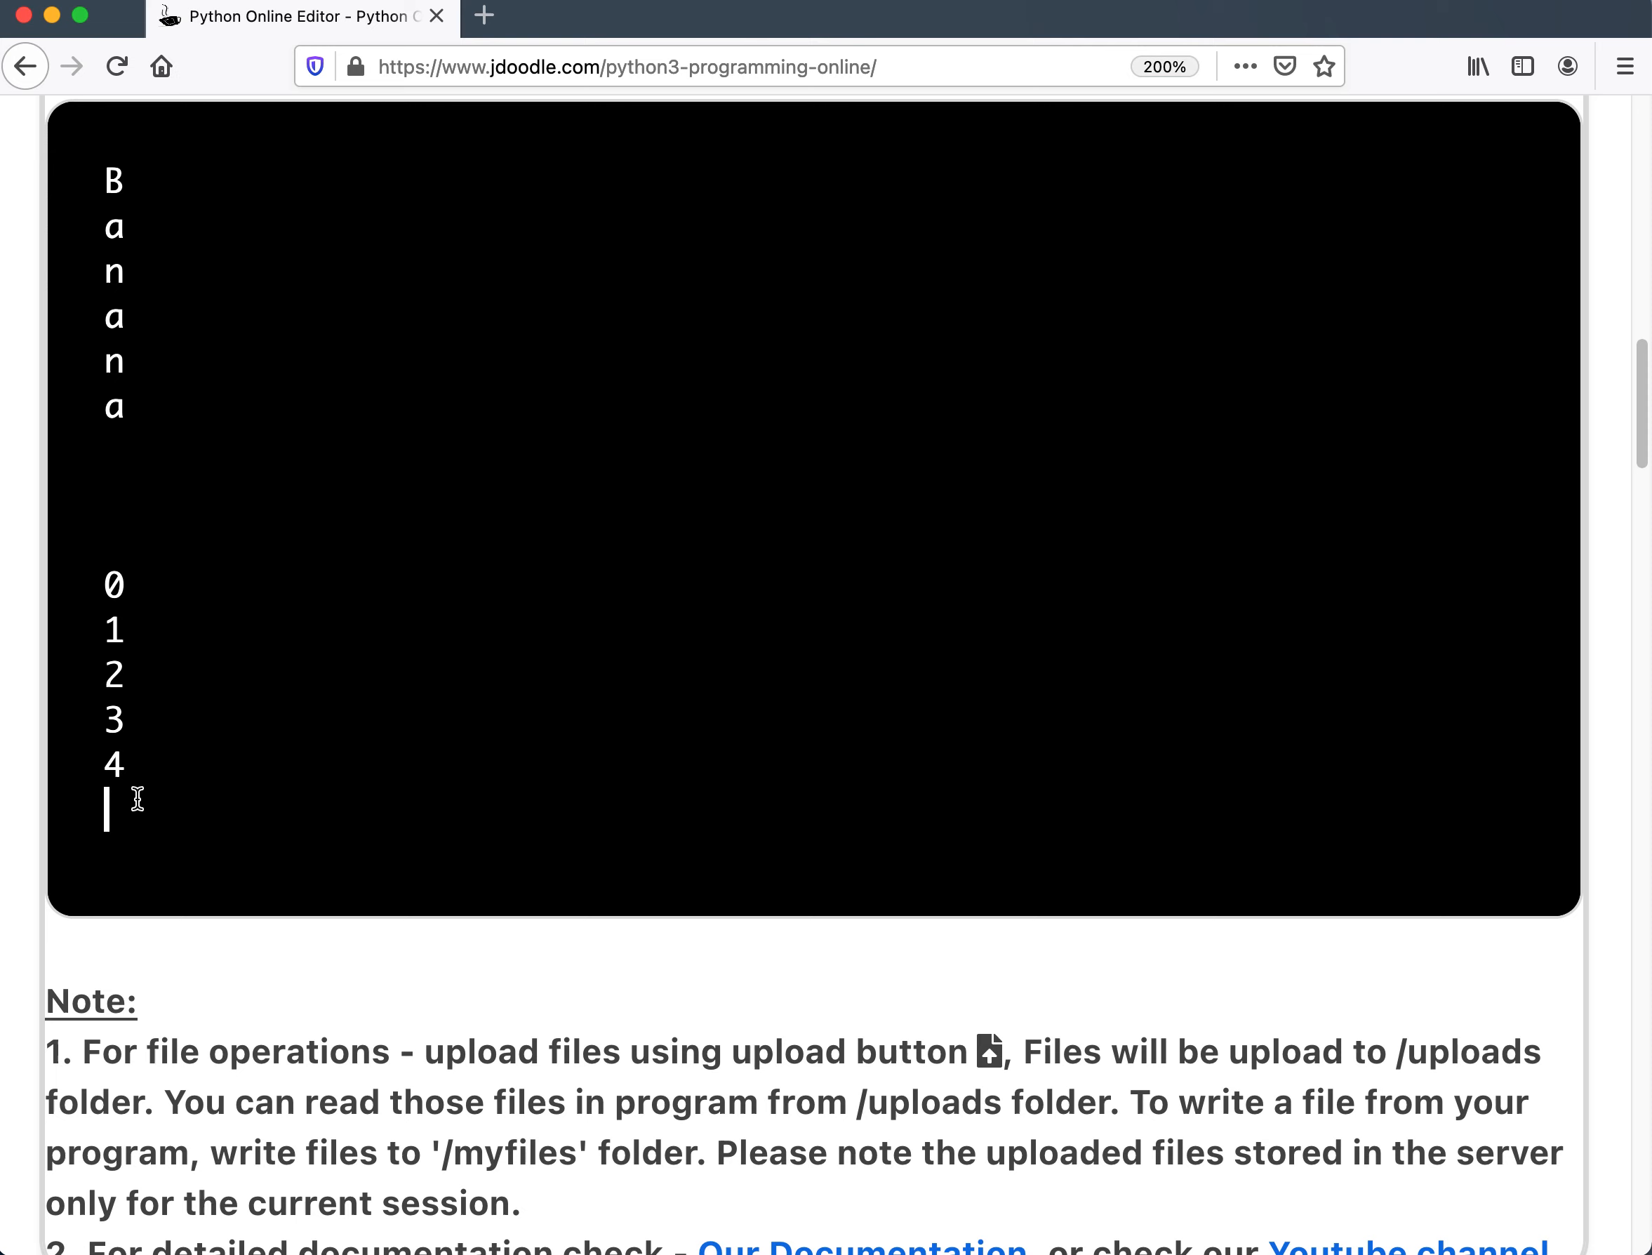
{"action": "double_click", "coordinate": [112, 585]}
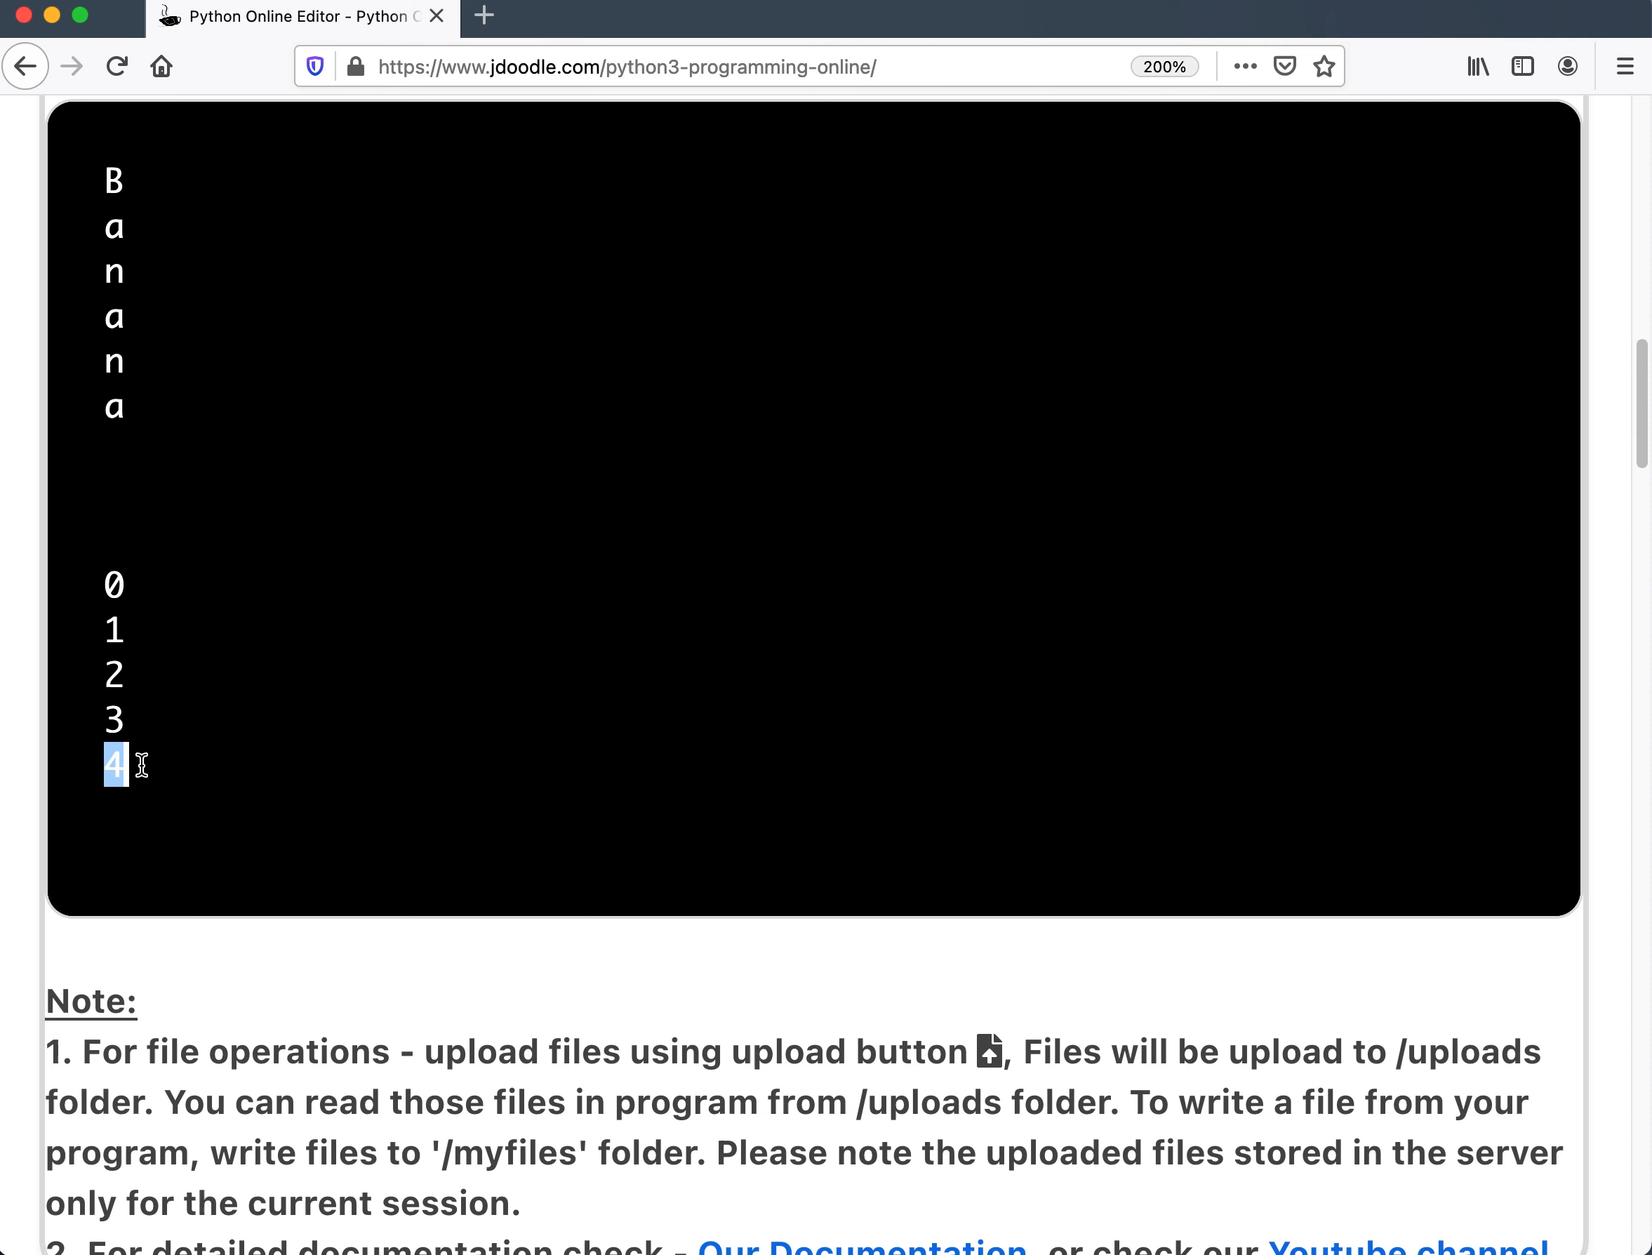
{"action": "scroll", "scroll_direction": "up", "scroll_amount": 3}
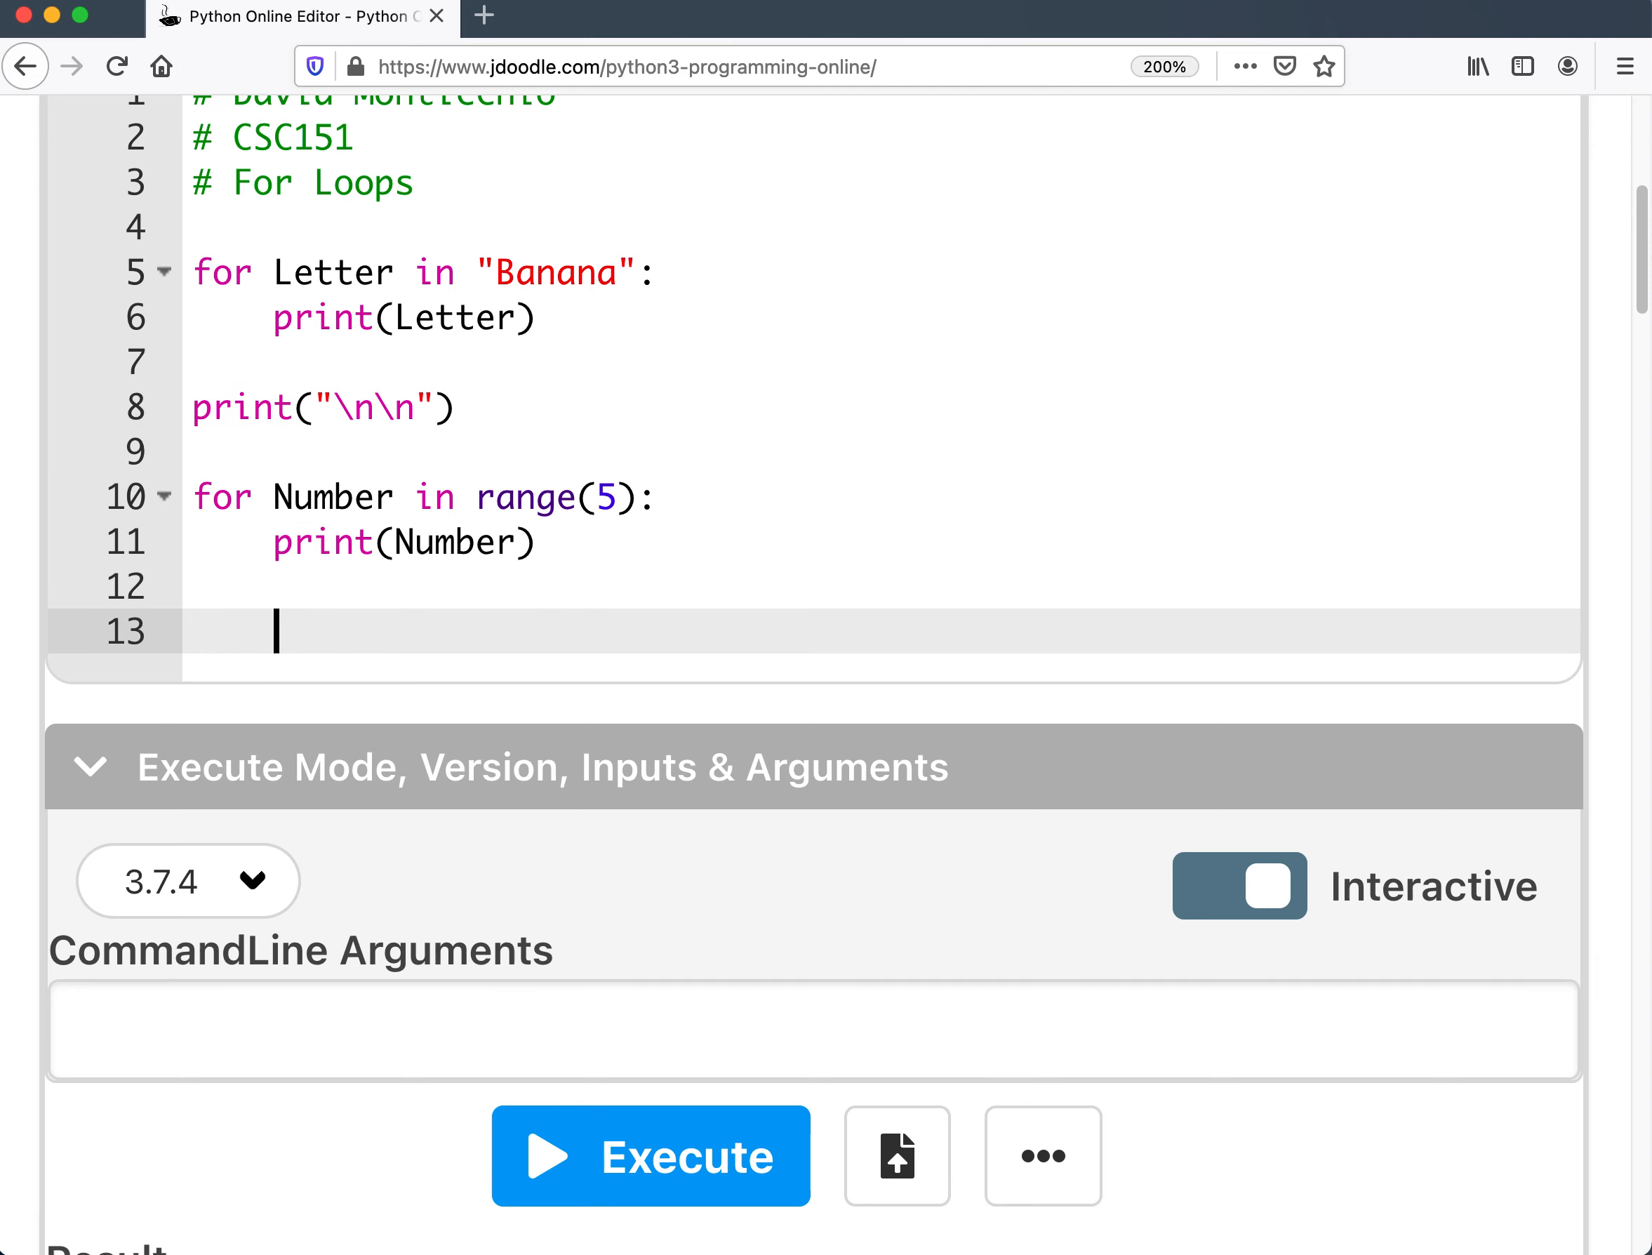
Add print("\n\n") and define WordBank = ["Banana", "Apple", "Strawberry"].
{"action": "type", "text": "print(\"\\n\\n\")"}
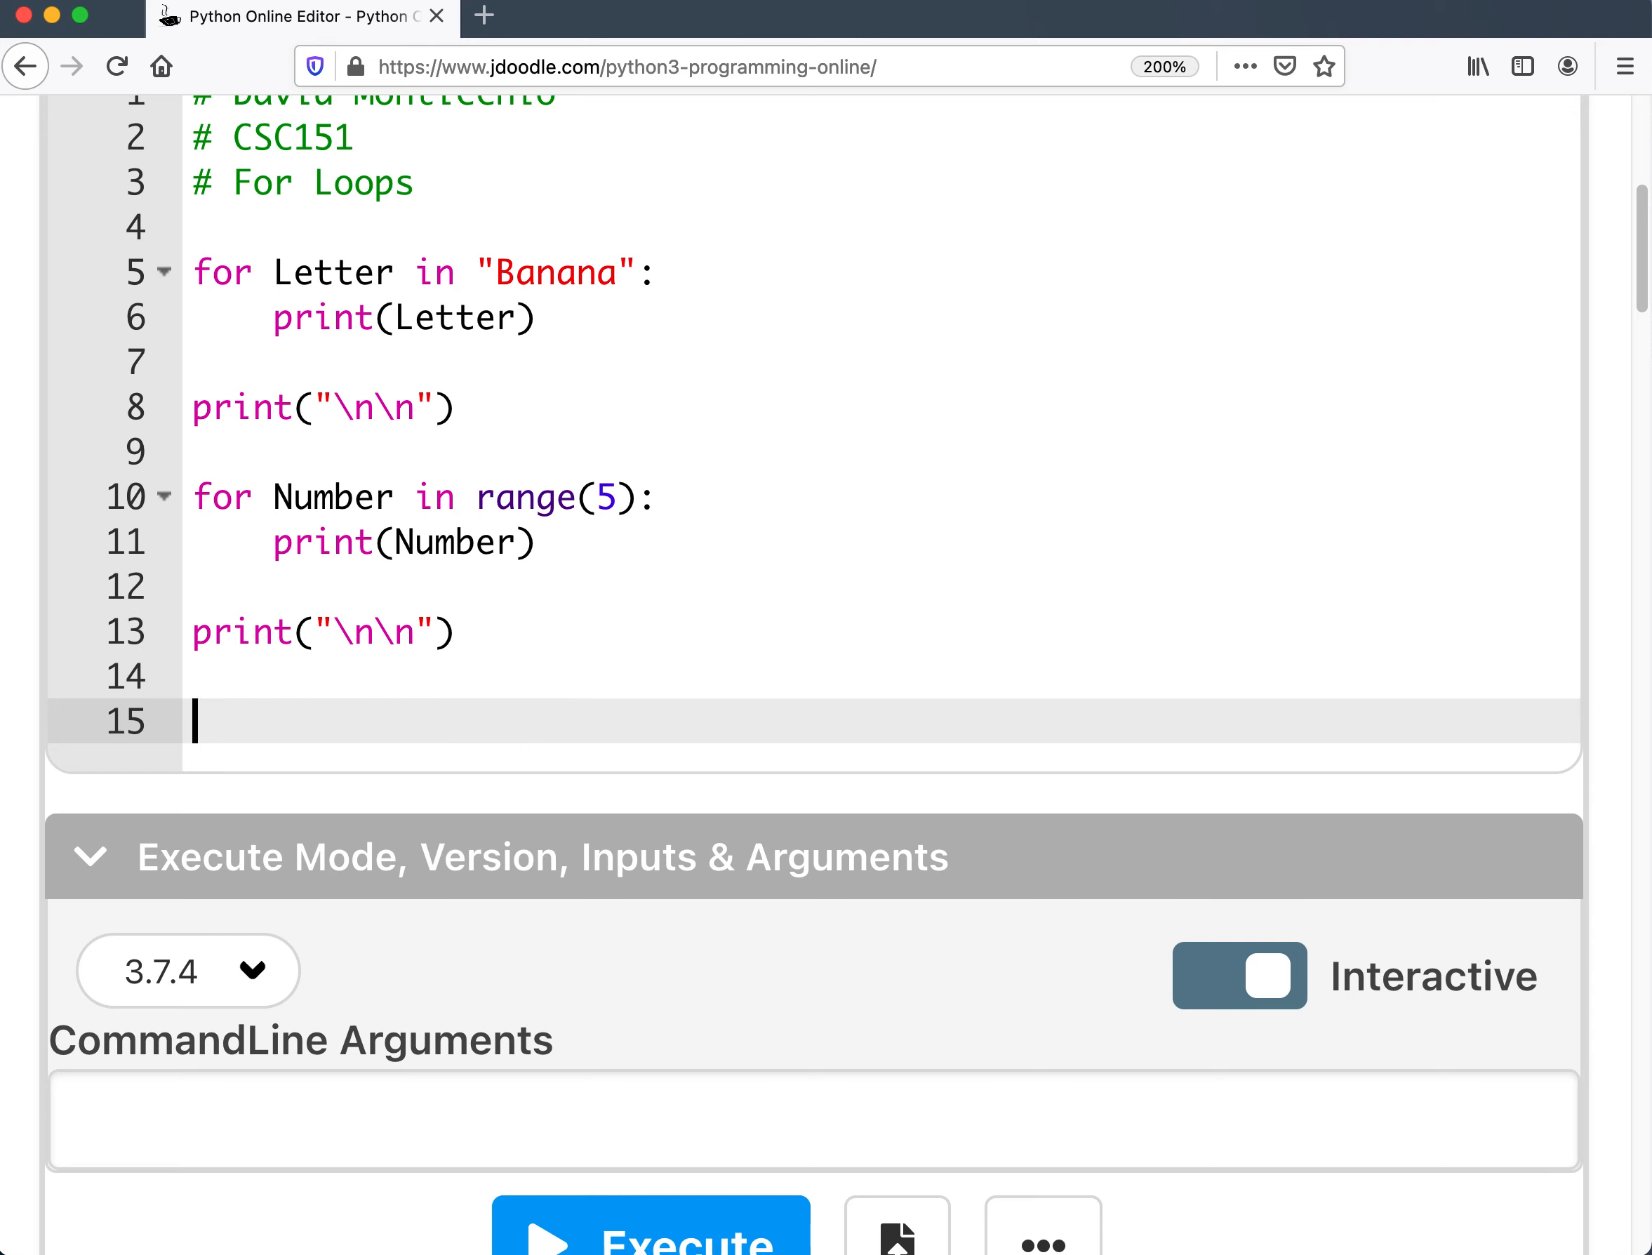
{"action": "mouse_move", "coordinate": [641, 543]}
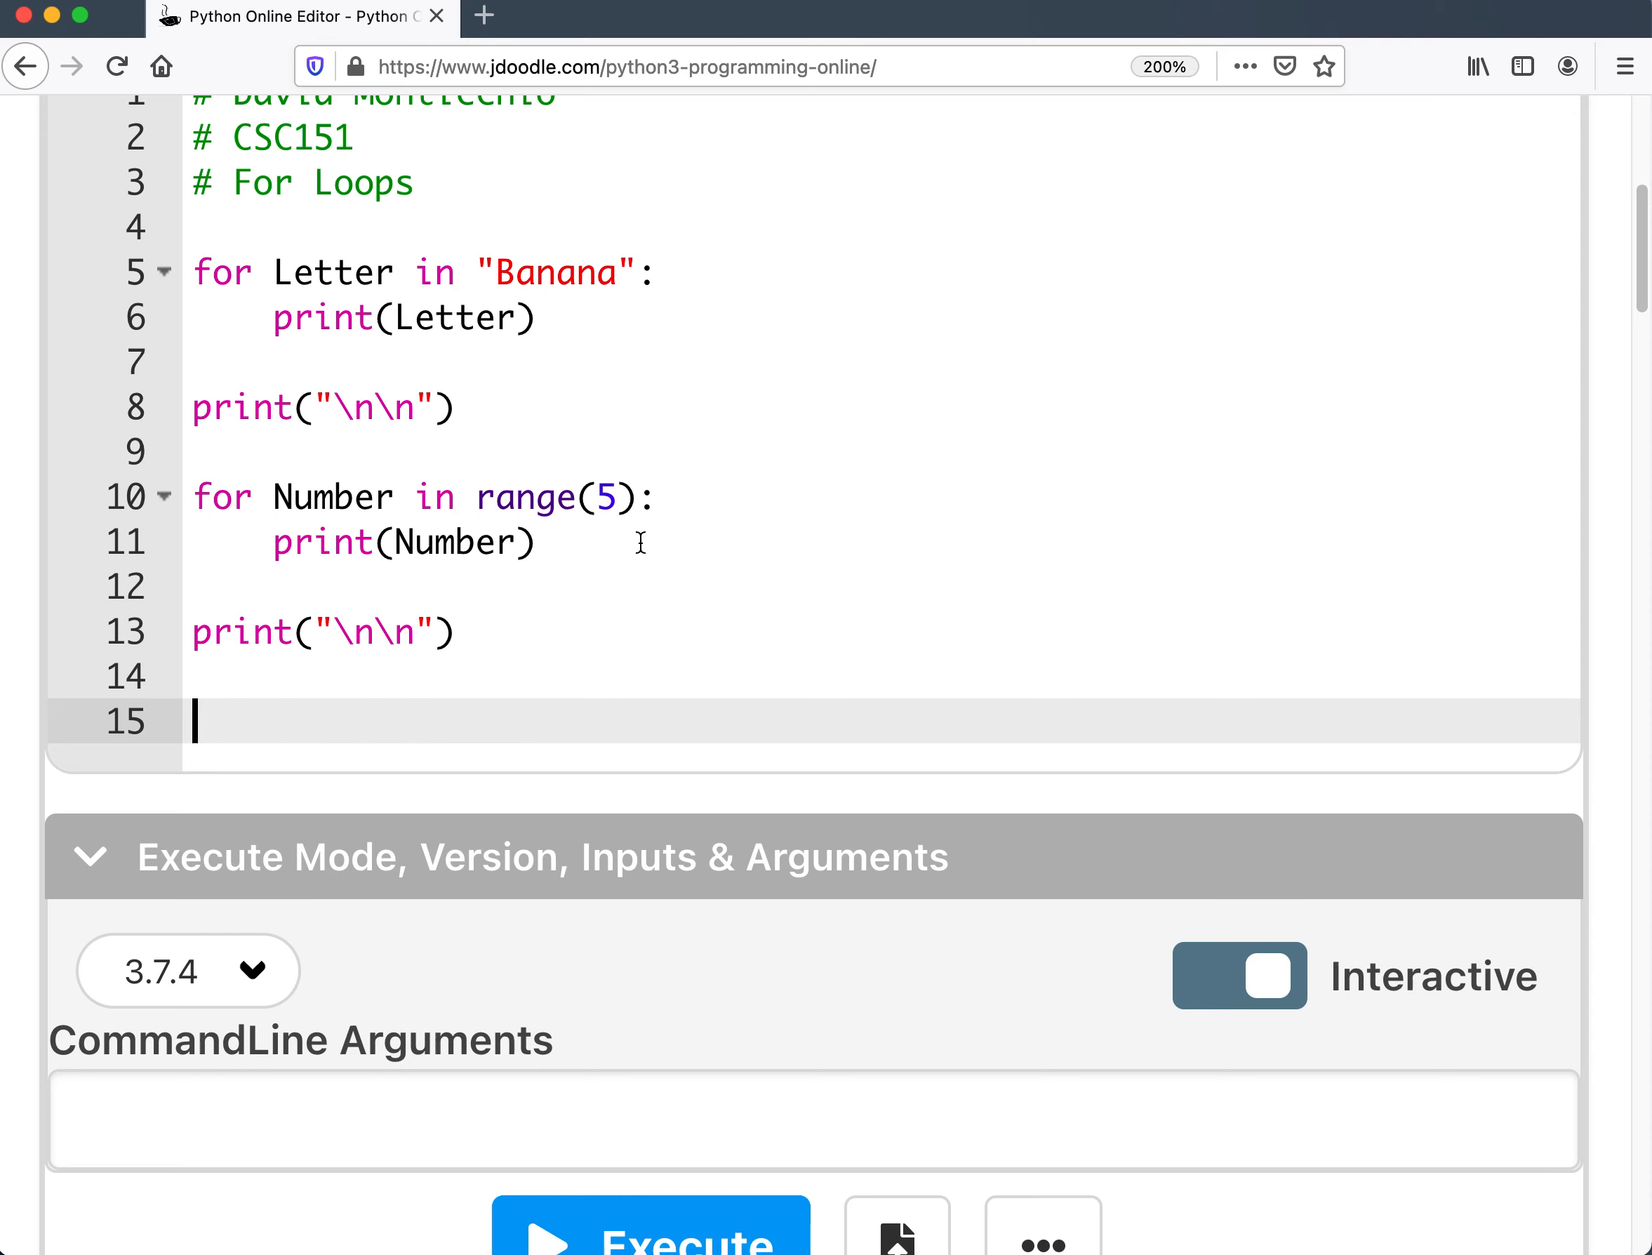
{"action": "mouse_move", "coordinate": [645, 529]}
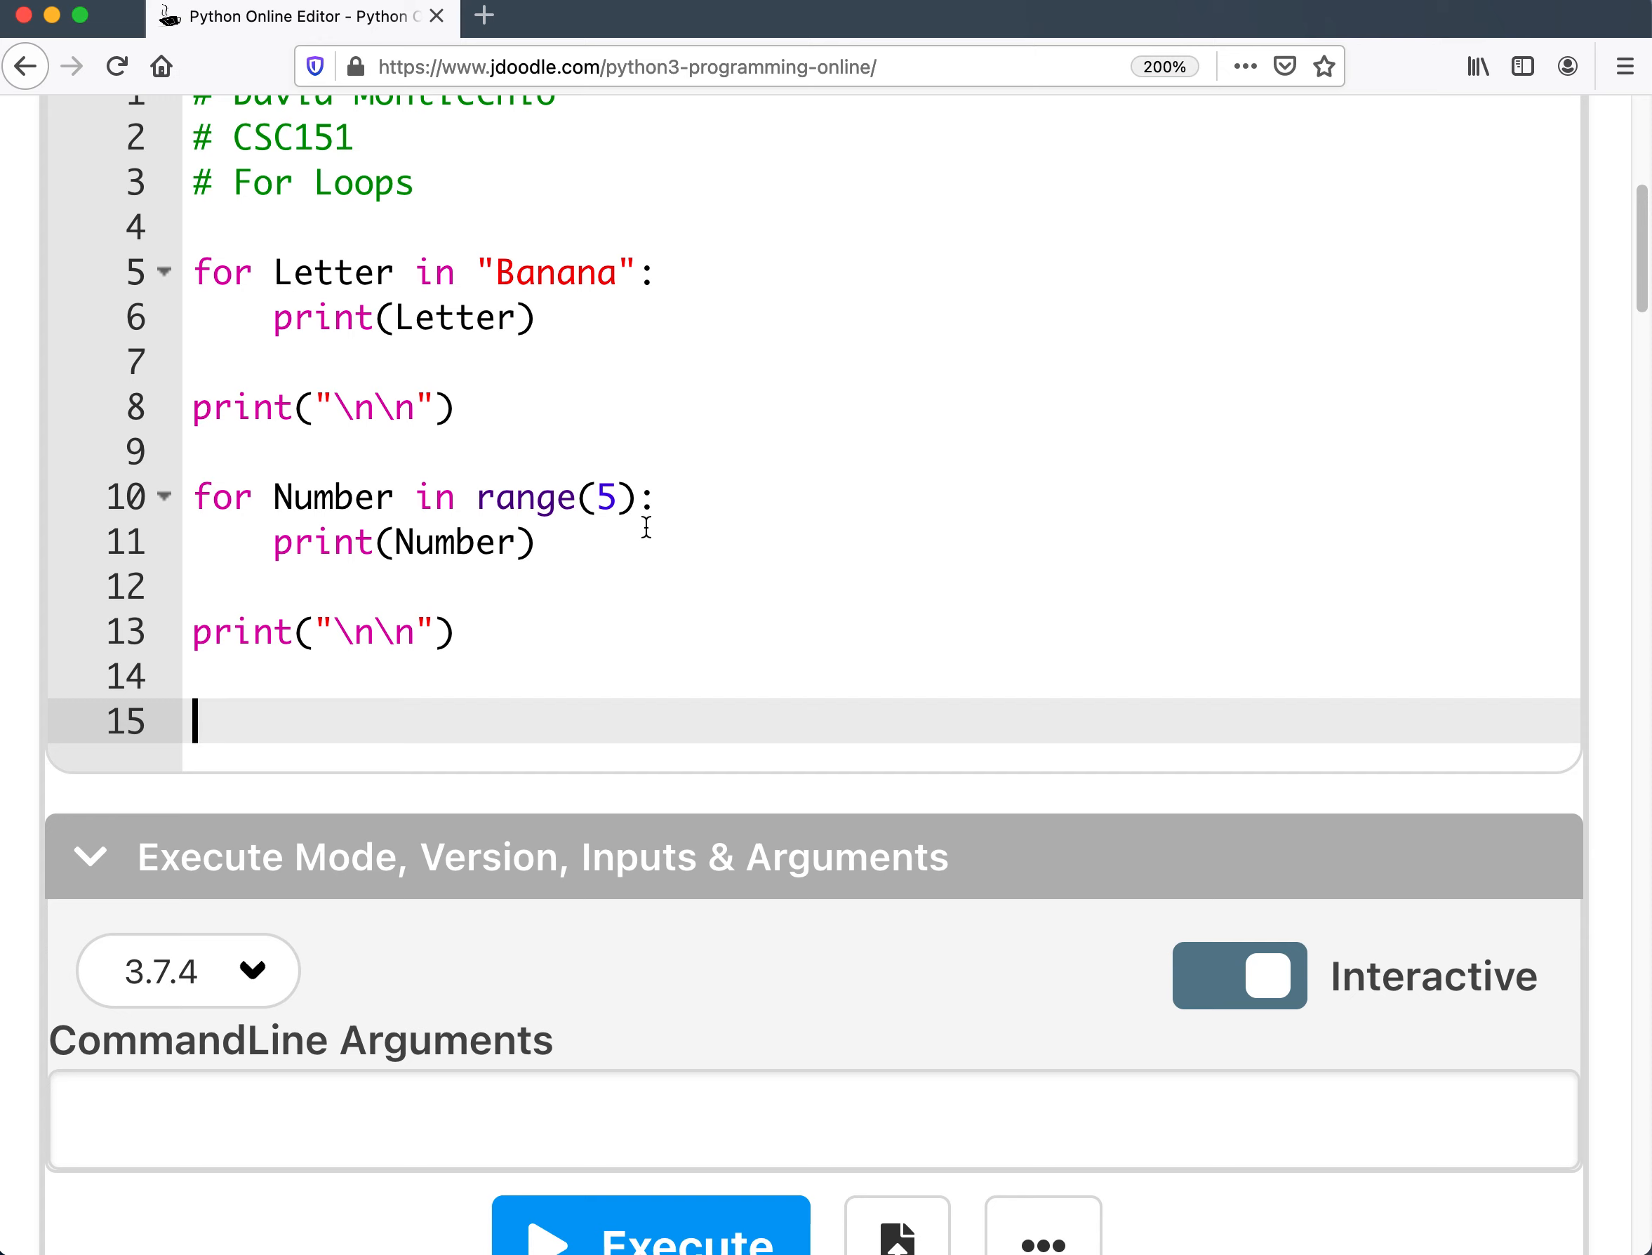
{"action": "type", "text": "Wor"}
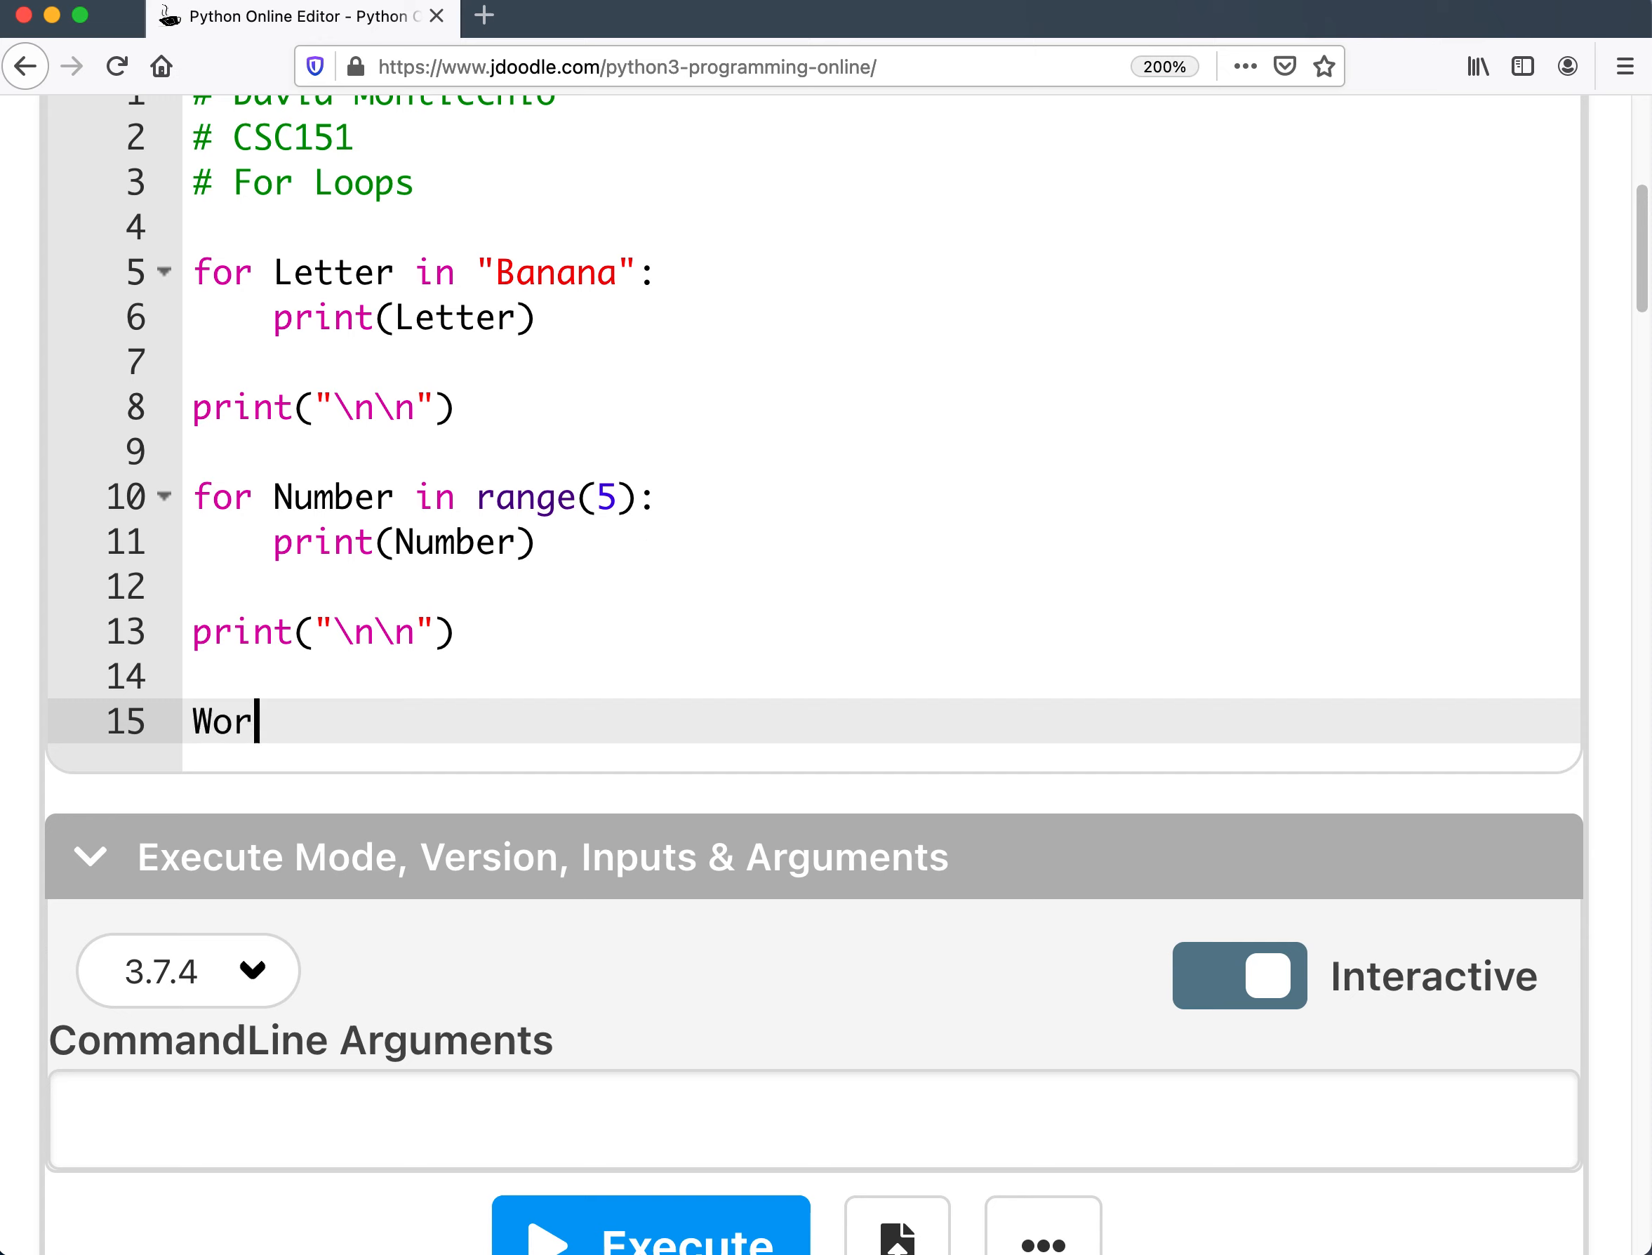
{"action": "type", "text": "dBank"}
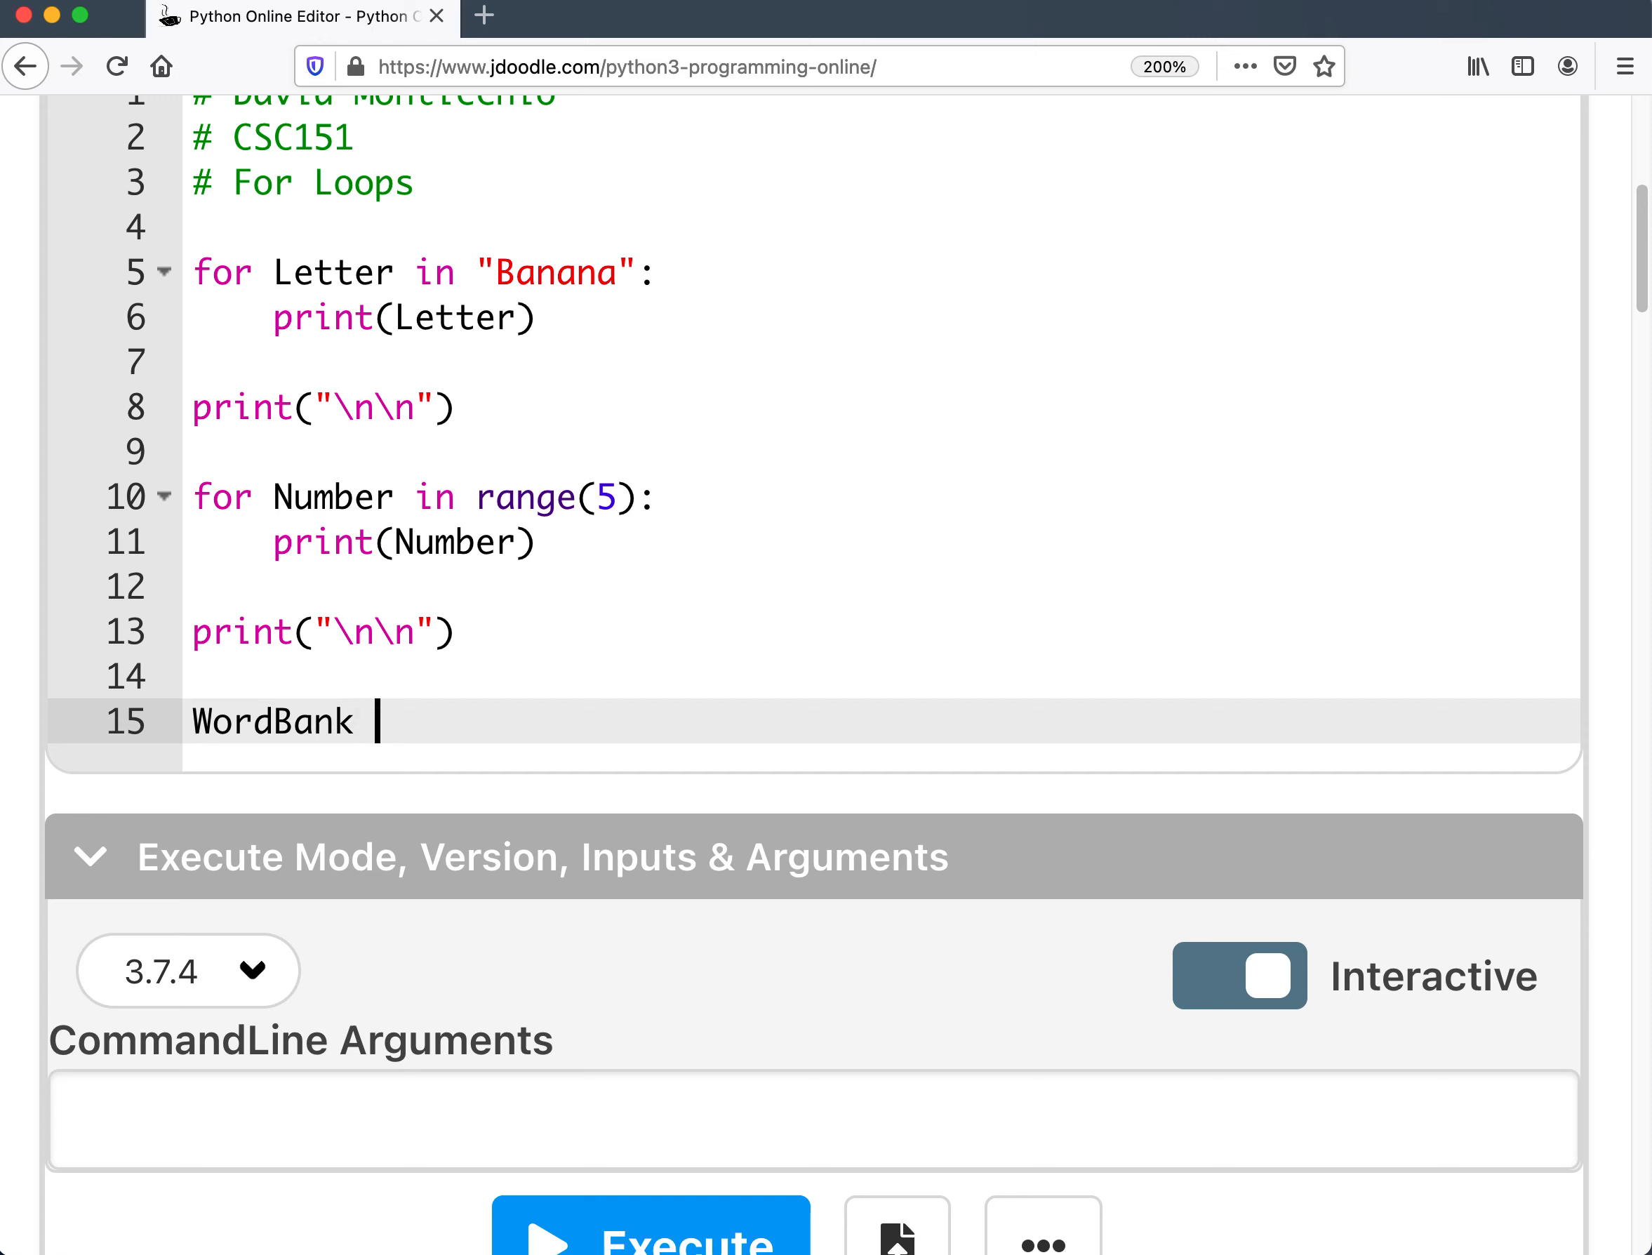
{"action": "type", "text": "= \"\""}
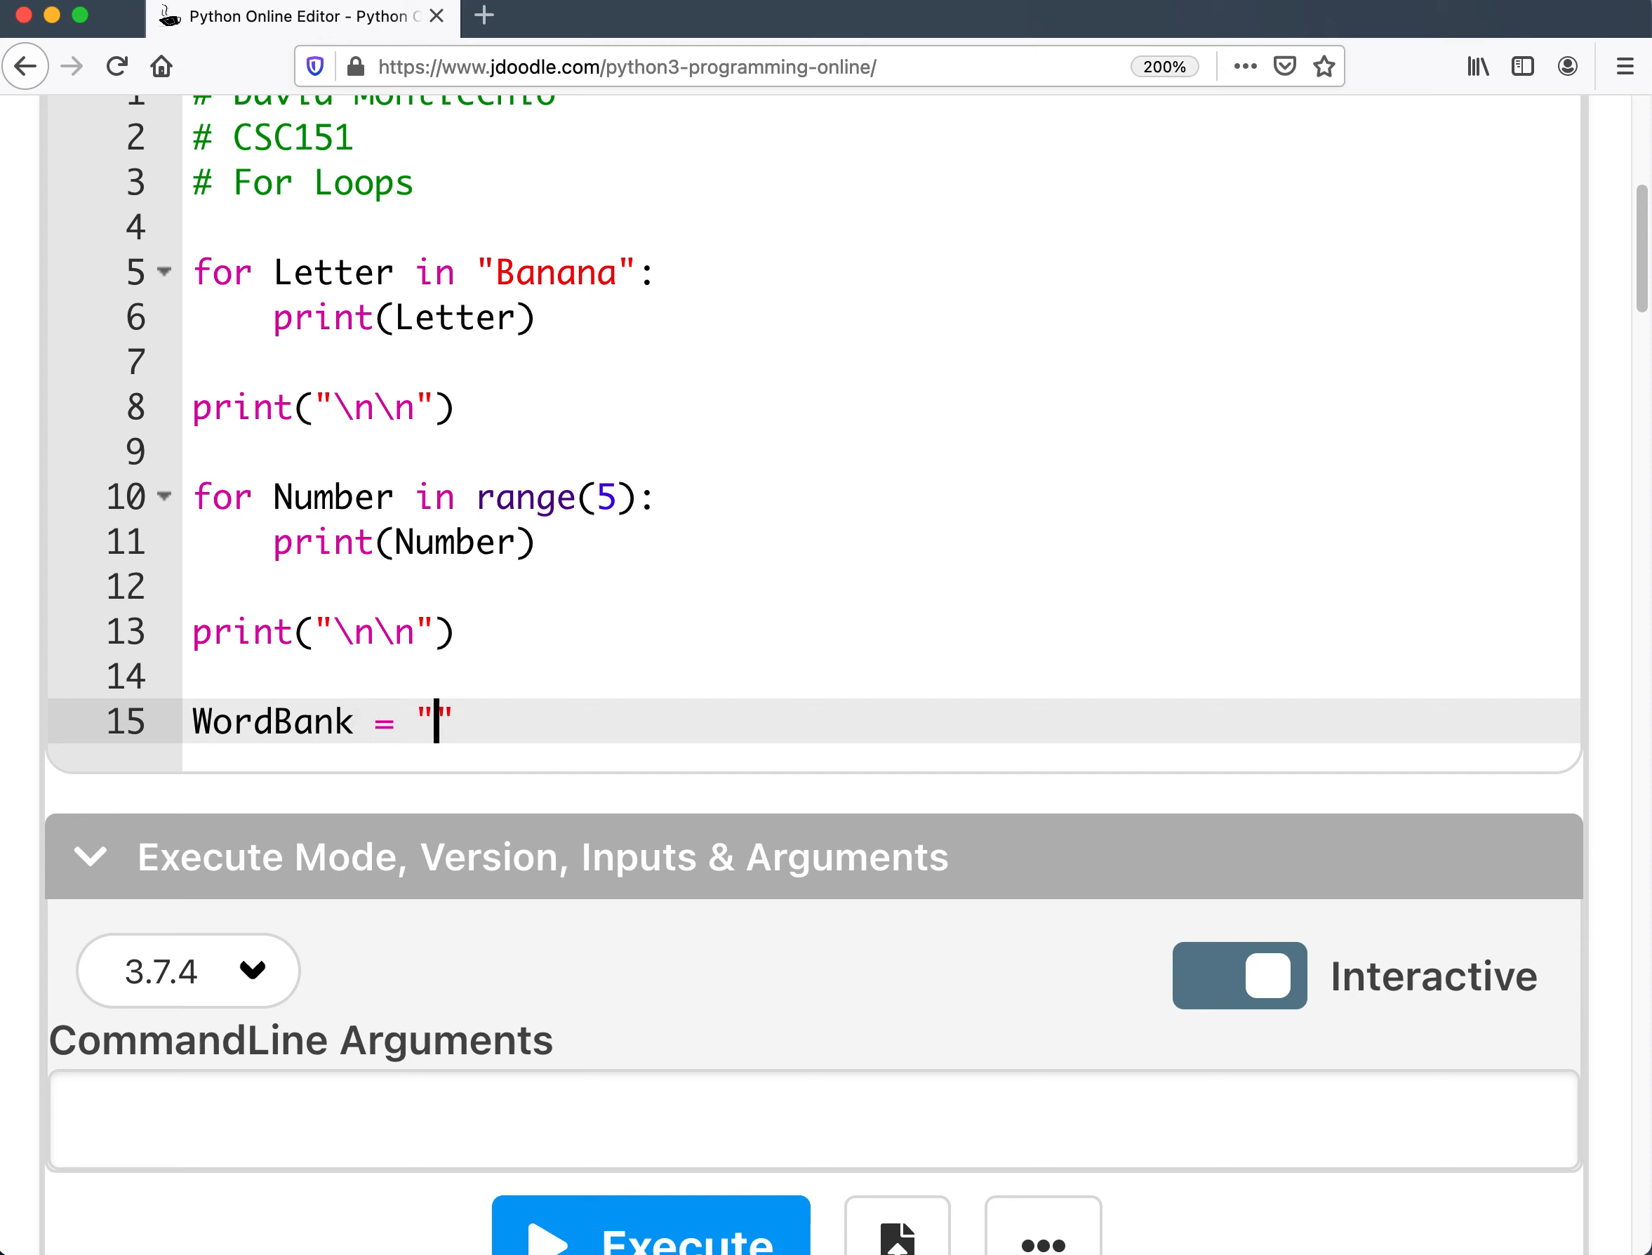
{"action": "key", "text": "Backspace"}
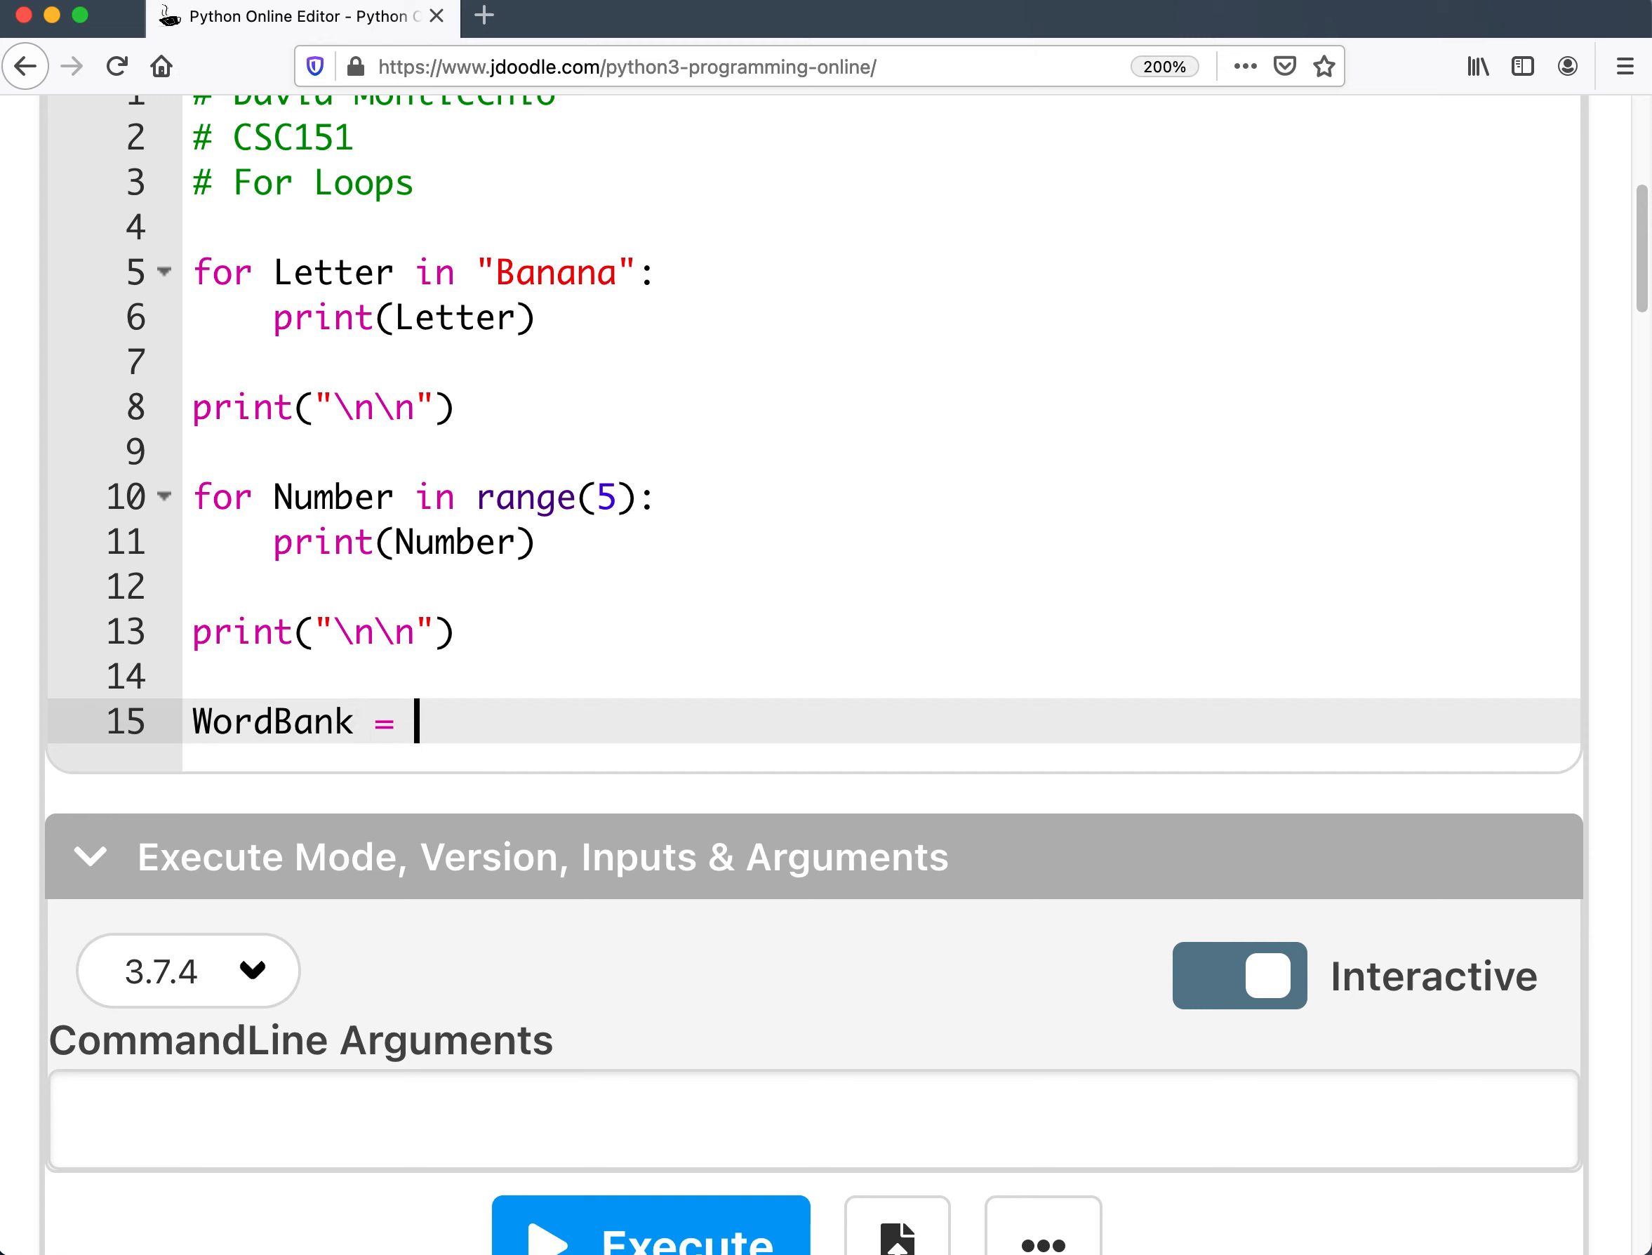
{"action": "type", "text": "[Bana"}
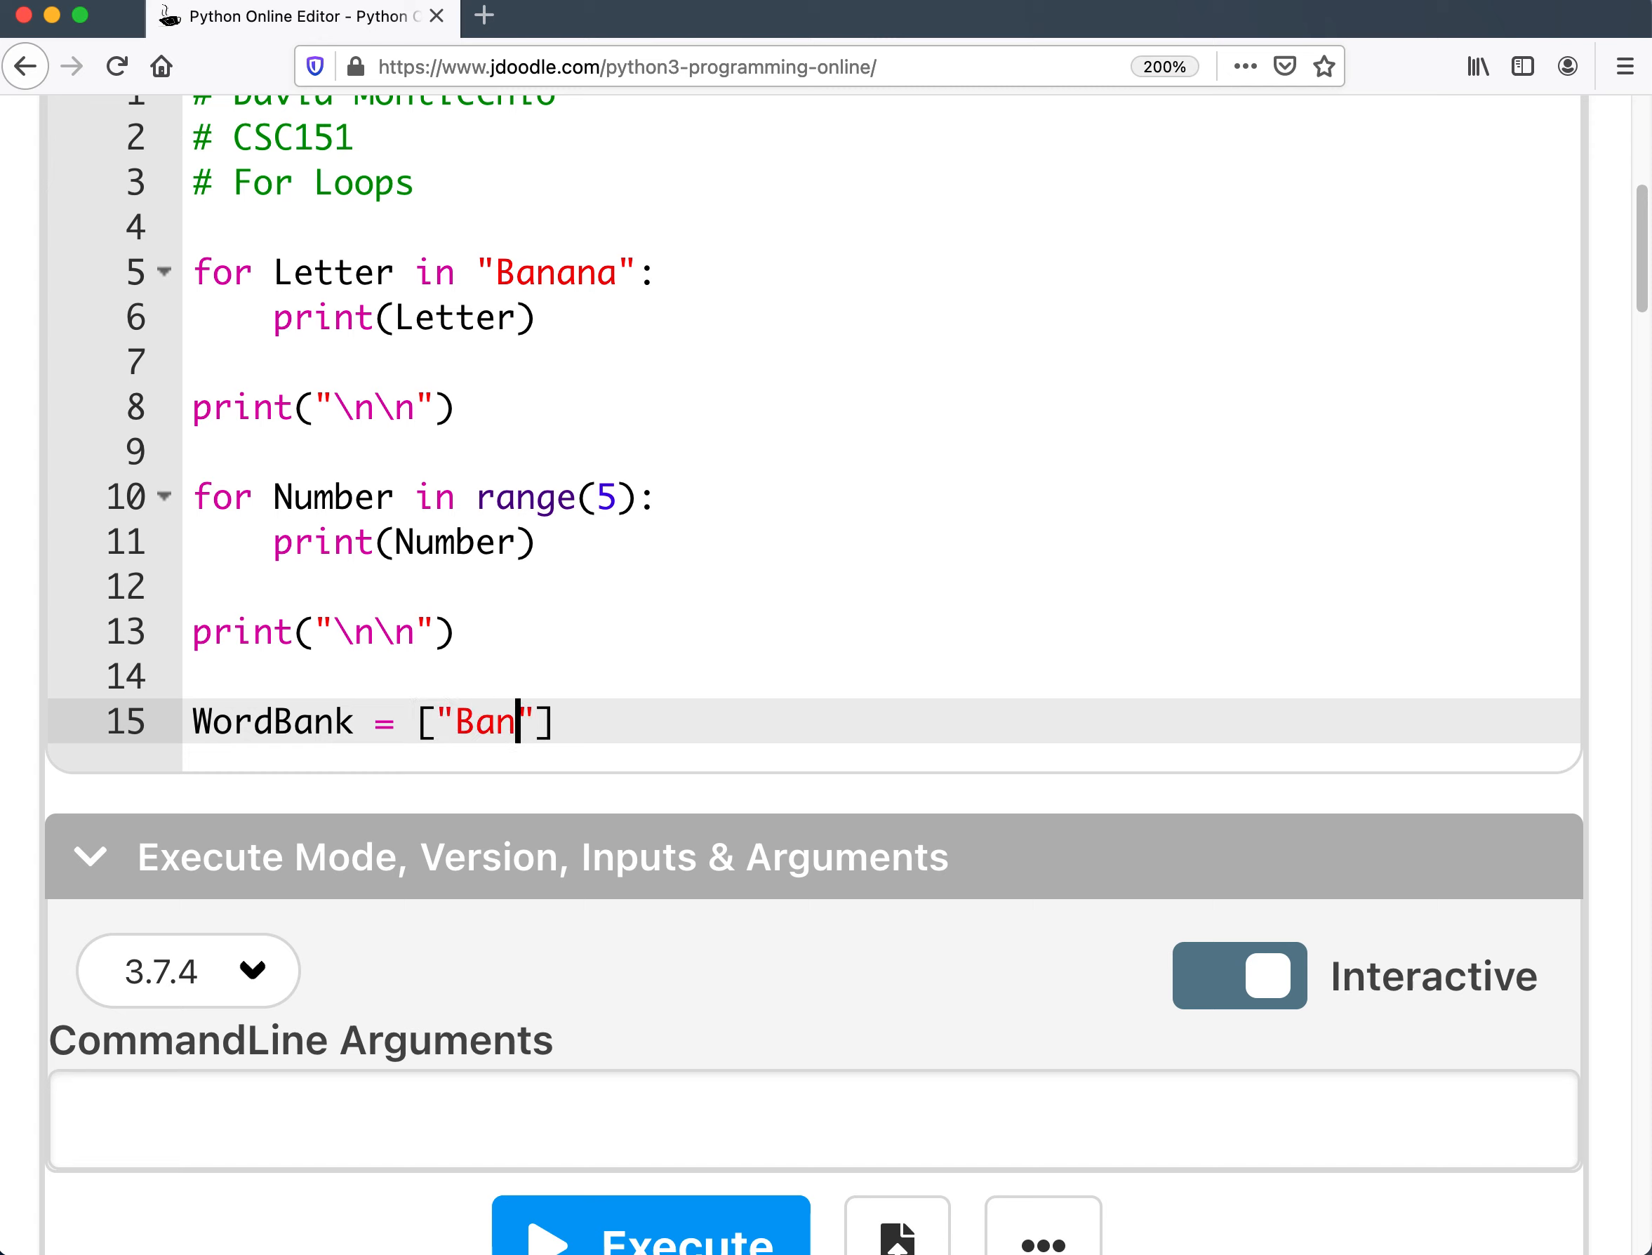
{"action": "type", "text": "ana\", \"Apple"}
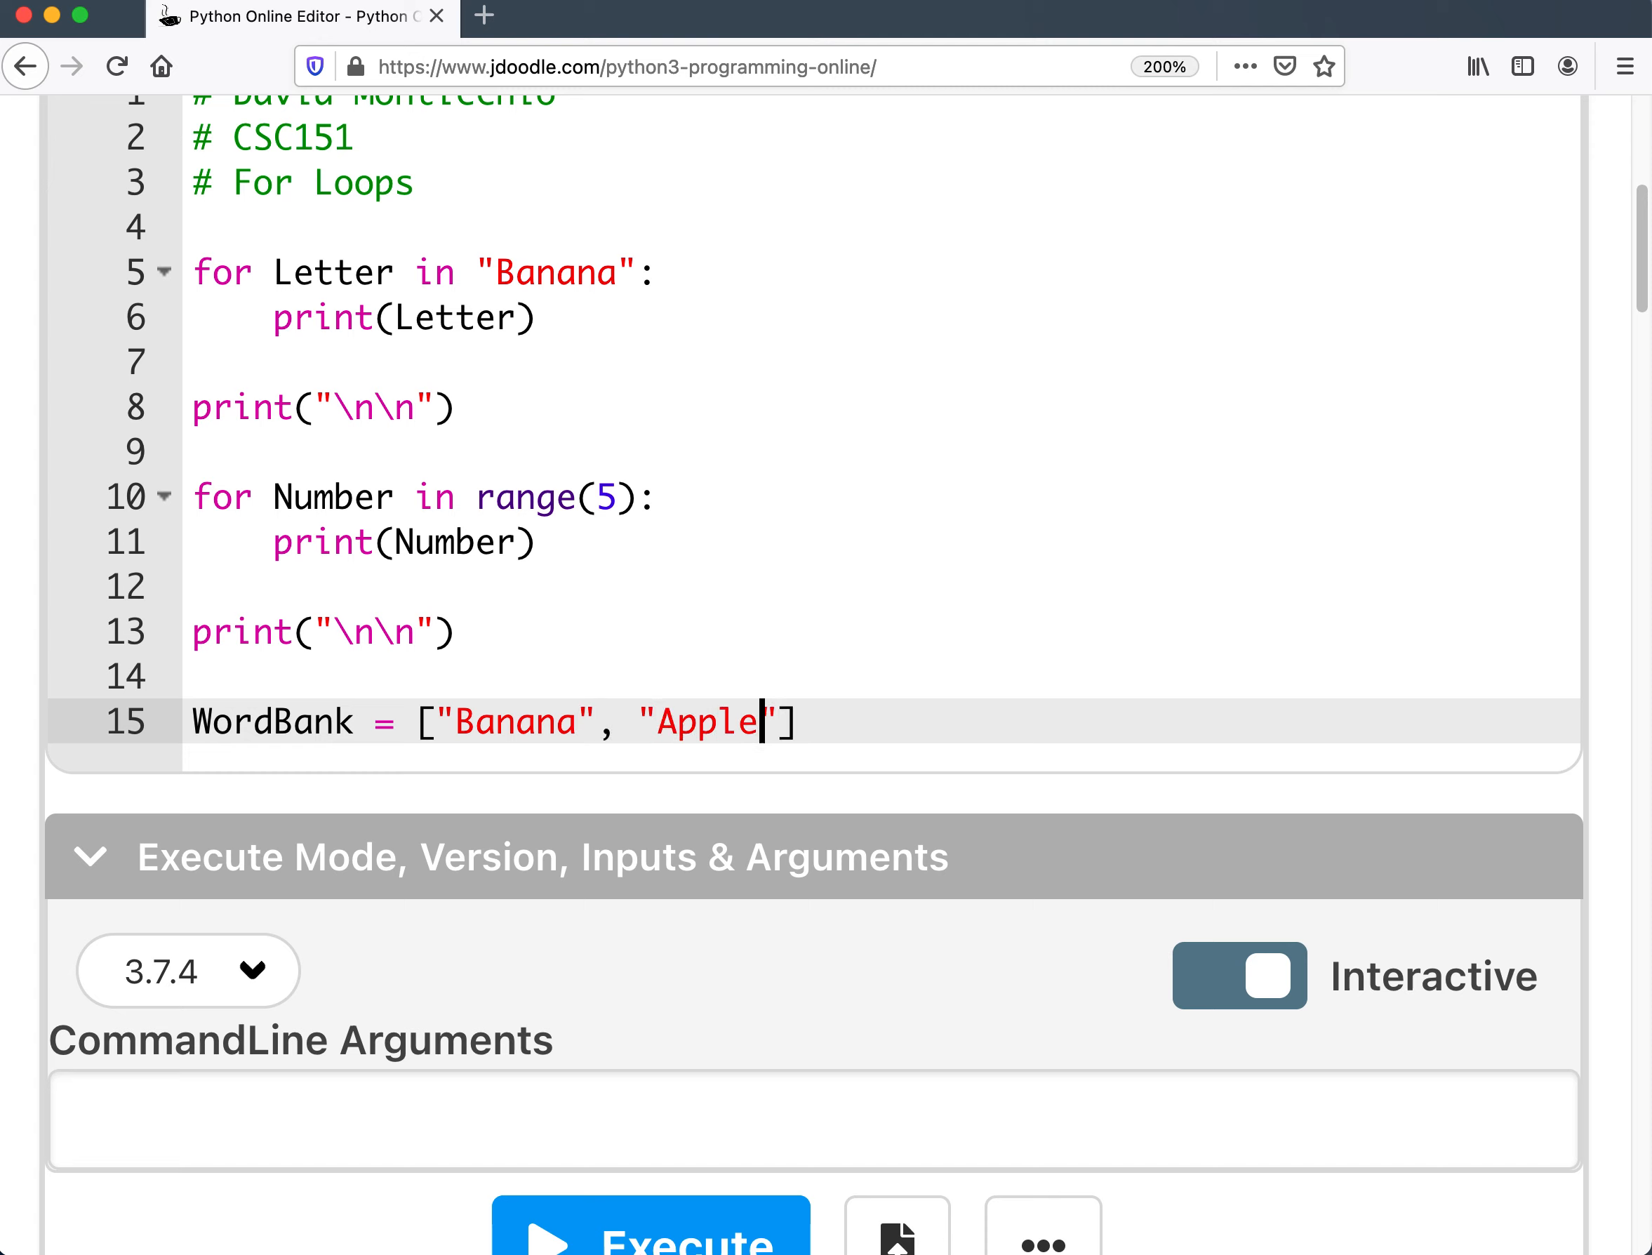
{"action": "type", "text": ", \"\""}
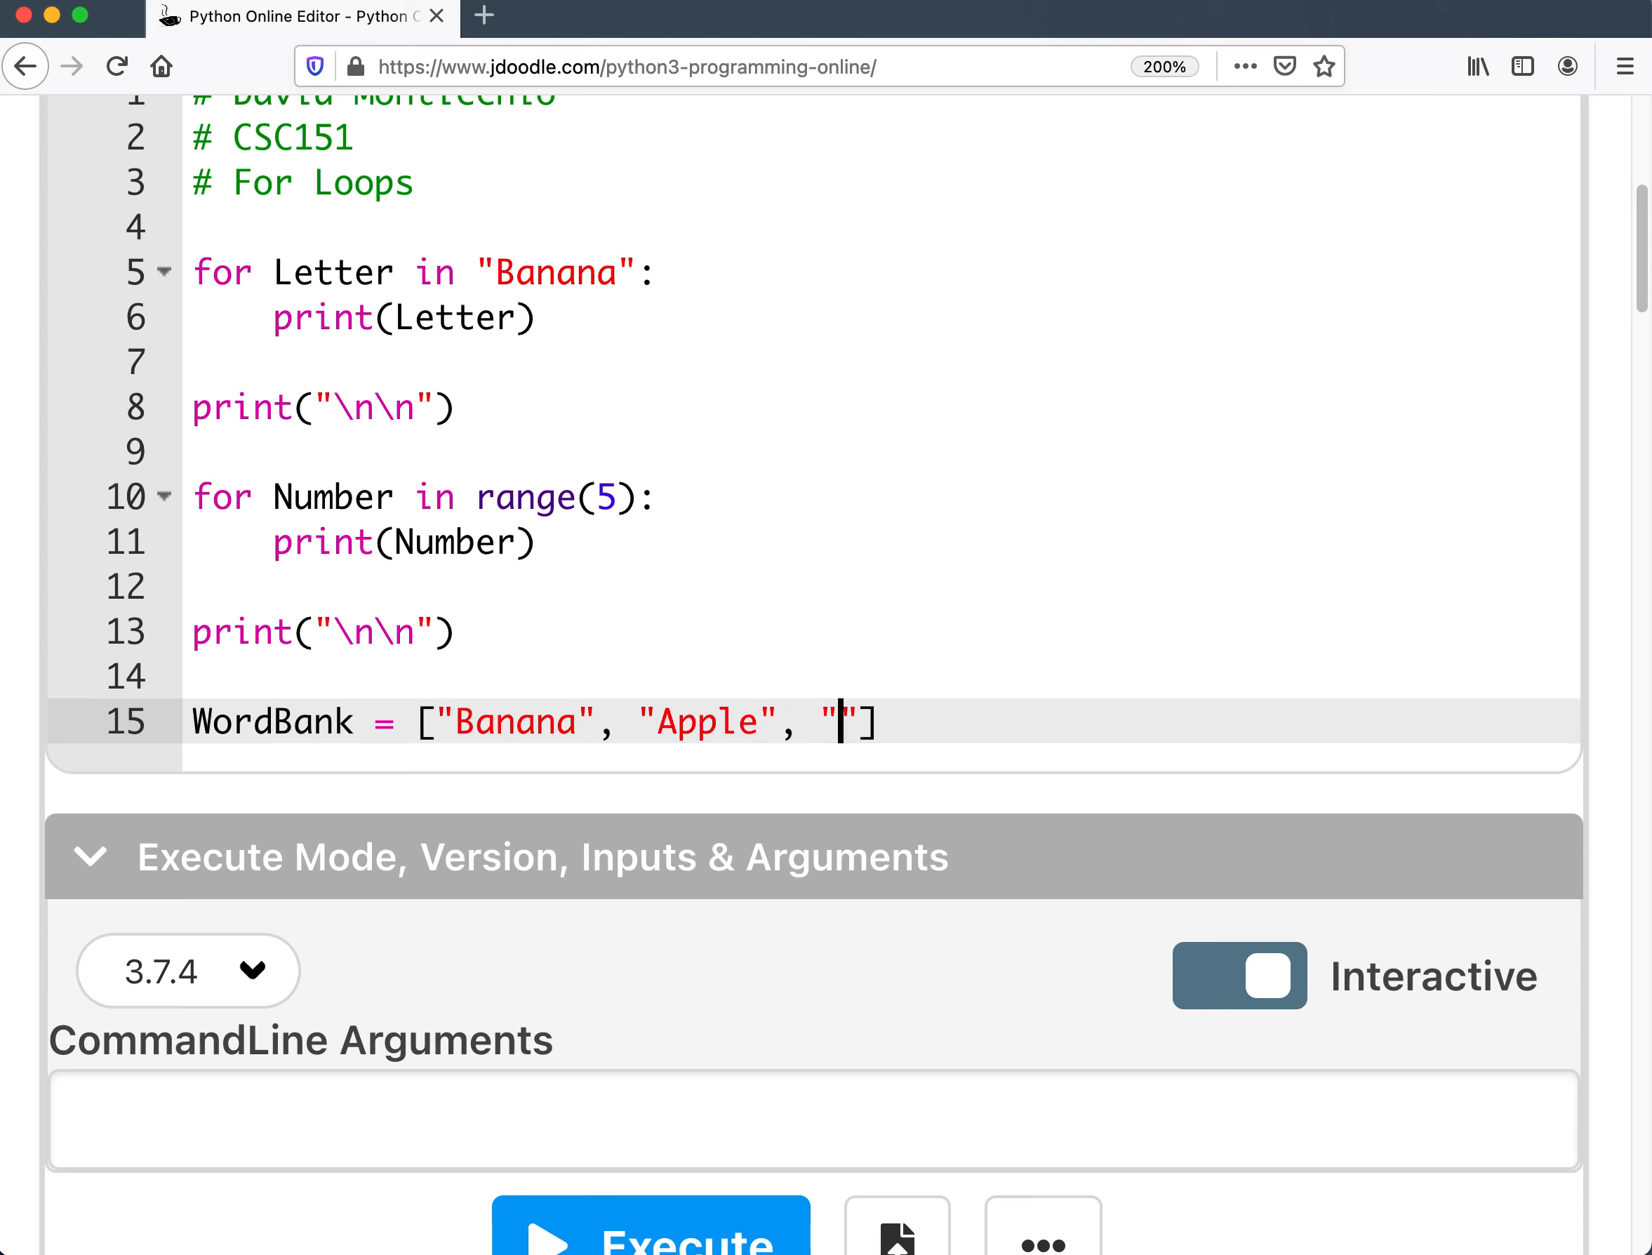
{"action": "type", "text": "Strawberry"}
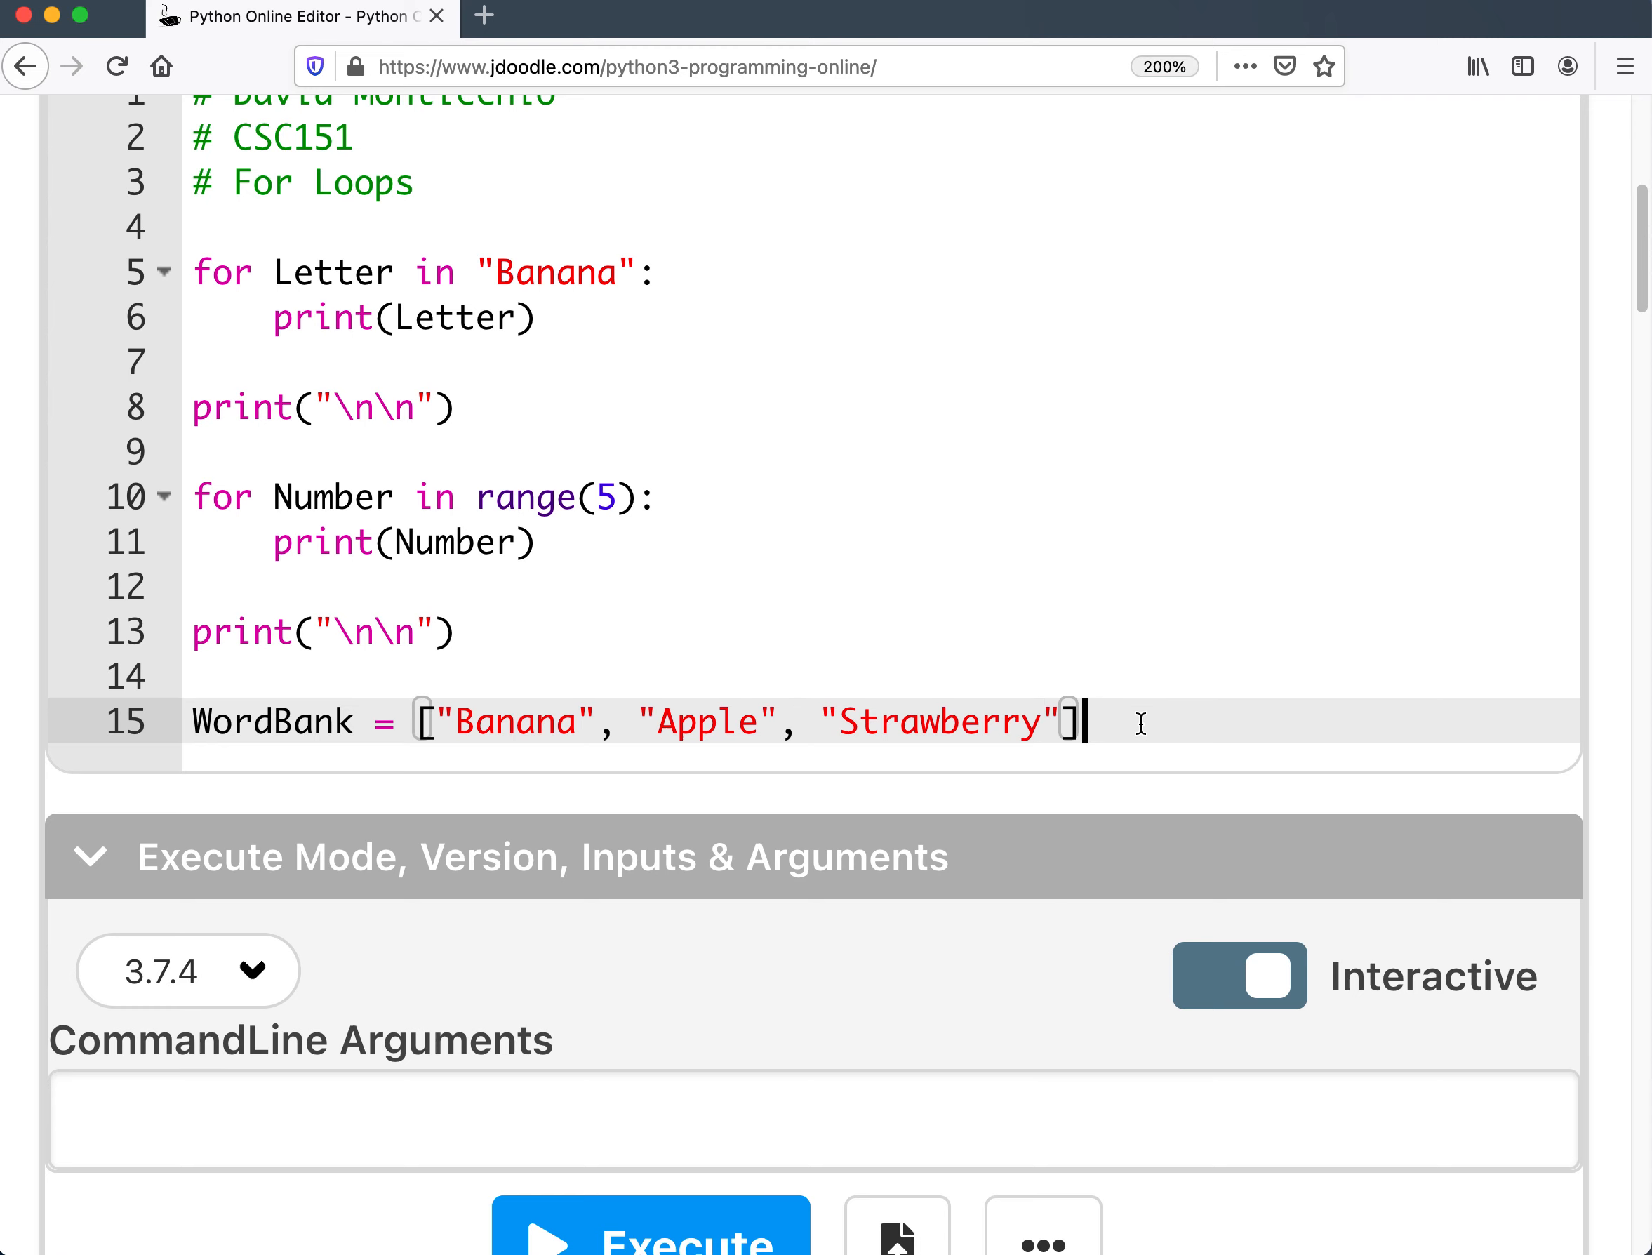
Write for Word in Wordbank: print(Word) and execute, ending in a traceback at line 16.
{"action": "type", "text": "fo"}
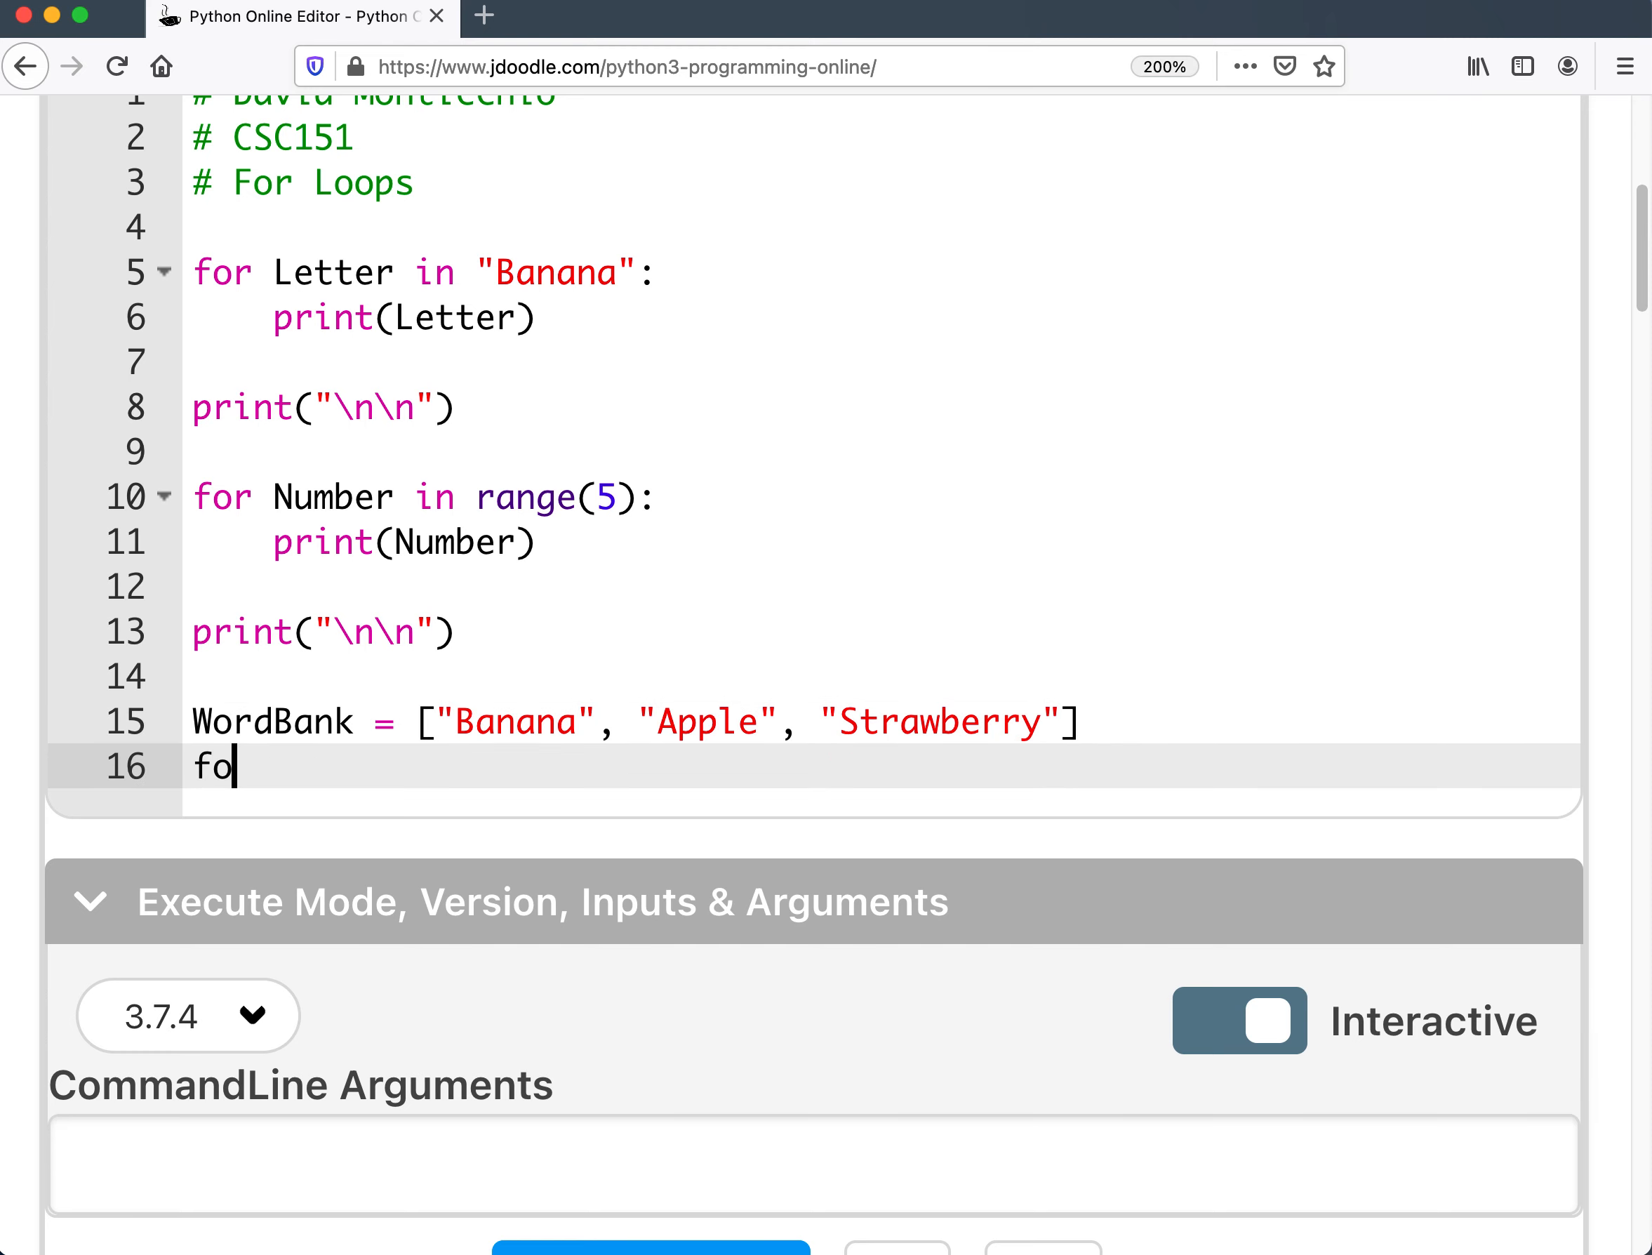
{"action": "type", "text": "r W"}
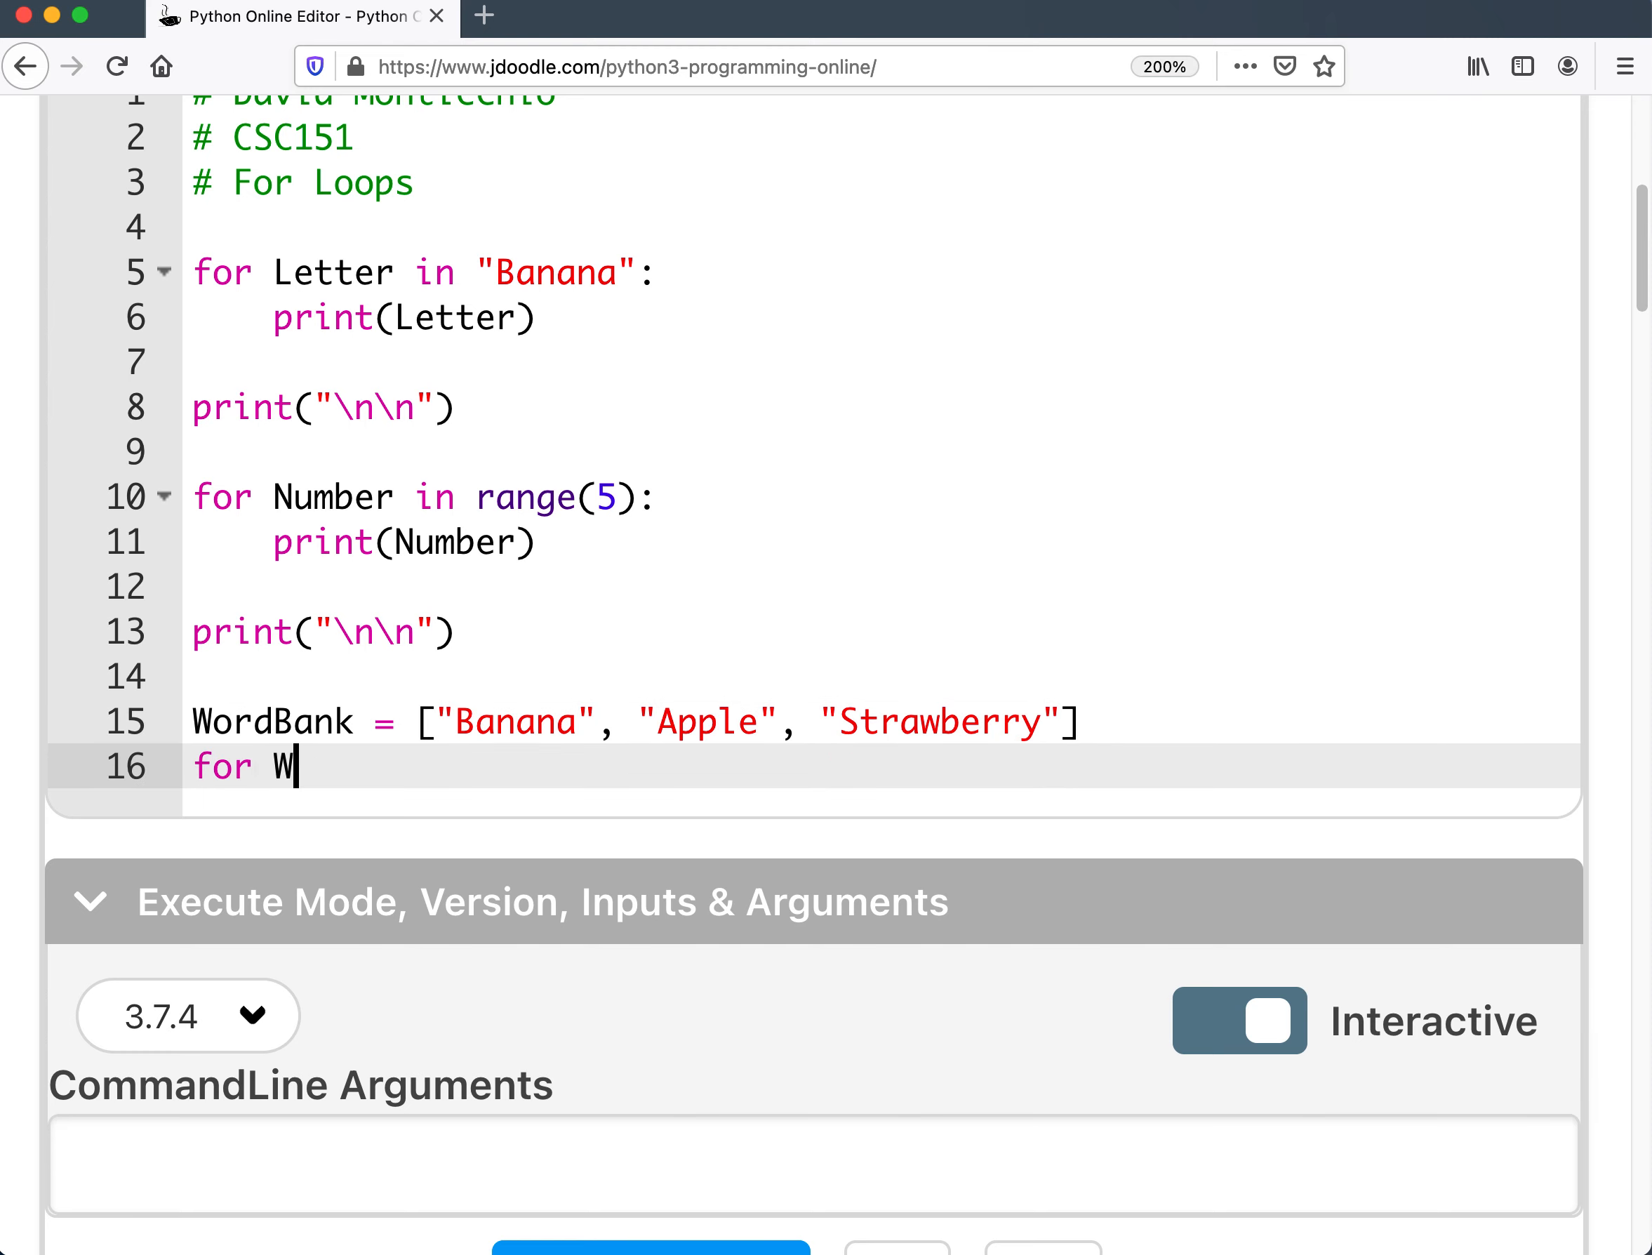
{"action": "type", "text": "ord"}
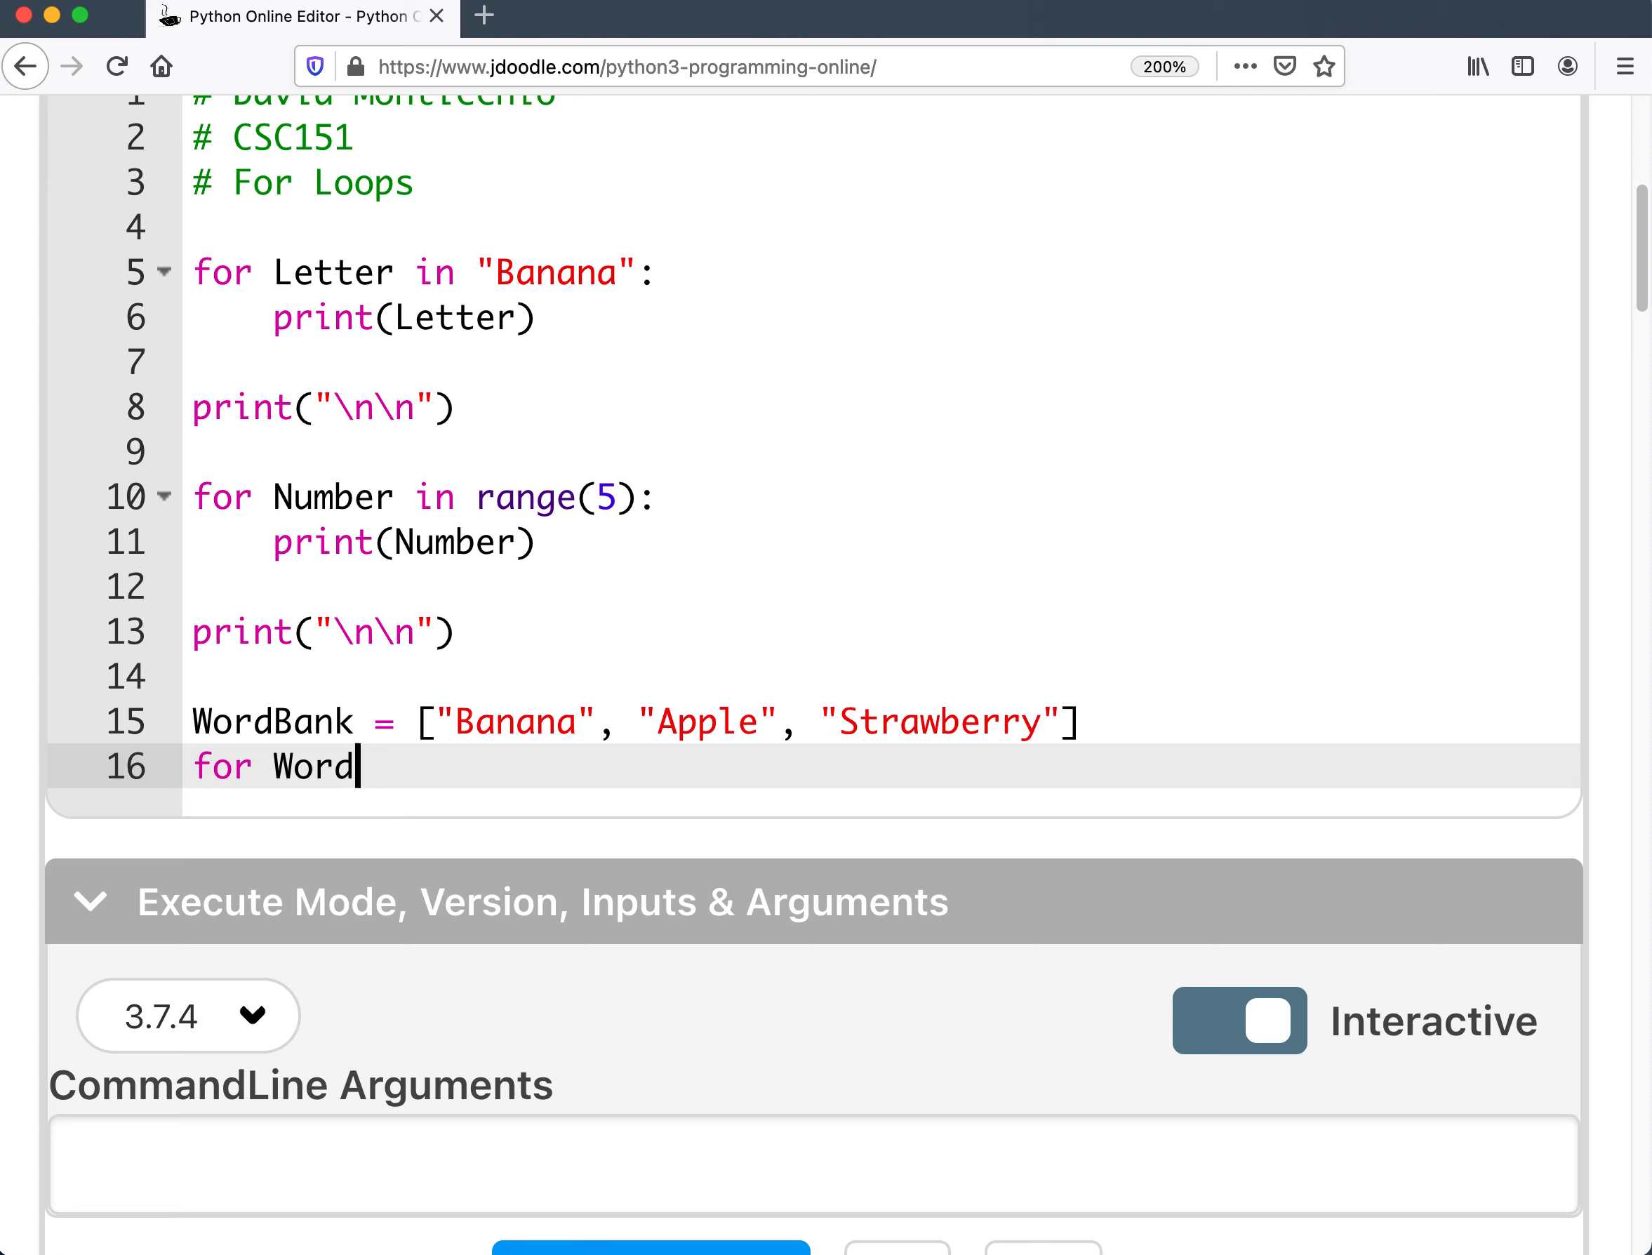
{"action": "type", "text": "in"}
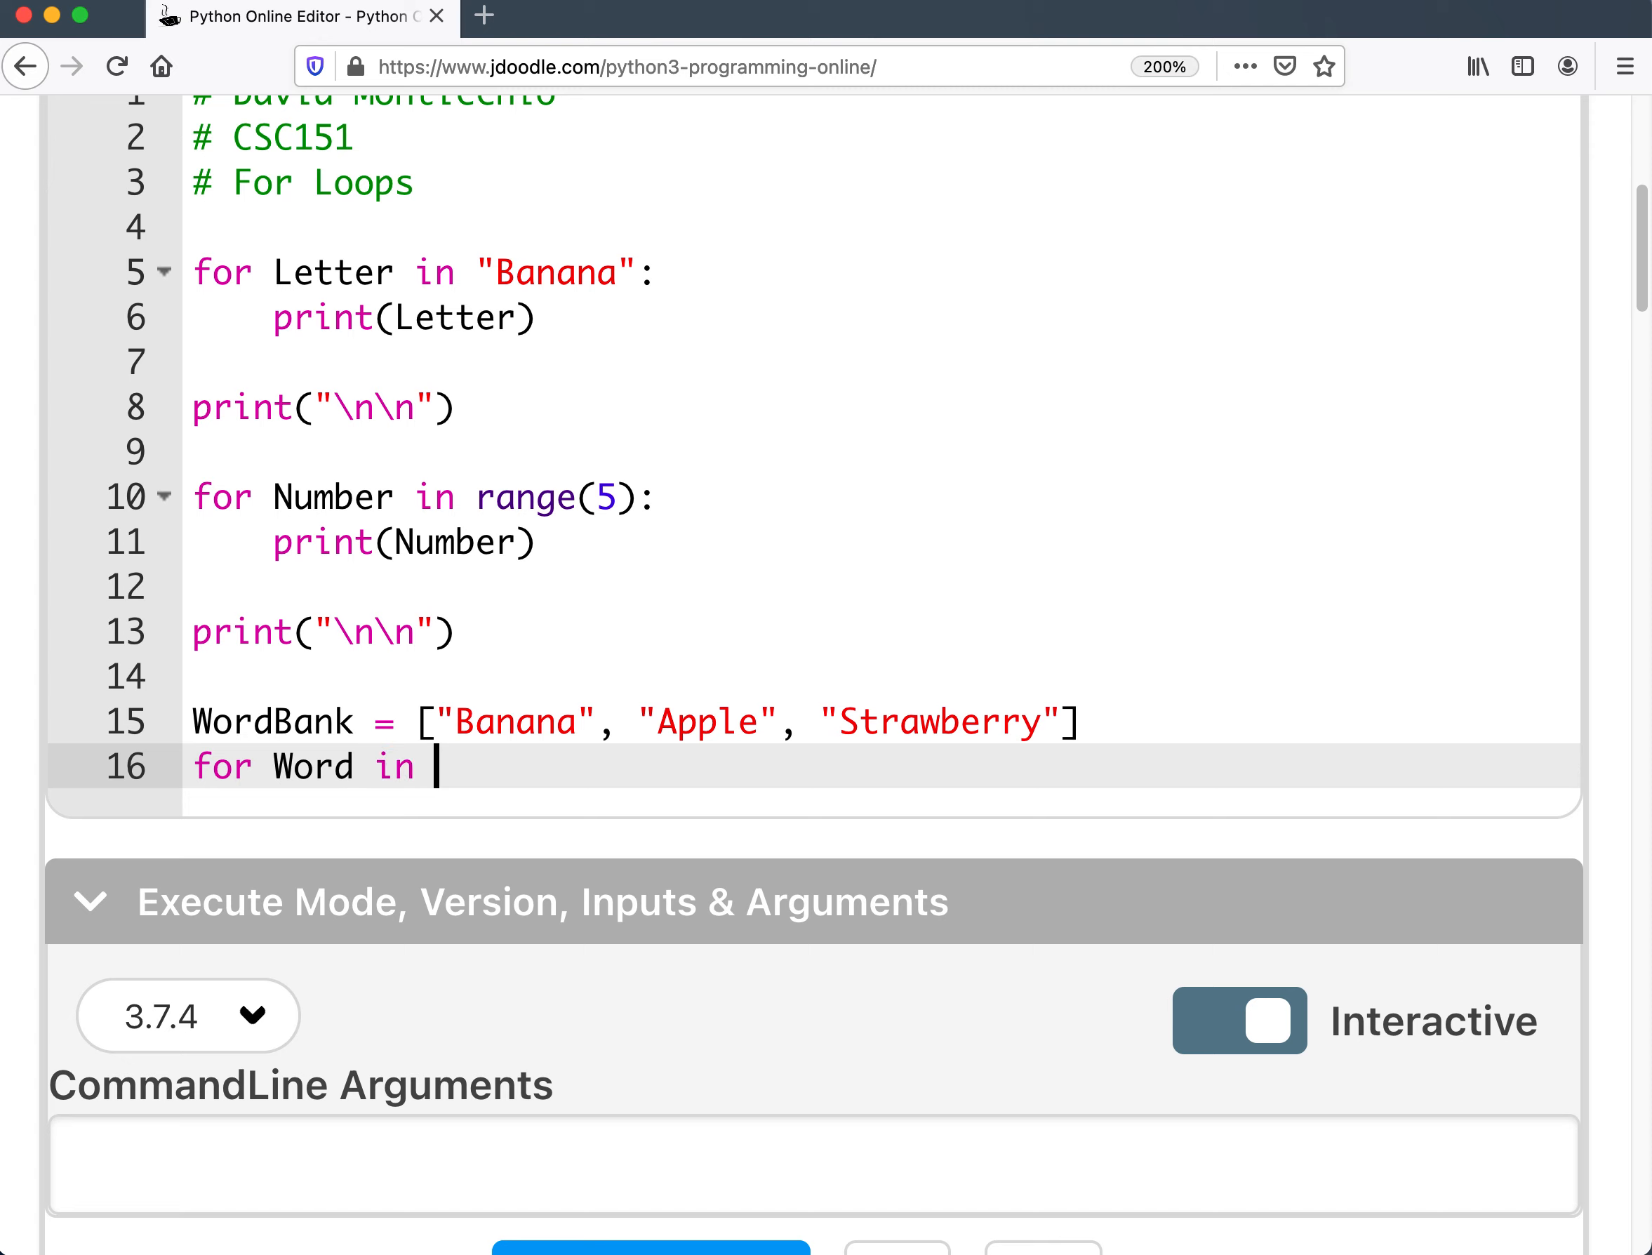
{"action": "type", "text": "W"}
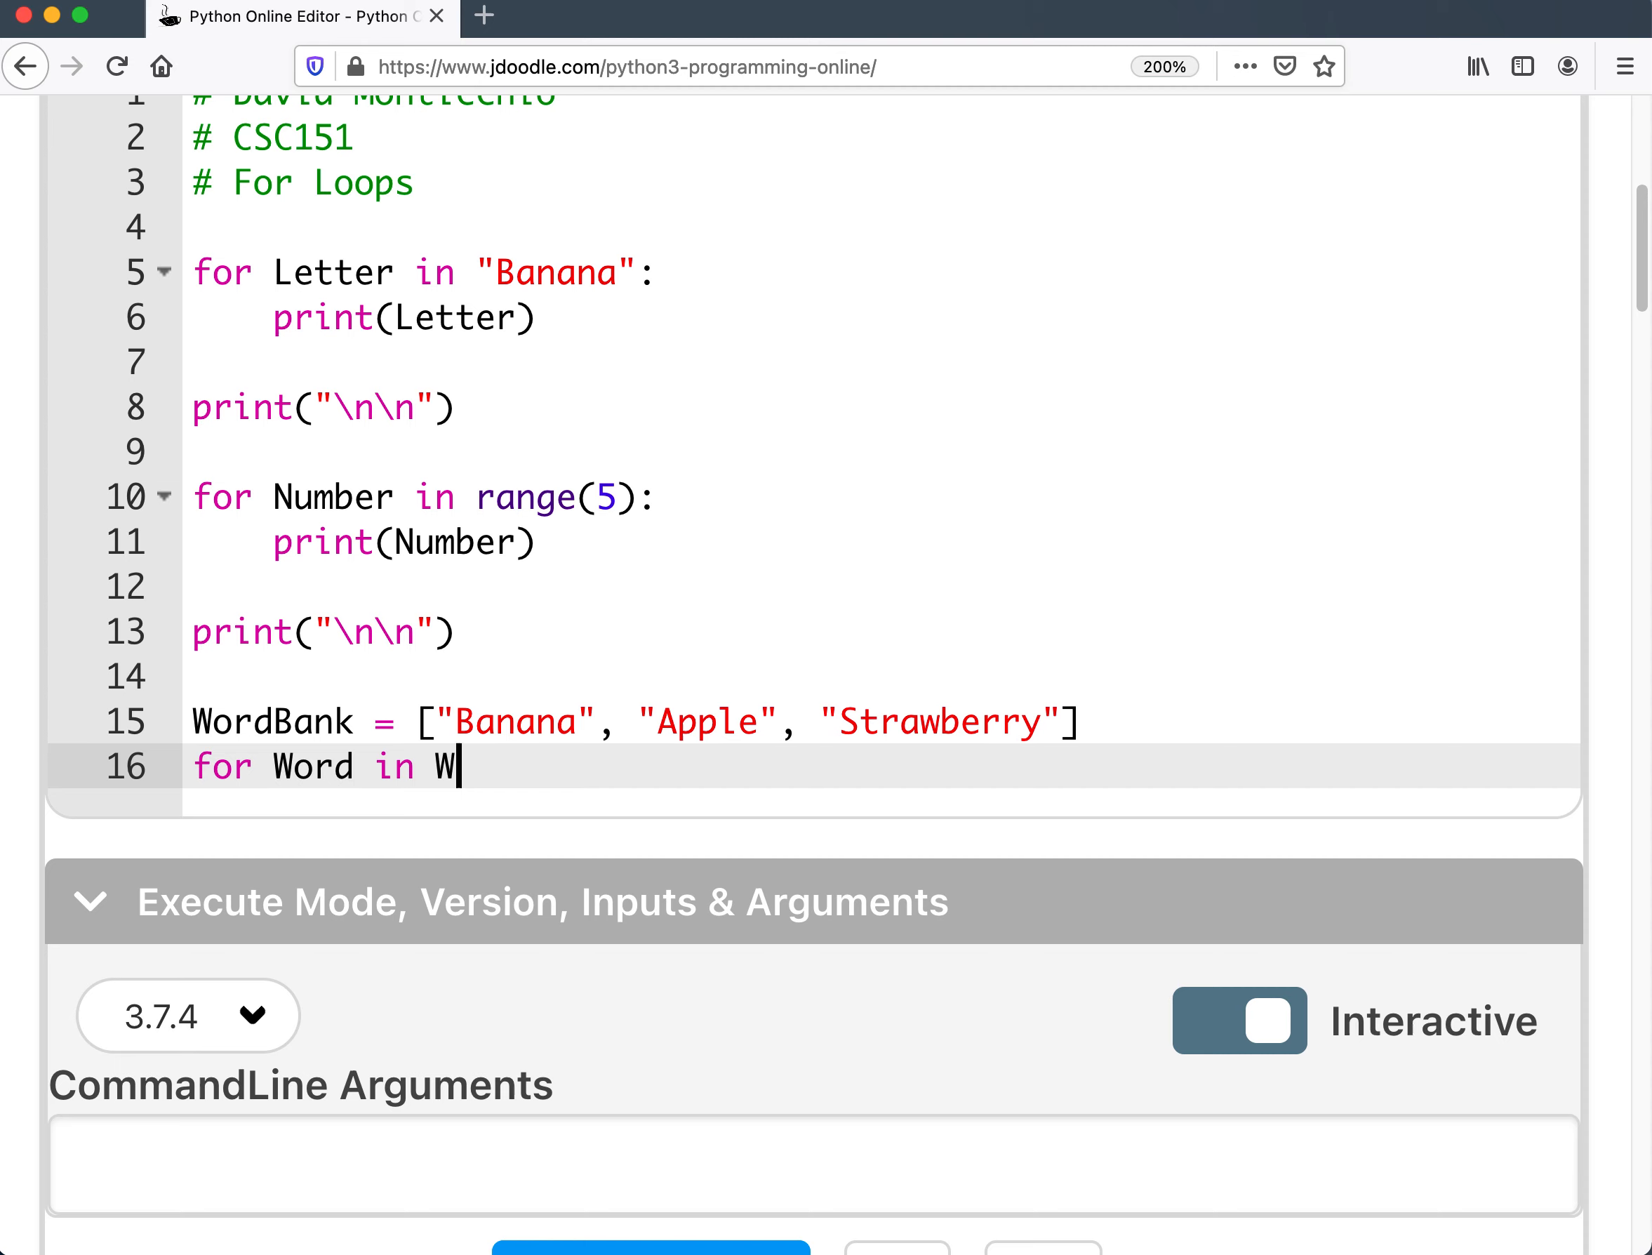
{"action": "type", "text": "ordbank"}
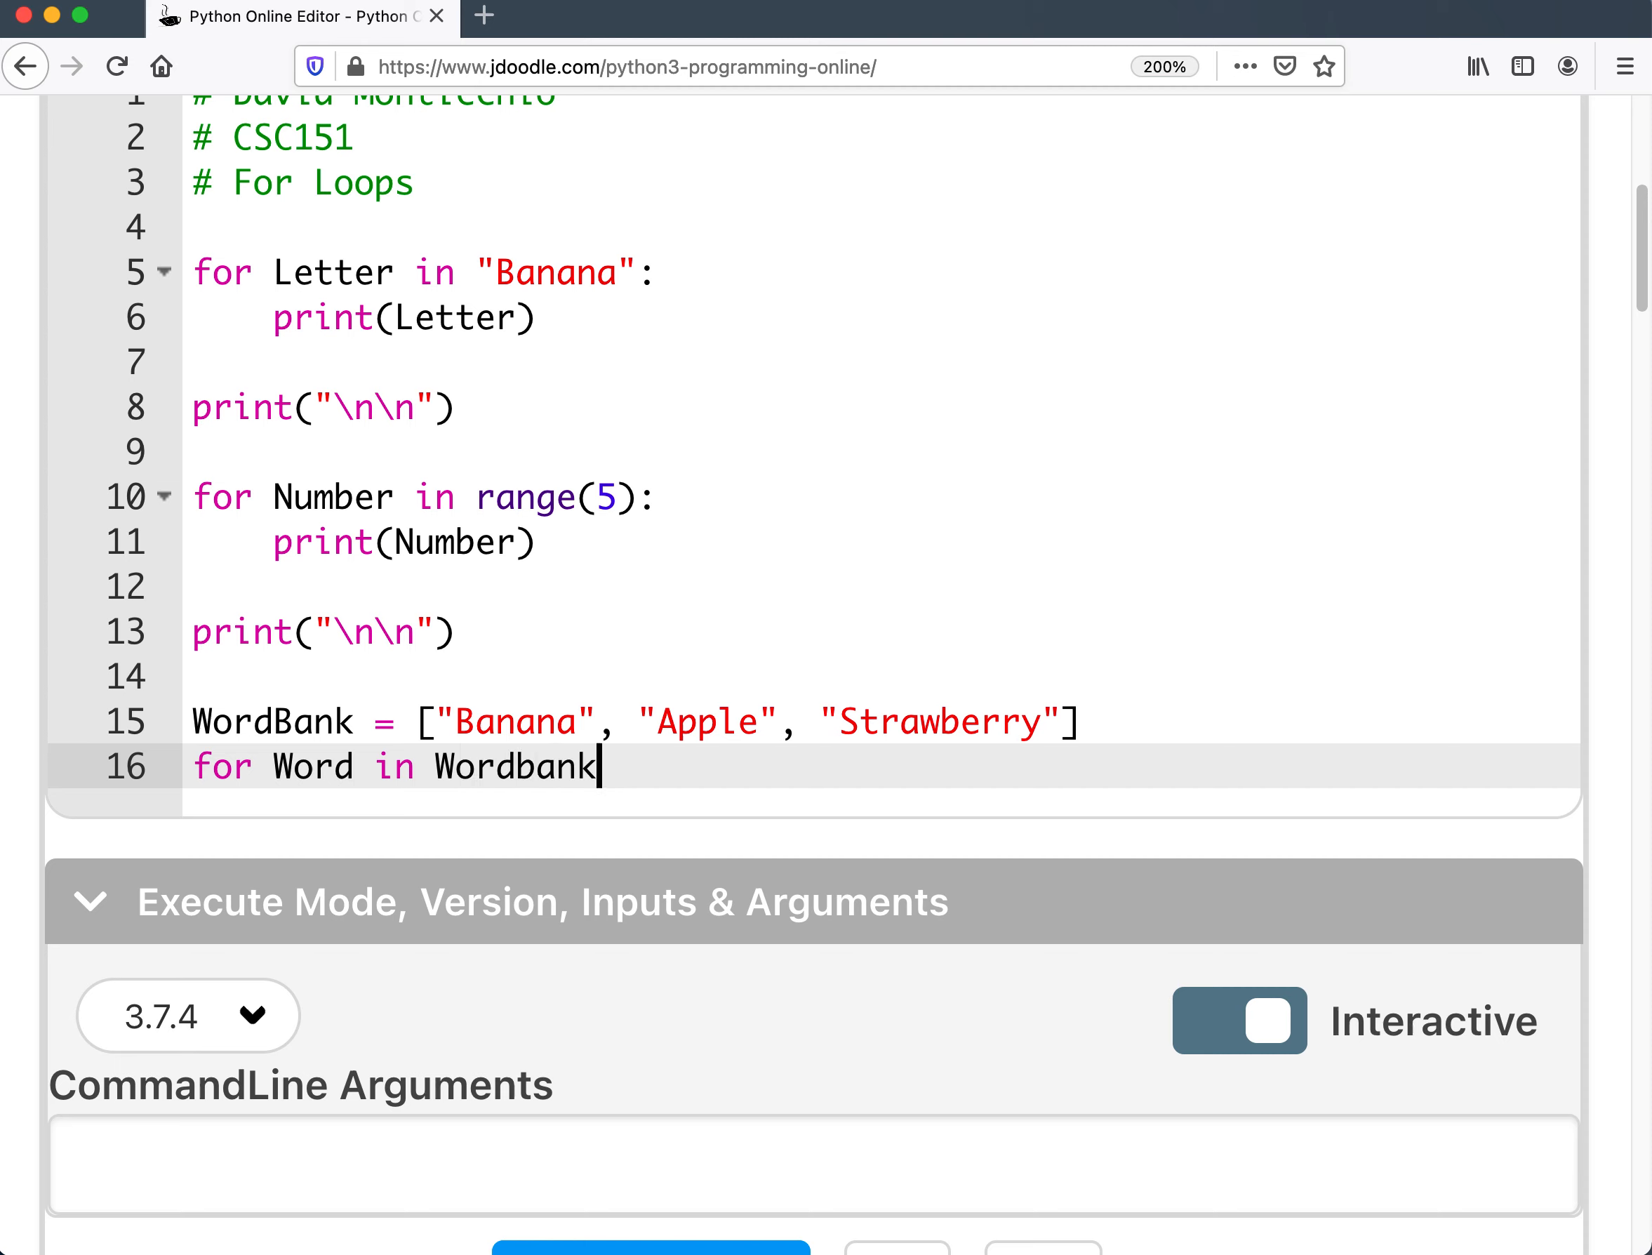
{"action": "type", "text": ":"}
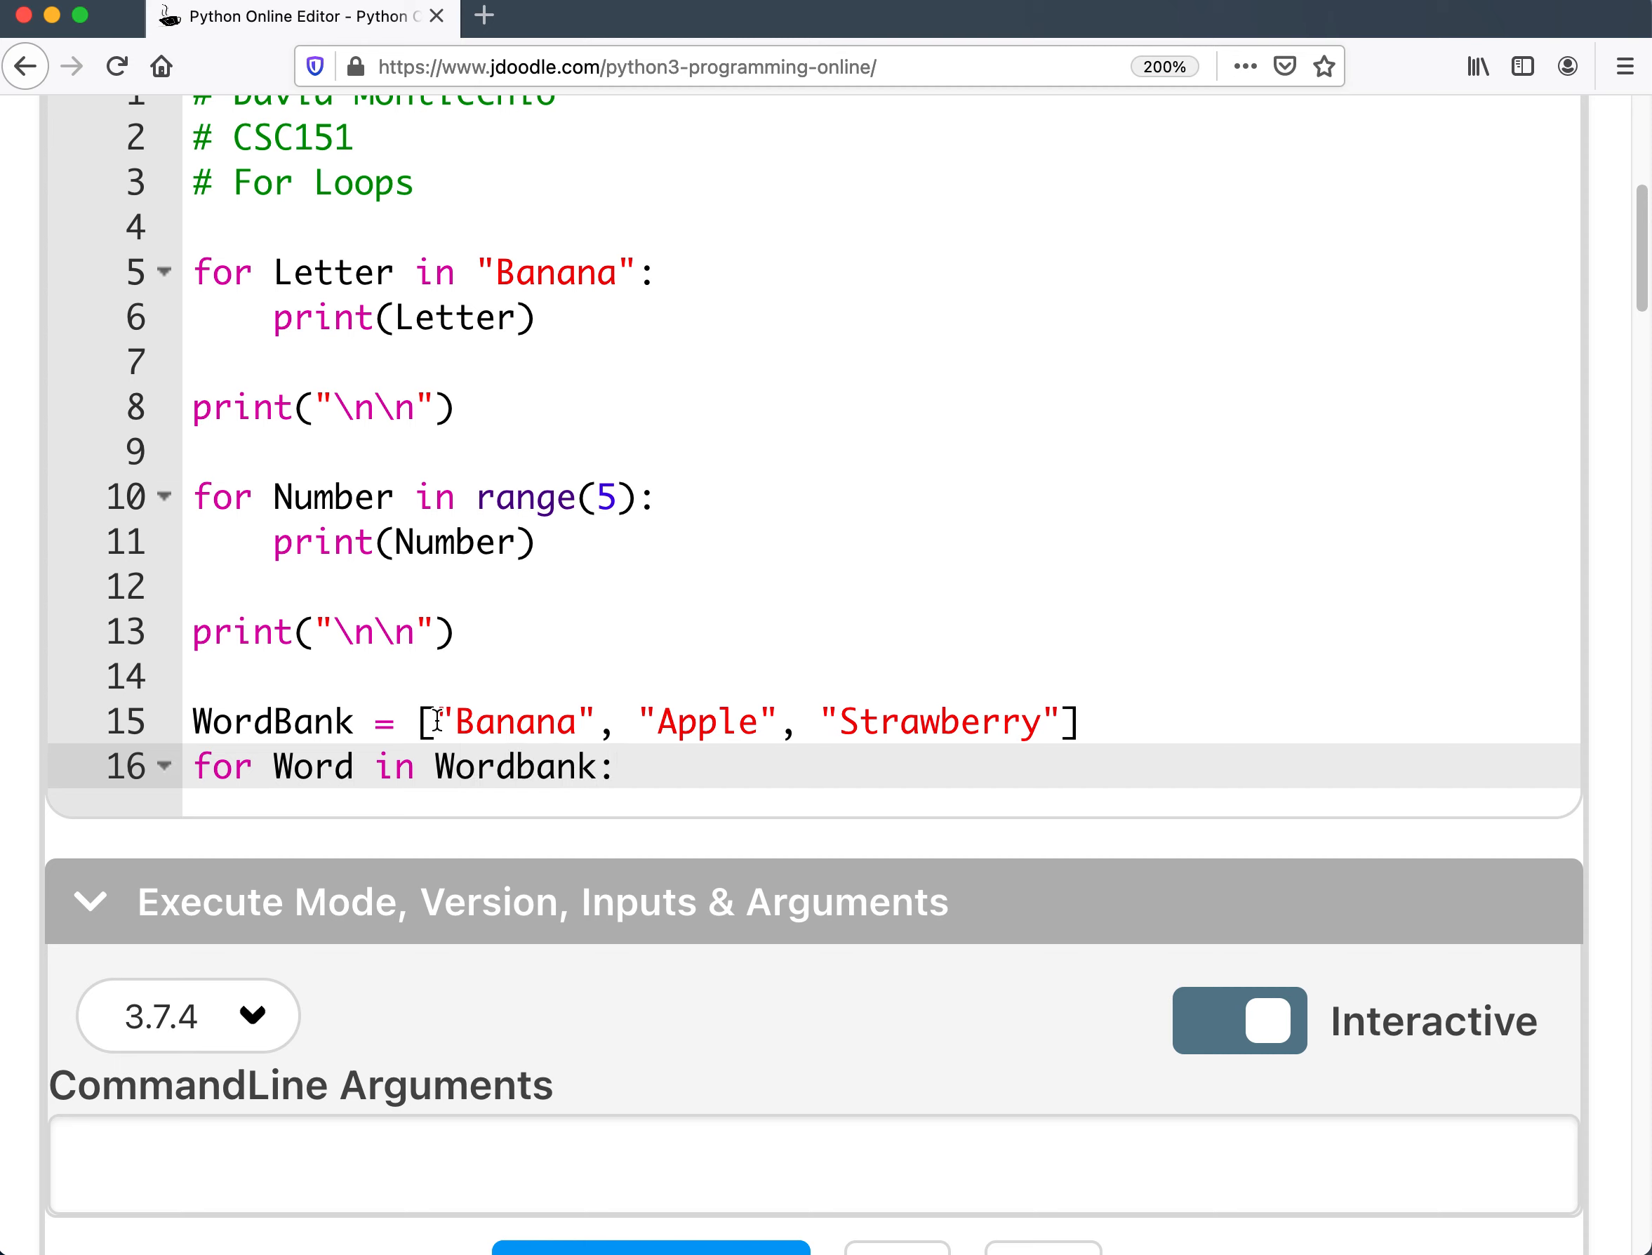
{"action": "double_click", "coordinate": [511, 722]}
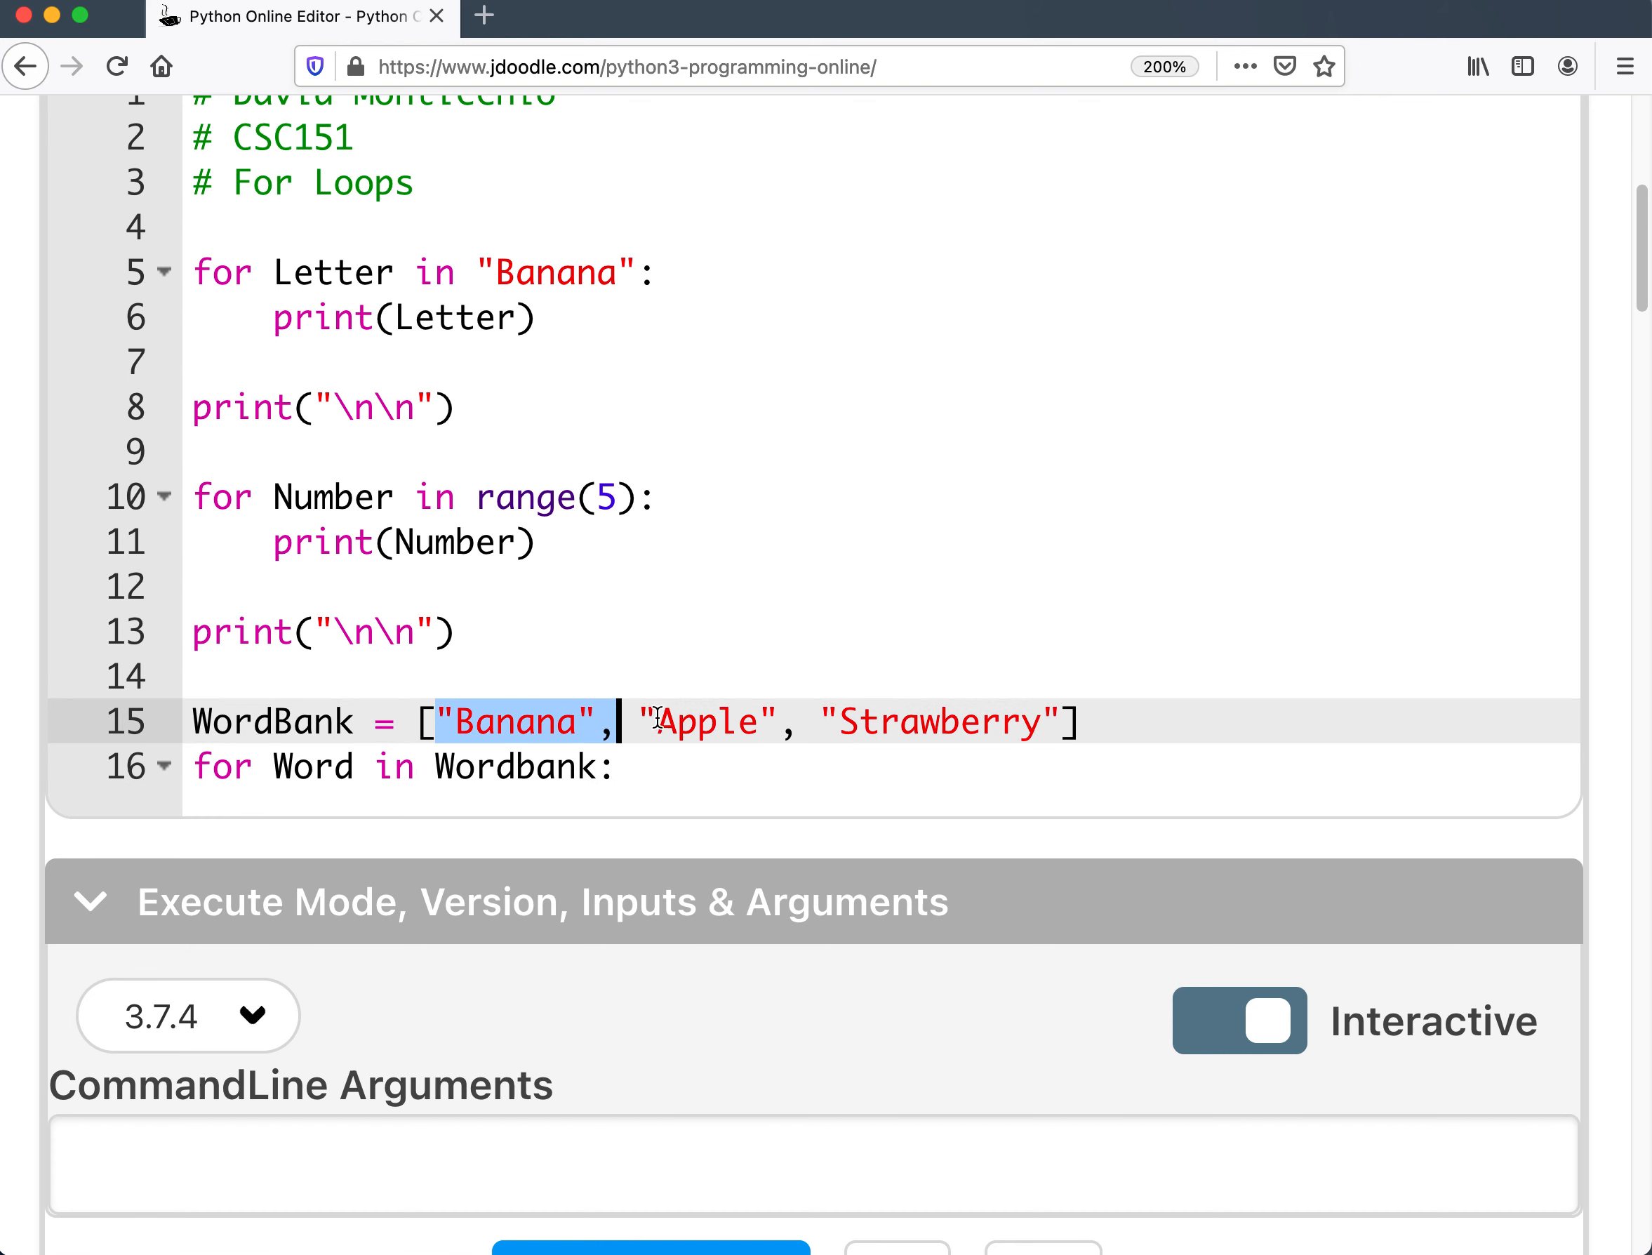
{"action": "left_click", "coordinate": [616, 766]}
{"action": "type", "text": "print"}
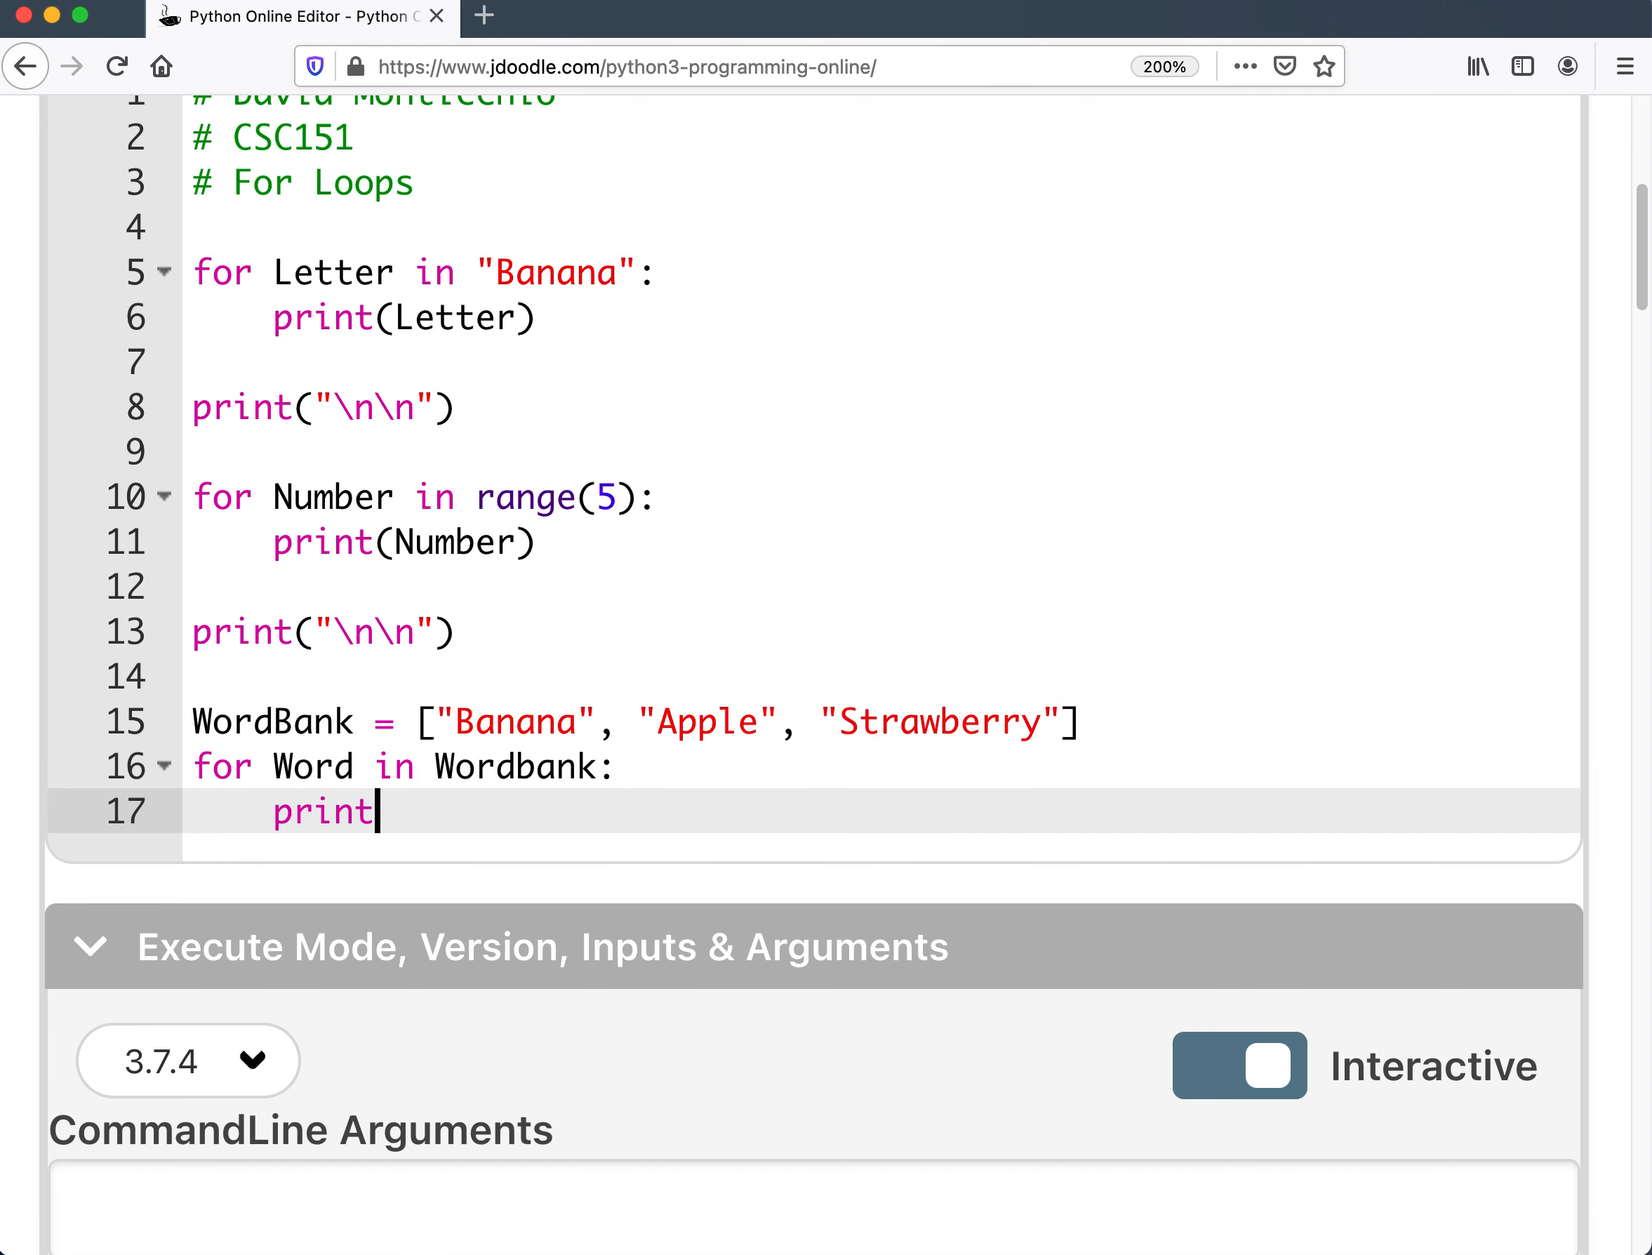
{"action": "type", "text": "(Word)"}
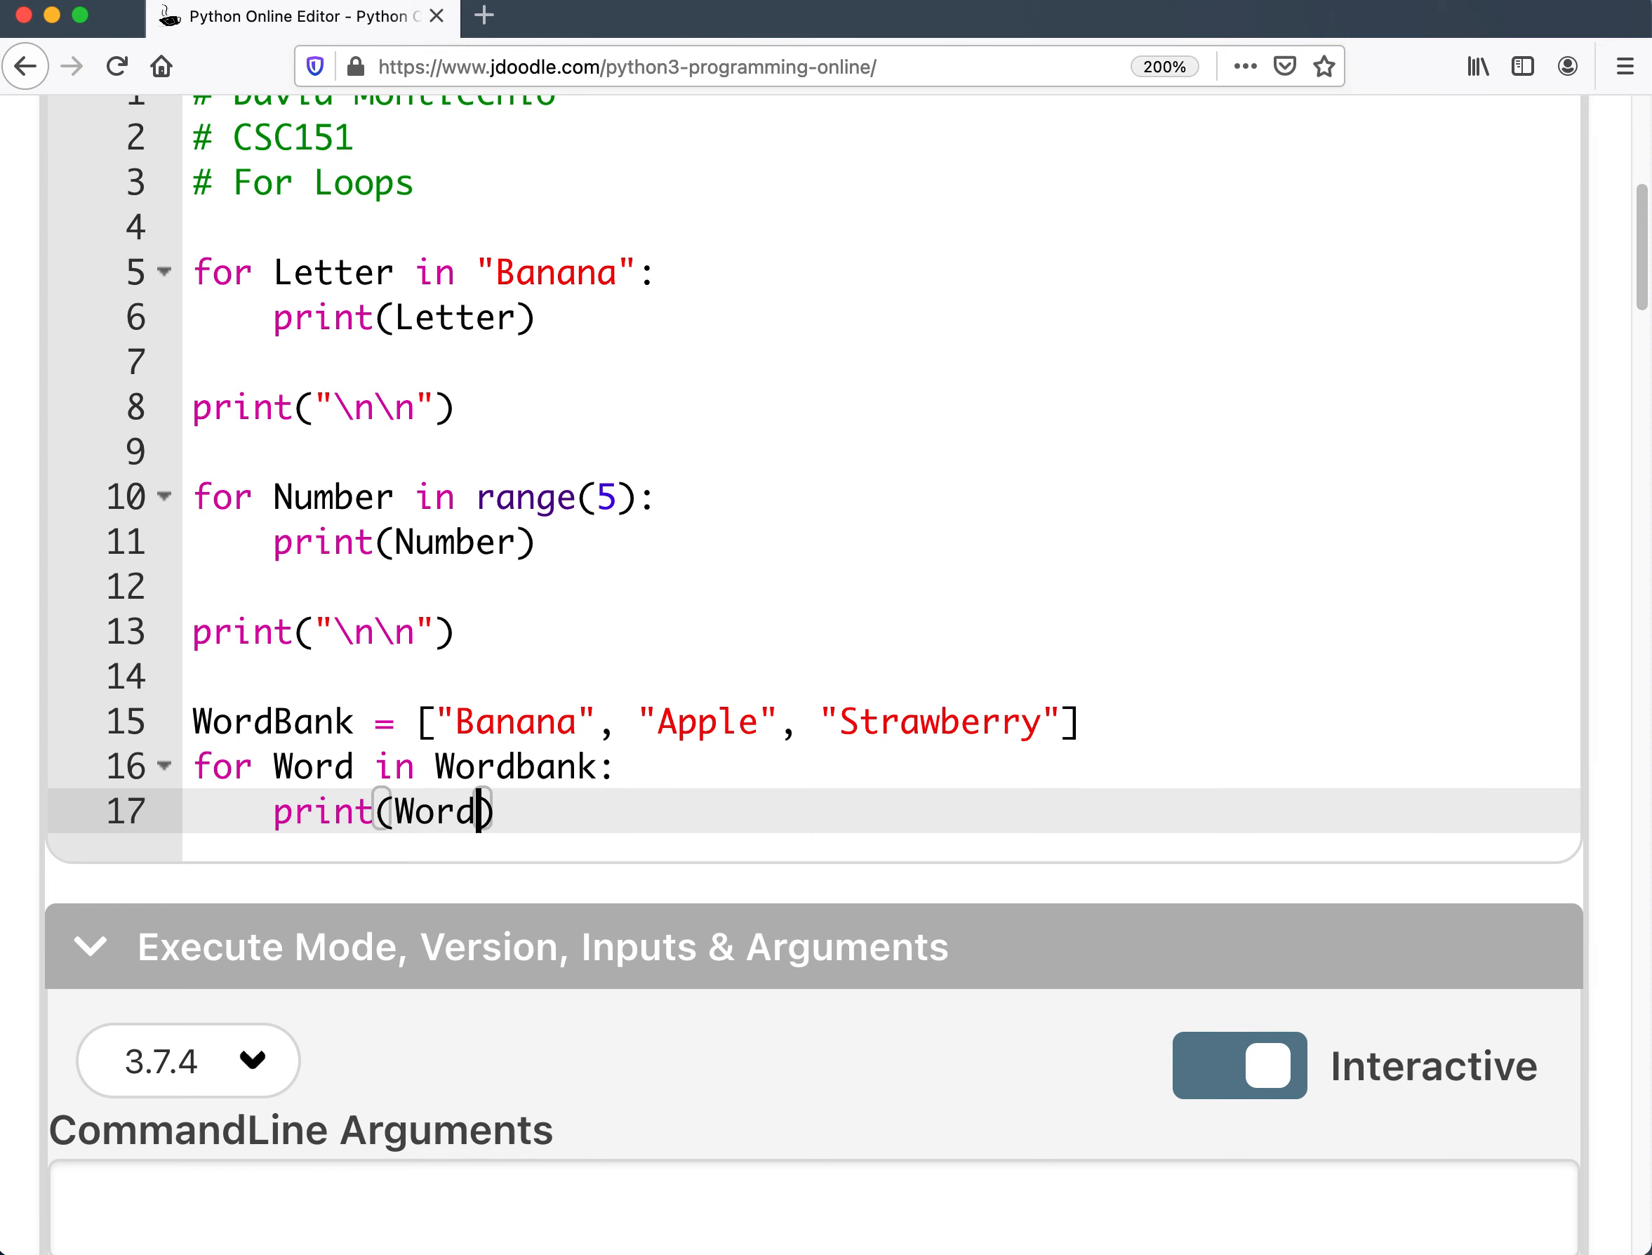
{"action": "left_click", "coordinate": [574, 1041]}
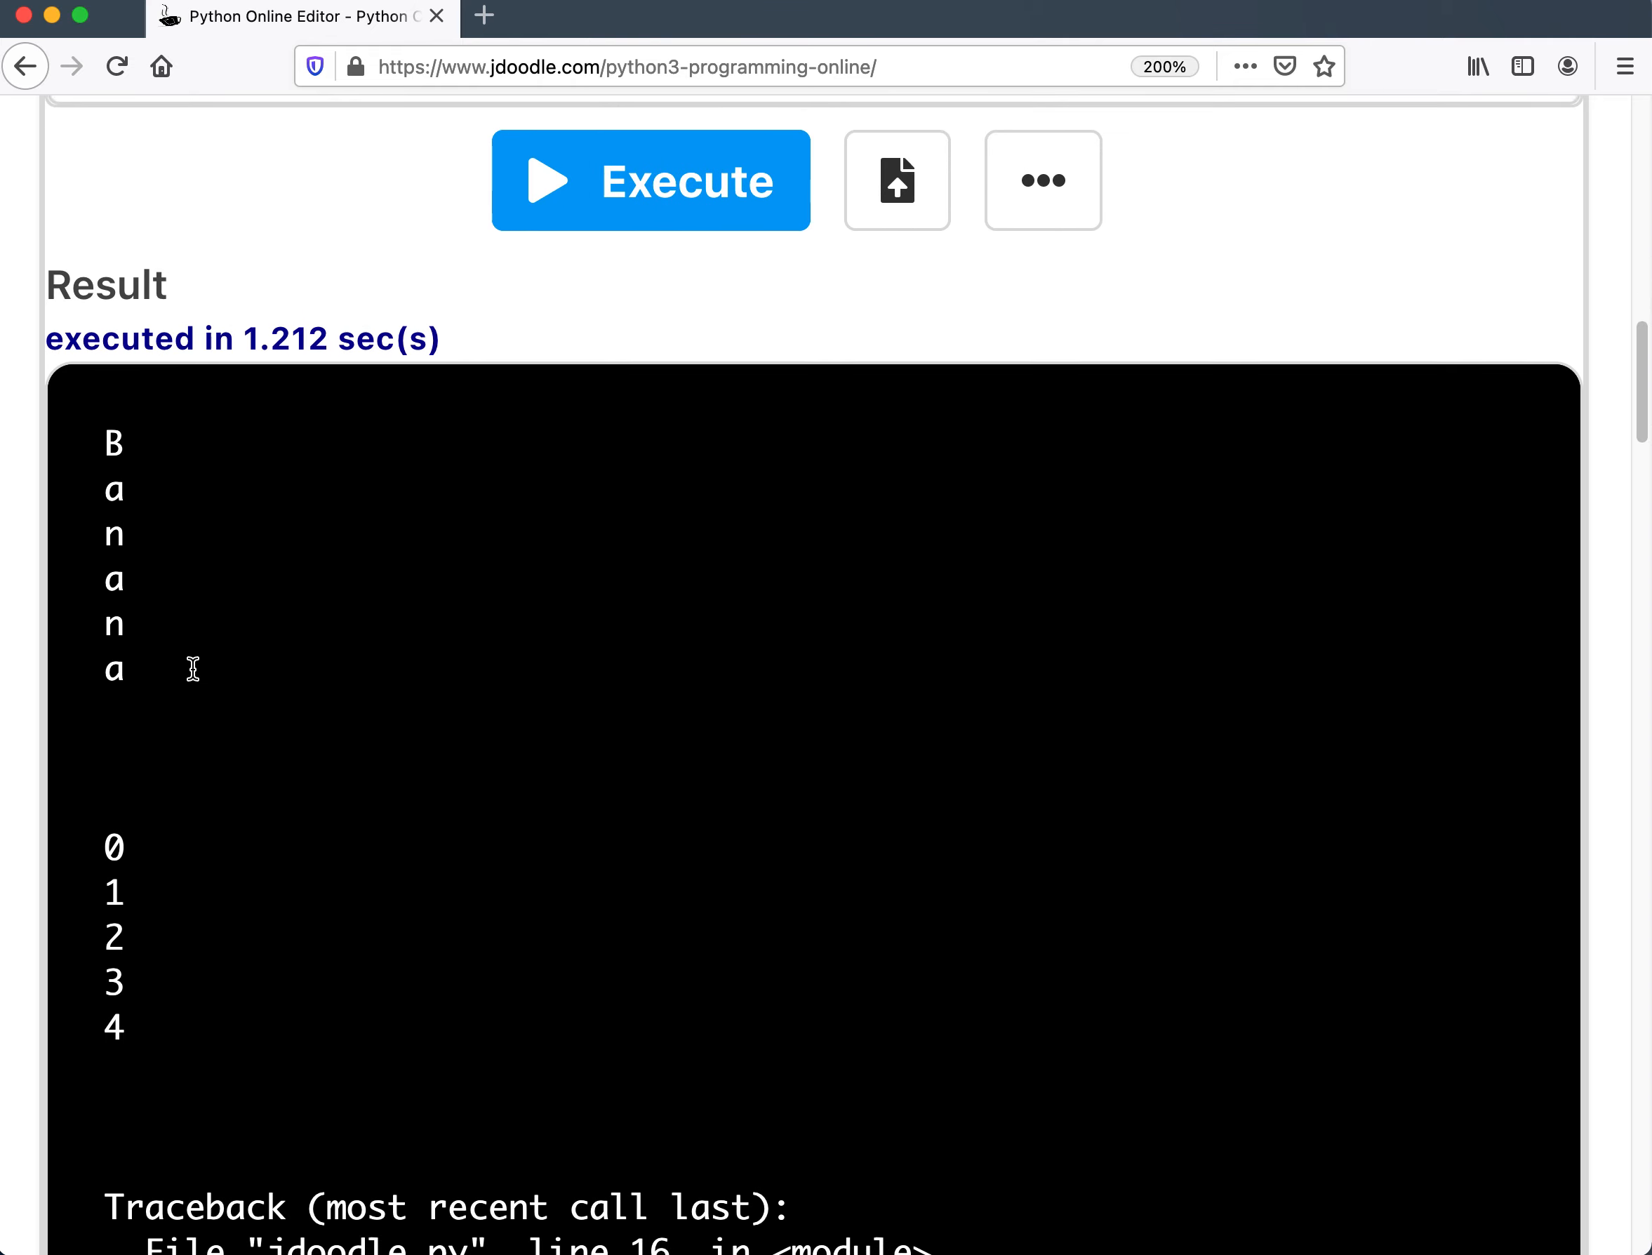
Correct Wordbank to WordBank in the loop and execute so Banana, Apple and Strawberry print.
{"action": "scroll", "scroll_direction": "down", "scroll_amount": 3}
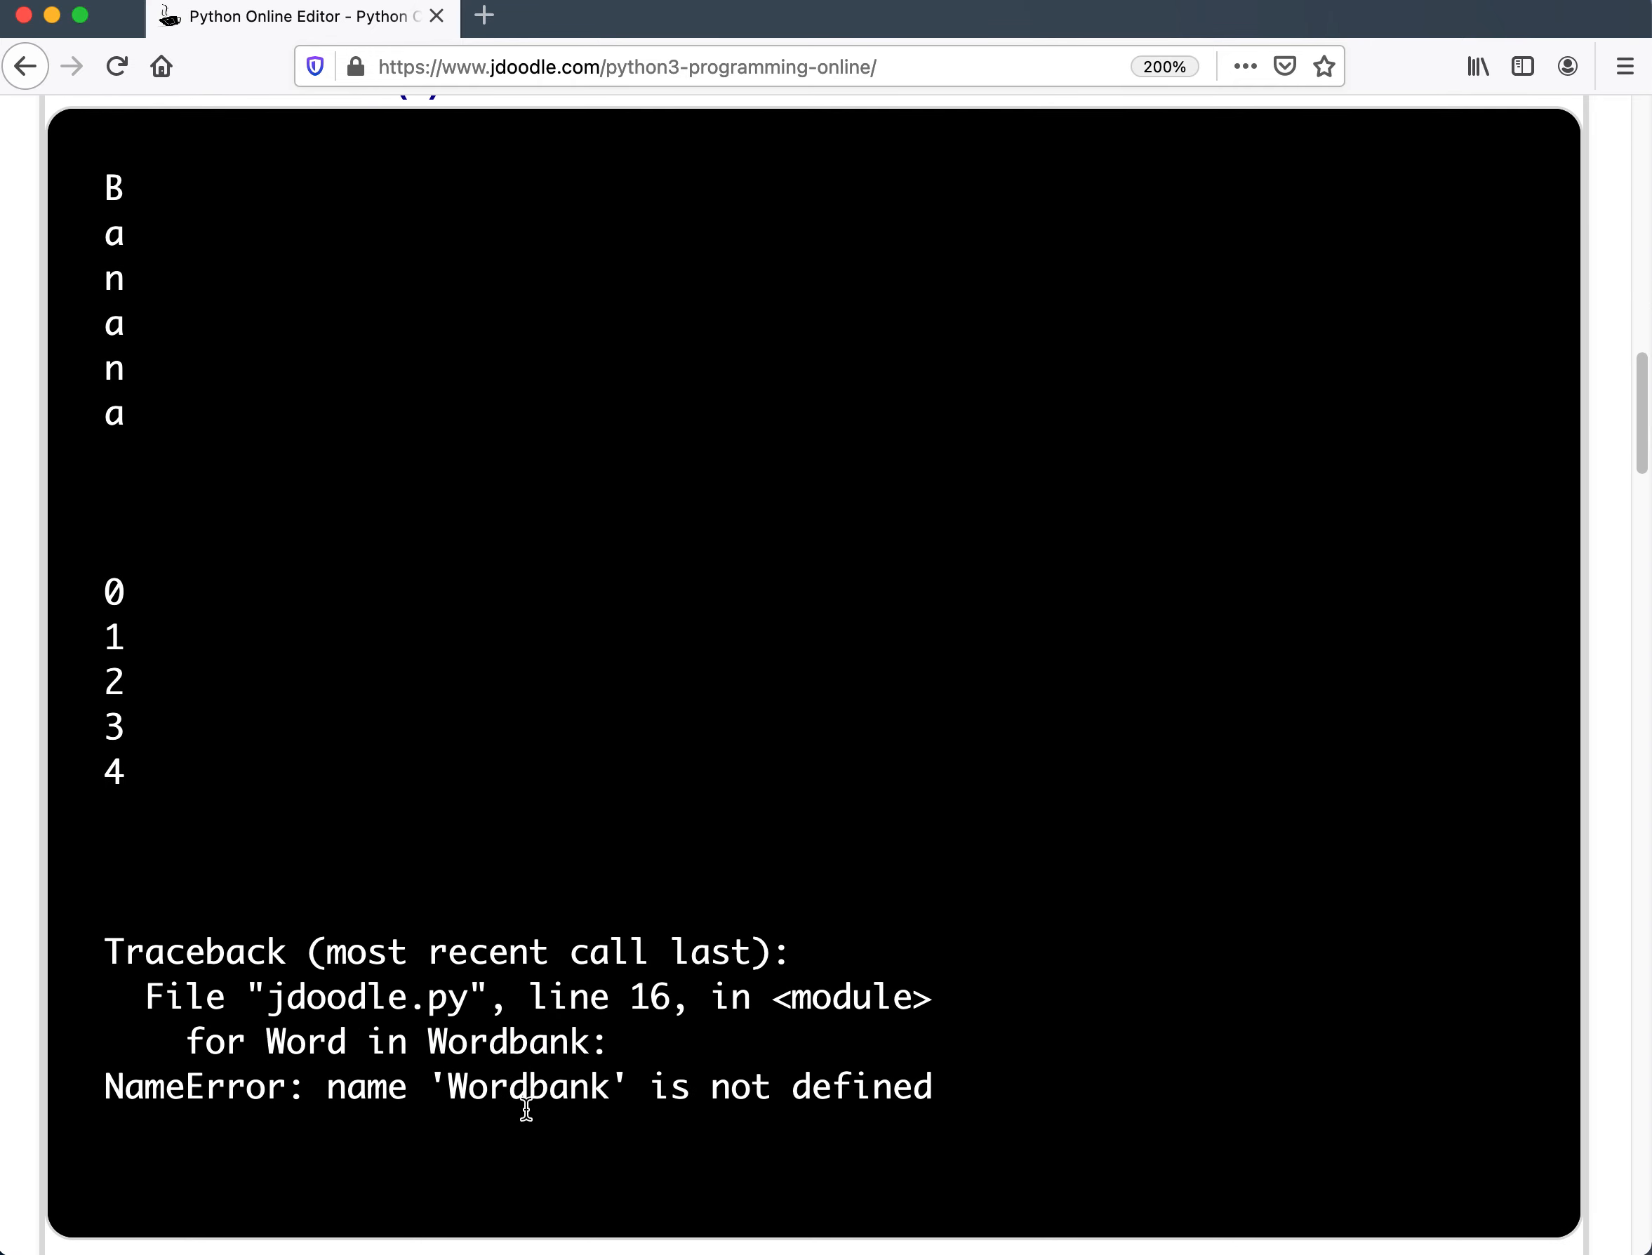
{"action": "scroll", "scroll_direction": "up", "scroll_amount": 3}
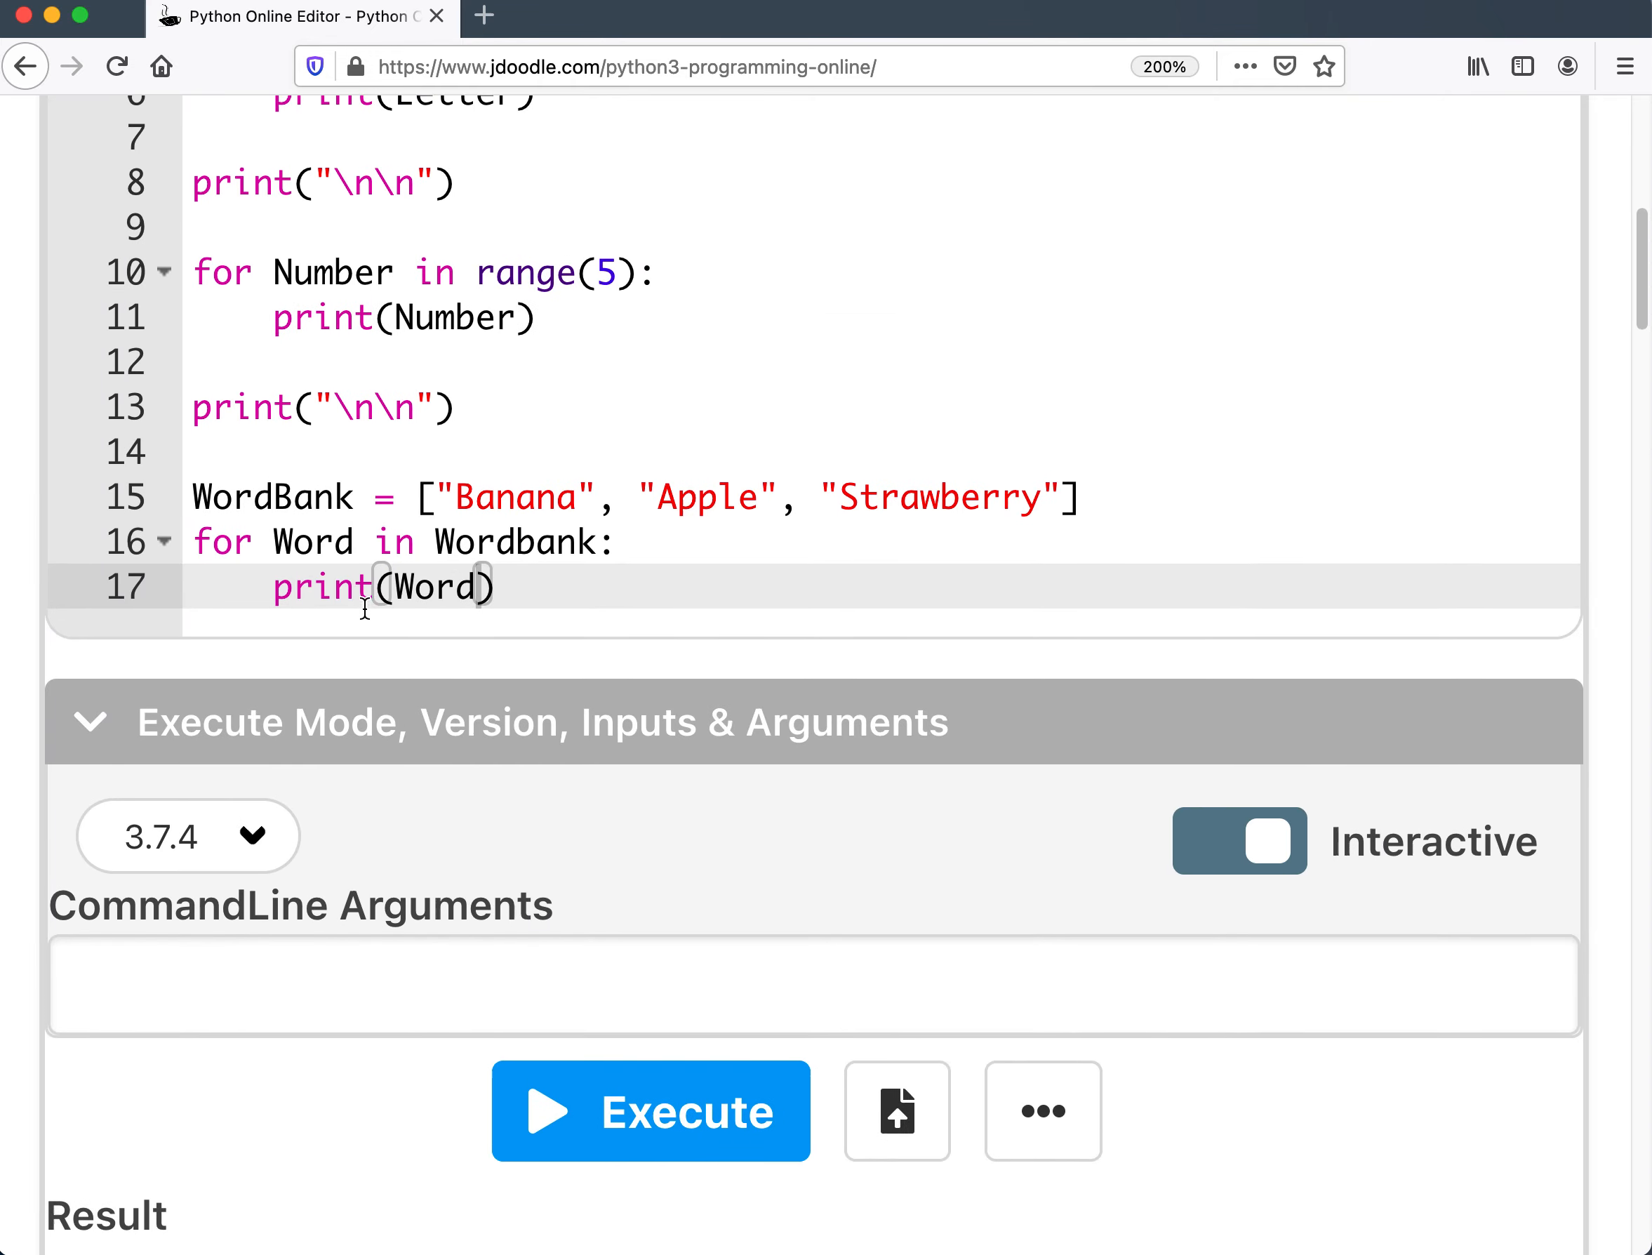
{"action": "left_click", "coordinate": [517, 542]}
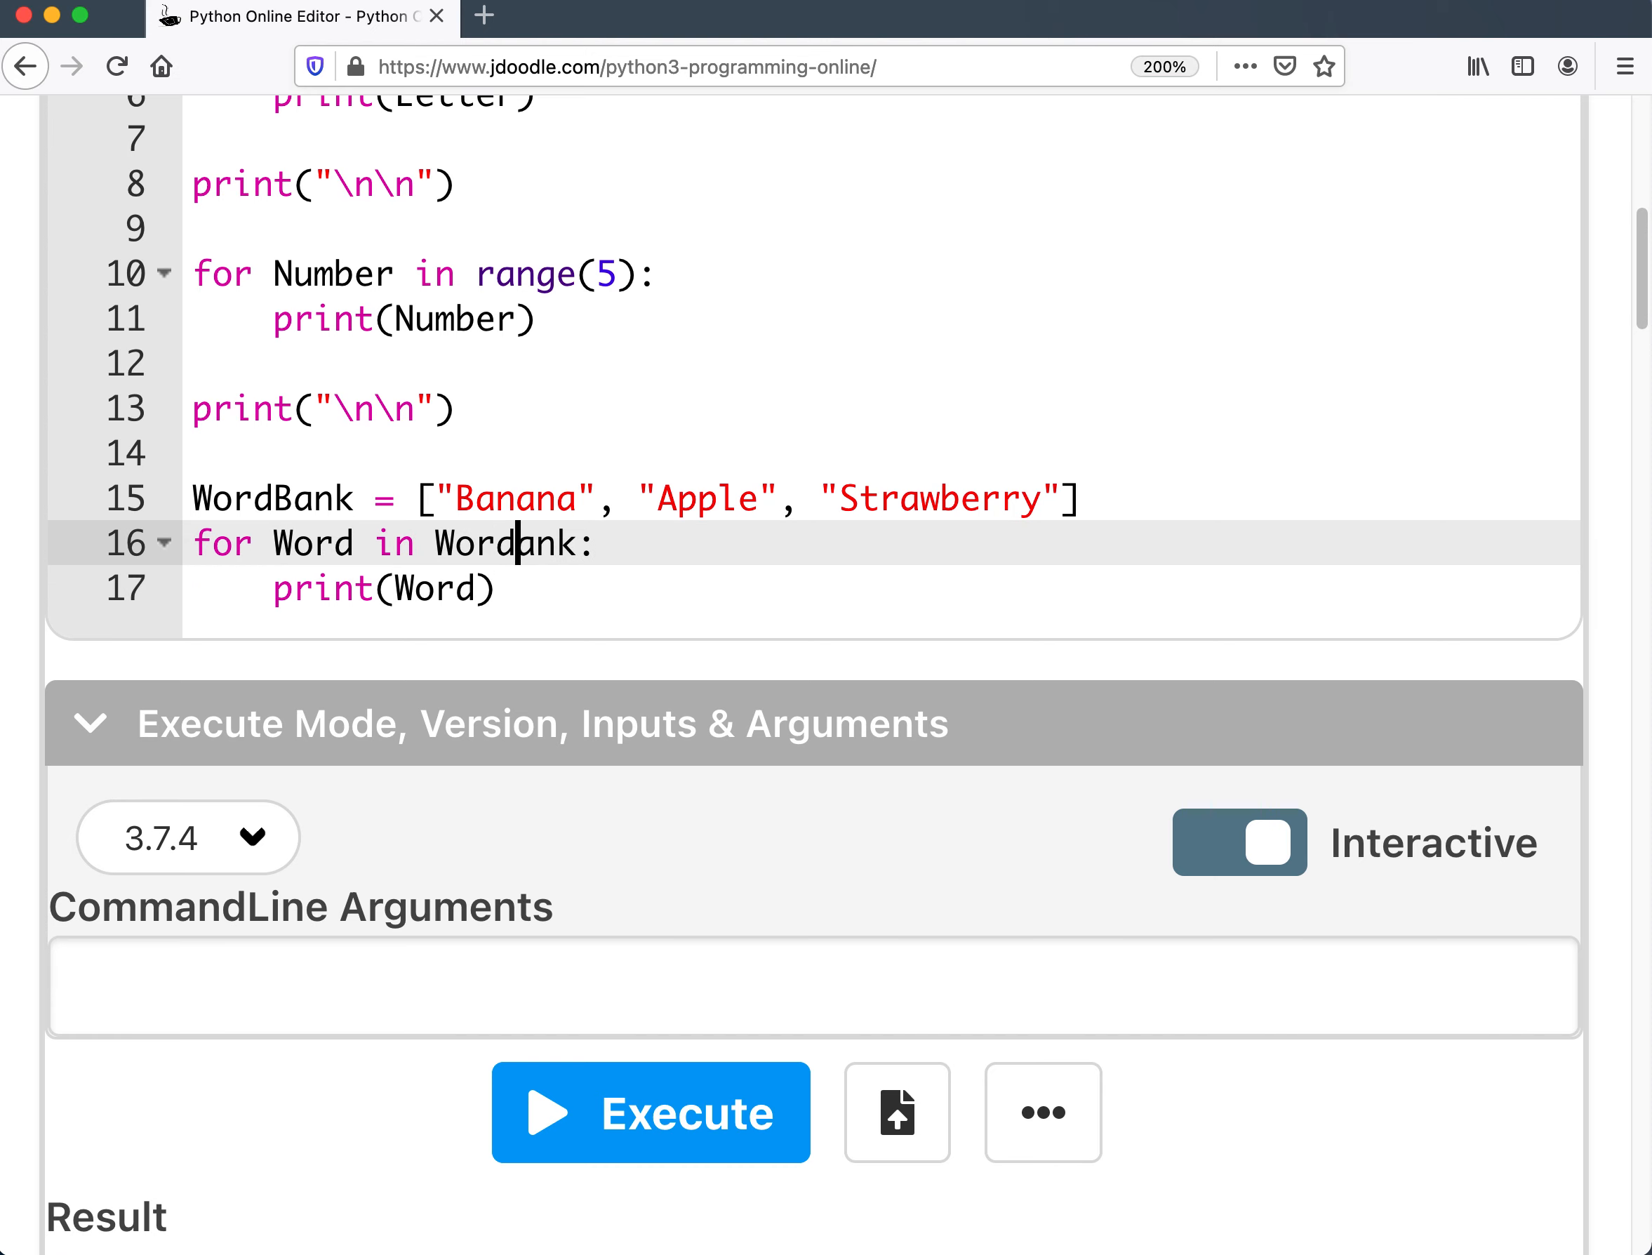
{"action": "left_click", "coordinate": [650, 1113]}
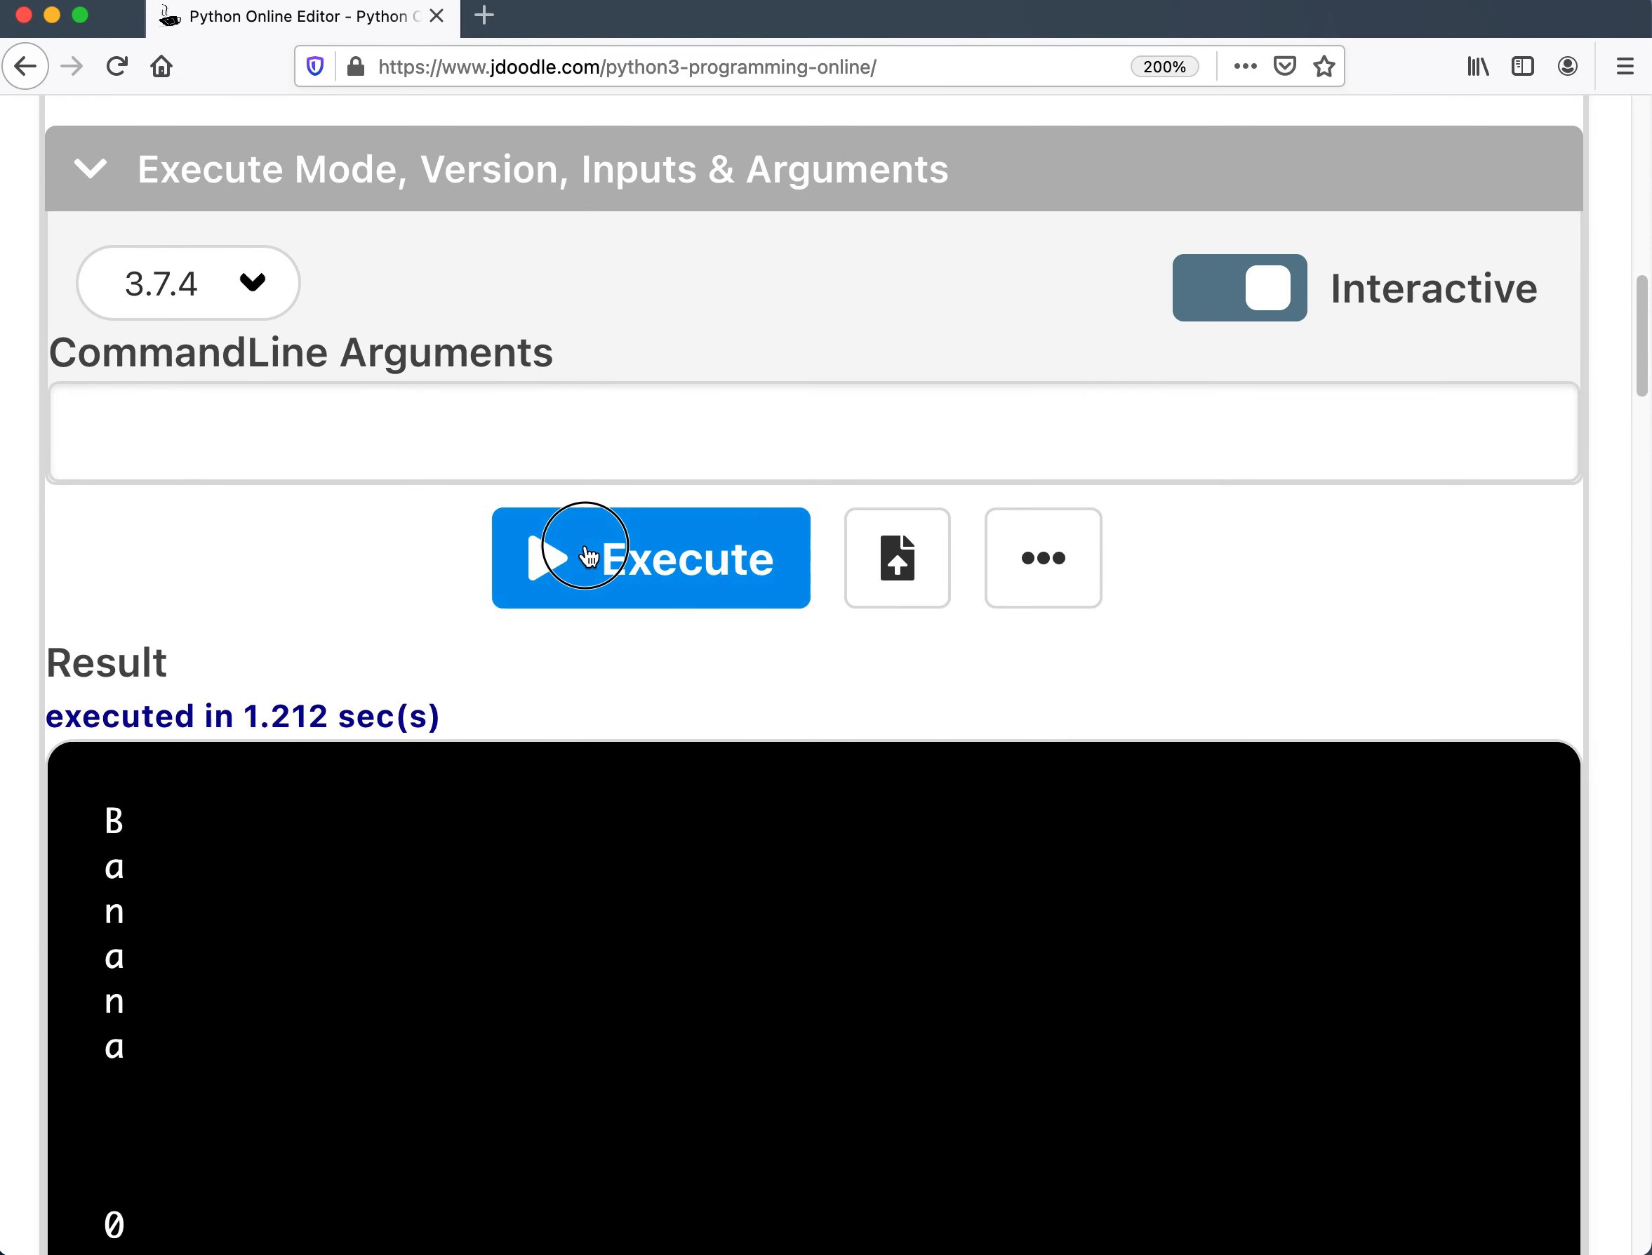
{"action": "scroll", "scroll_direction": "down", "scroll_amount": 3}
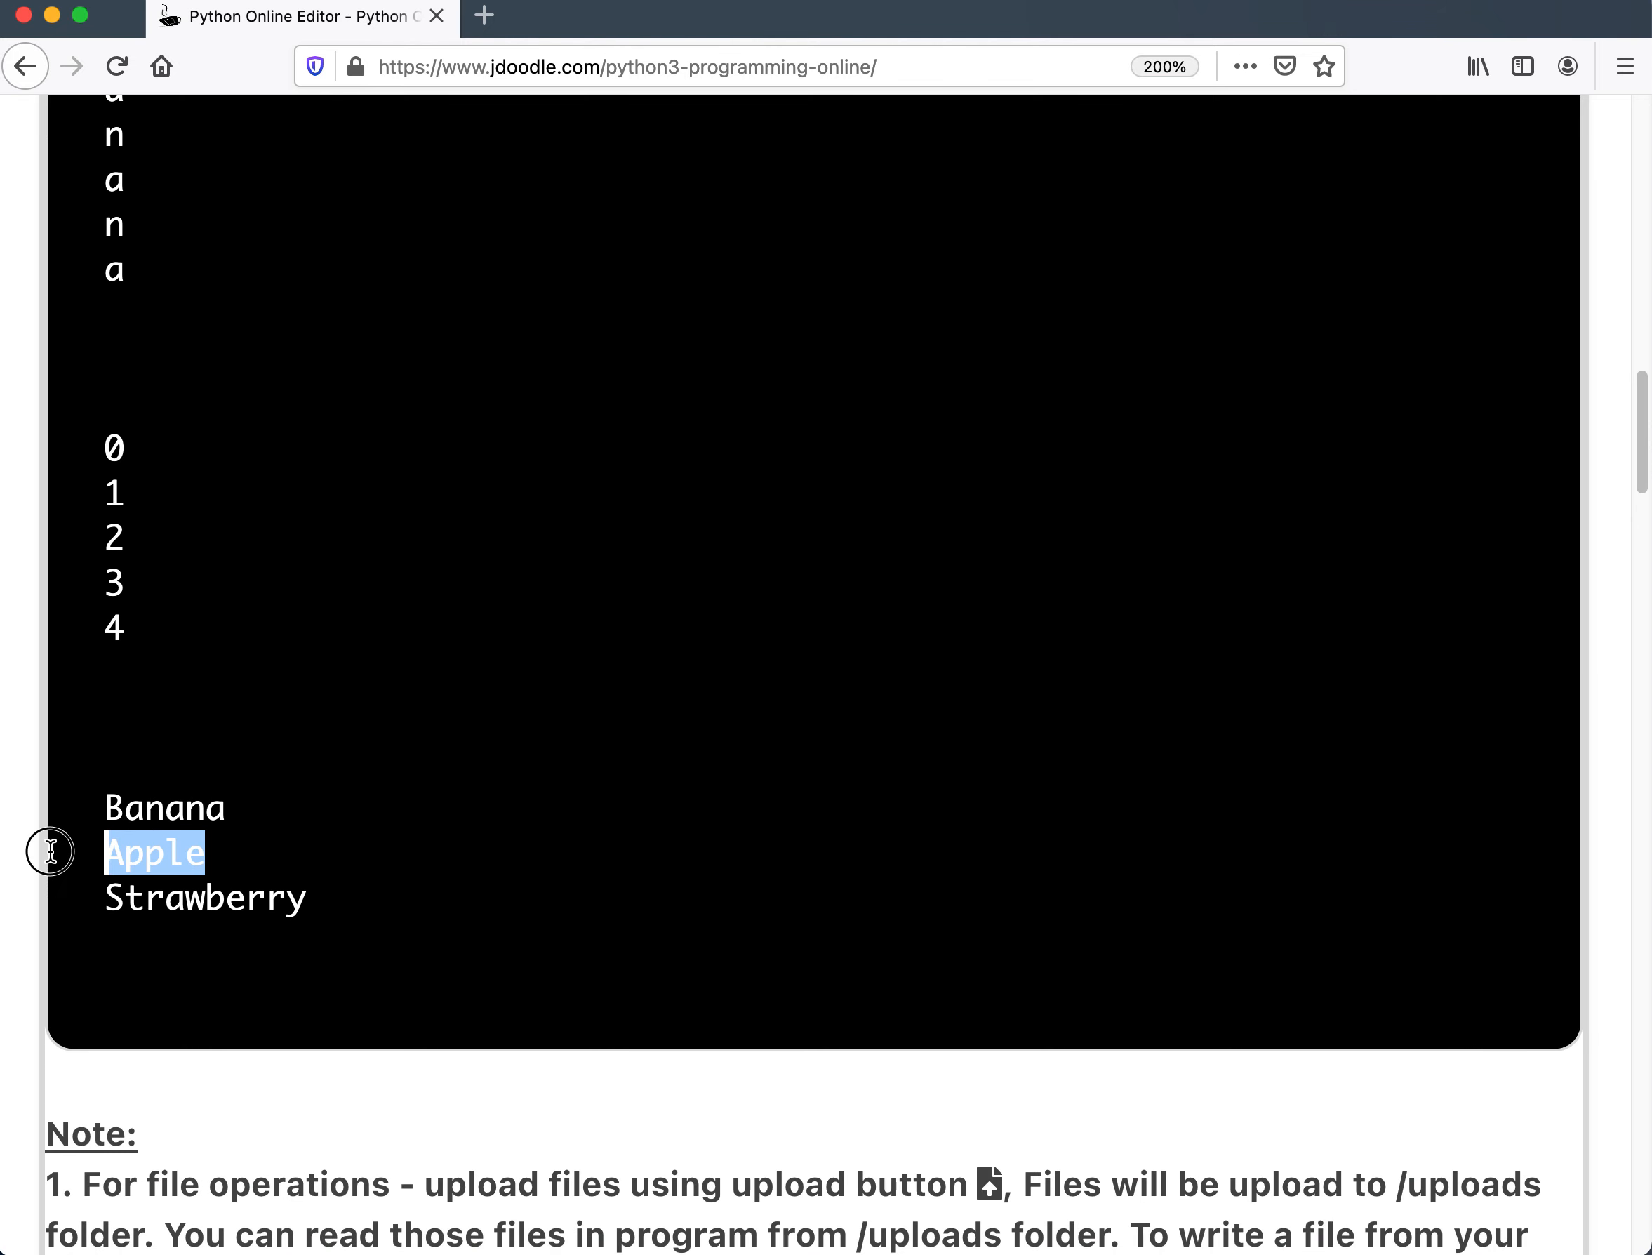
{"action": "scroll", "scroll_direction": "up", "scroll_amount": 3}
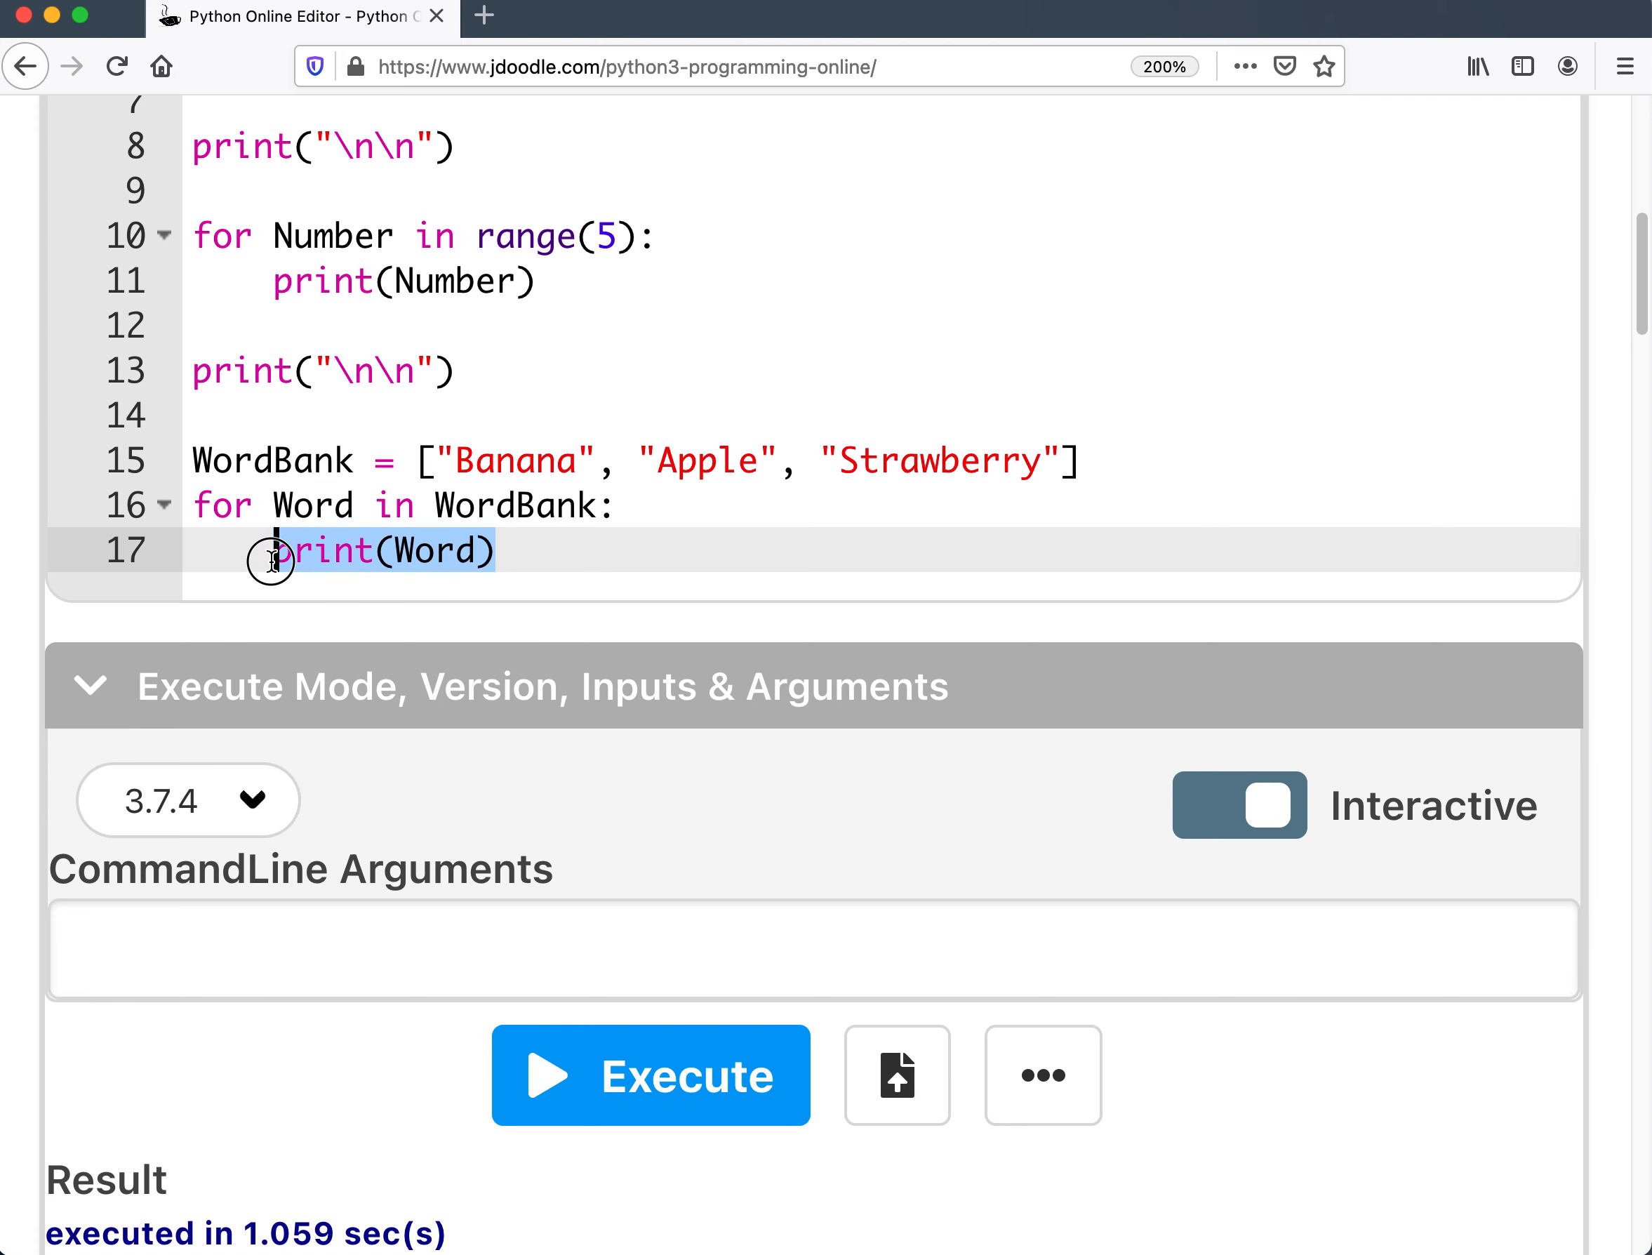
{"action": "mouse_move", "coordinate": [438, 460]}
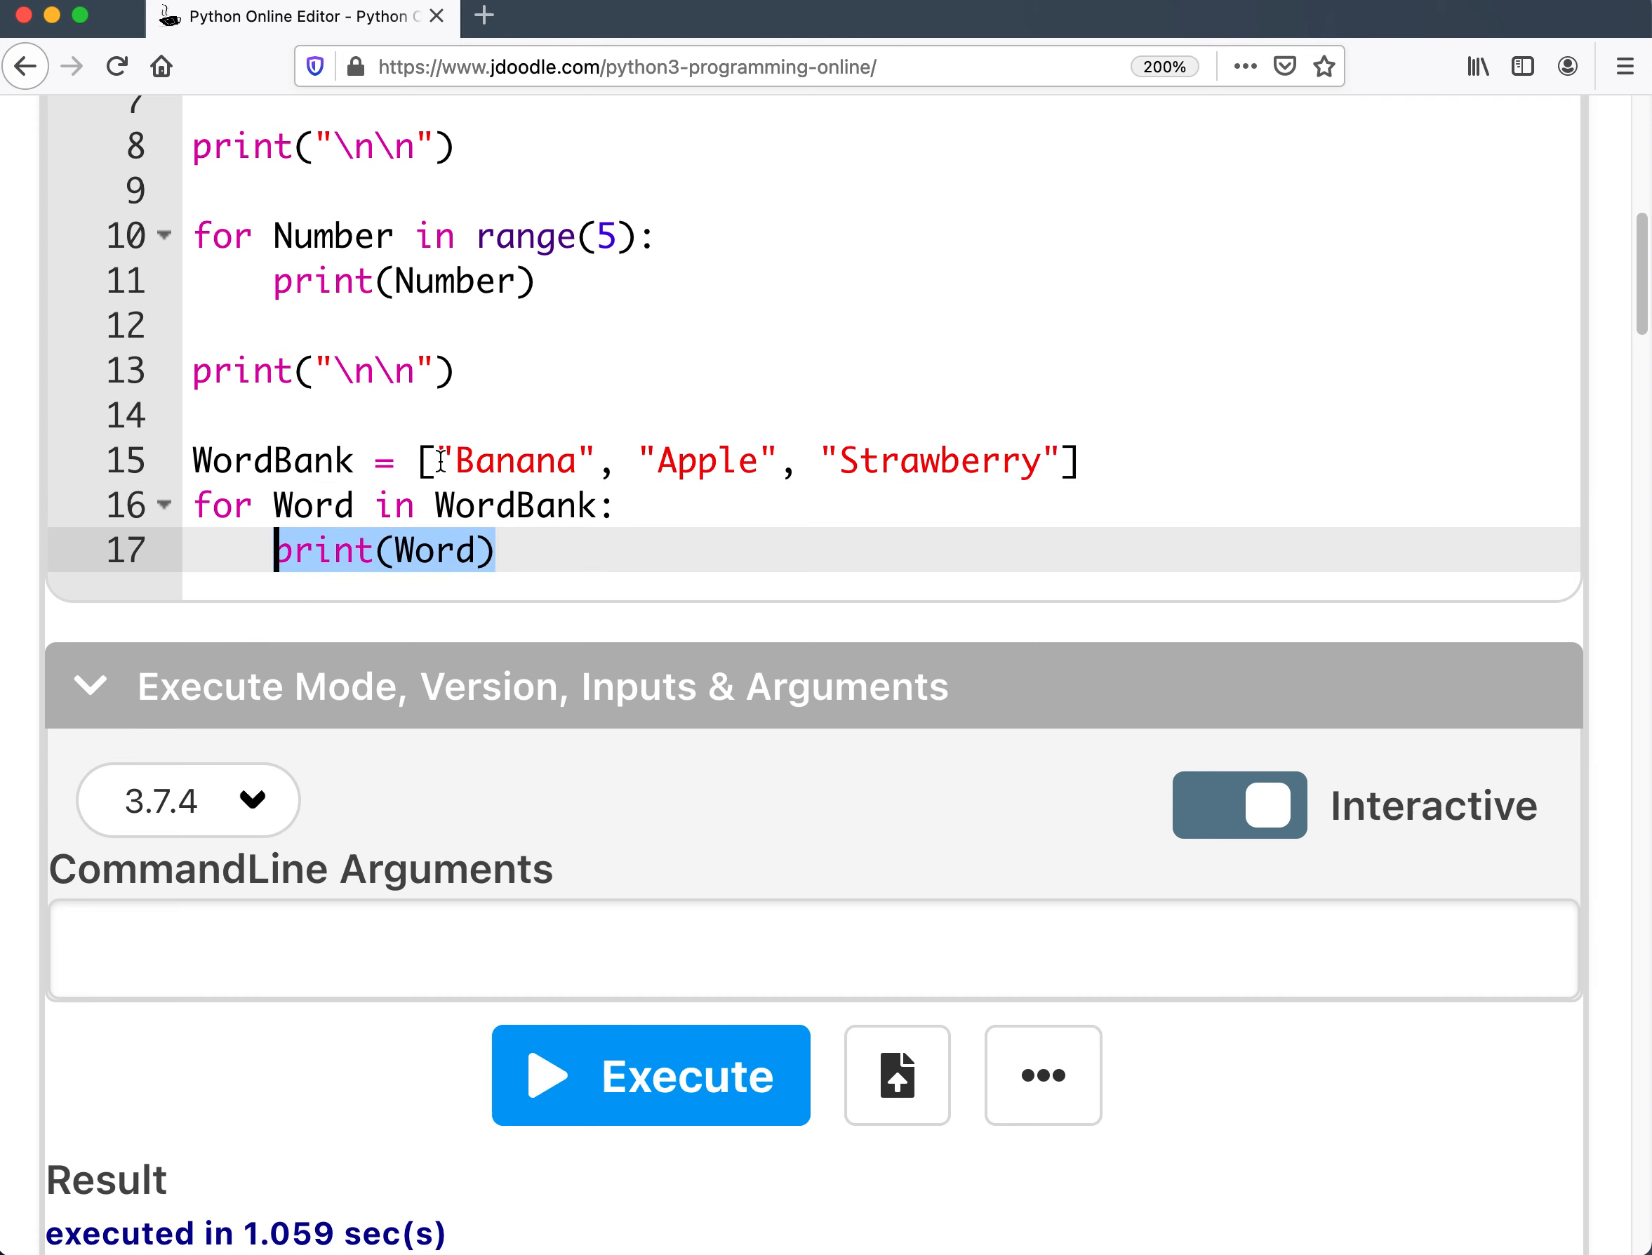
Replace the list items with 5, 3, 1 and execute so those numbers print.
{"action": "double_click", "coordinate": [713, 461]}
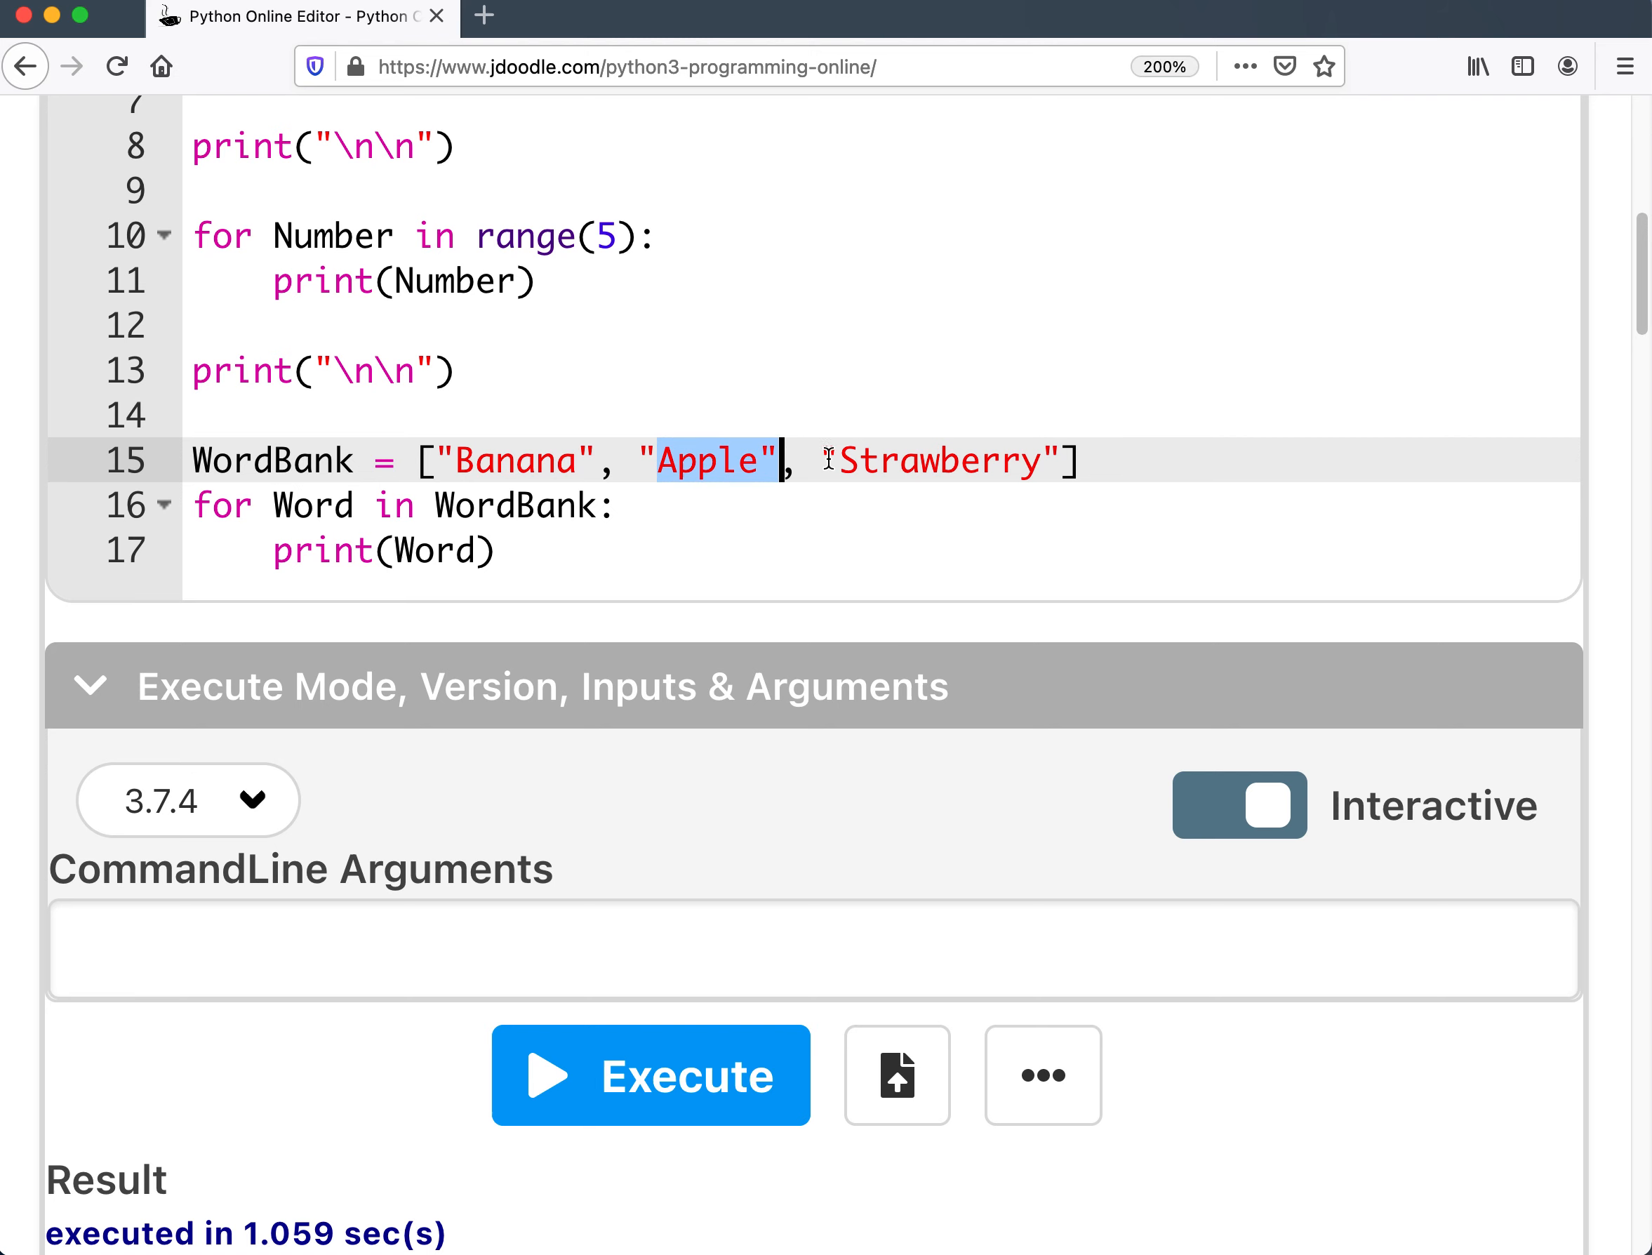
{"action": "left_click", "coordinate": [598, 460]}
{"action": "type", "text": "5"}
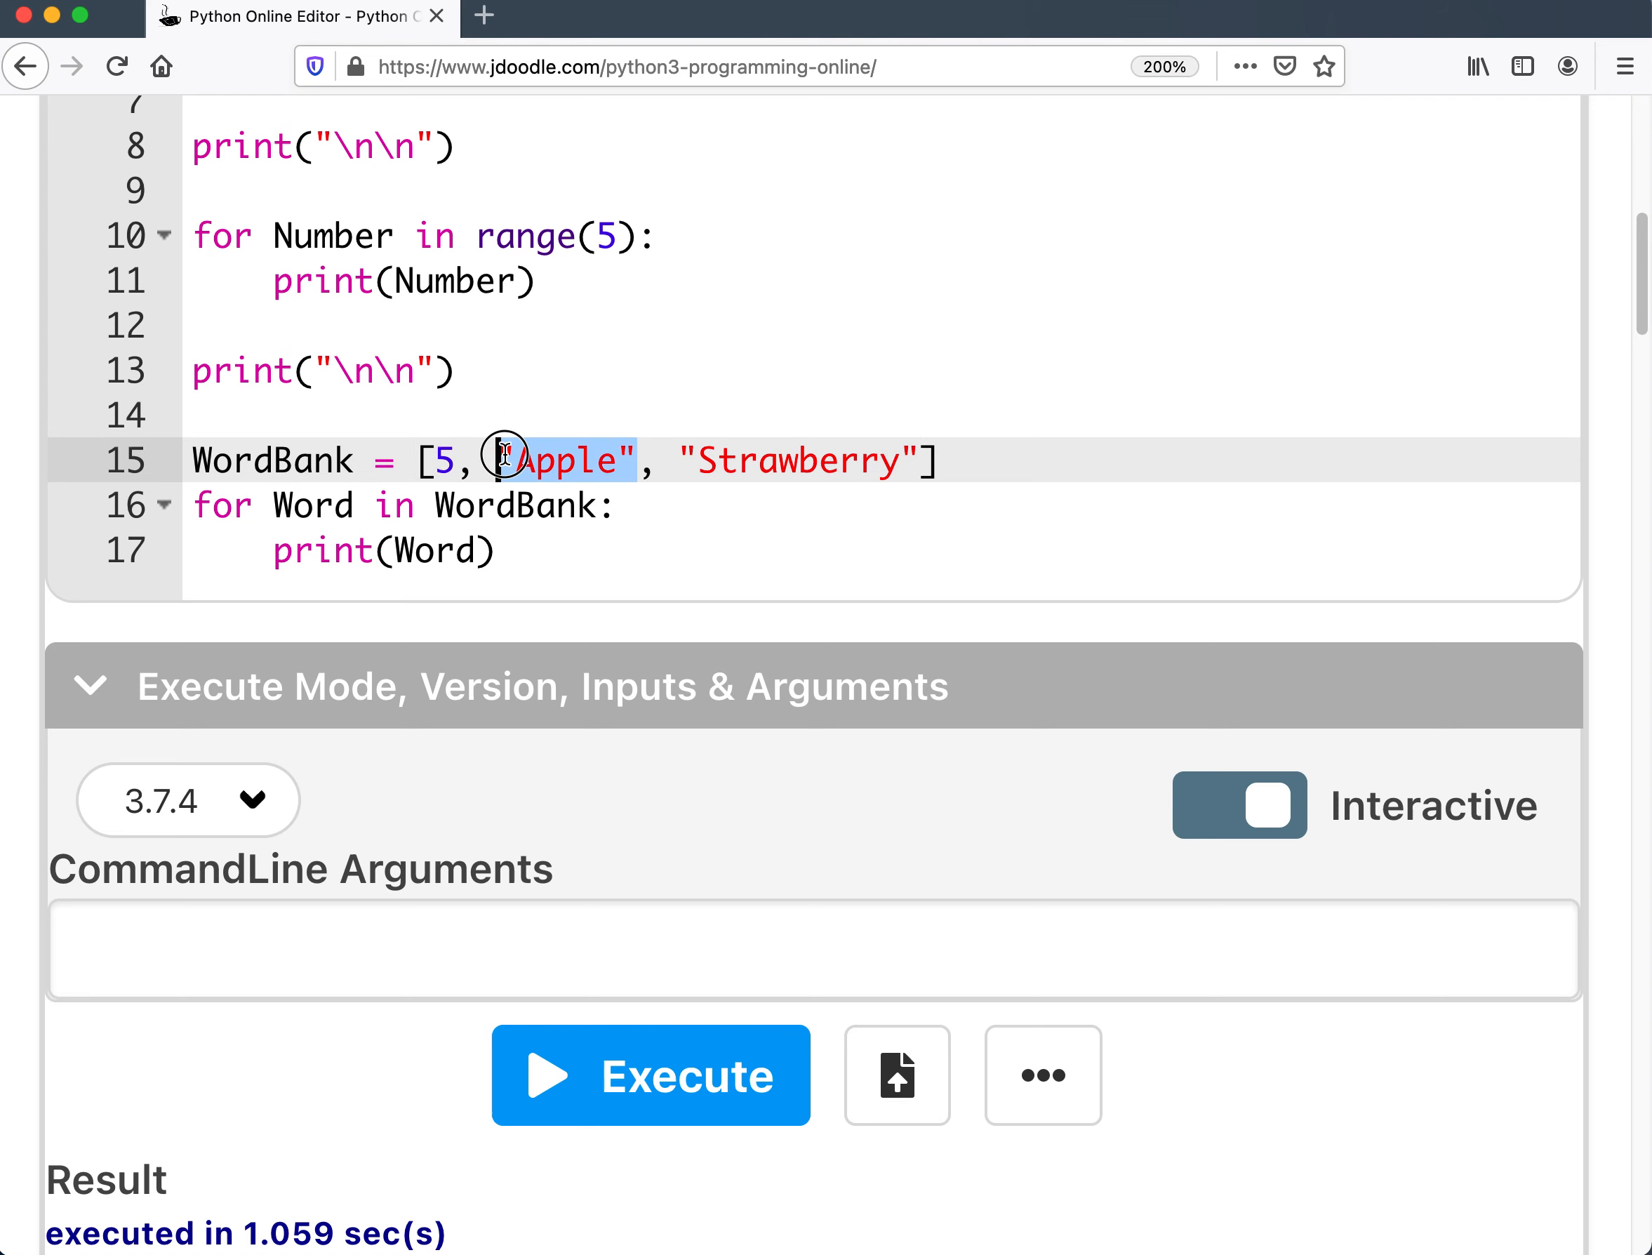
{"action": "type", "text": "3"}
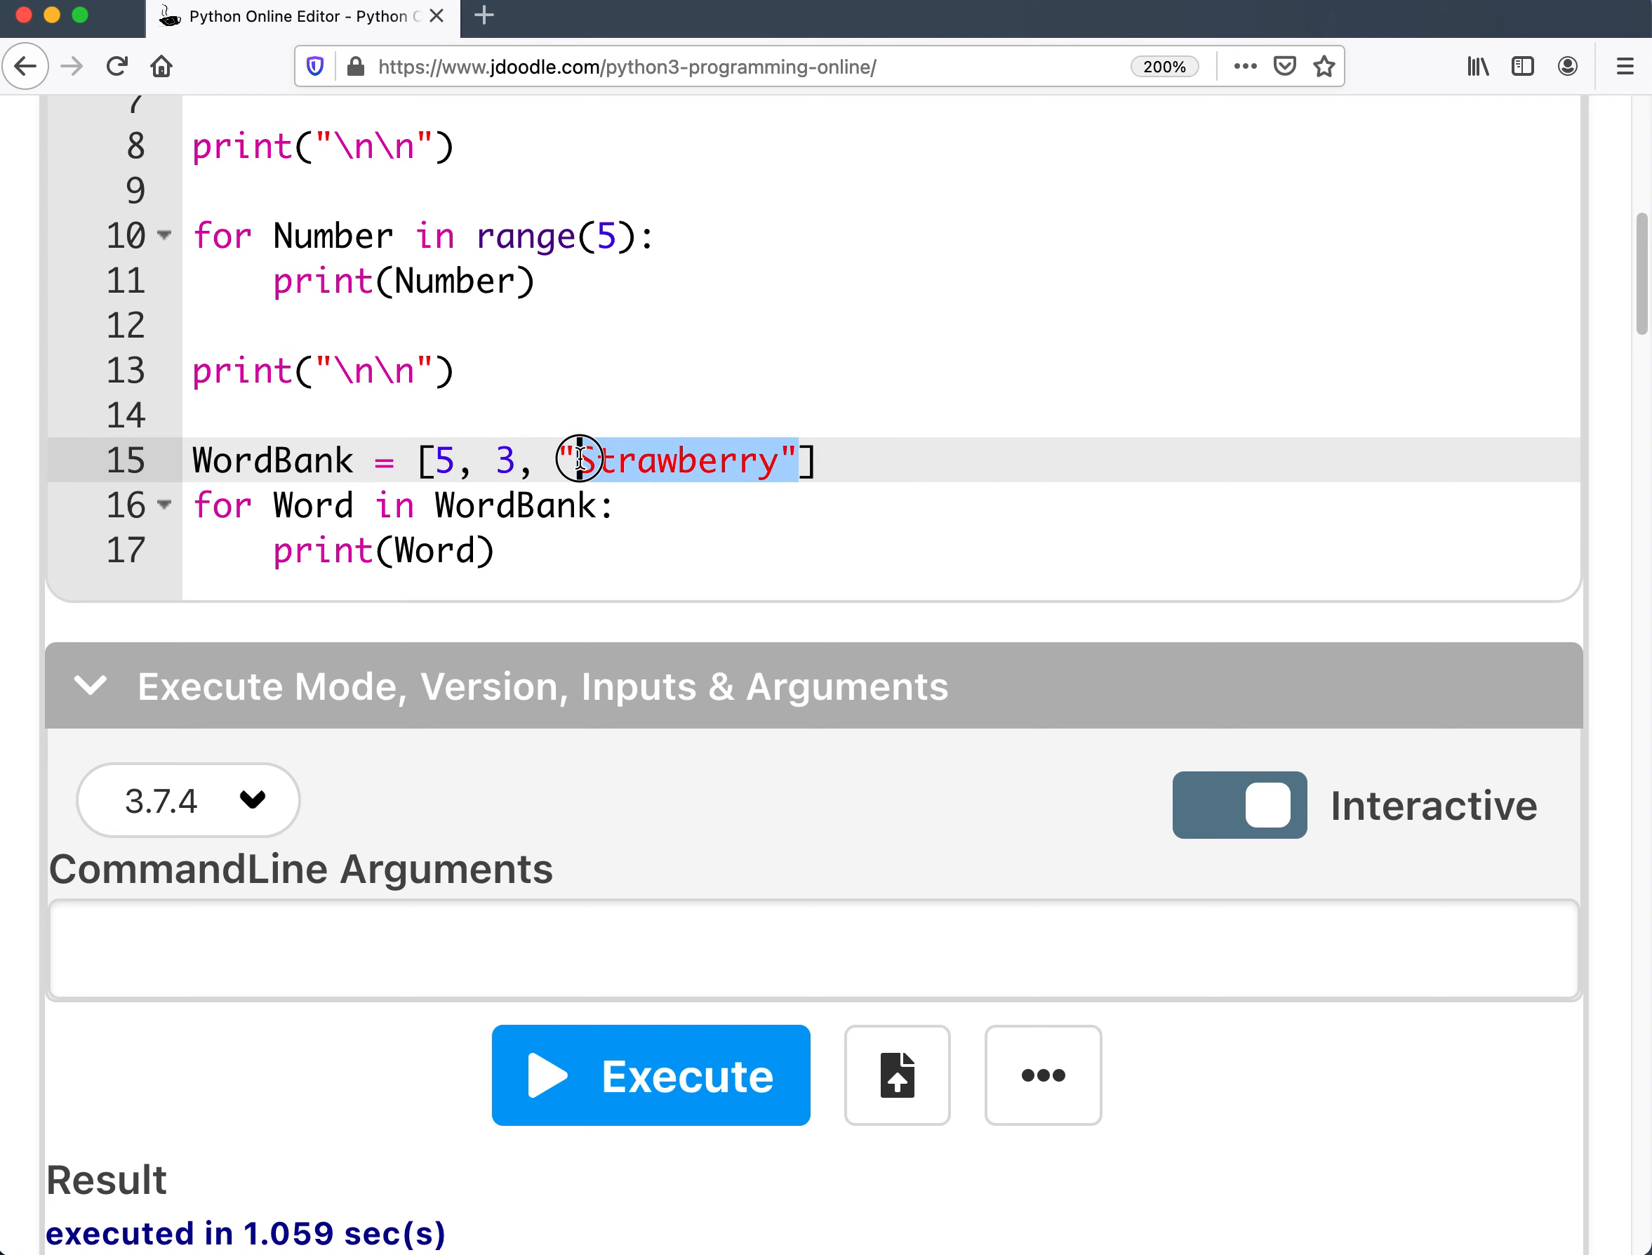
{"action": "type", "text": "1"}
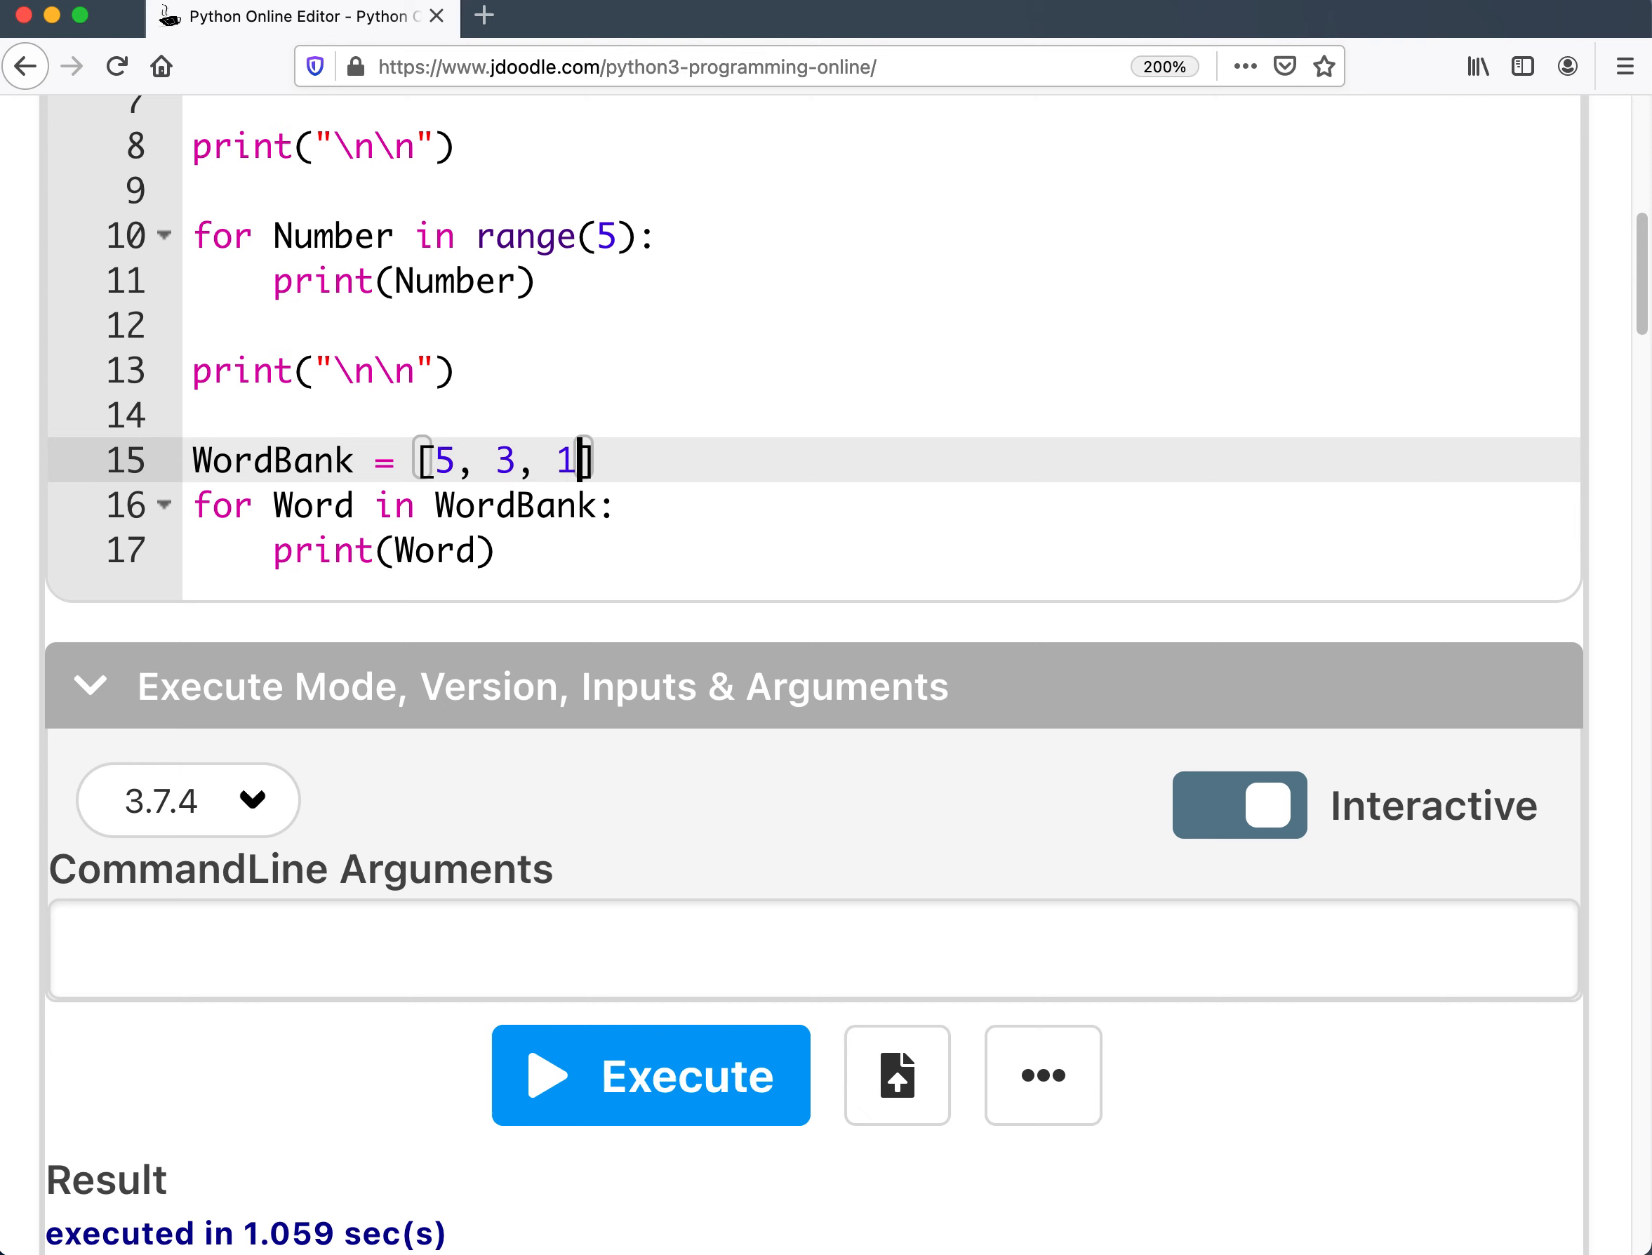
{"action": "left_click", "coordinate": [650, 1075]}
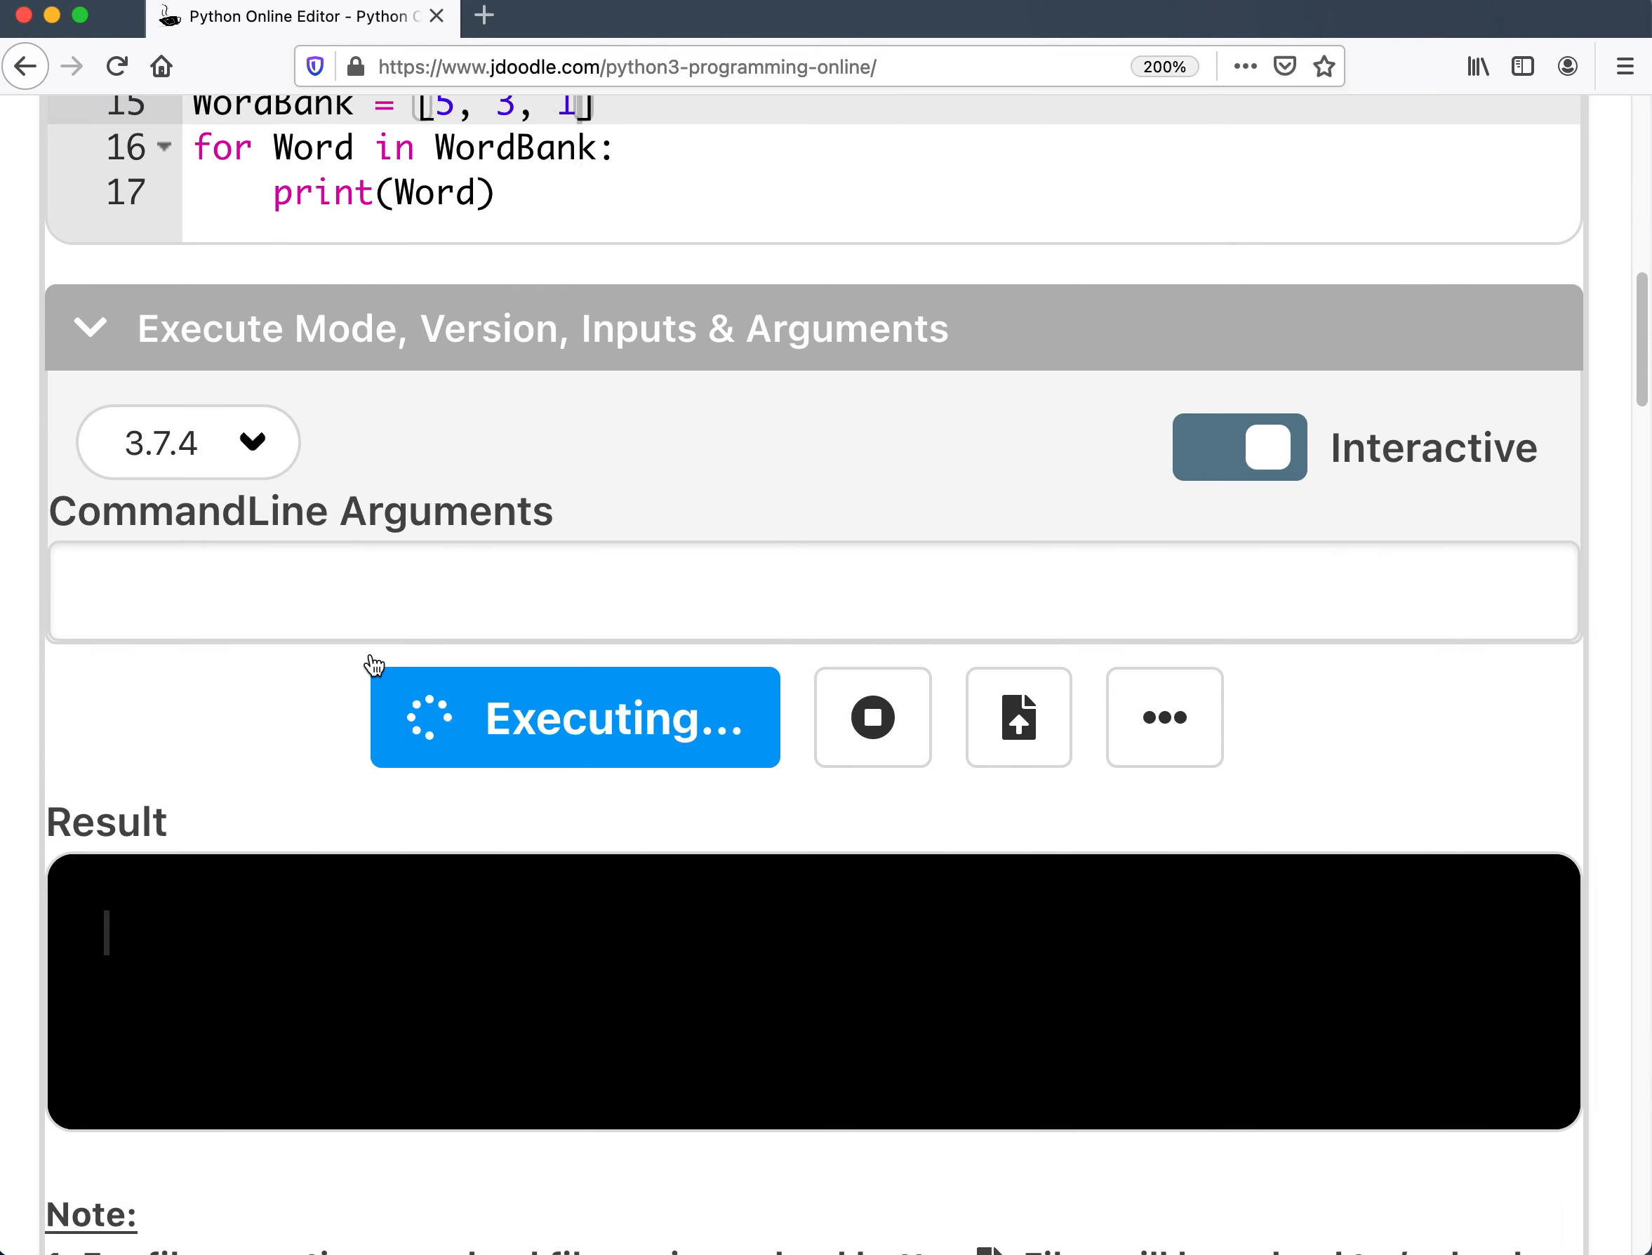
{"action": "scroll", "scroll_direction": "down", "scroll_amount": 3}
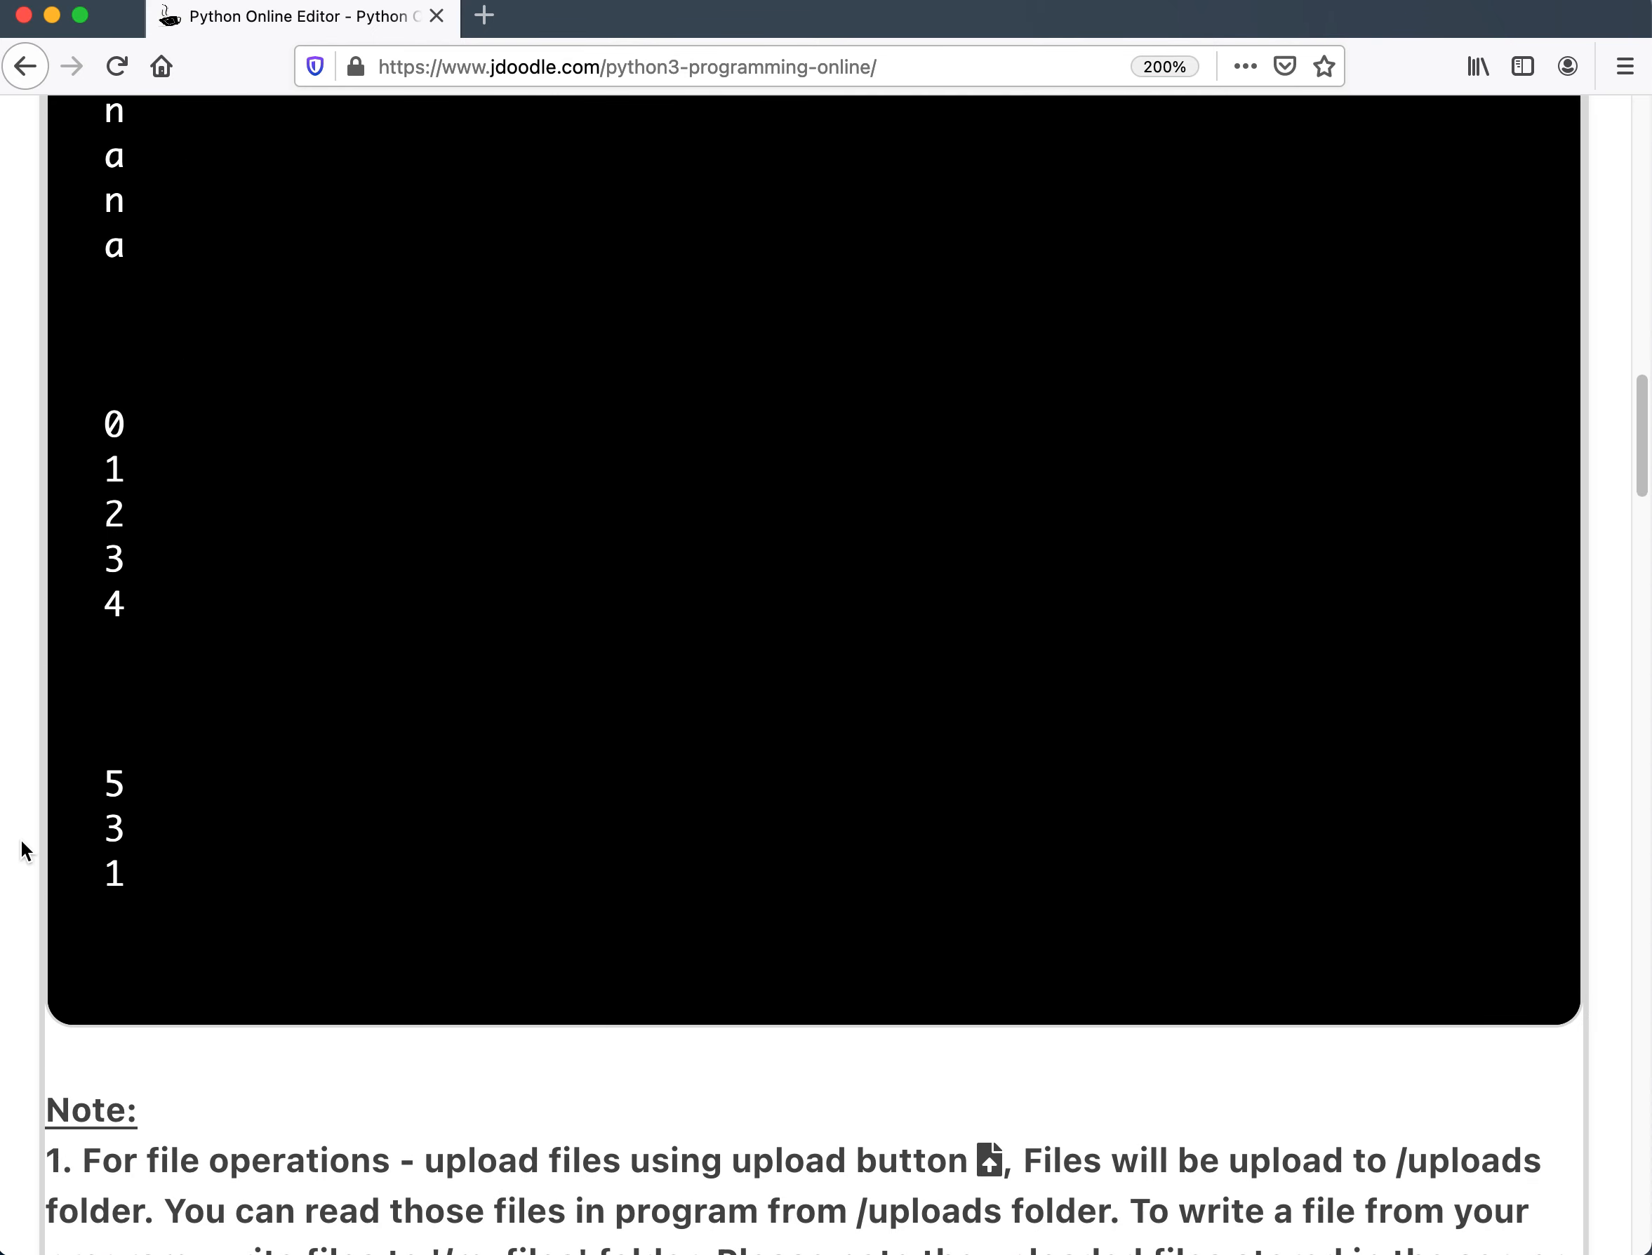
{"action": "scroll", "scroll_direction": "up", "scroll_amount": 3}
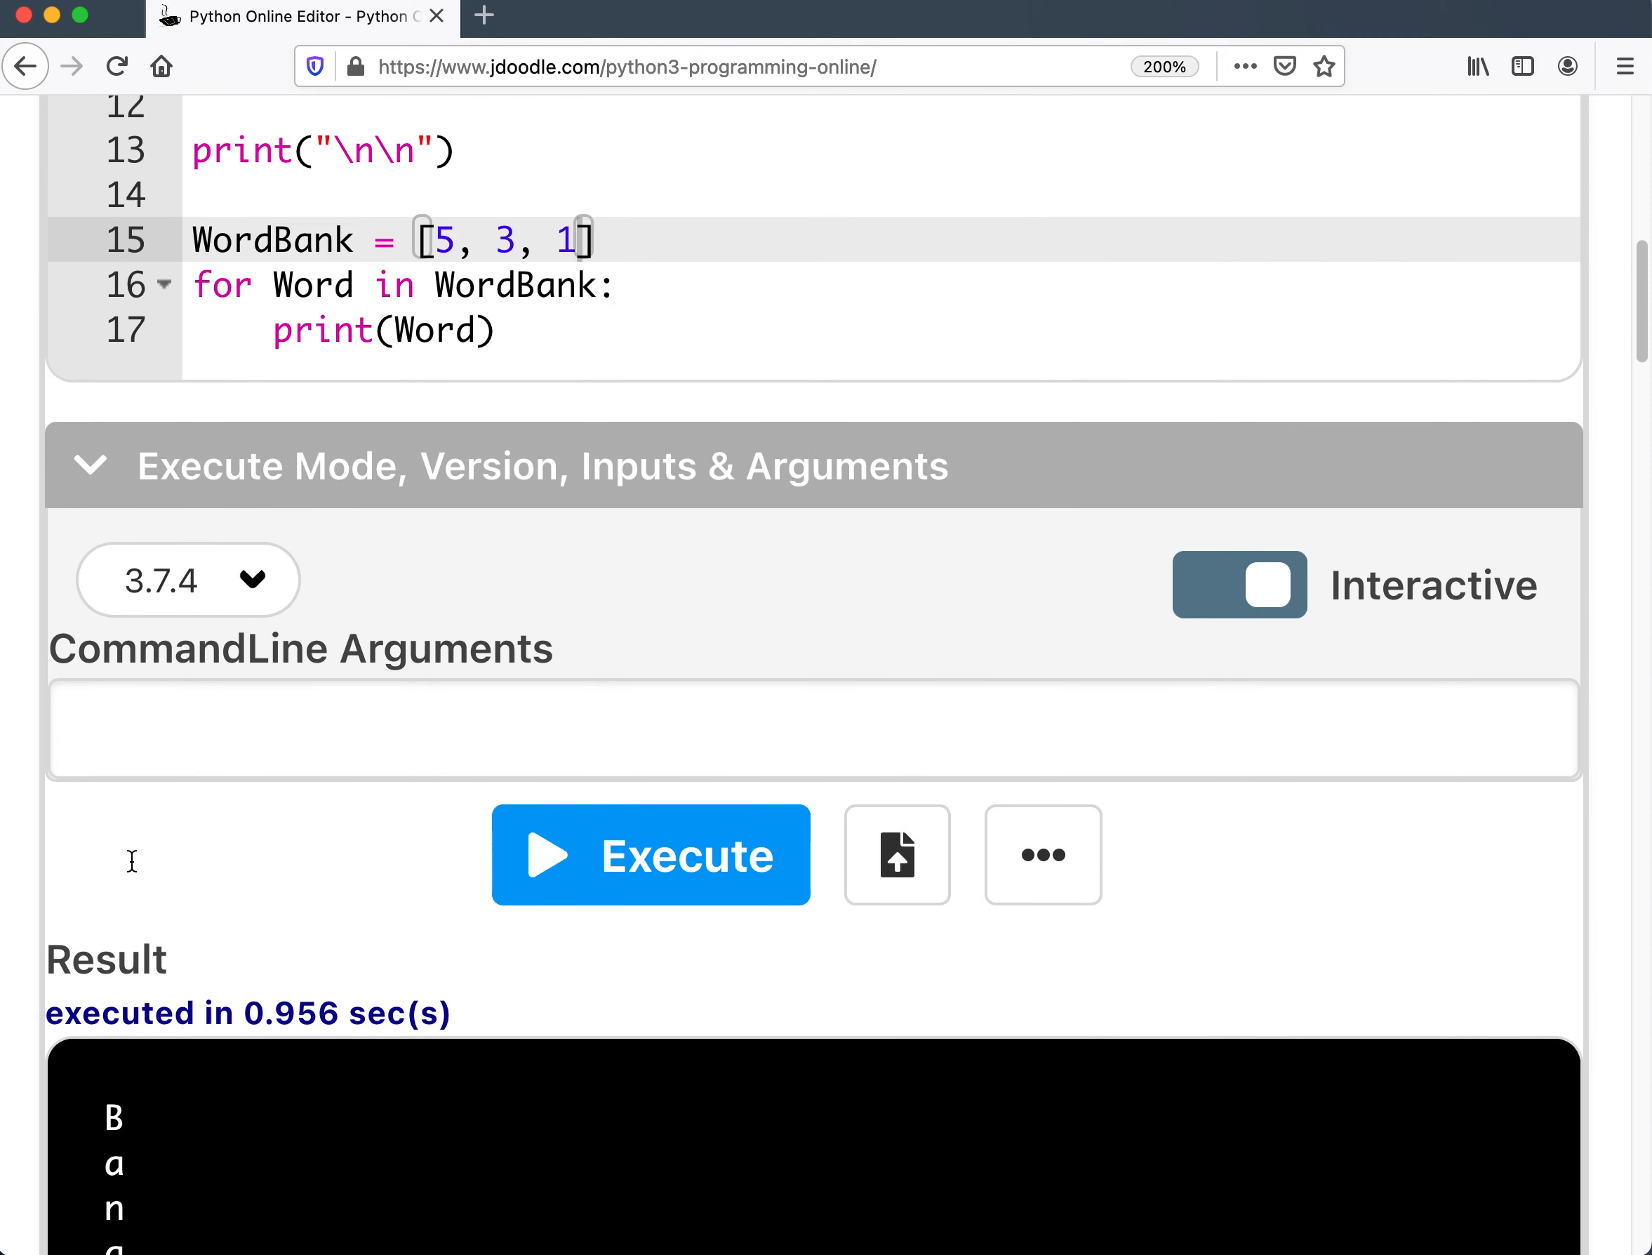
{"action": "scroll", "scroll_direction": "up", "scroll_amount": 3}
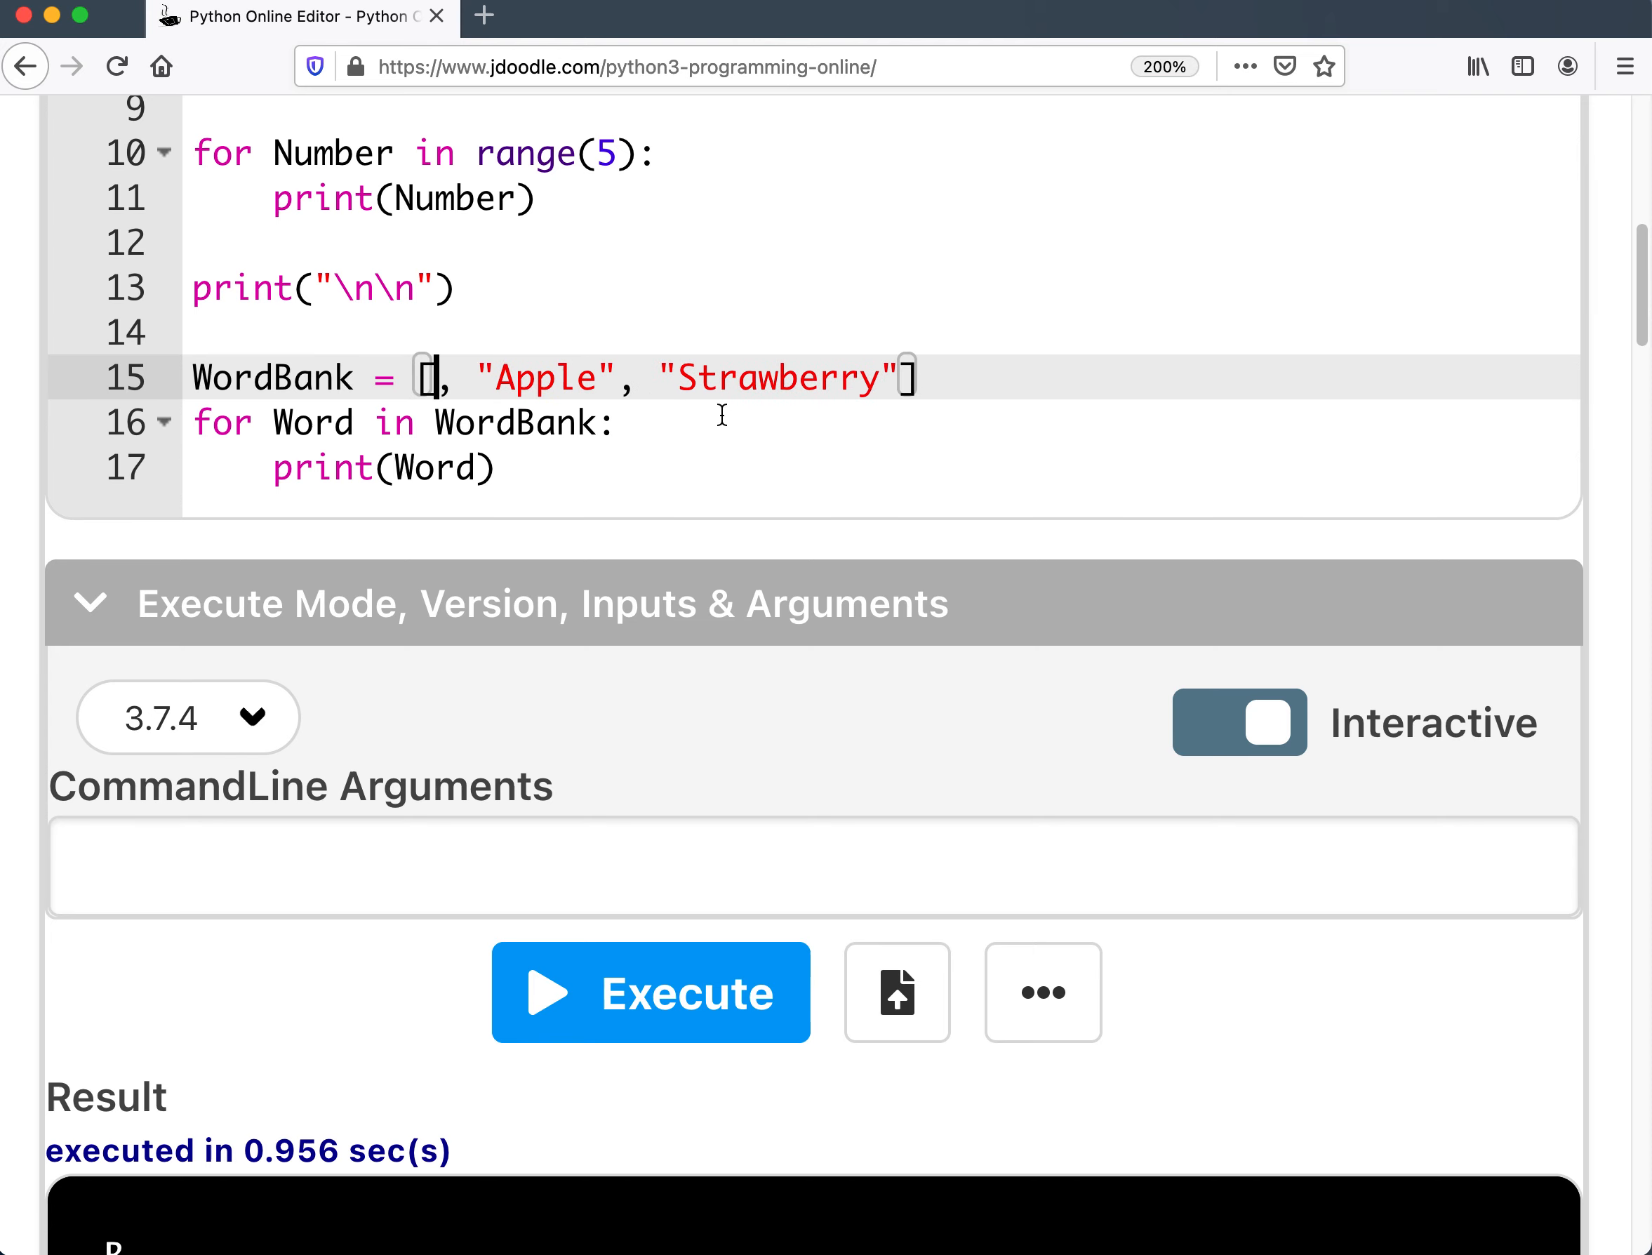
Restore "Banana" as the first WordBank entry.
{"action": "type", "text": "\"Banana\""}
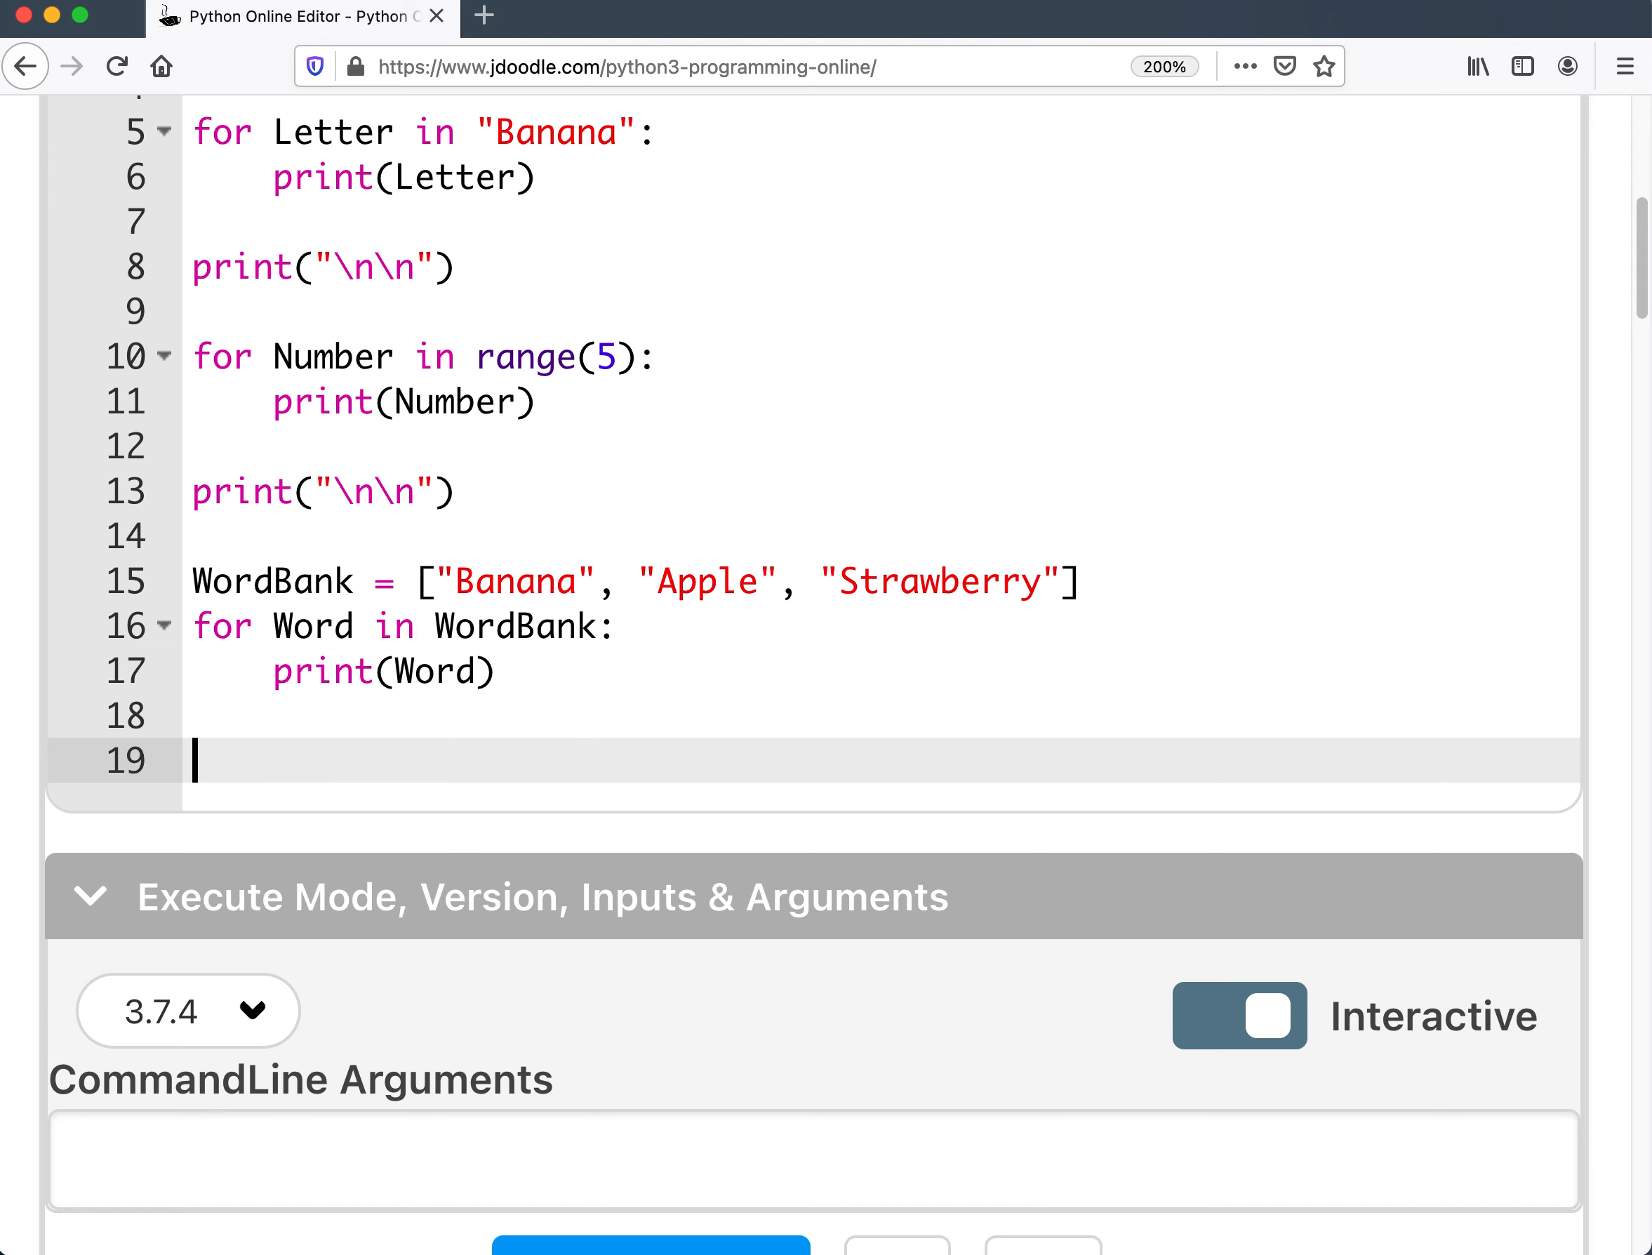
Write the fourth loop header for Numbers in range(0, 50, 5):.
{"action": "double_click", "coordinate": [321, 493]}
{"action": "type", "text": "print(\"\\n\\n"}
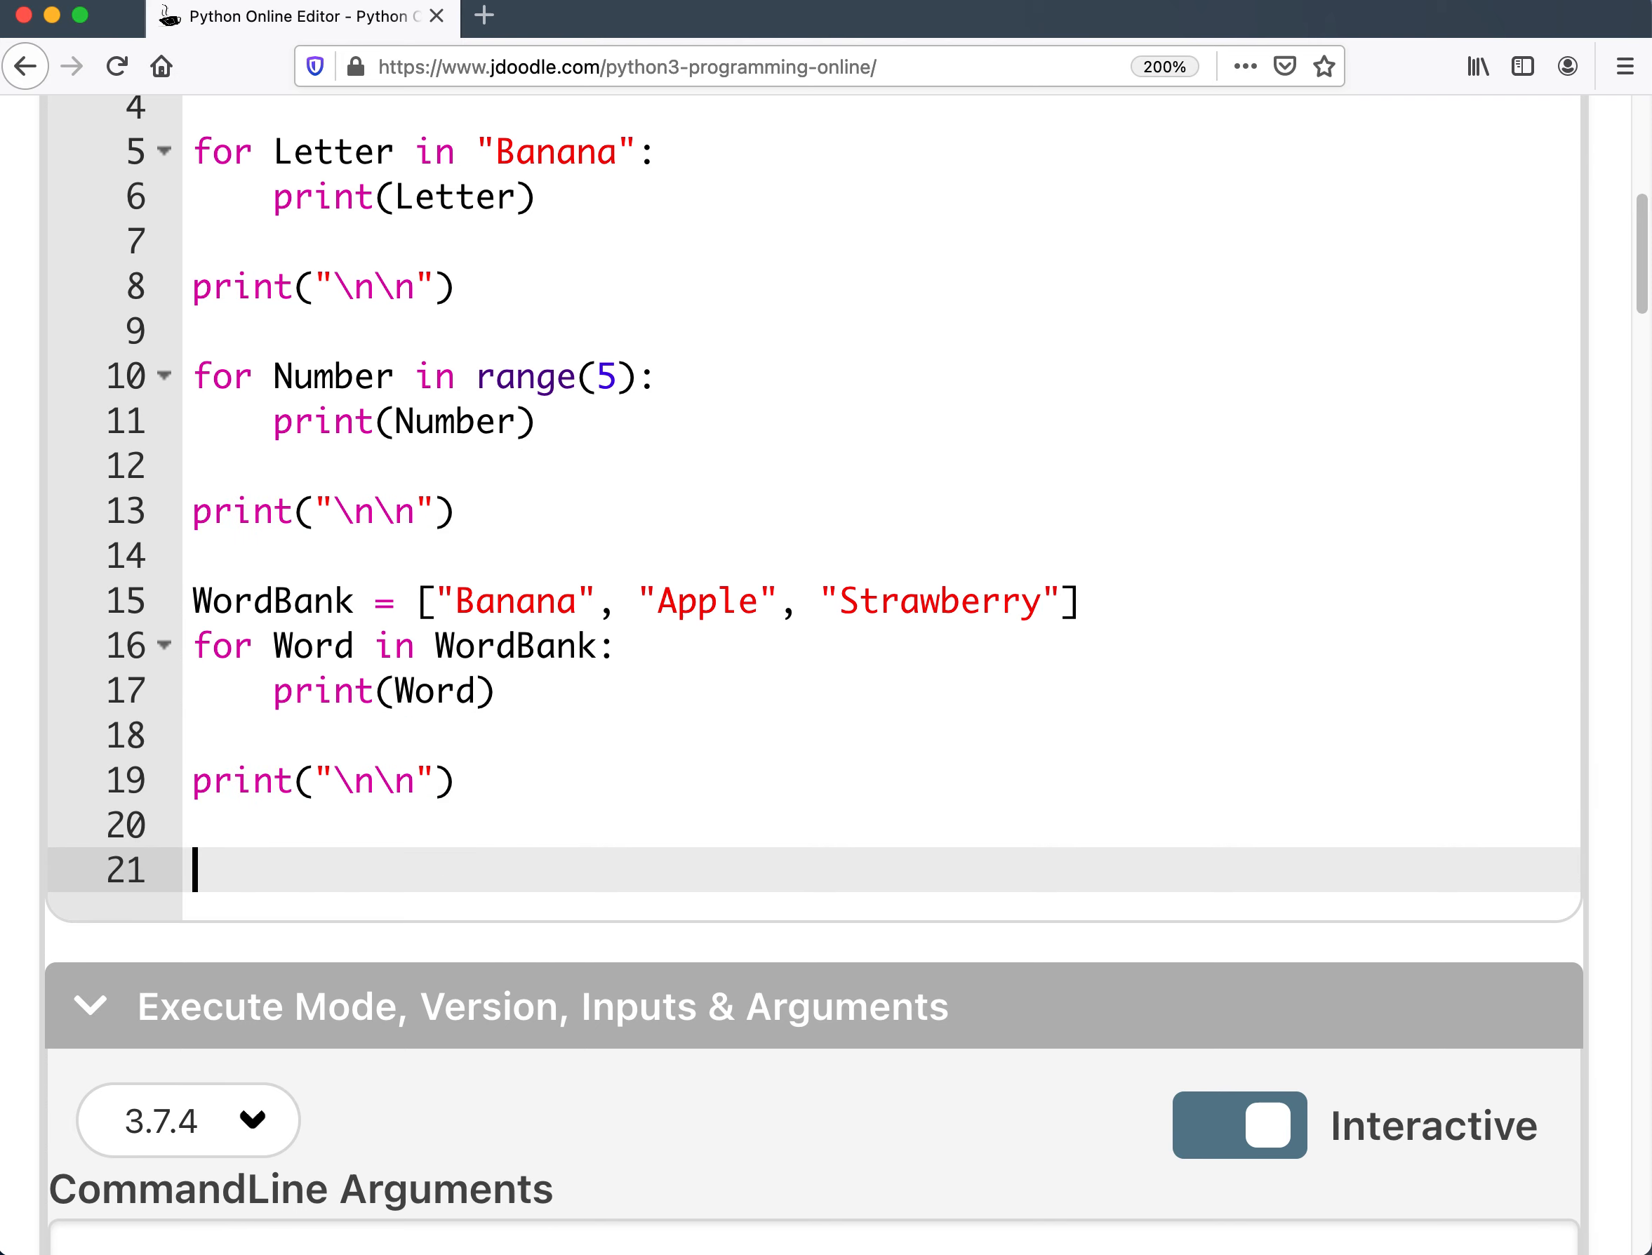
{"action": "type", "text": "for"}
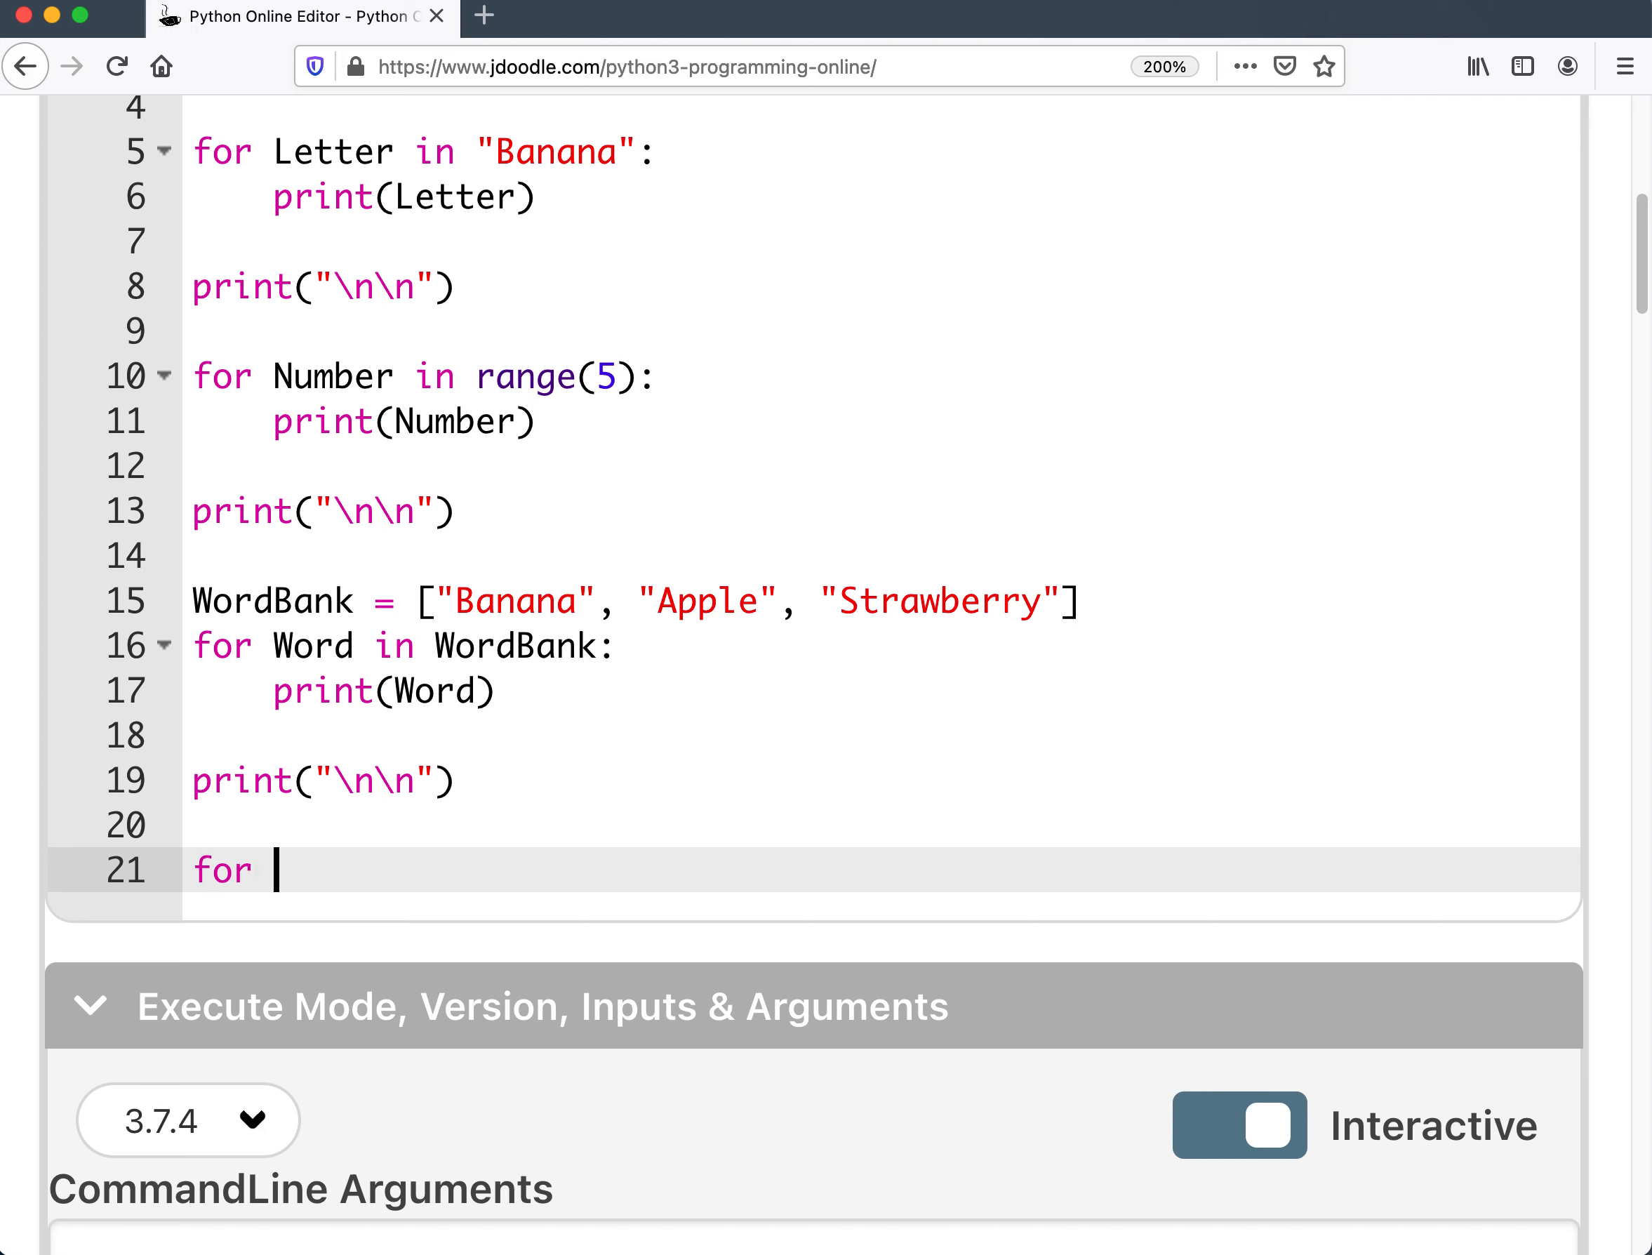
{"action": "type", "text": "Num"}
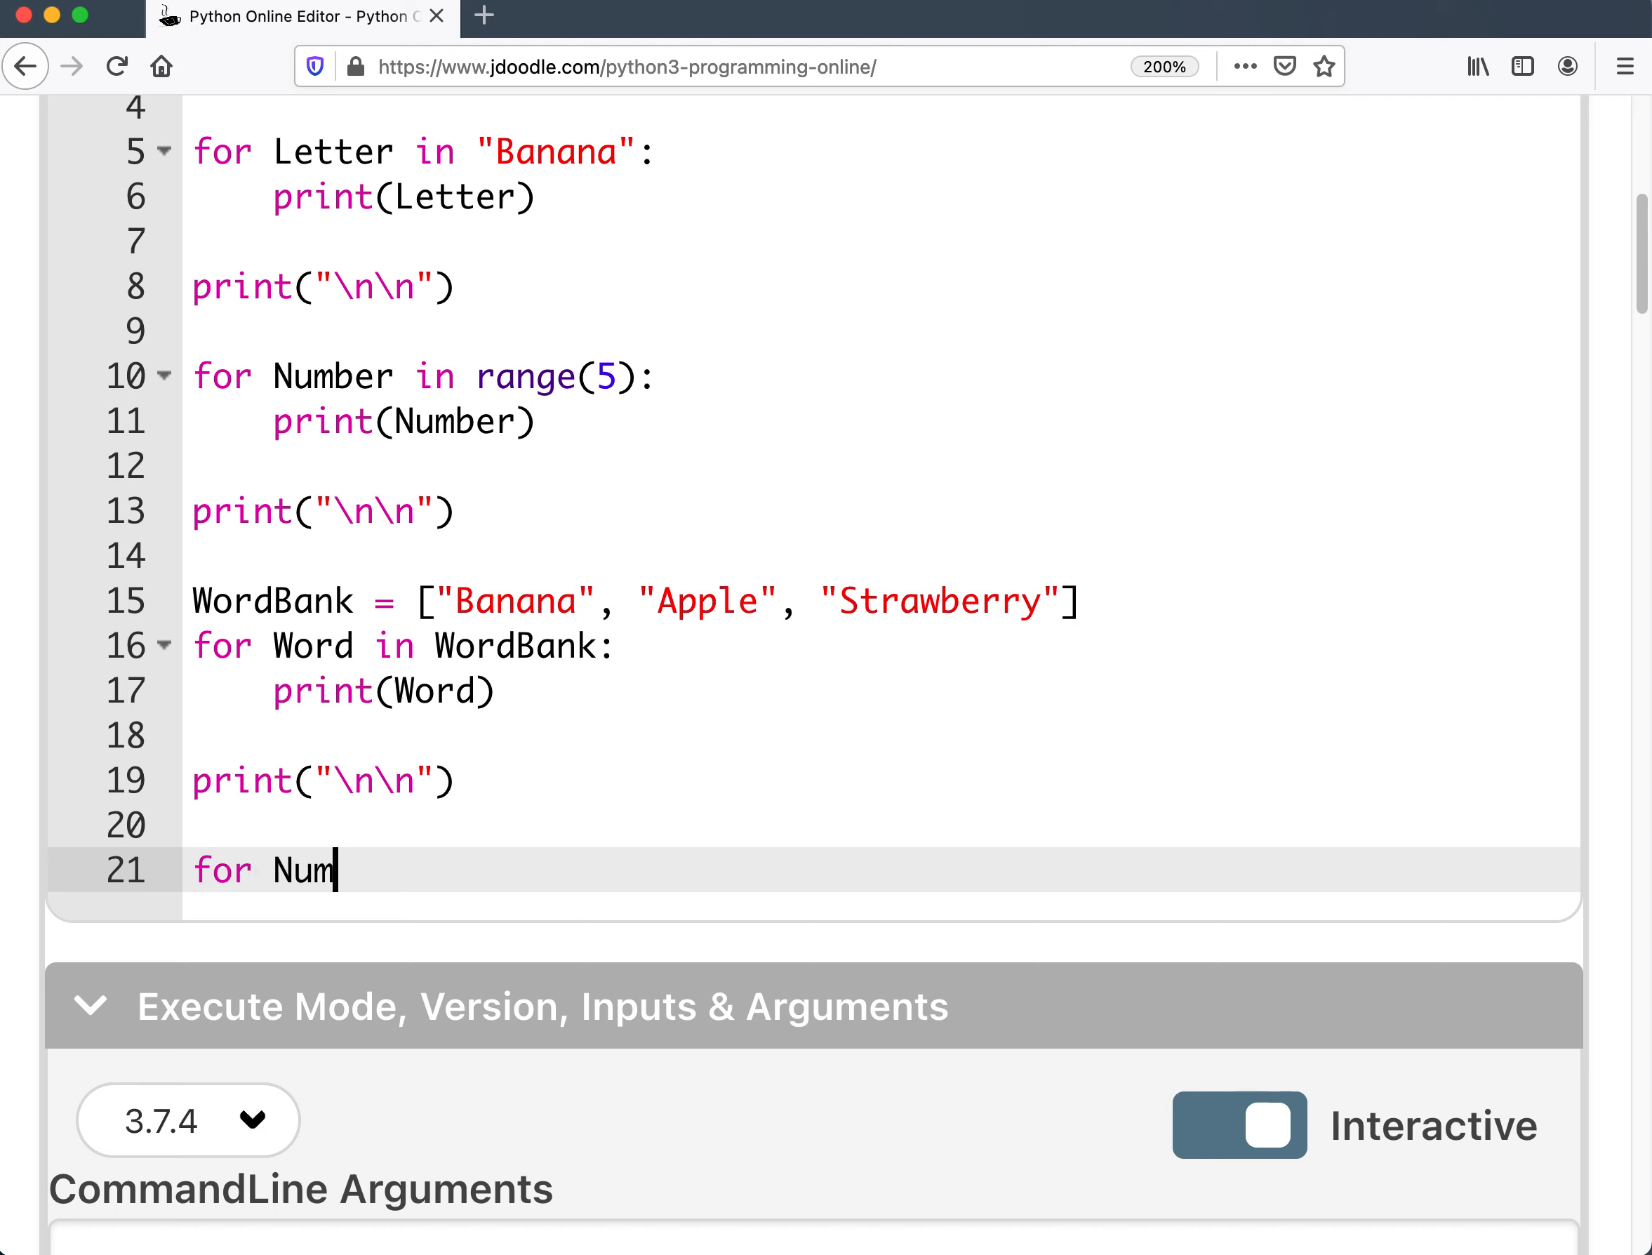
{"action": "type", "text": "bers"}
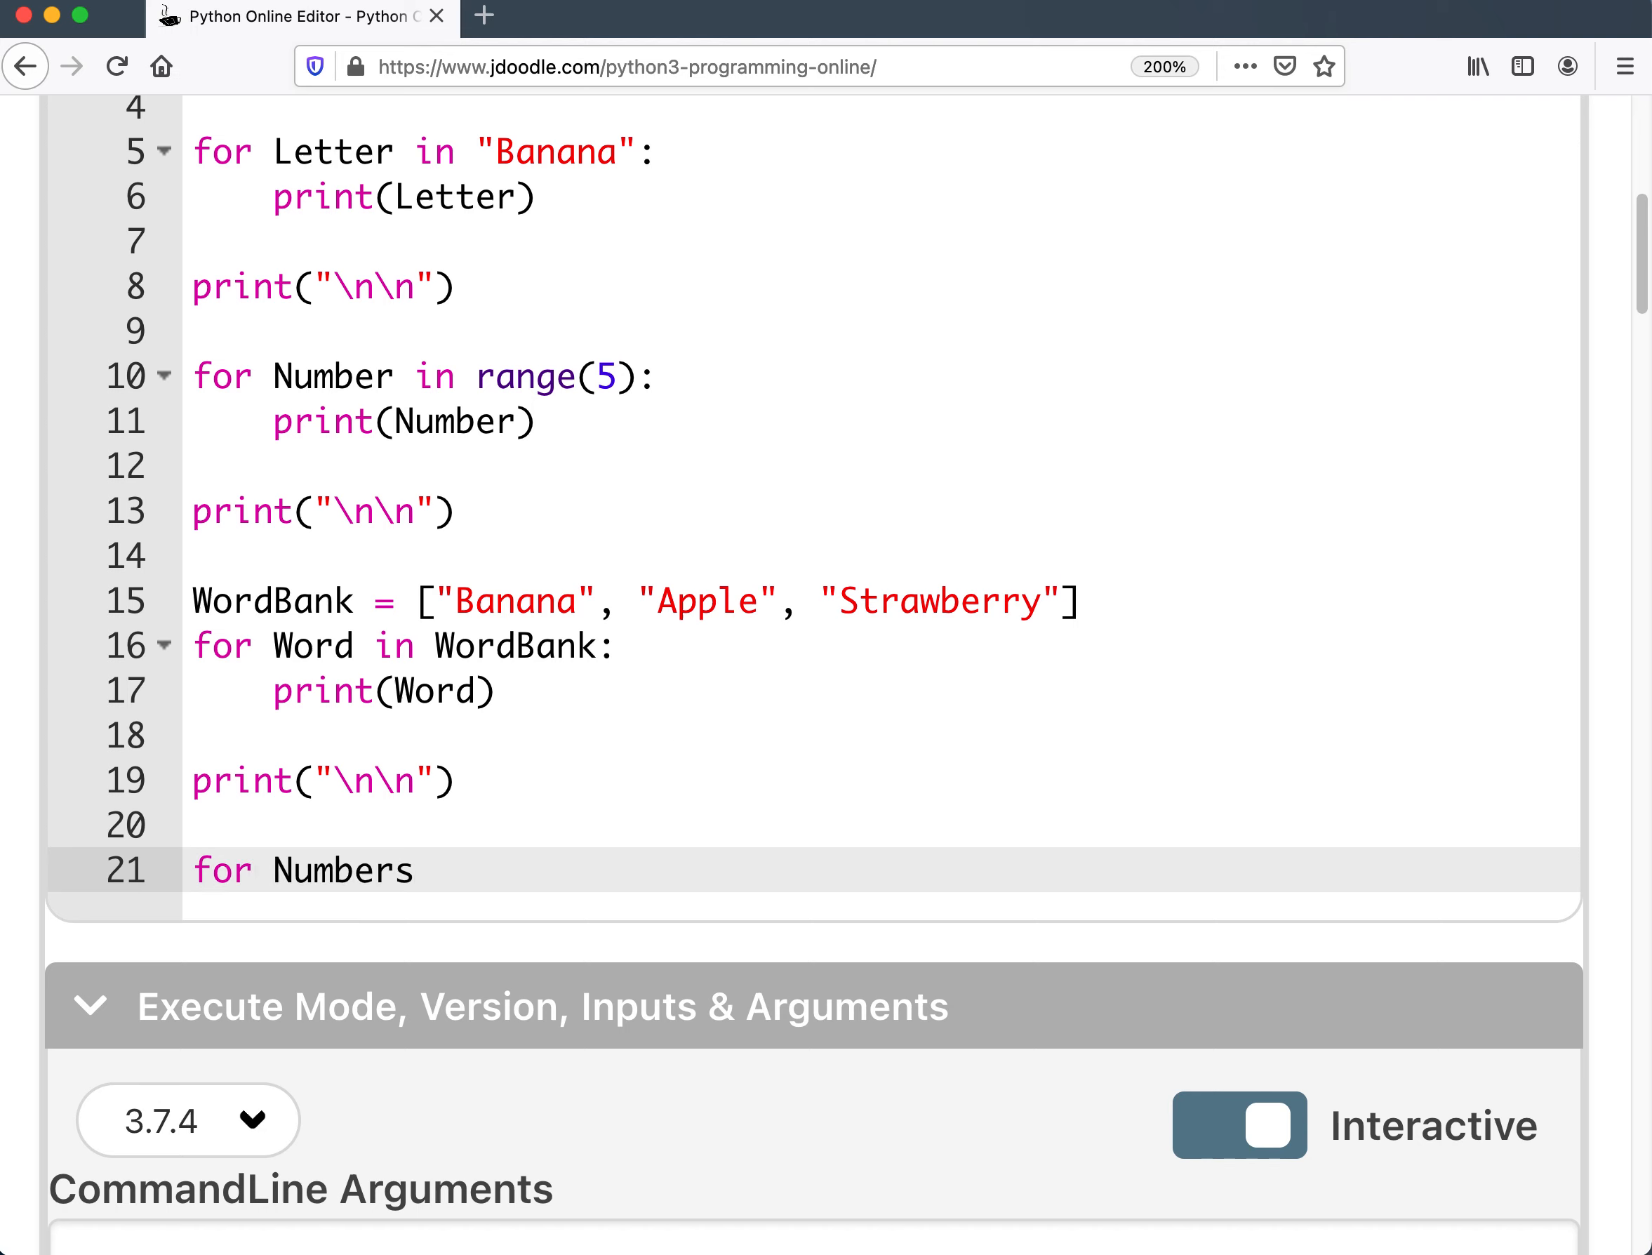
{"action": "type", "text": "in range"}
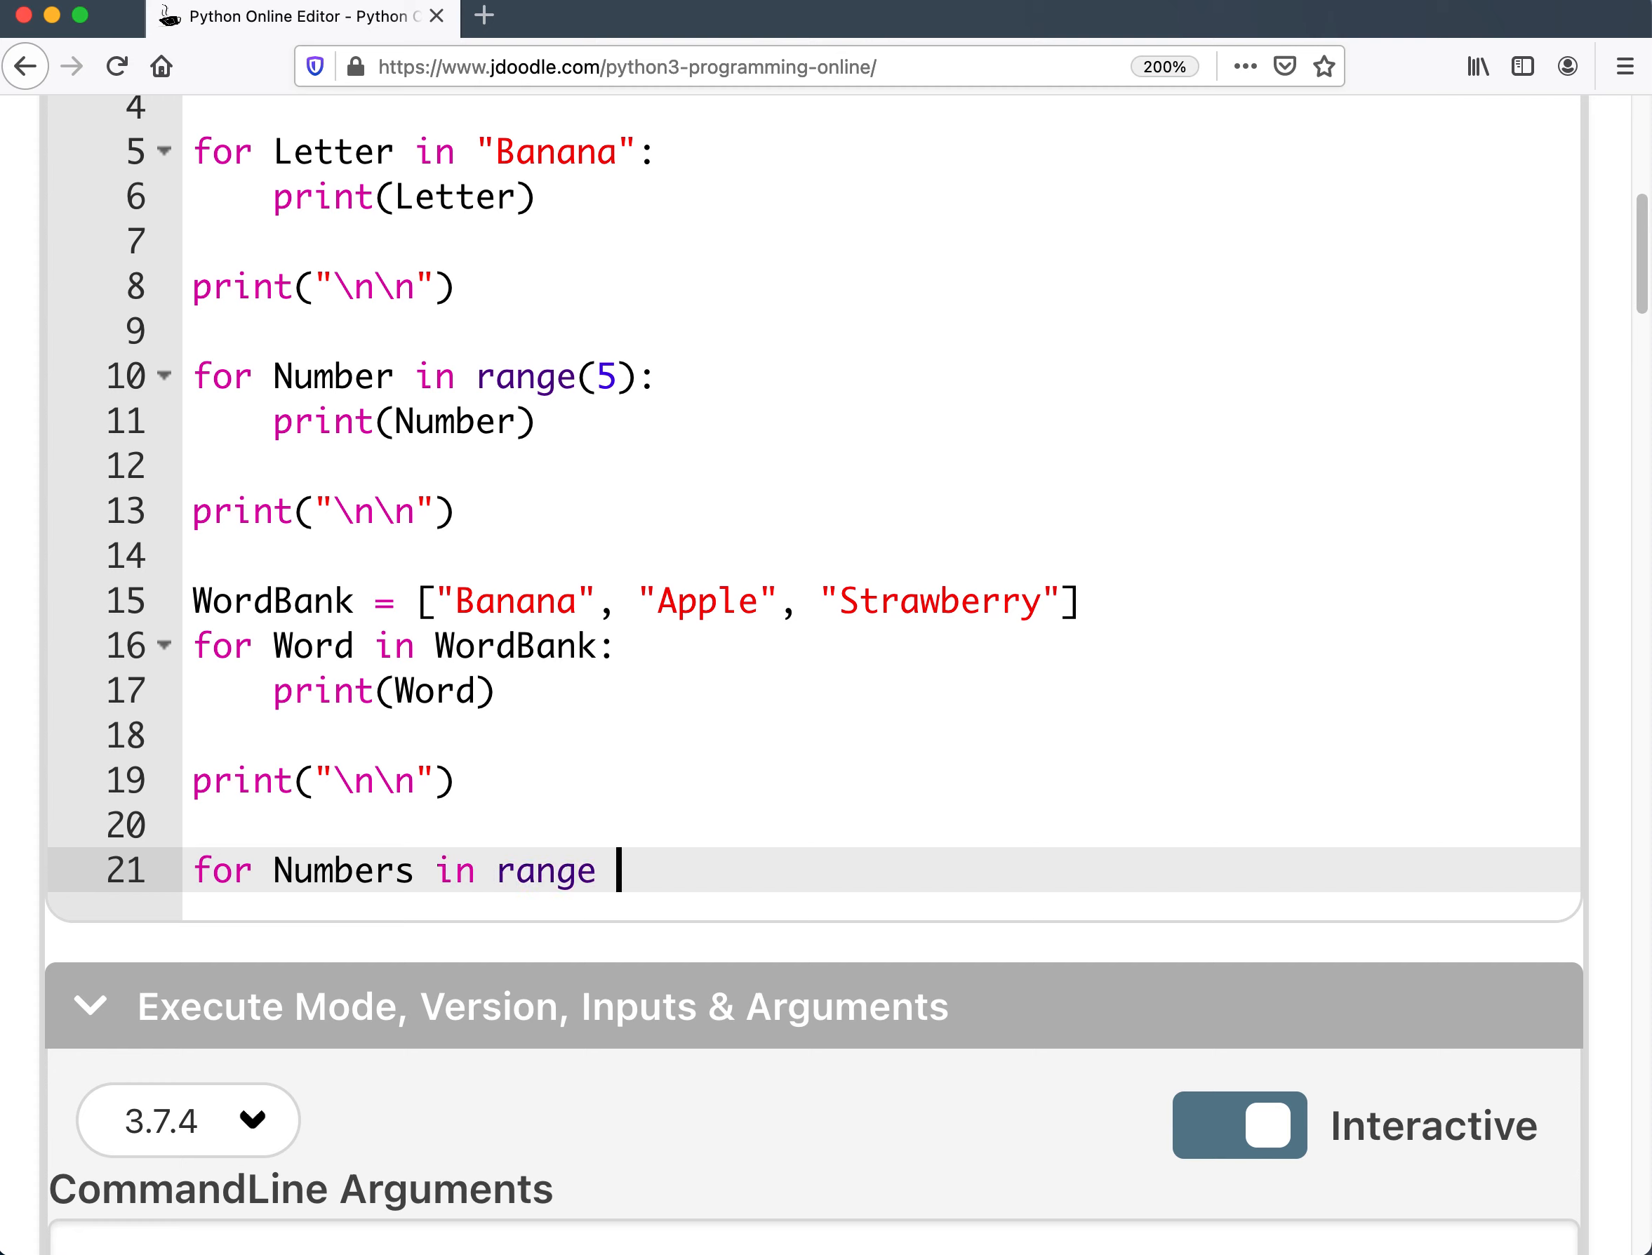
{"action": "type", "text": "()"}
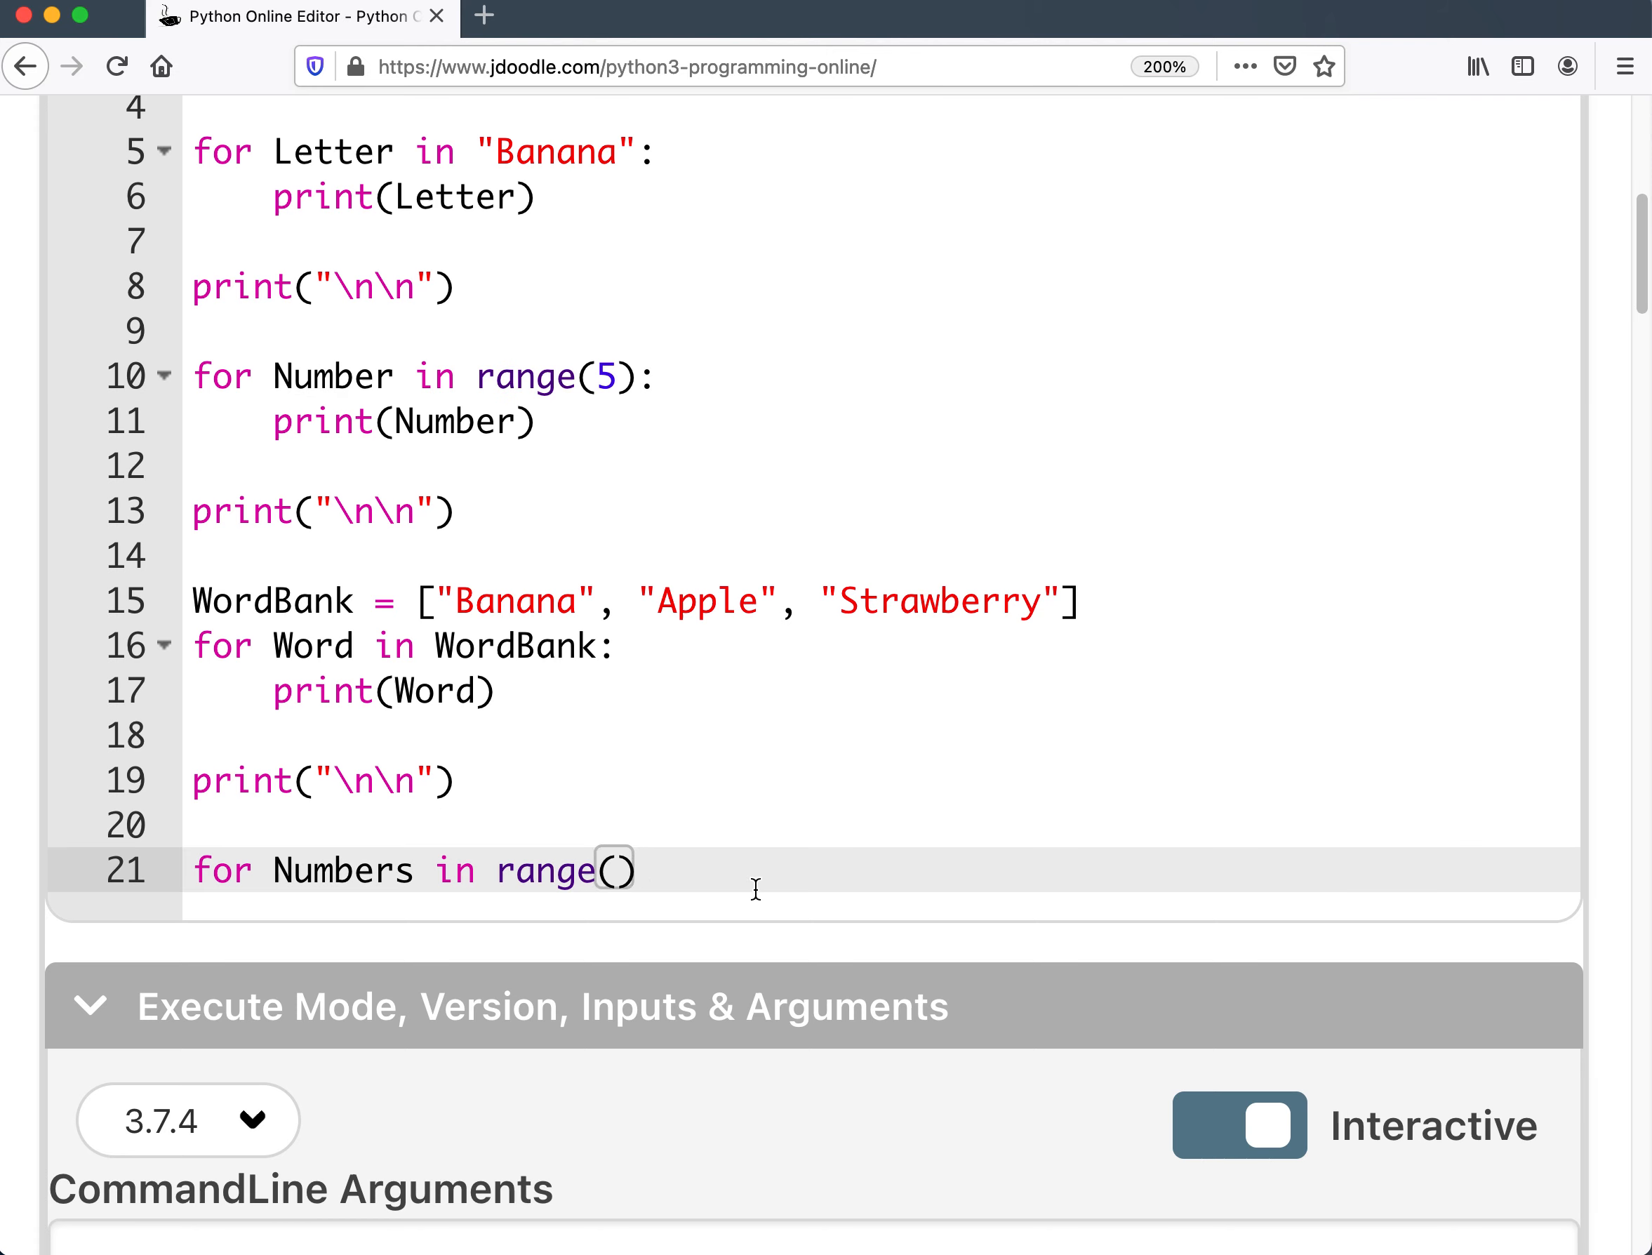
{"action": "type", "text": "0"}
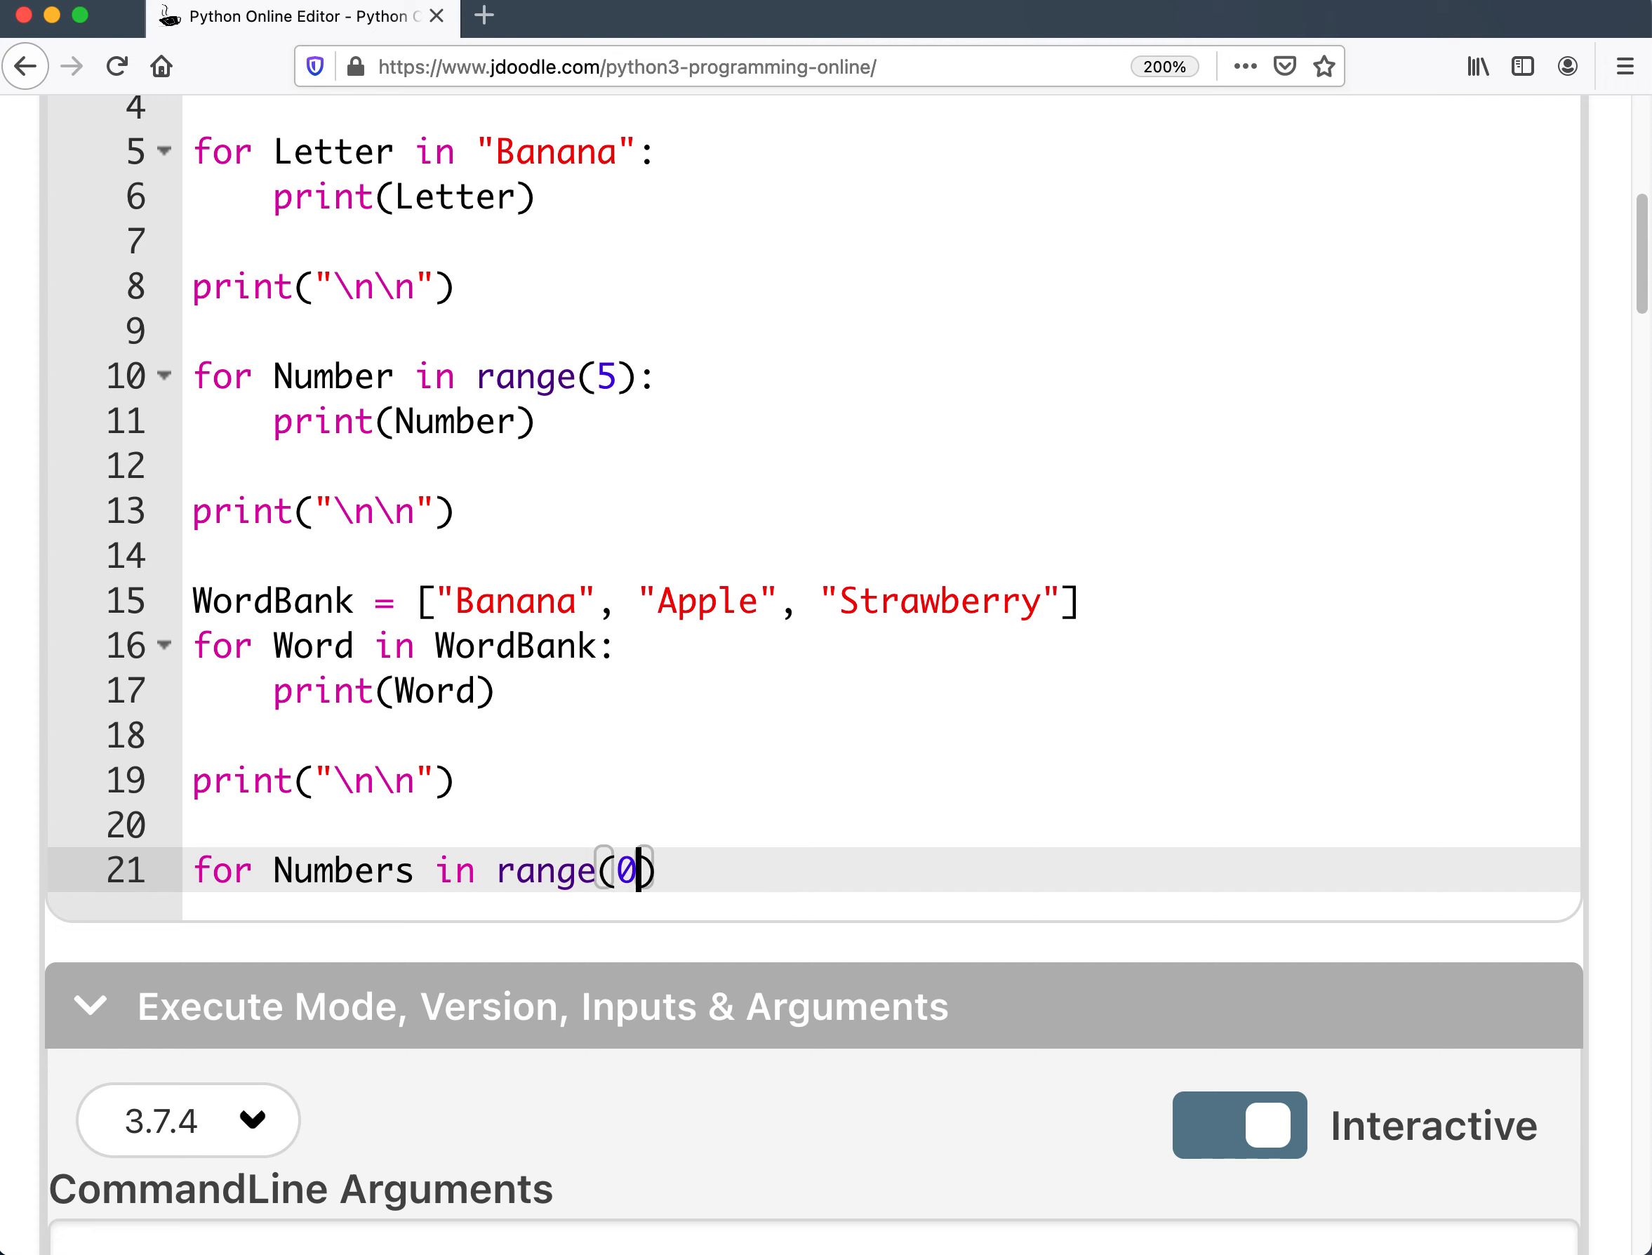
{"action": "type", "text": ","}
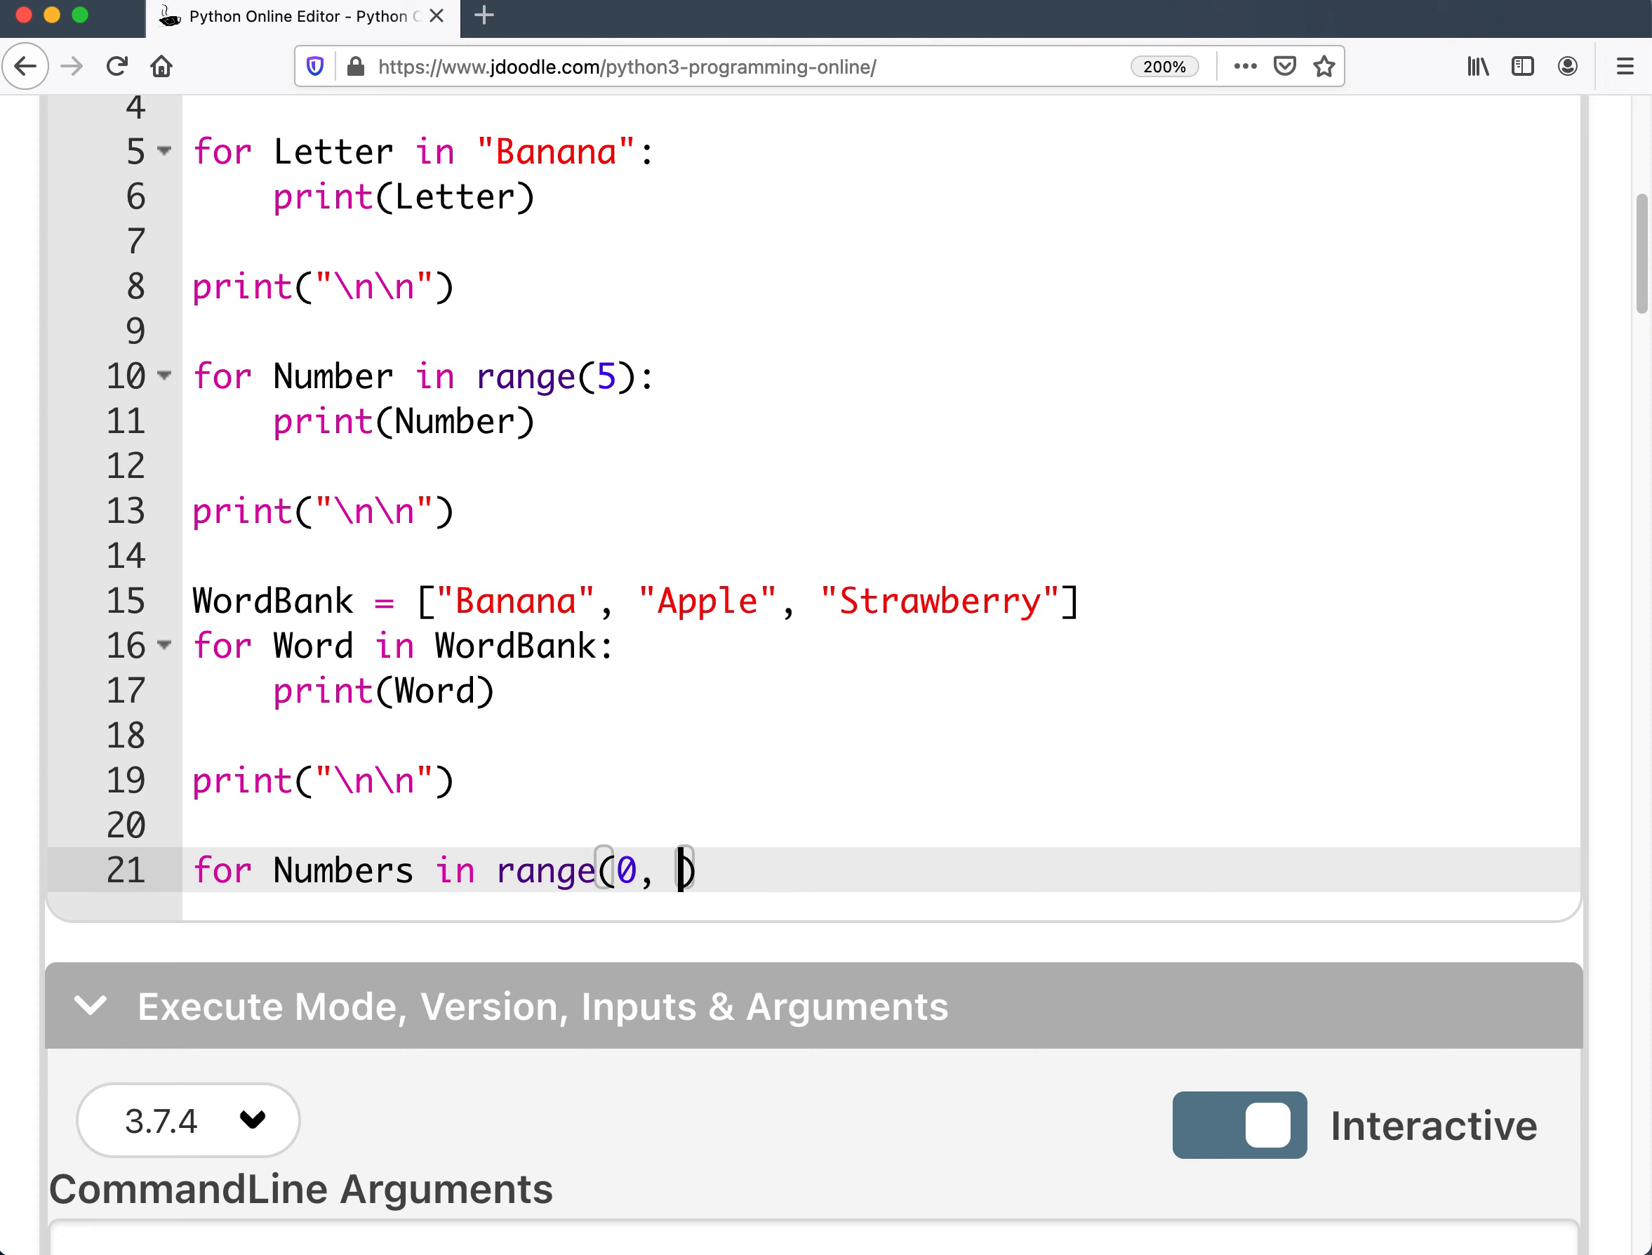
{"action": "type", "text": "50"}
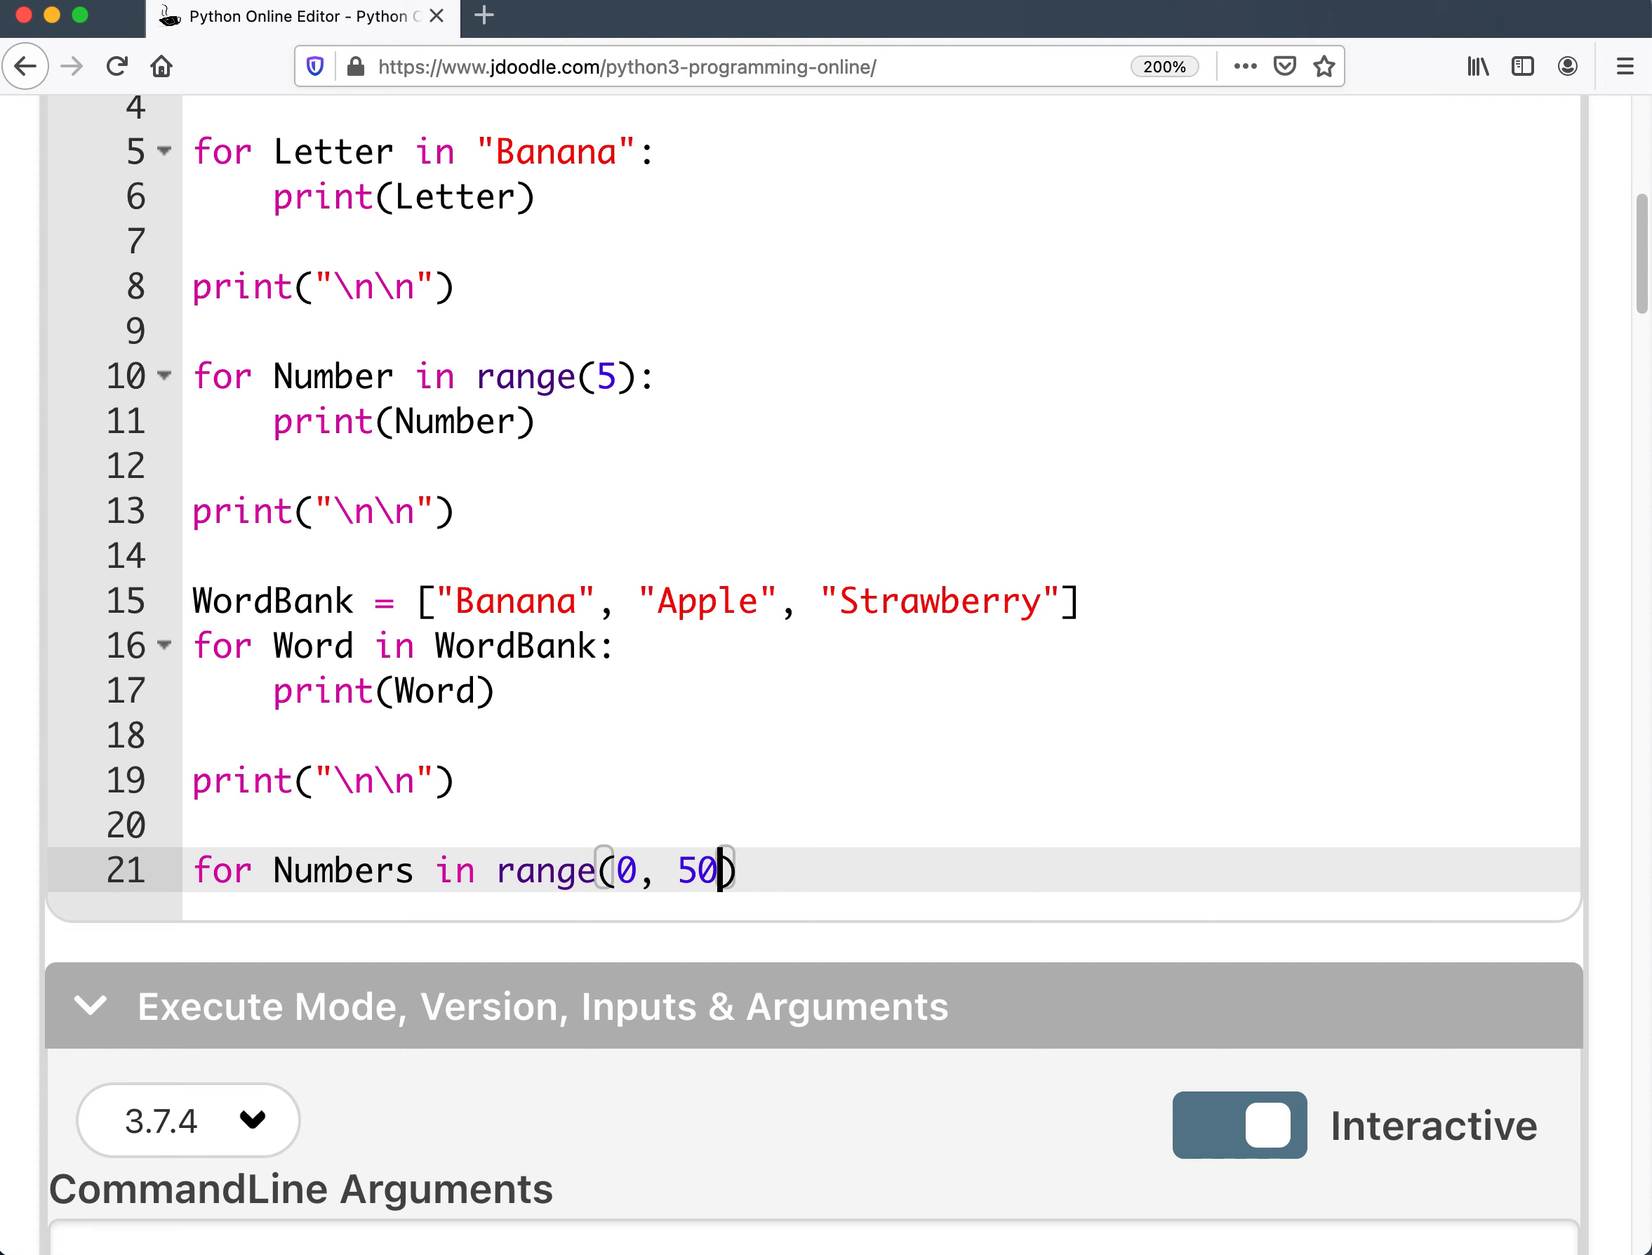
{"action": "type", "text": ","}
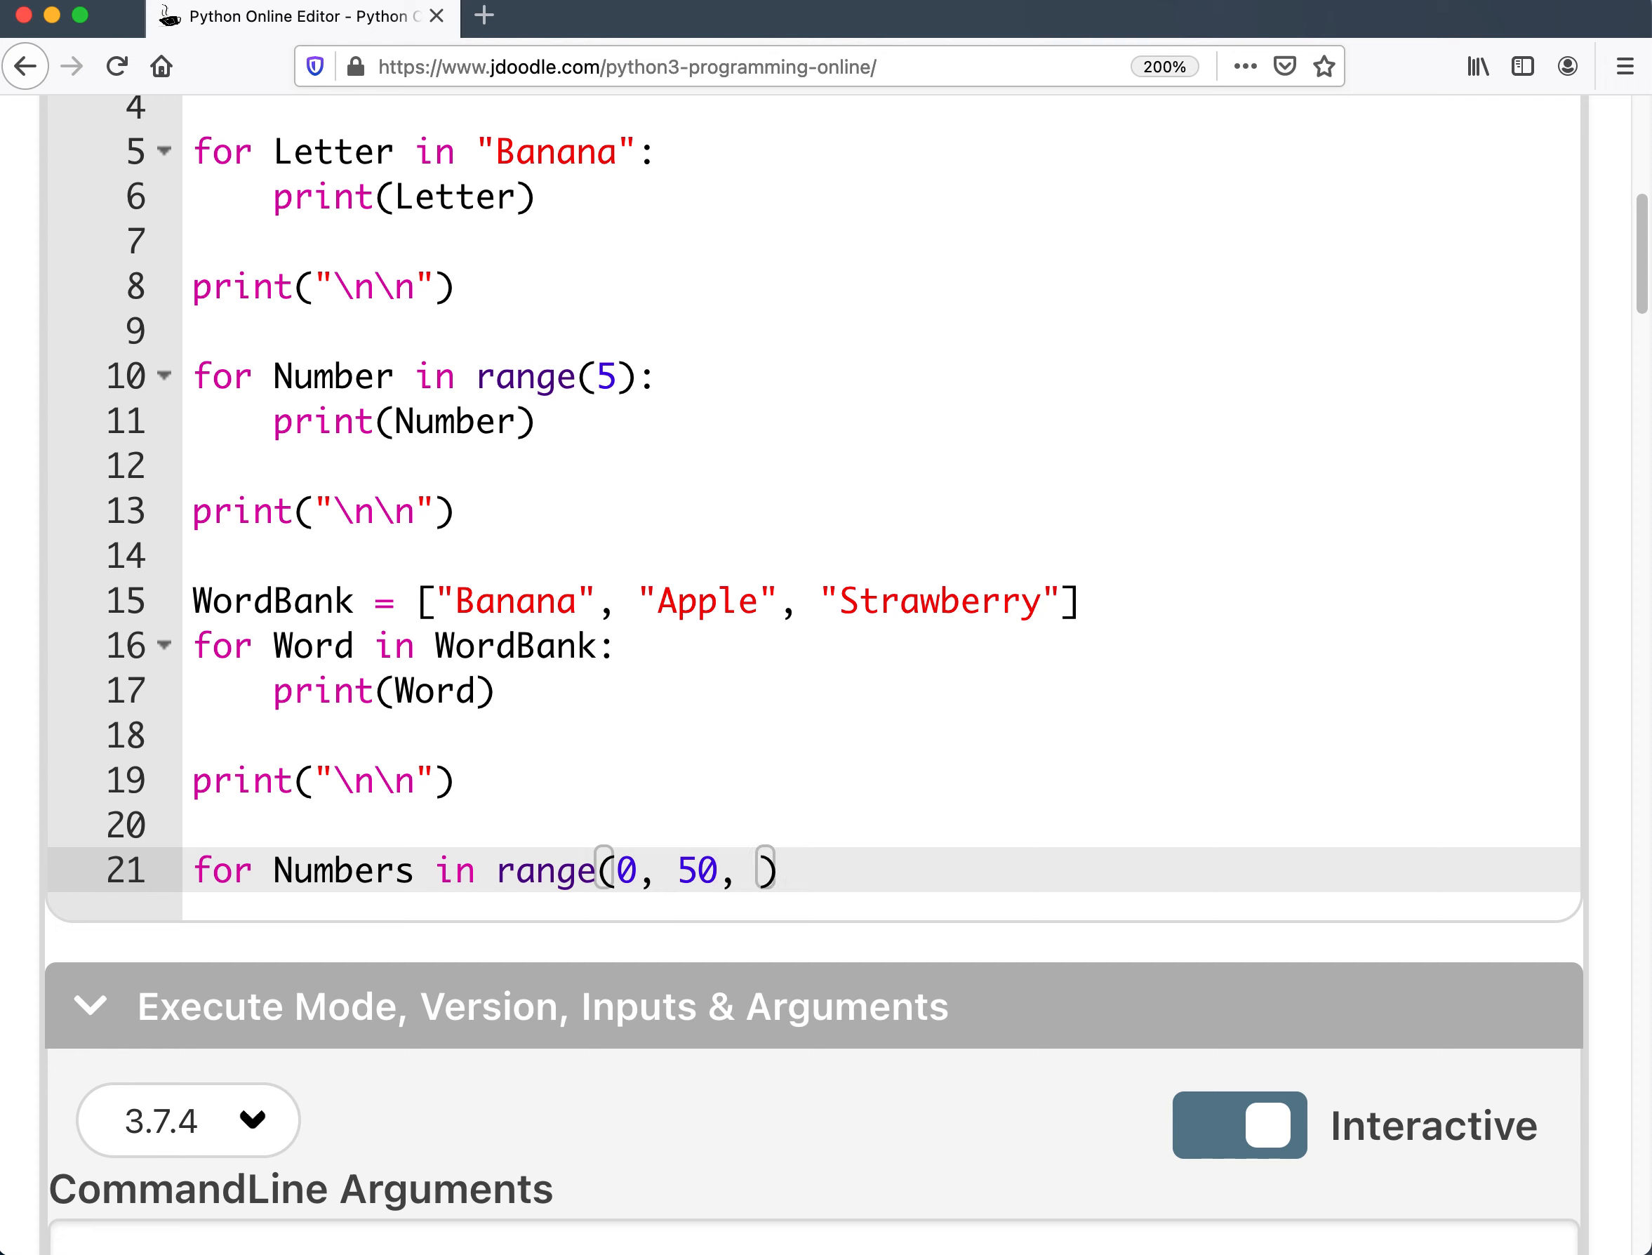
{"action": "type", "text": "5"}
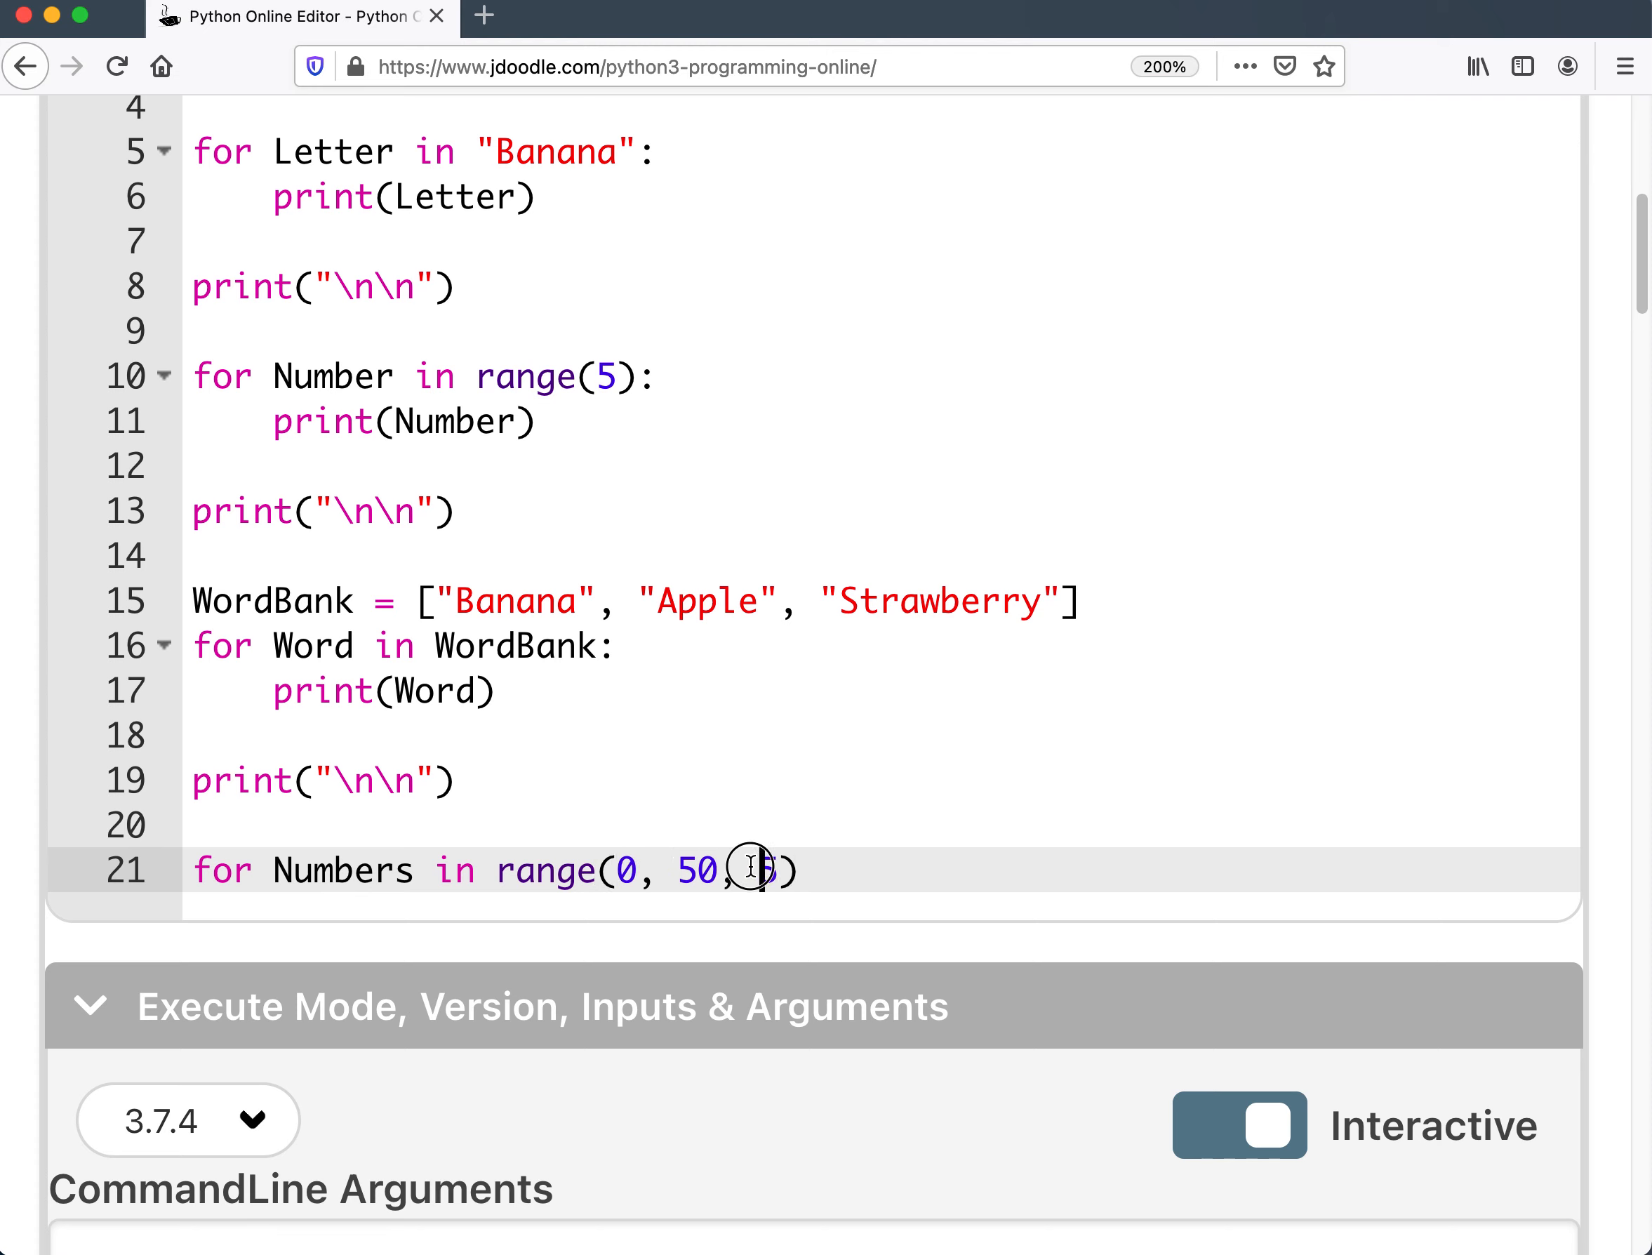
{"action": "type", "text": "5"}
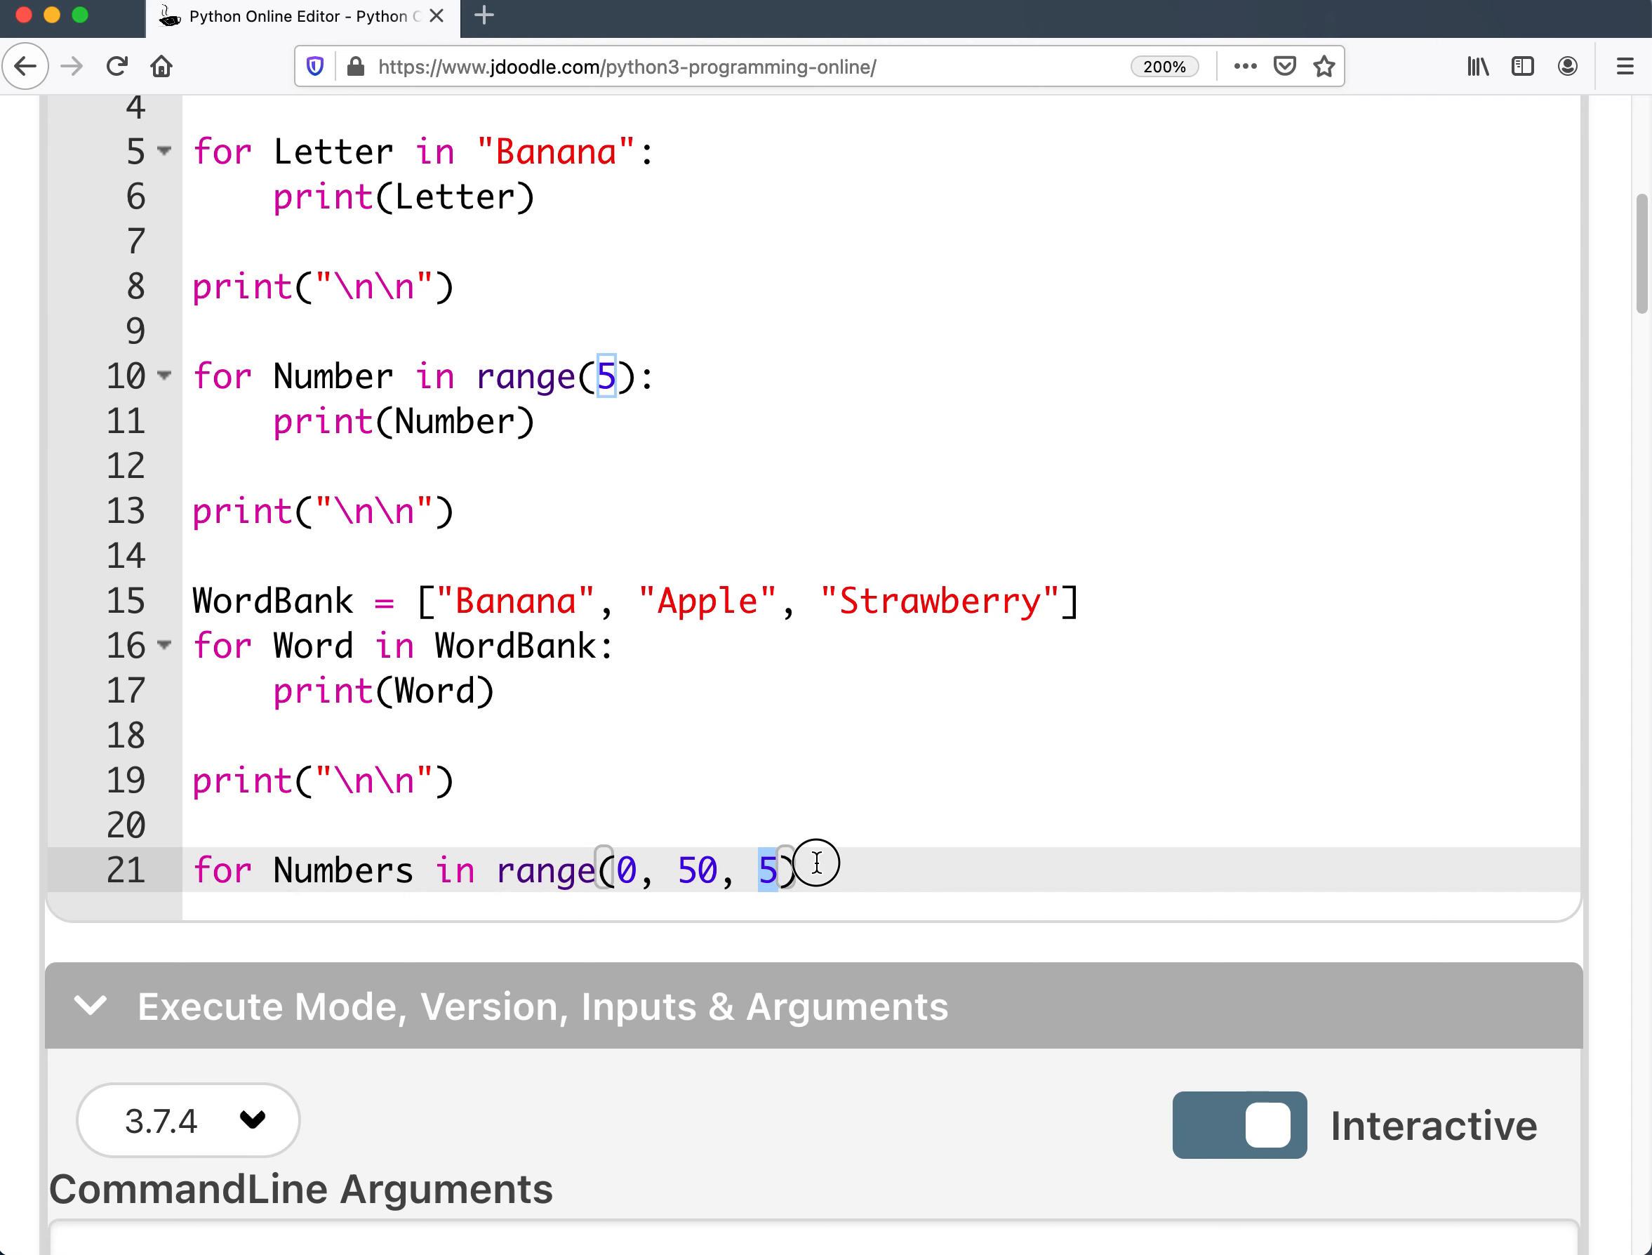
Add the indented body print(Numbers) under the range(0, 50, 5) loop.
{"action": "key", "text": "Enter"}
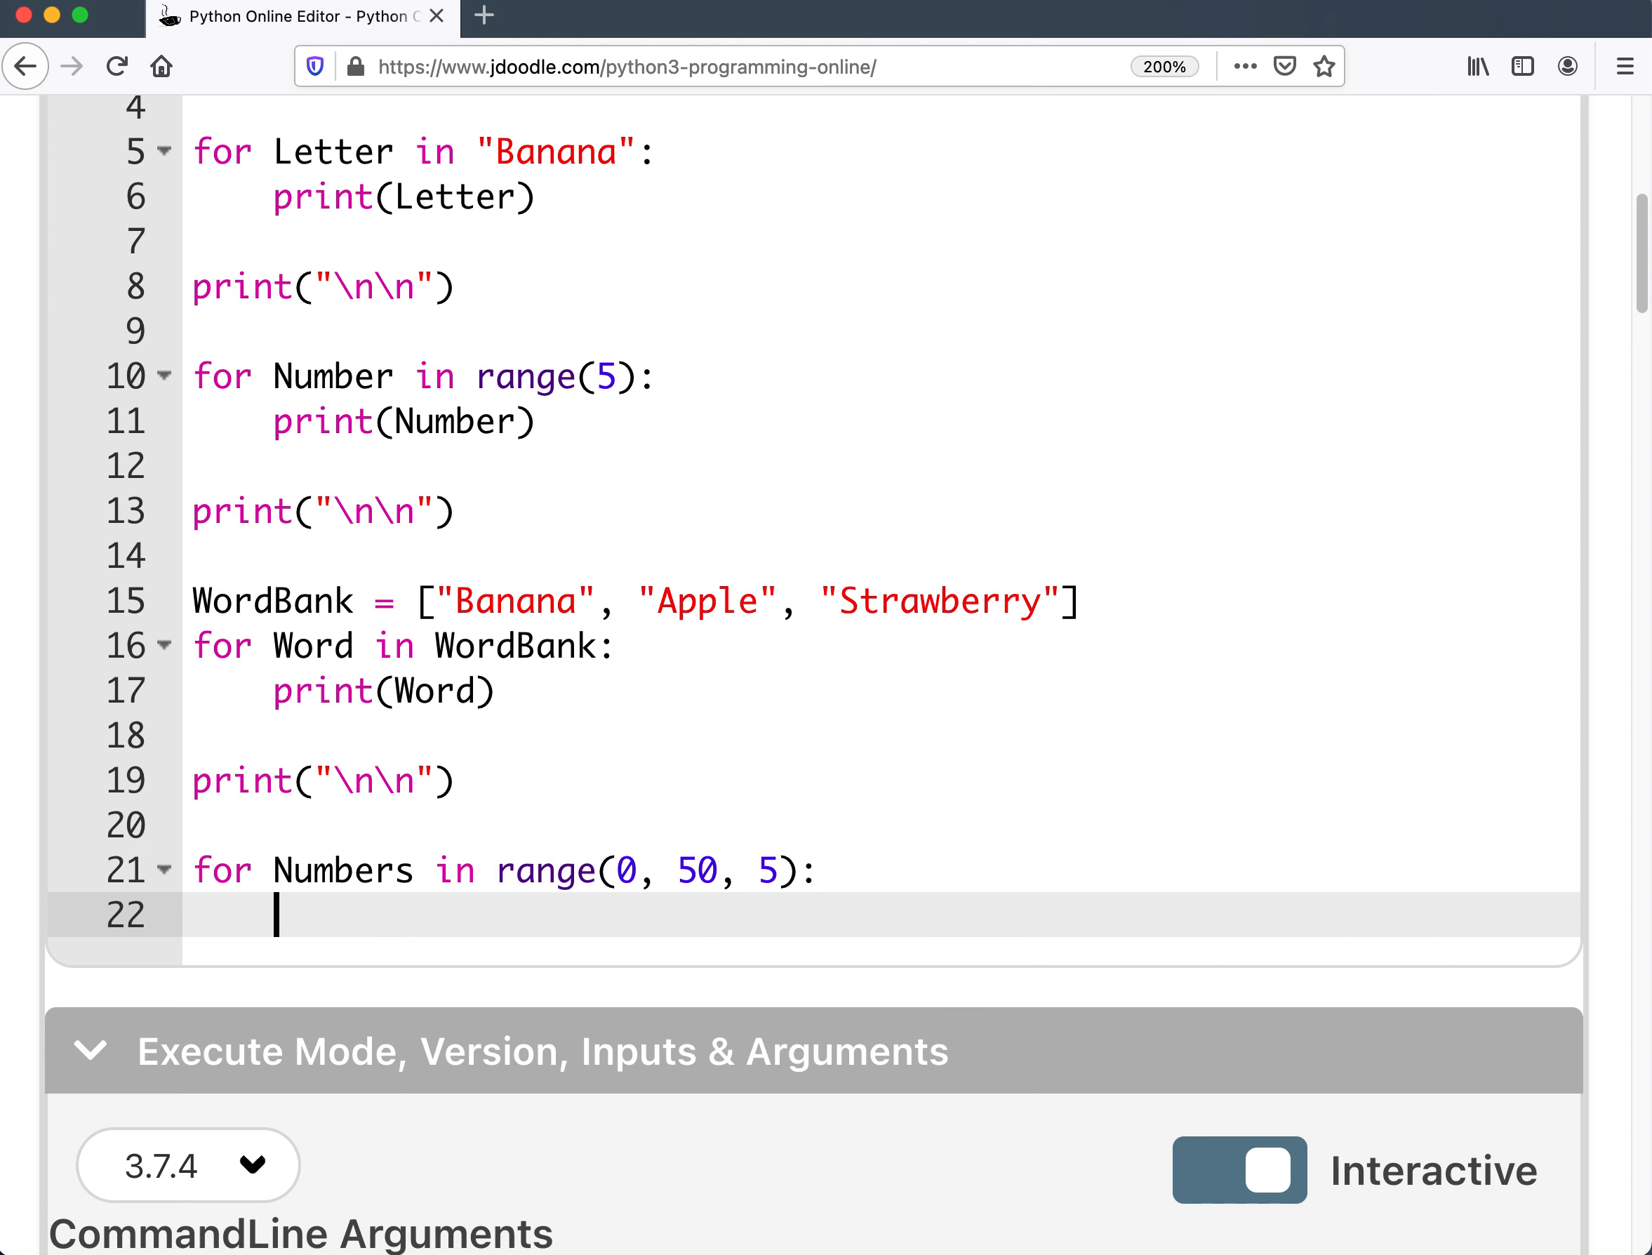
{"action": "type", "text": "print"}
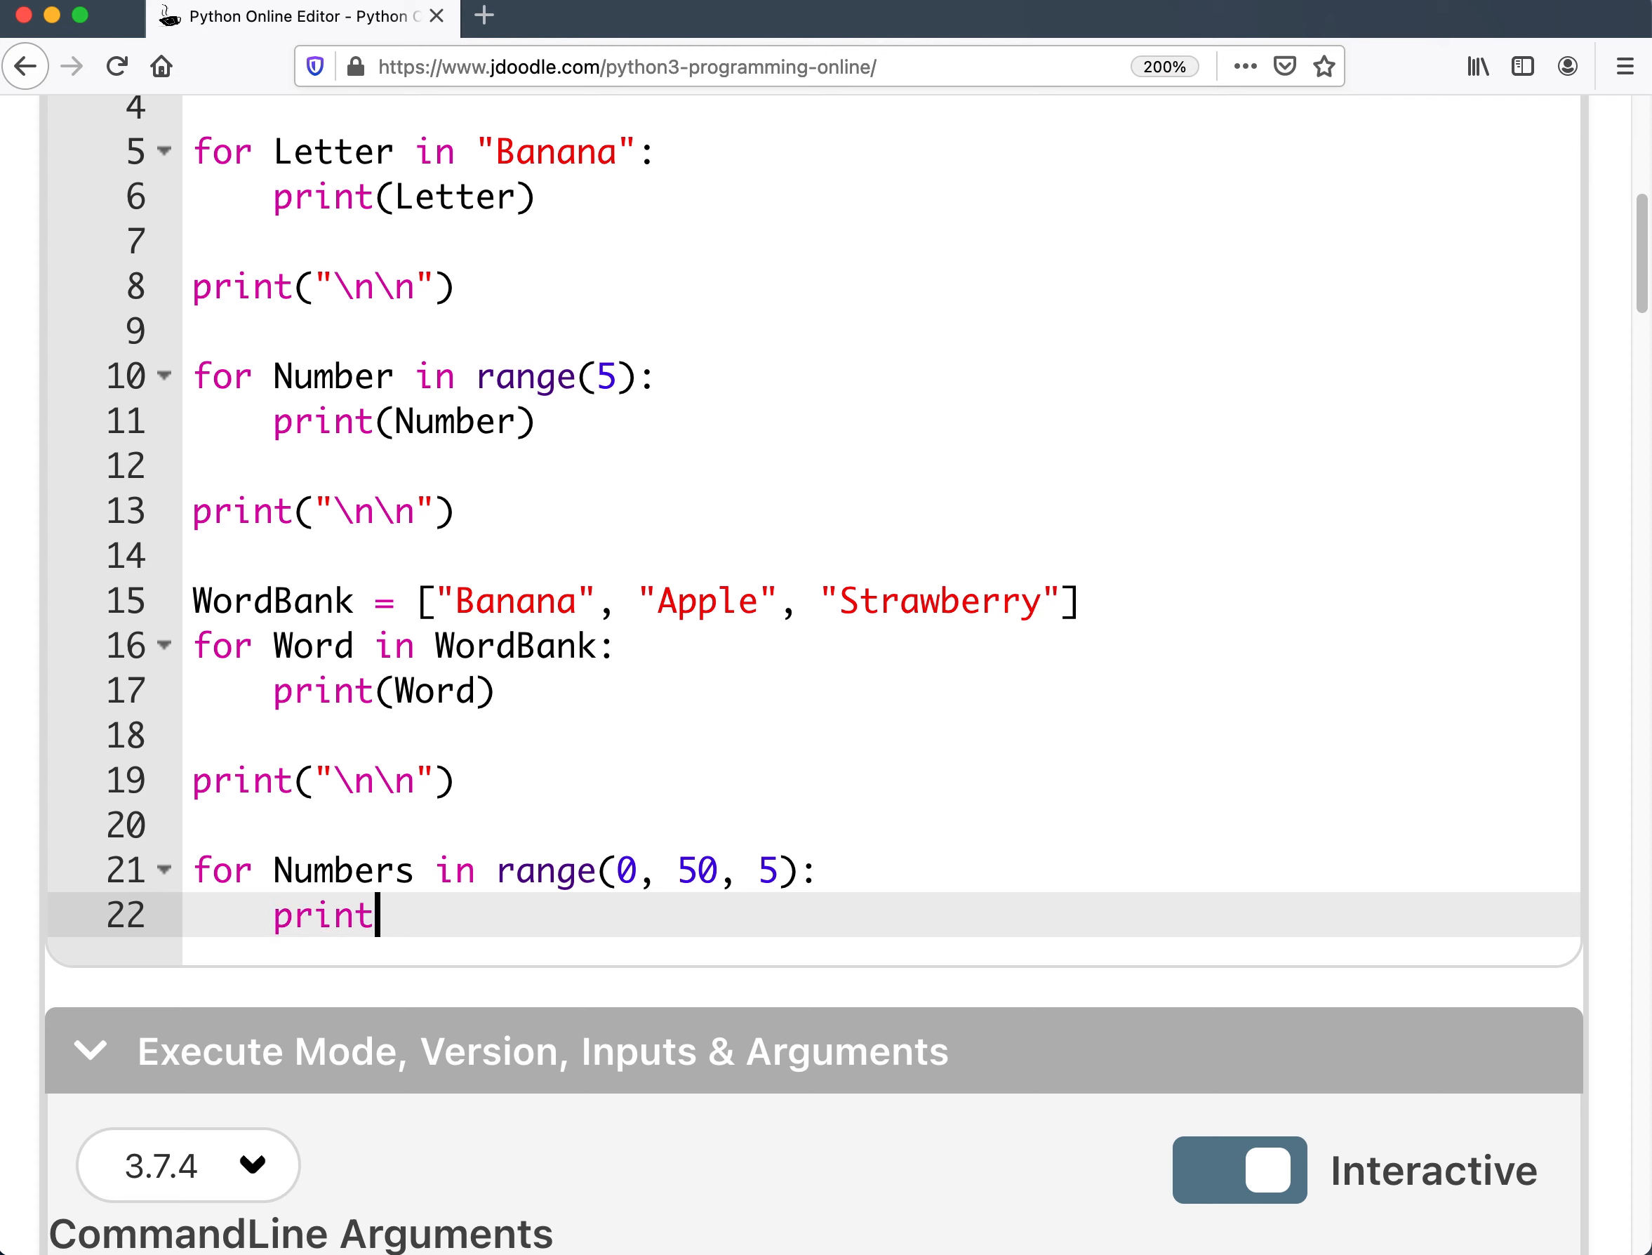
{"action": "type", "text": "(Number)"}
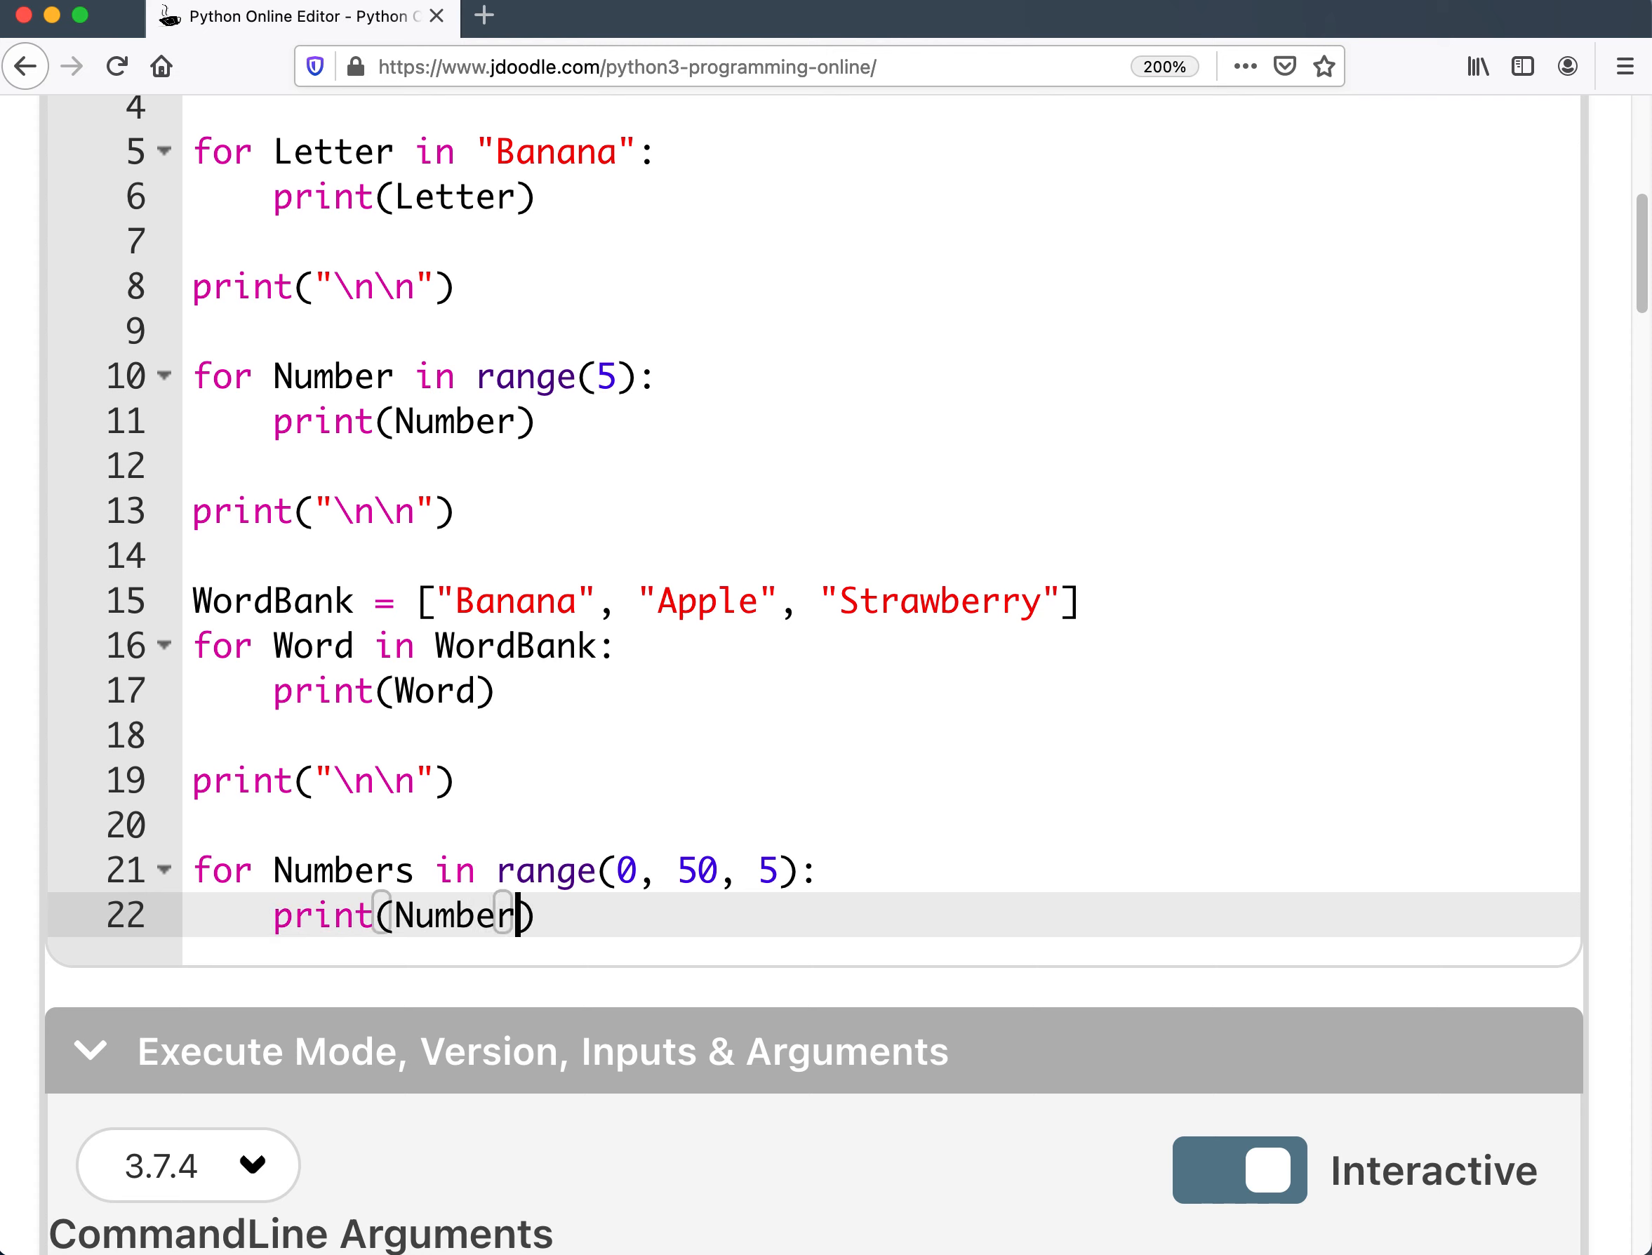
{"action": "type", "text": "s"}
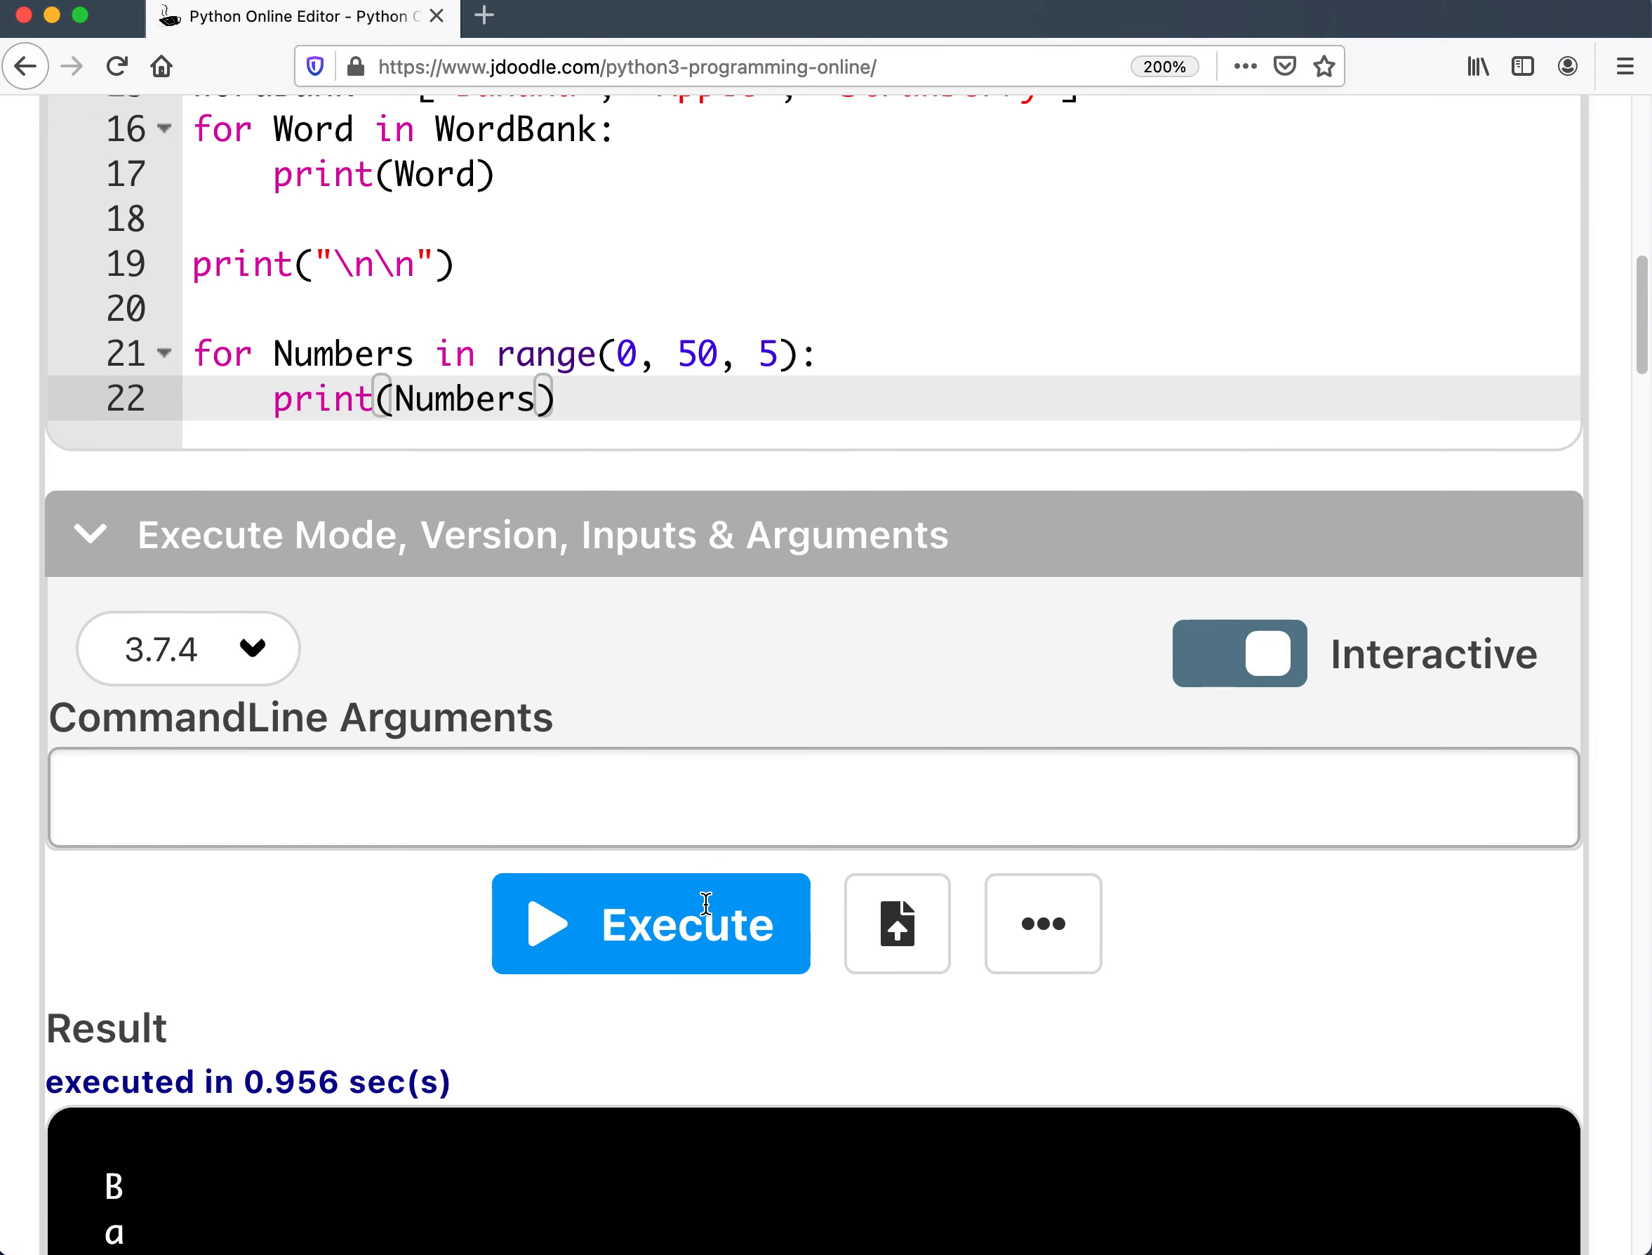
Execute the script so the output ends with 0, 5, 10 through 45, then return to the code.
{"action": "left_click", "coordinate": [649, 923]}
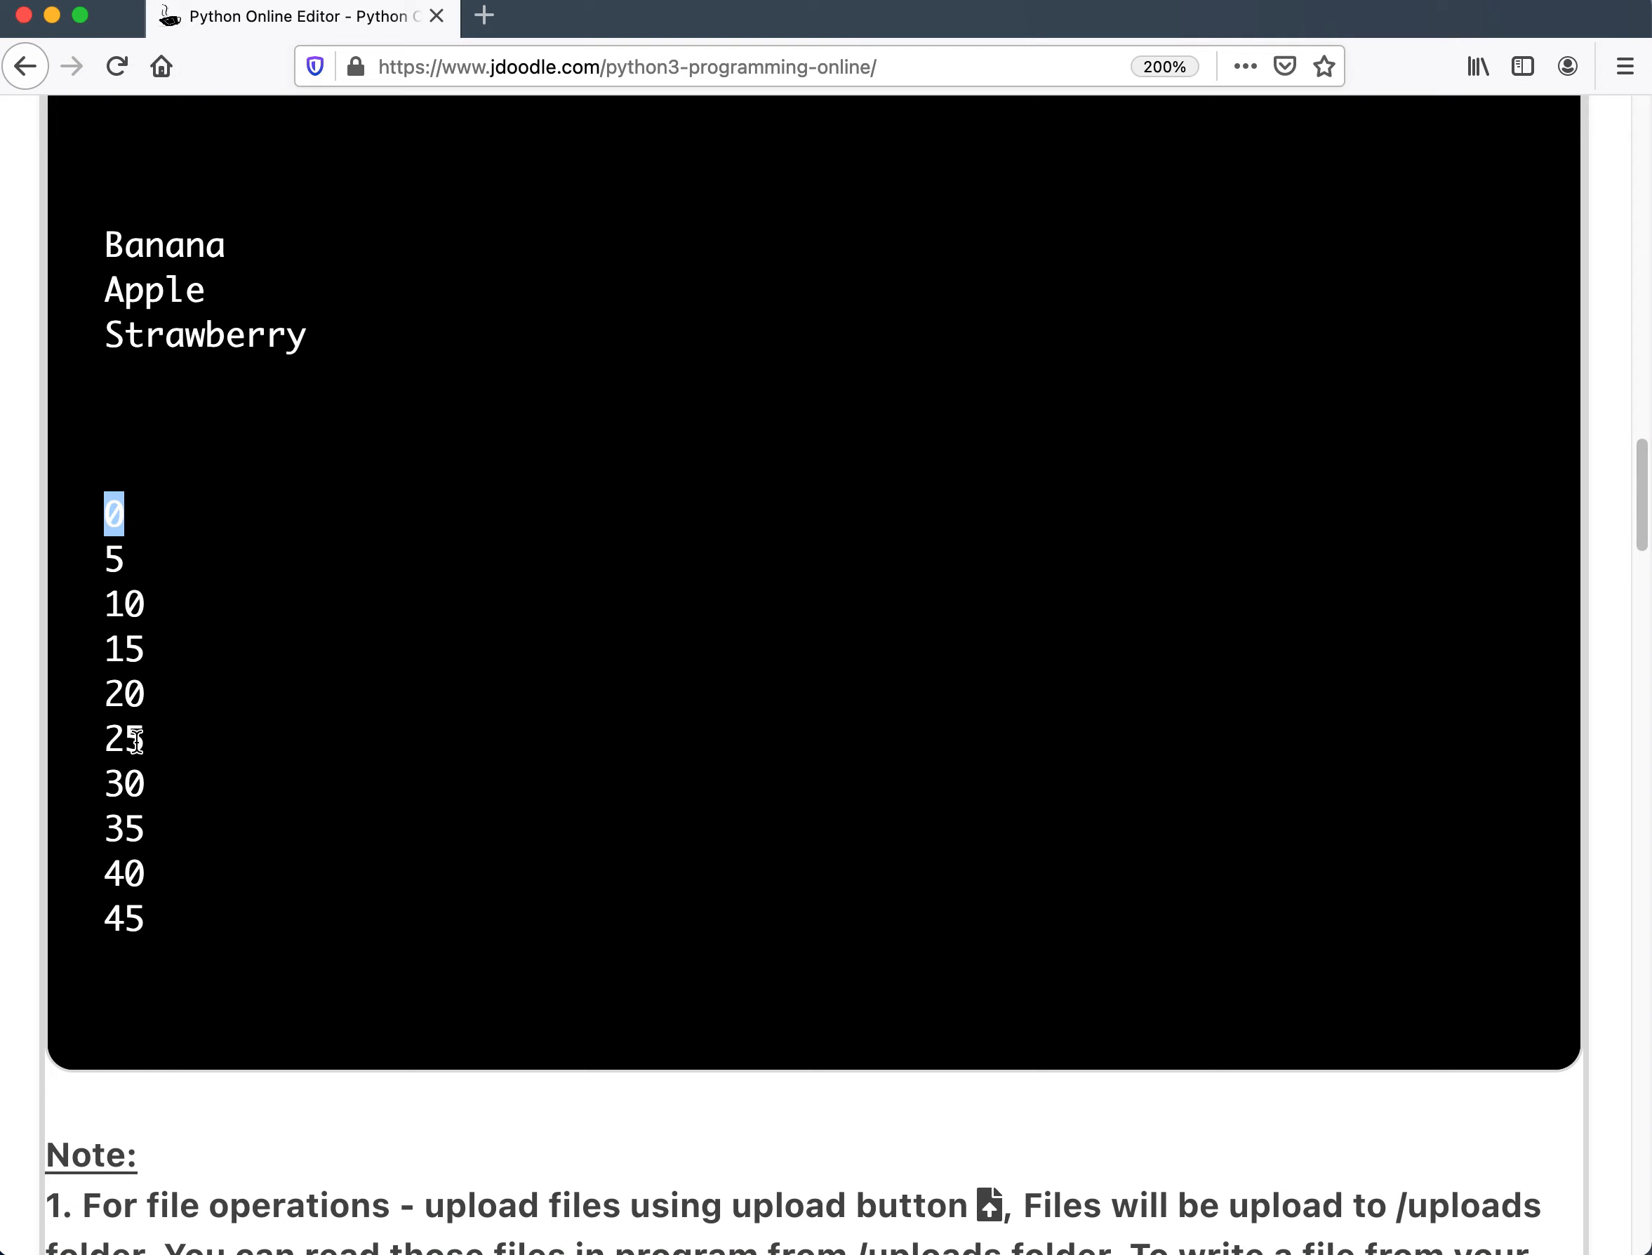
{"action": "scroll", "scroll_direction": "up", "scroll_amount": 3}
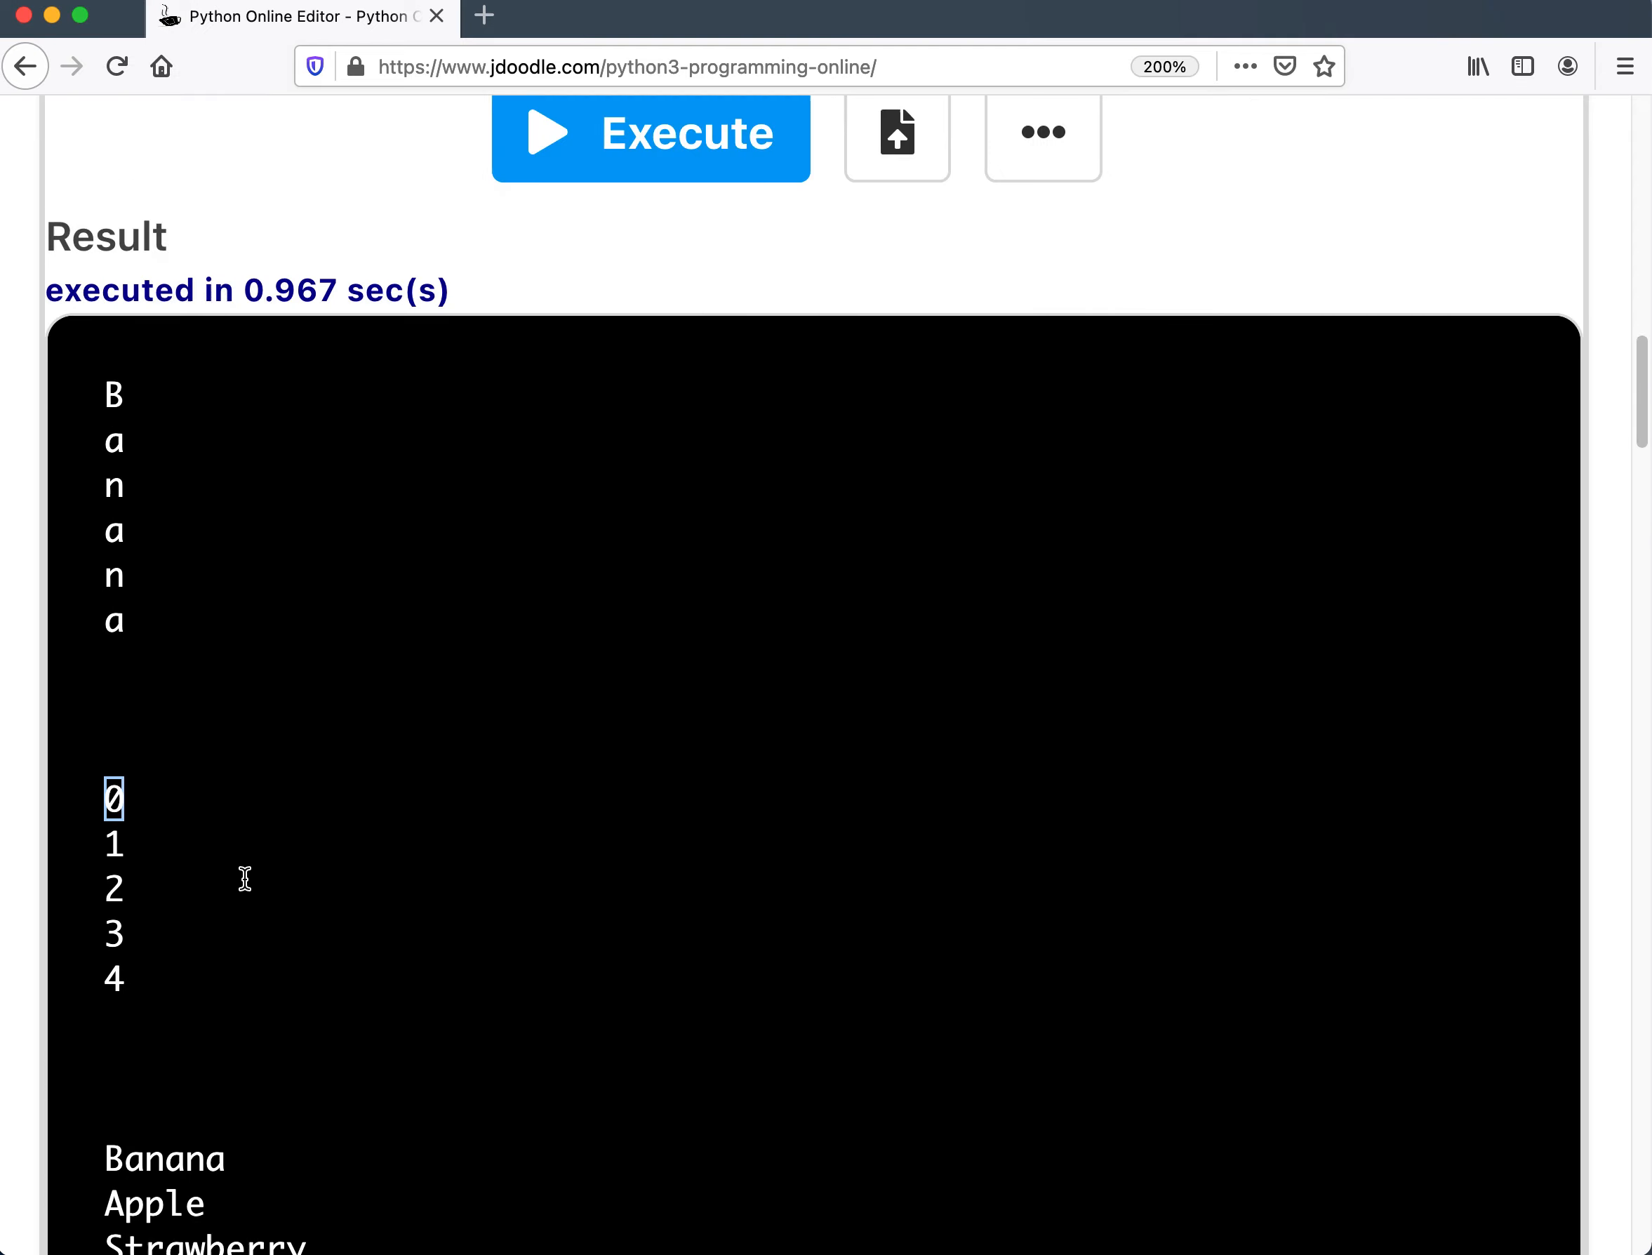
{"action": "scroll", "scroll_direction": "up", "scroll_amount": 3}
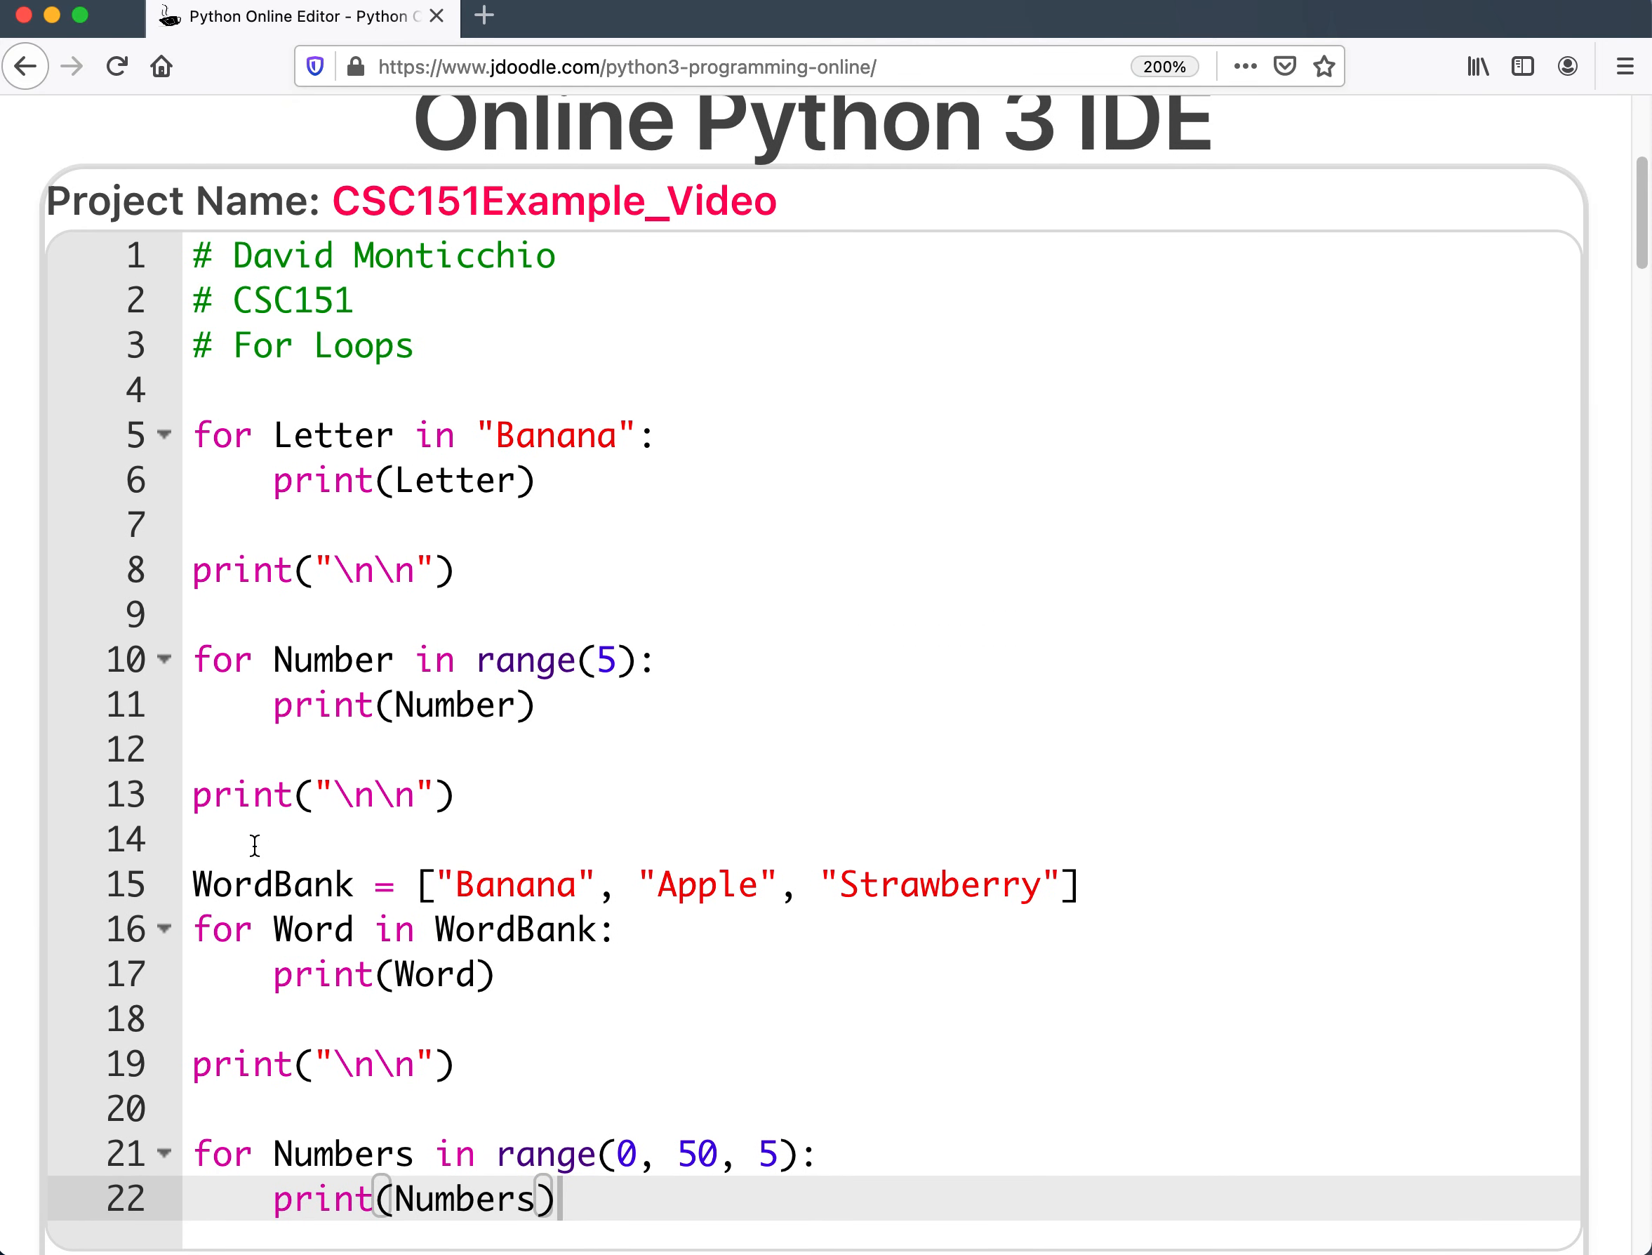
{"action": "scroll", "scroll_direction": "up", "scroll_amount": 3}
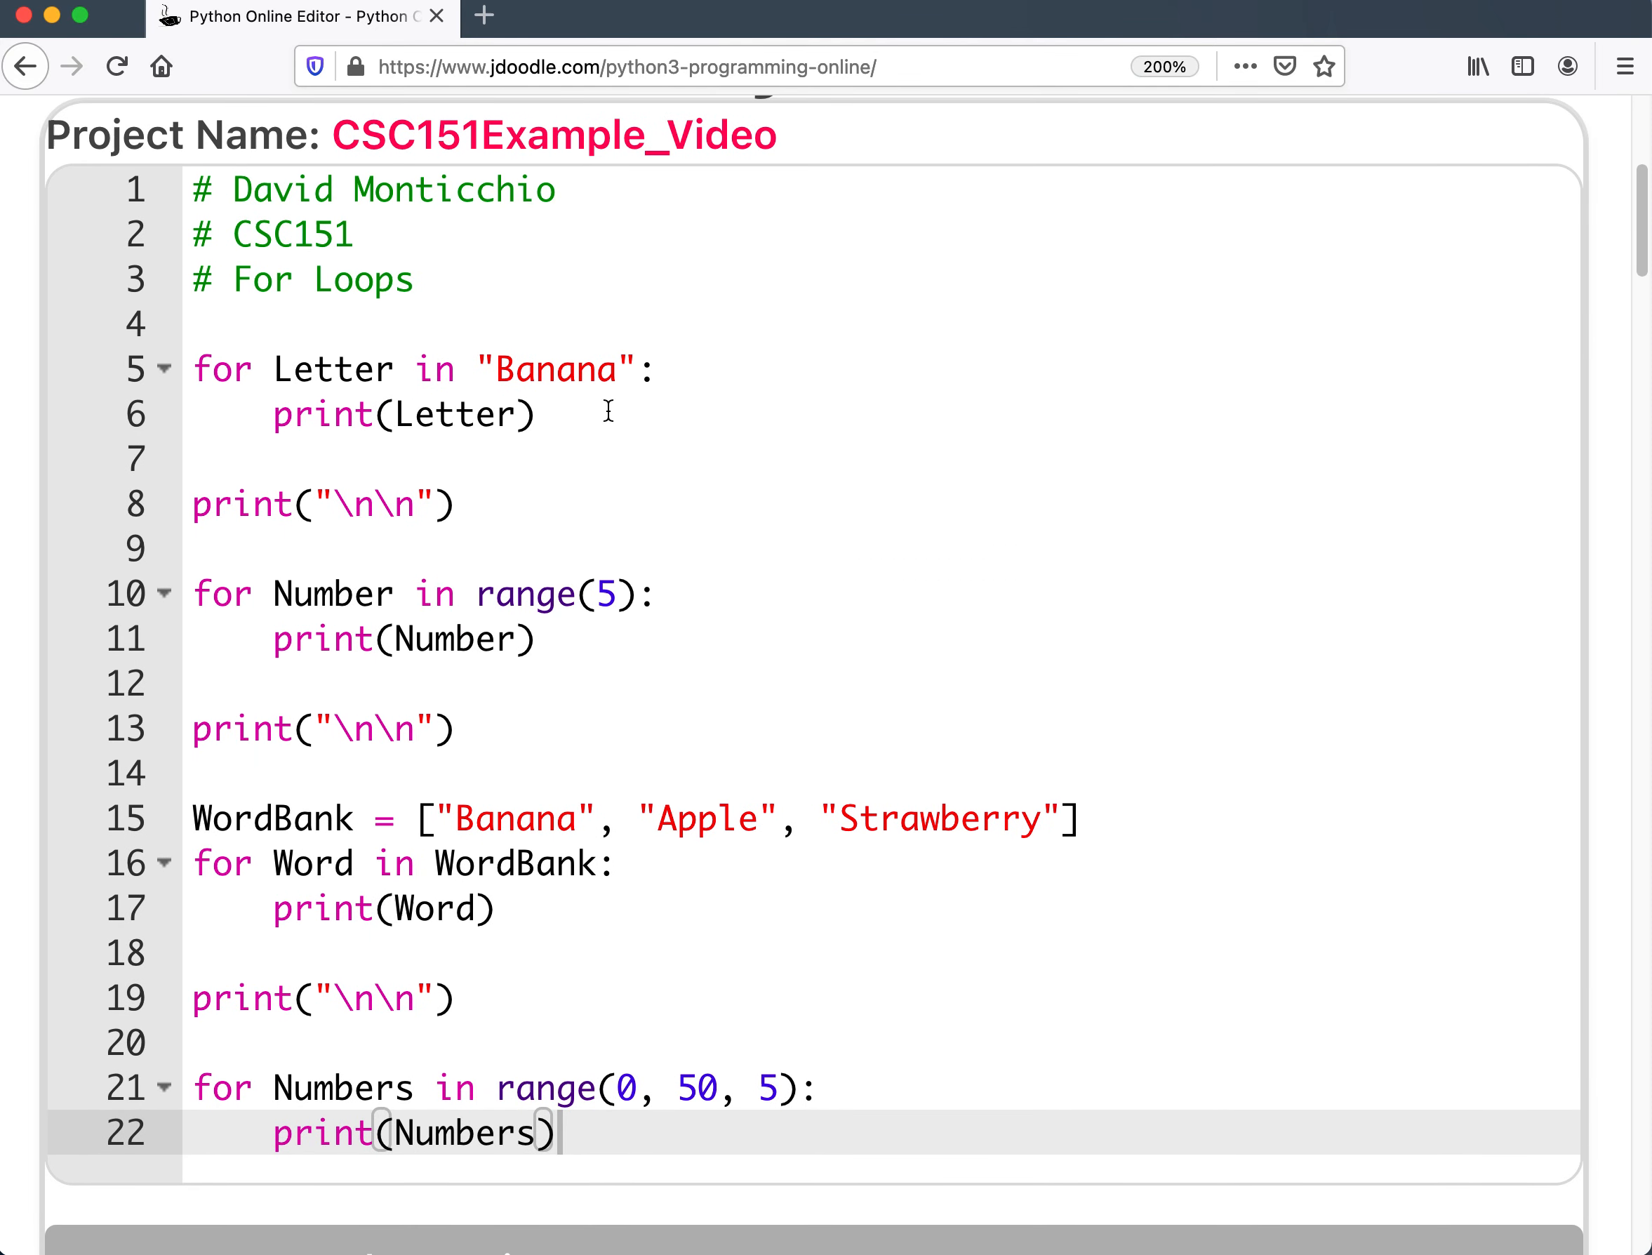
{"action": "mouse_move", "coordinate": [686, 1106]}
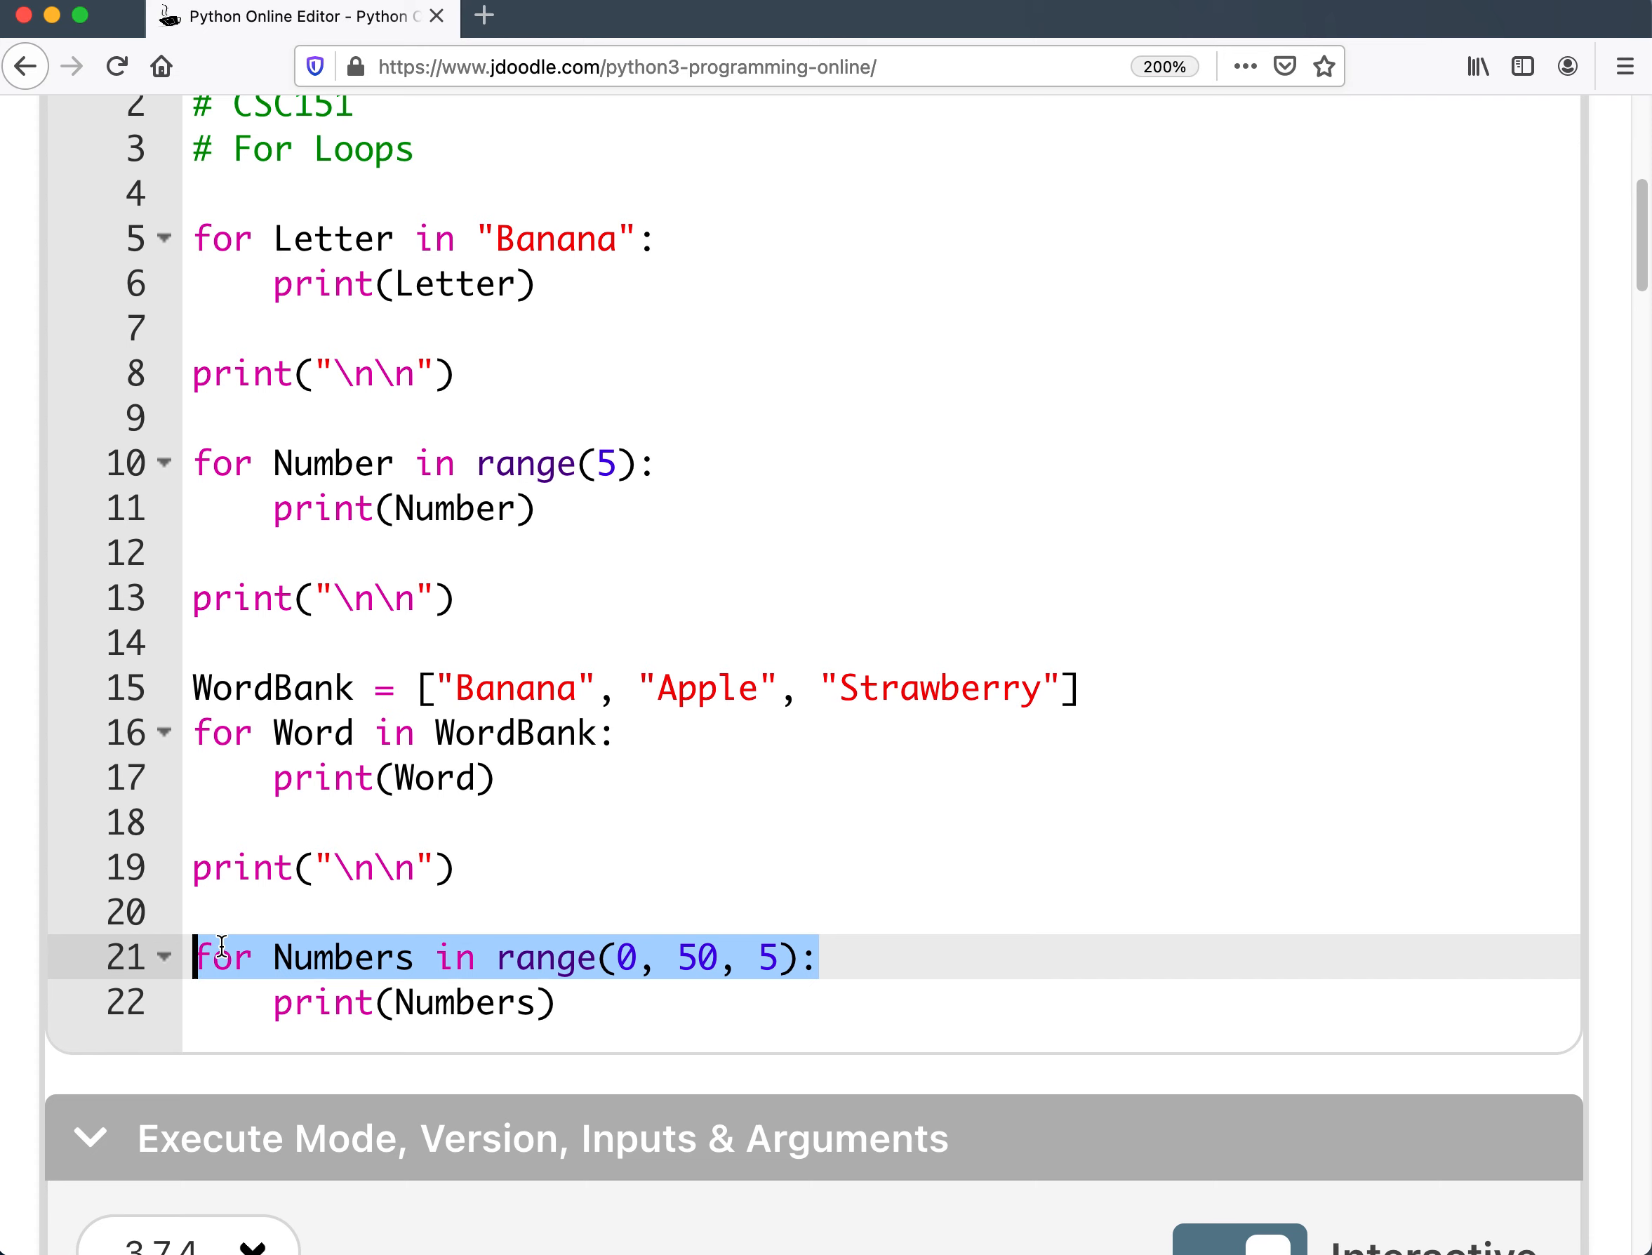
{"action": "mouse_move", "coordinate": [322, 800]}
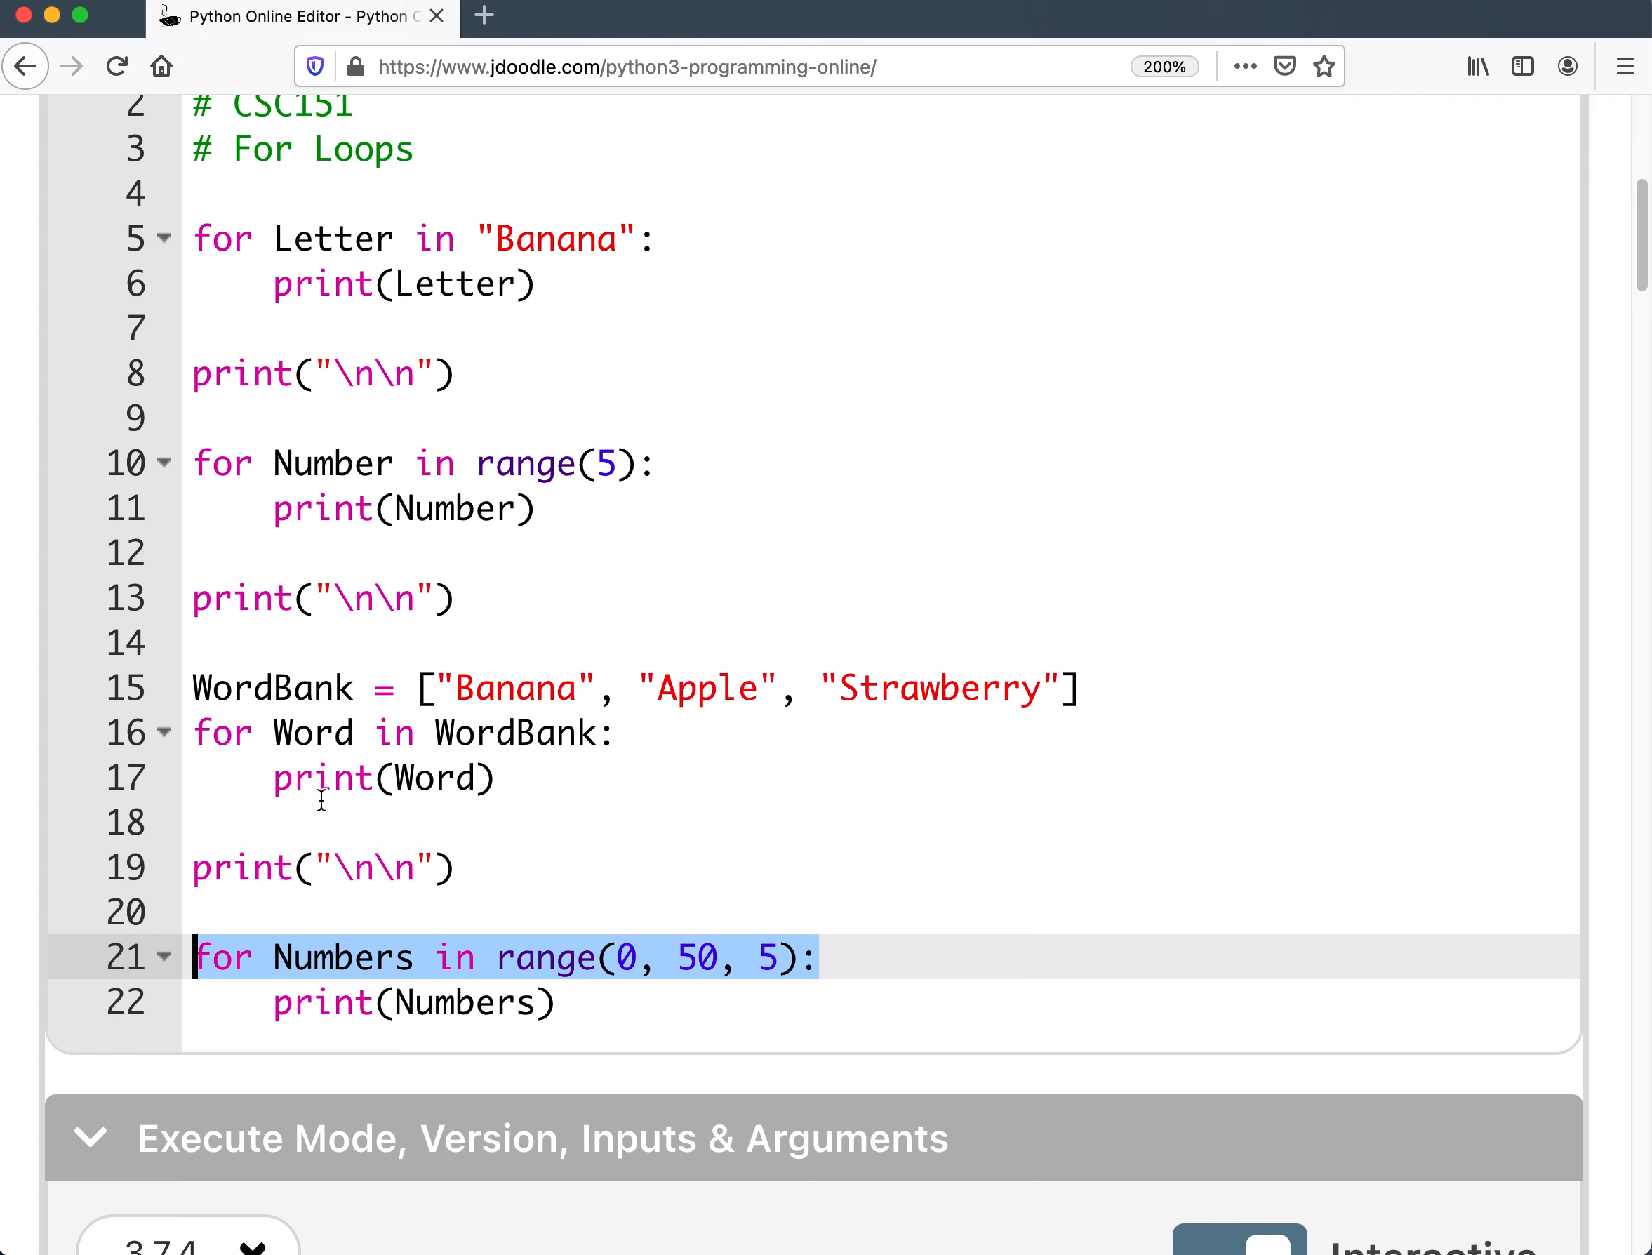
{"action": "double_click", "coordinate": [337, 958]}
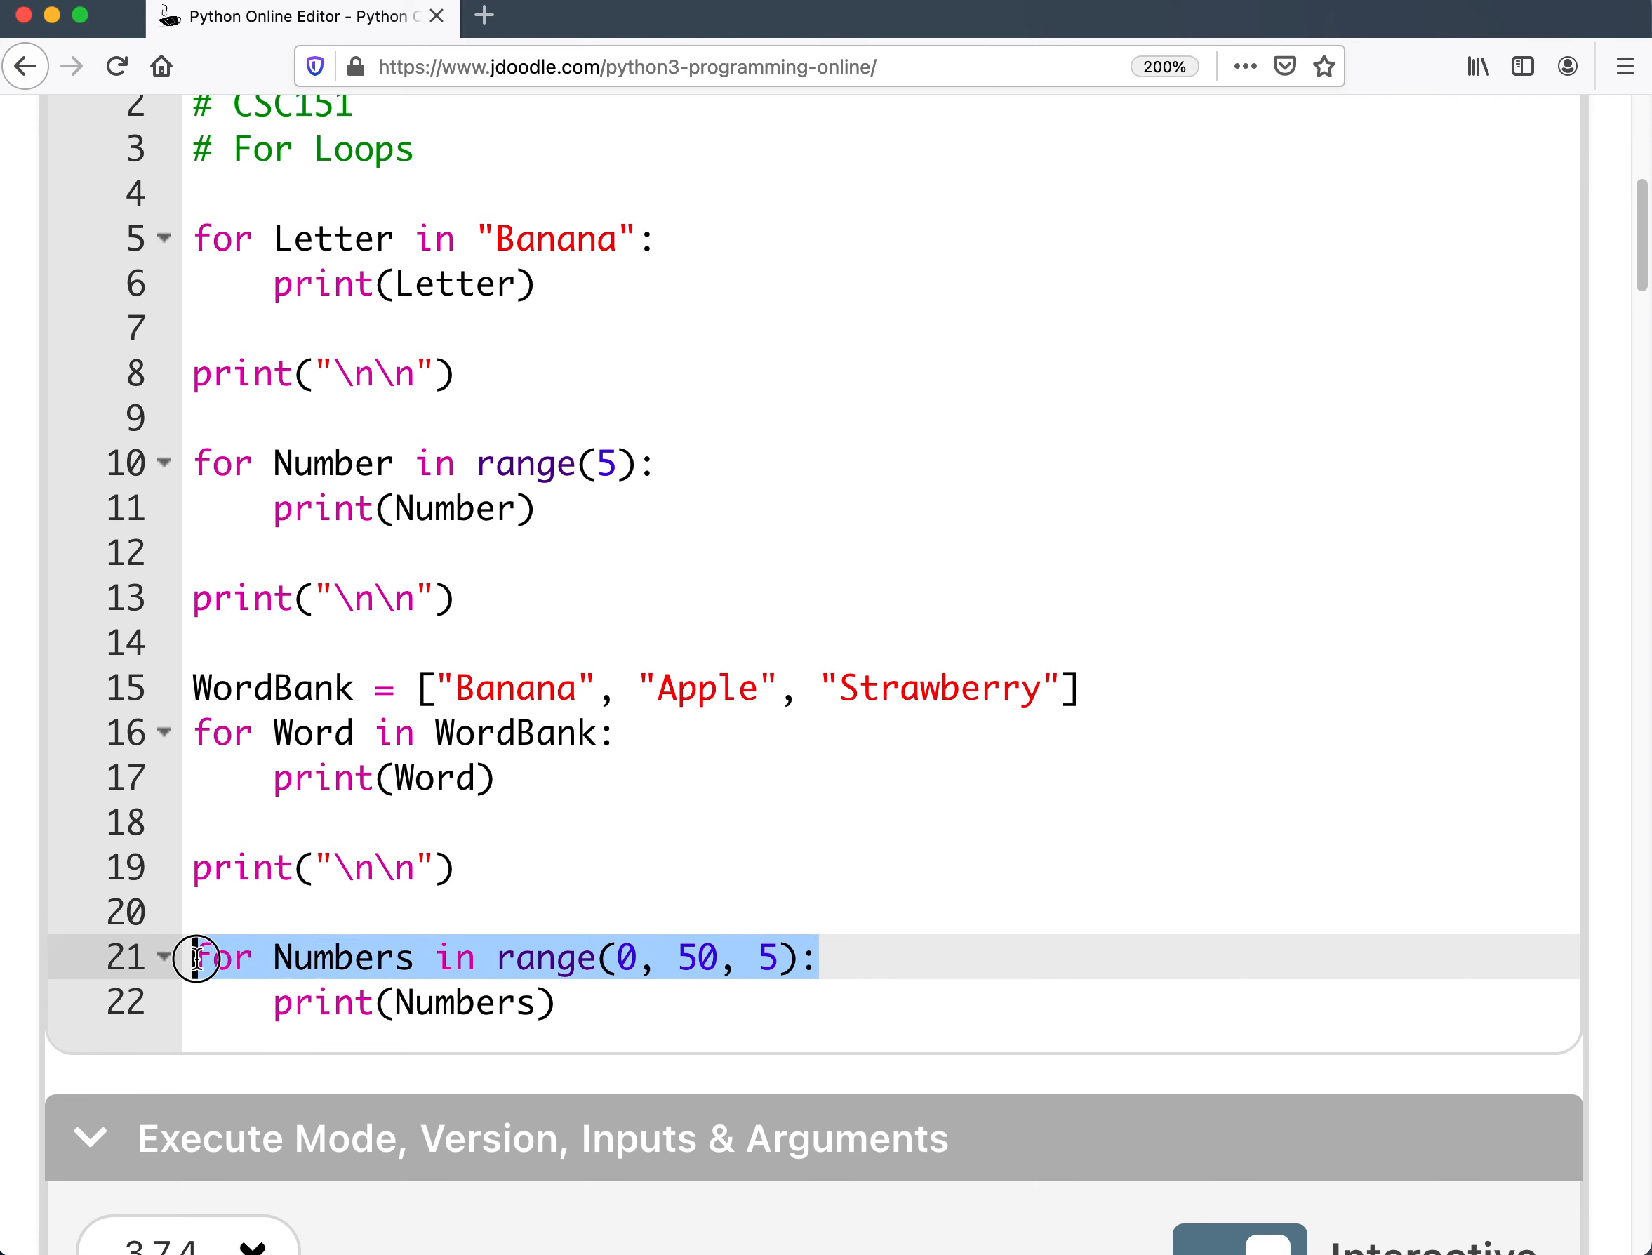
{"action": "mouse_move", "coordinate": [915, 843]}
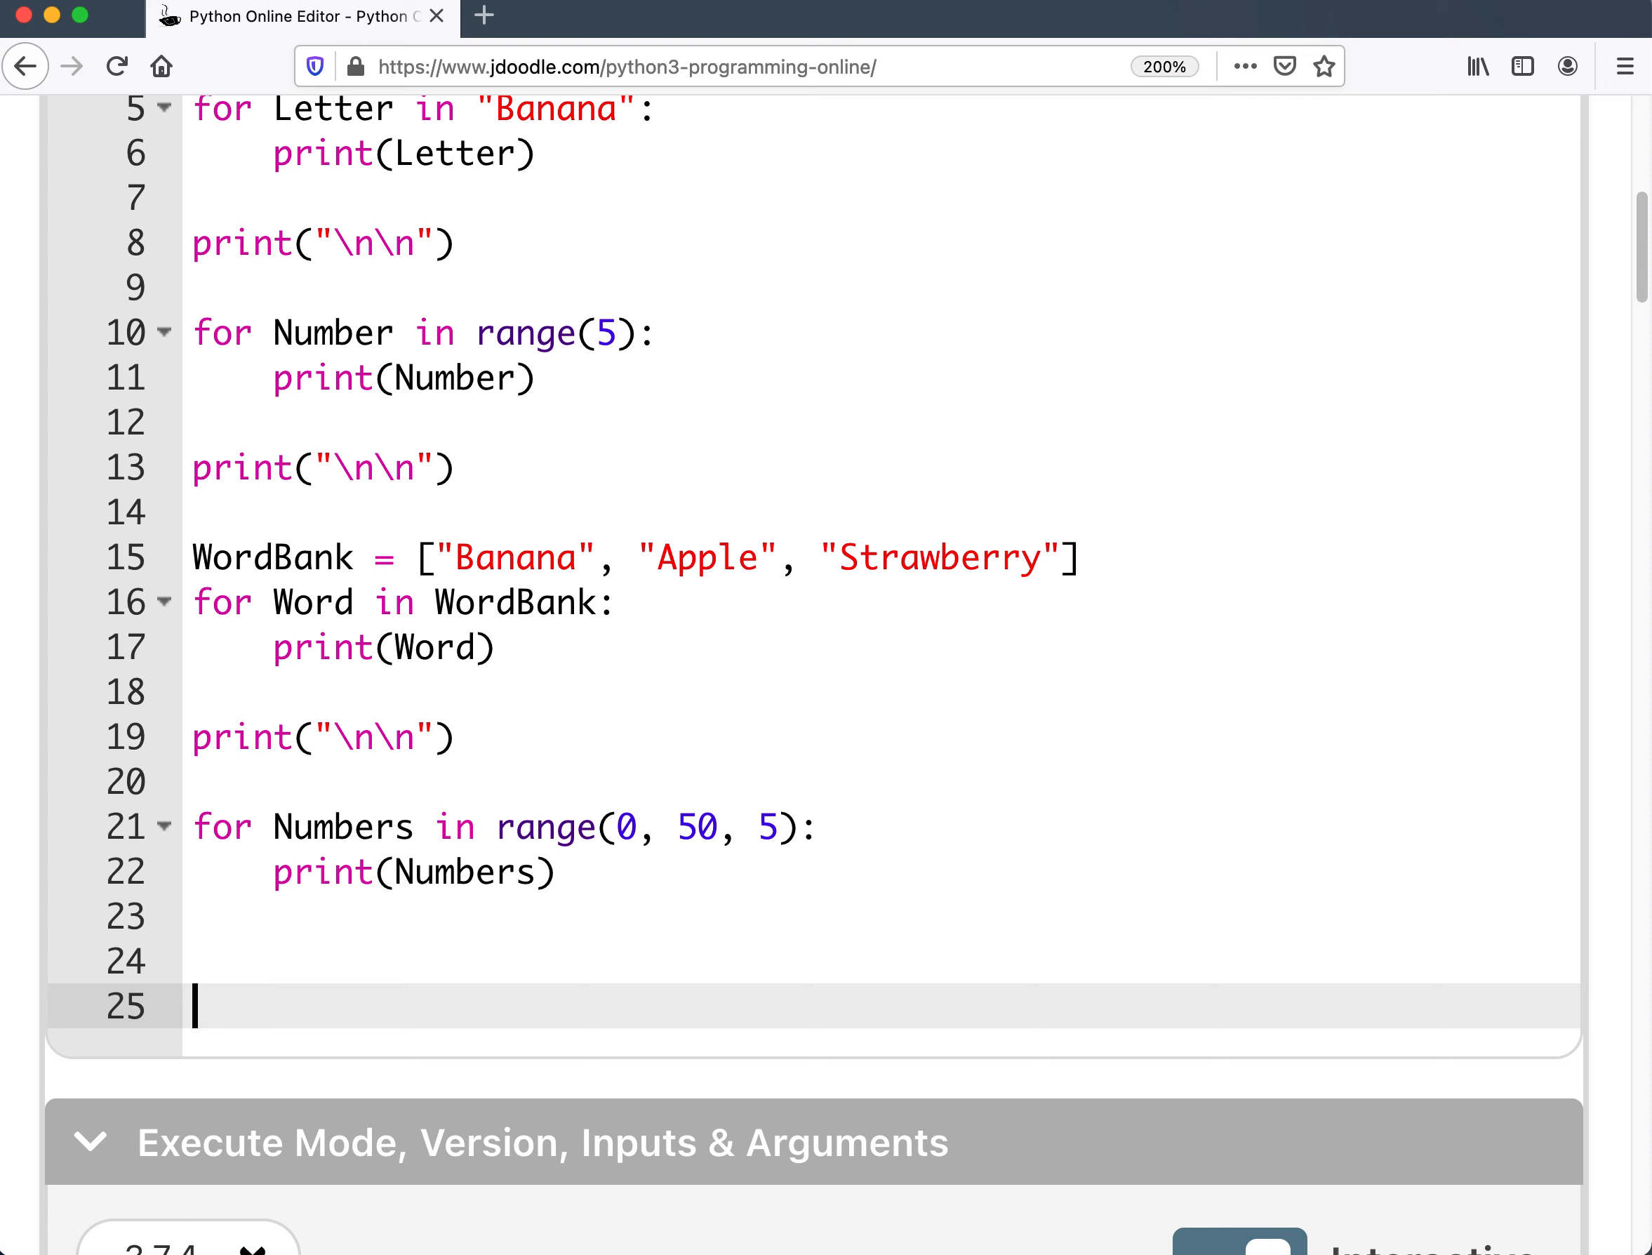
Start Numbers2 = 0 and a while Numbers2 < 50 loop header on line 25.
{"action": "type", "text": "Numbe"}
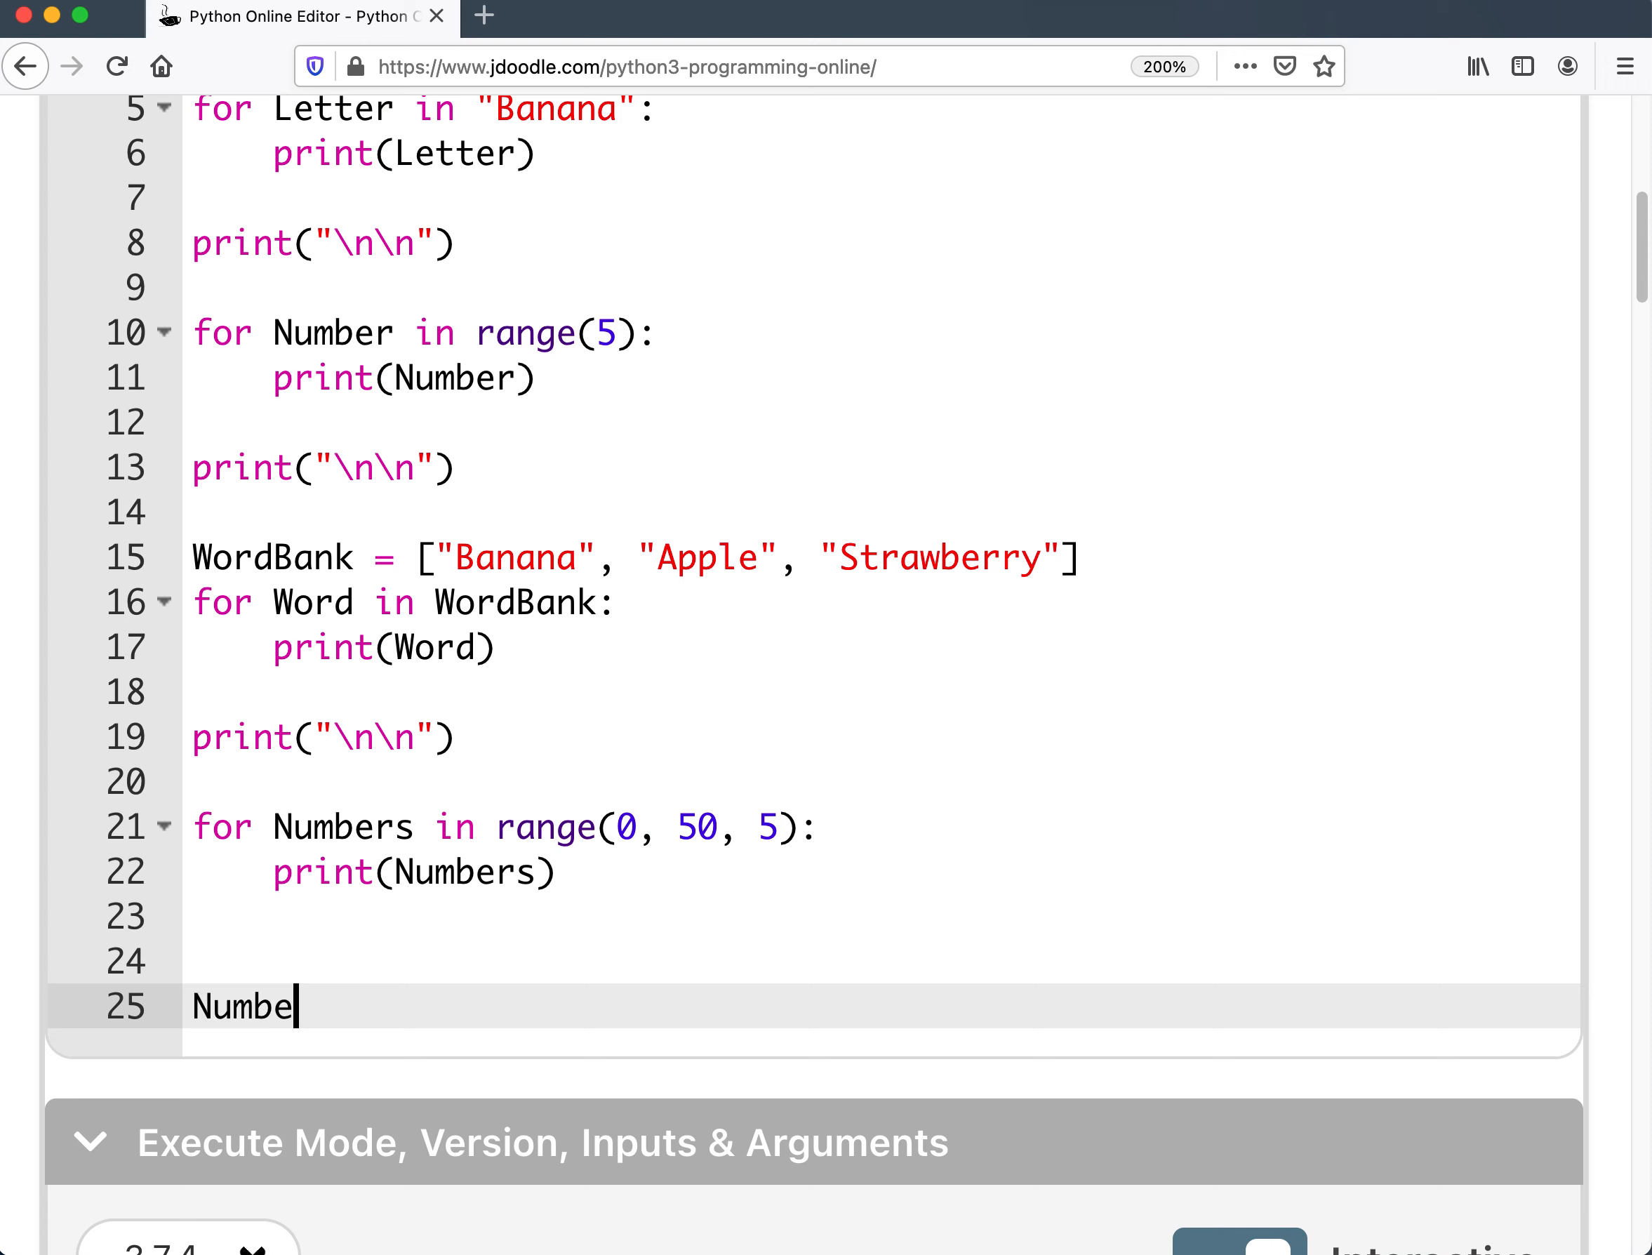
{"action": "type", "text": "rs 2 = 0"}
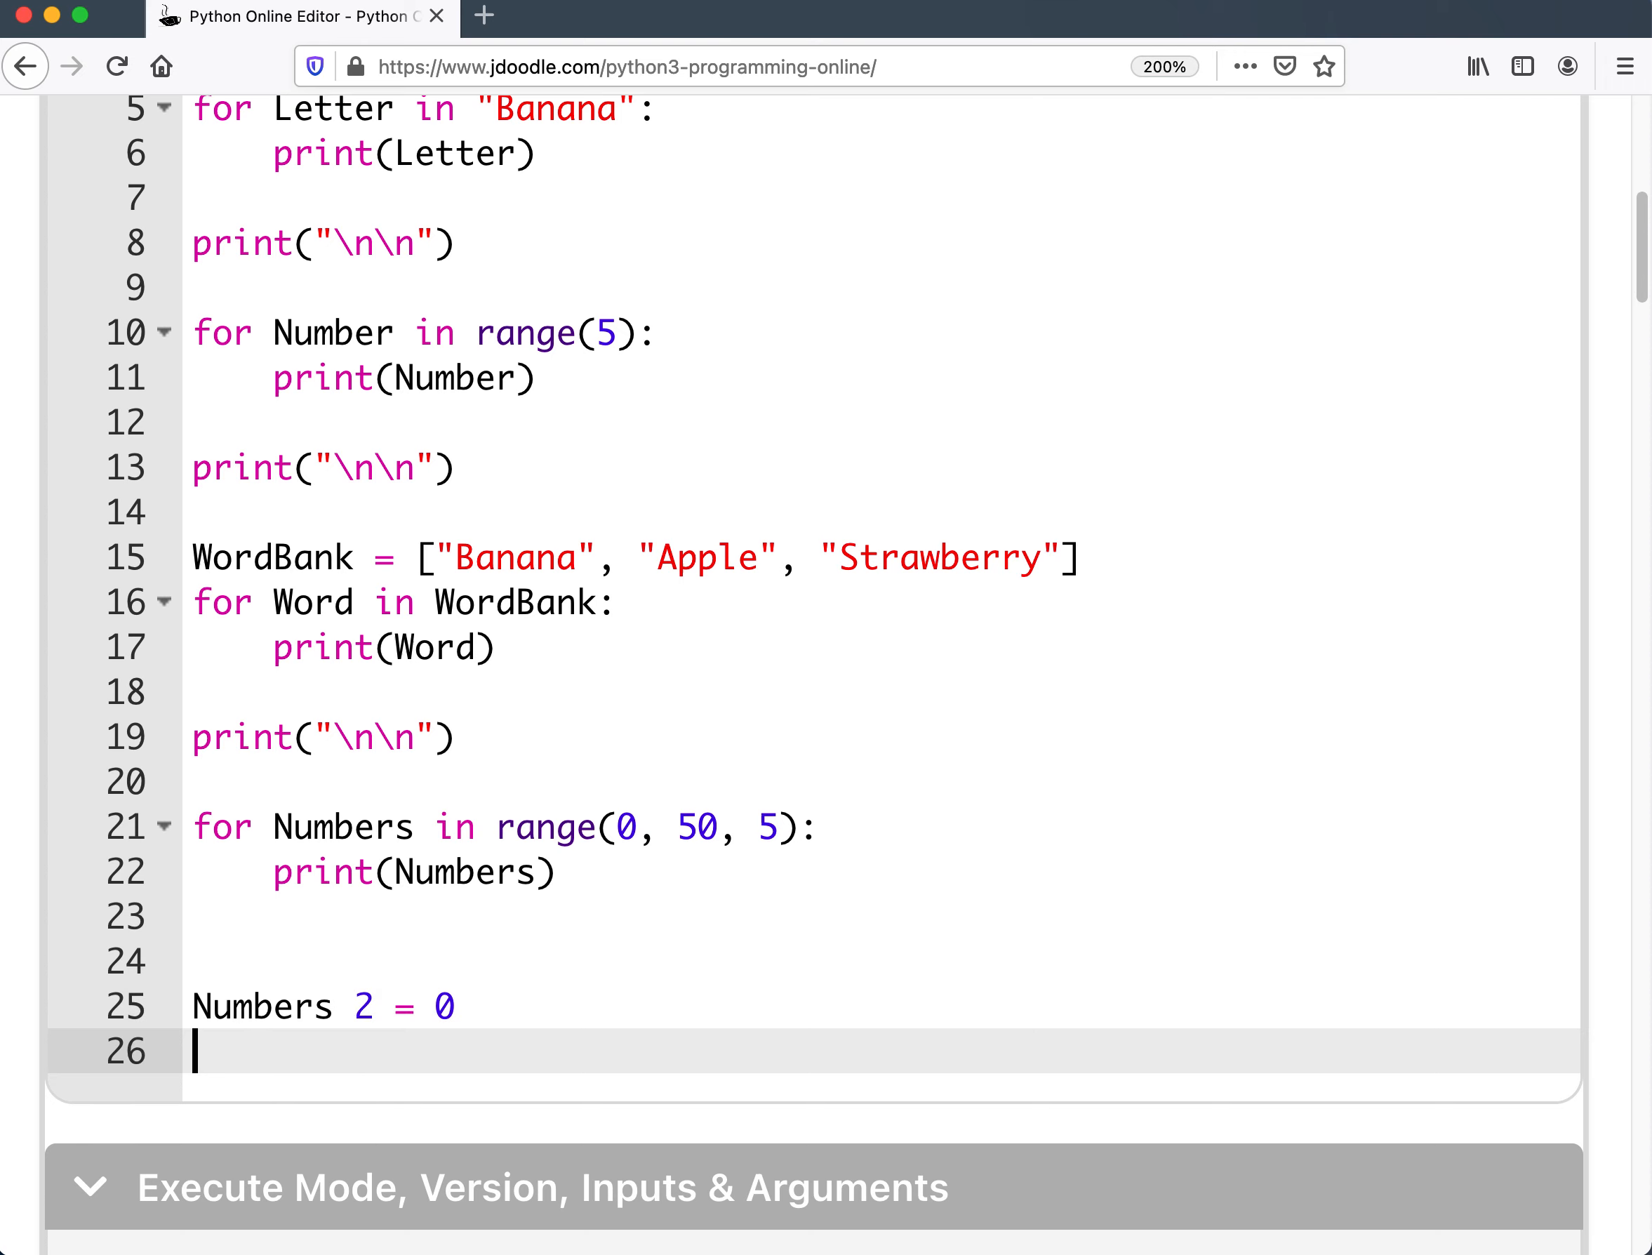
{"action": "type", "text": "w"}
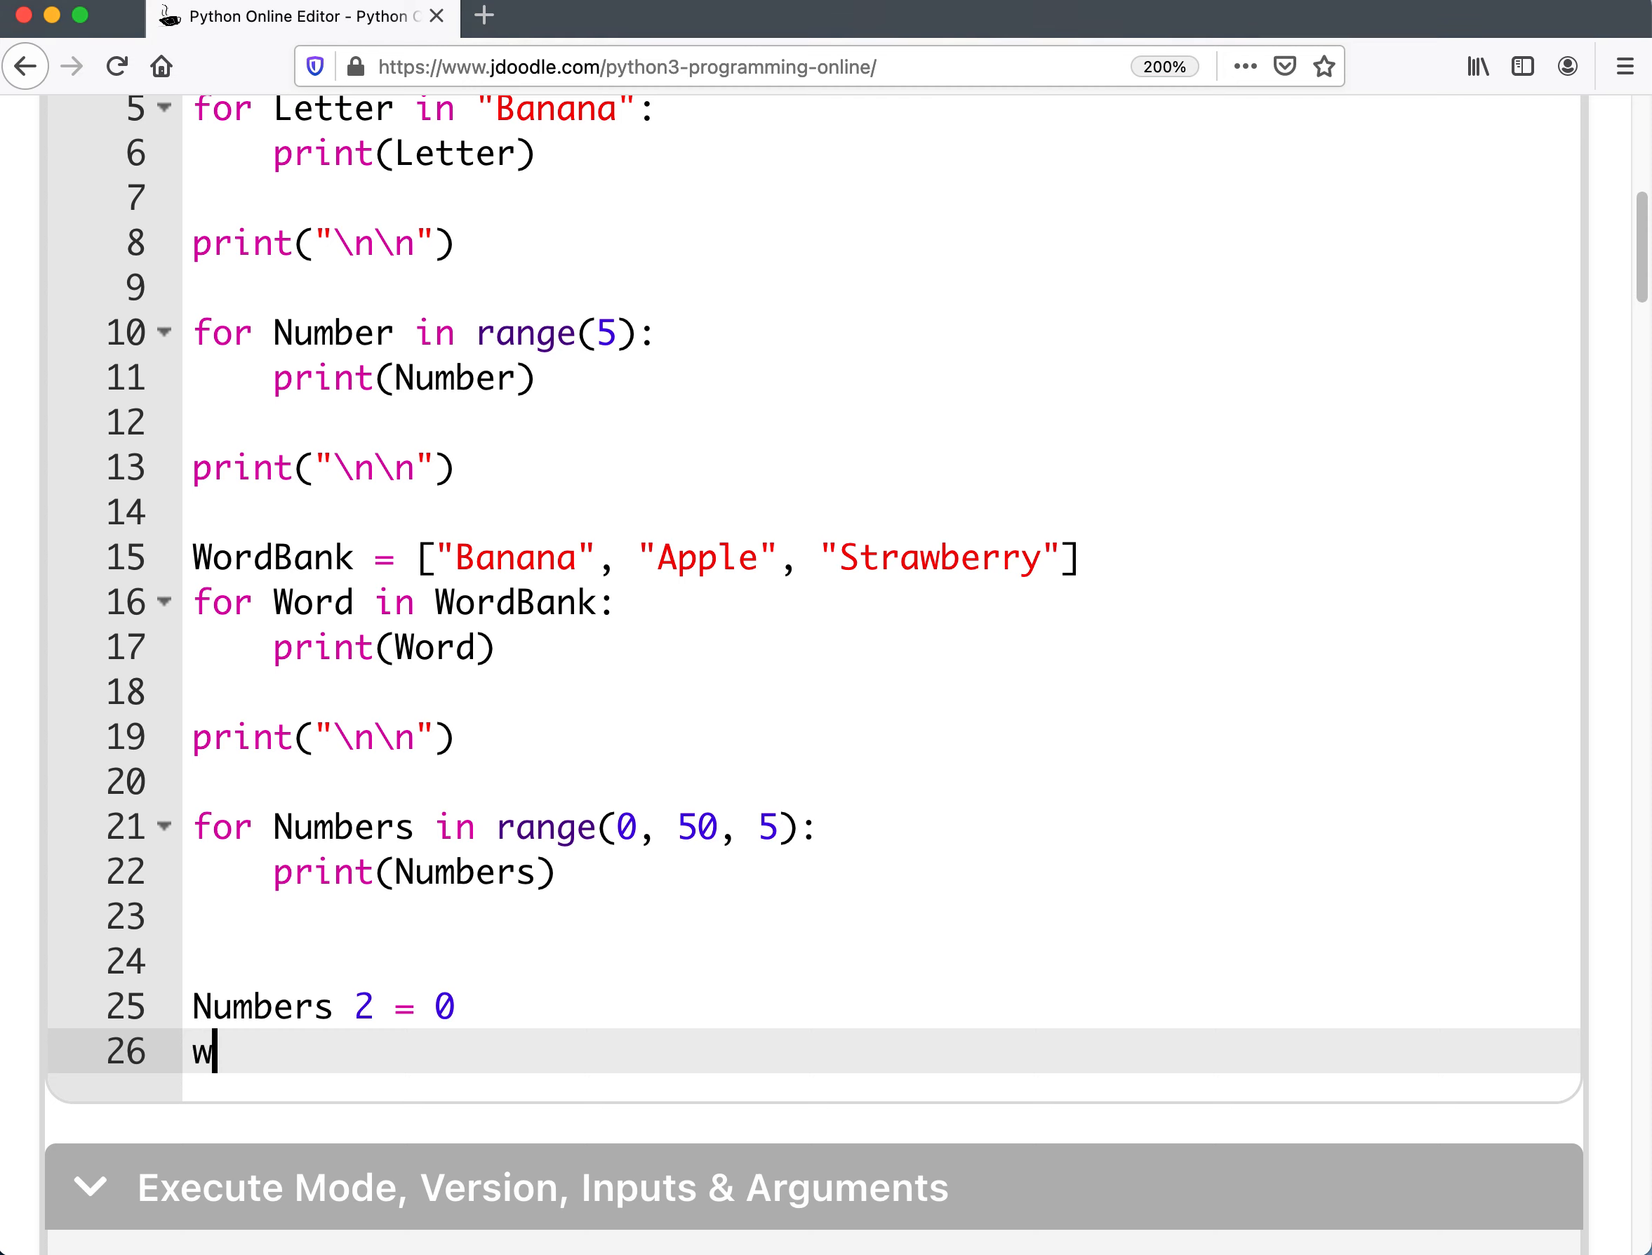
{"action": "type", "text": "hile Numbers"}
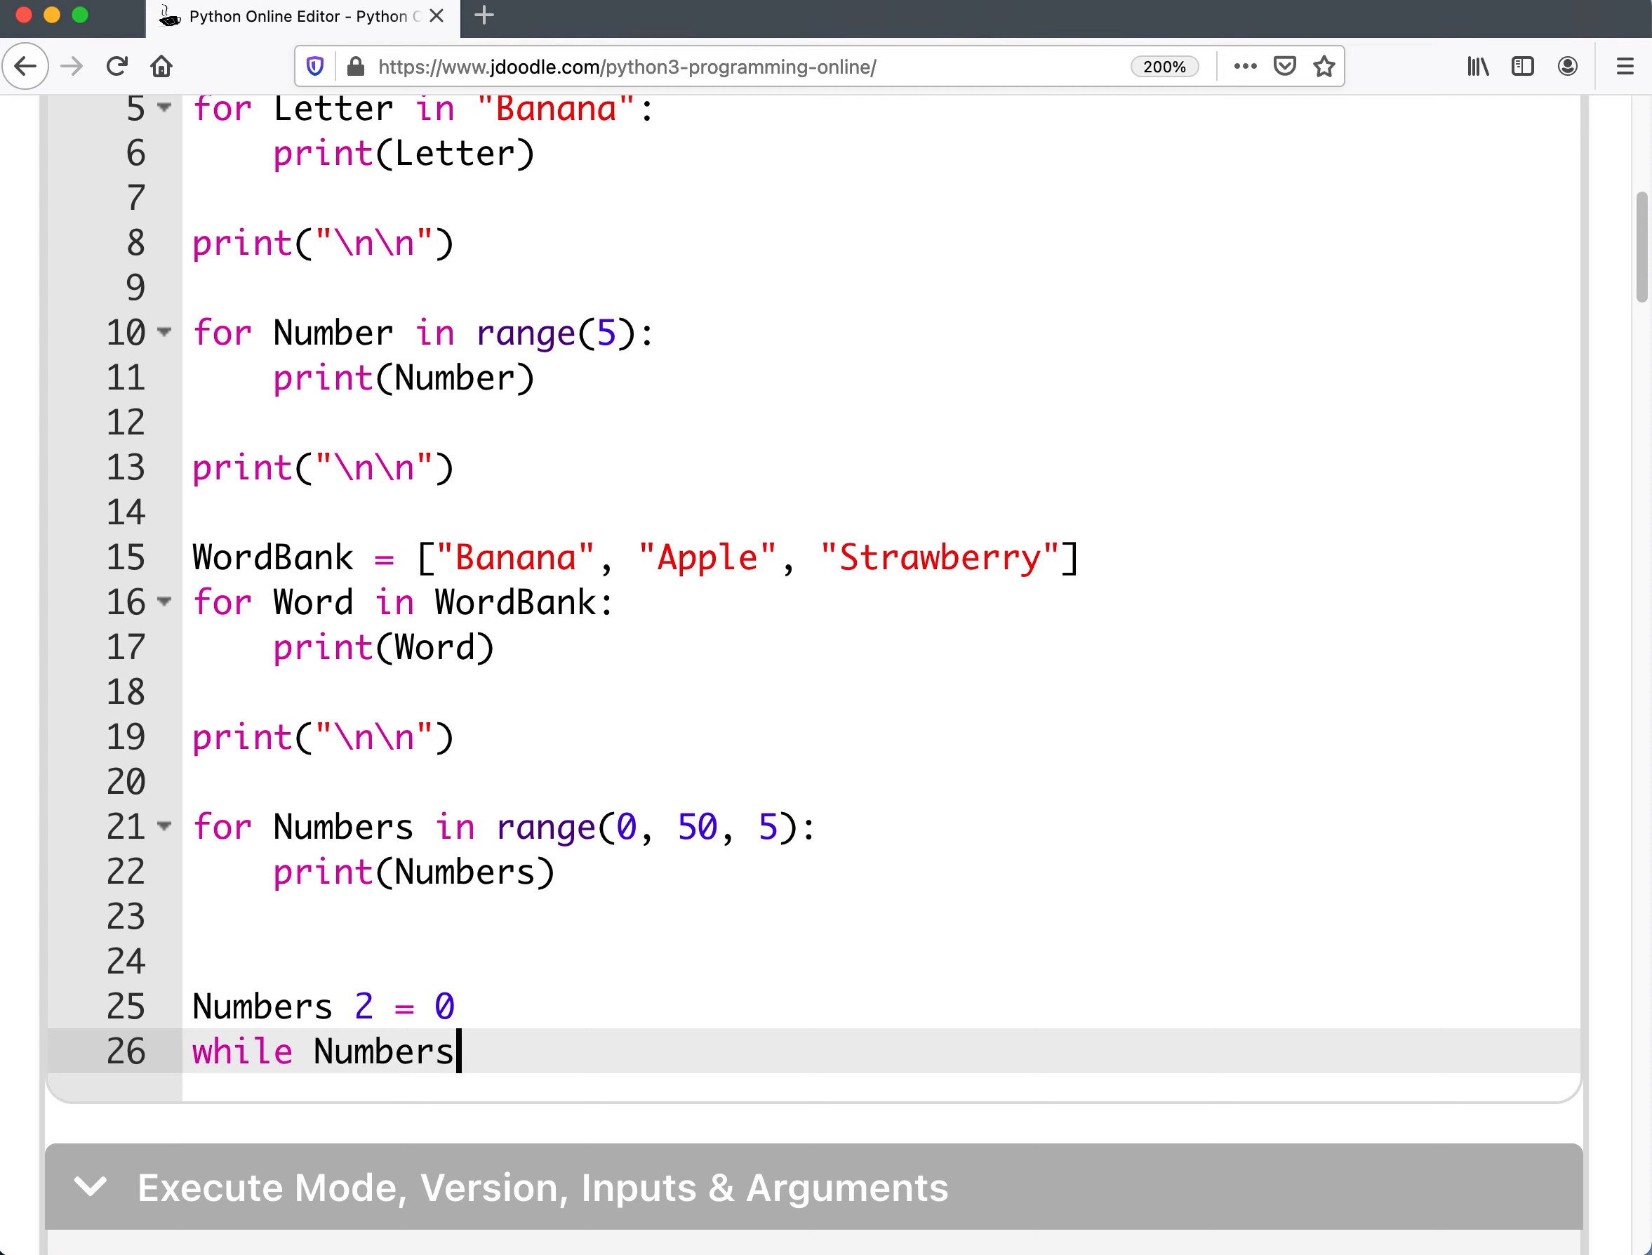
{"action": "type", "text": "2 < 50:"}
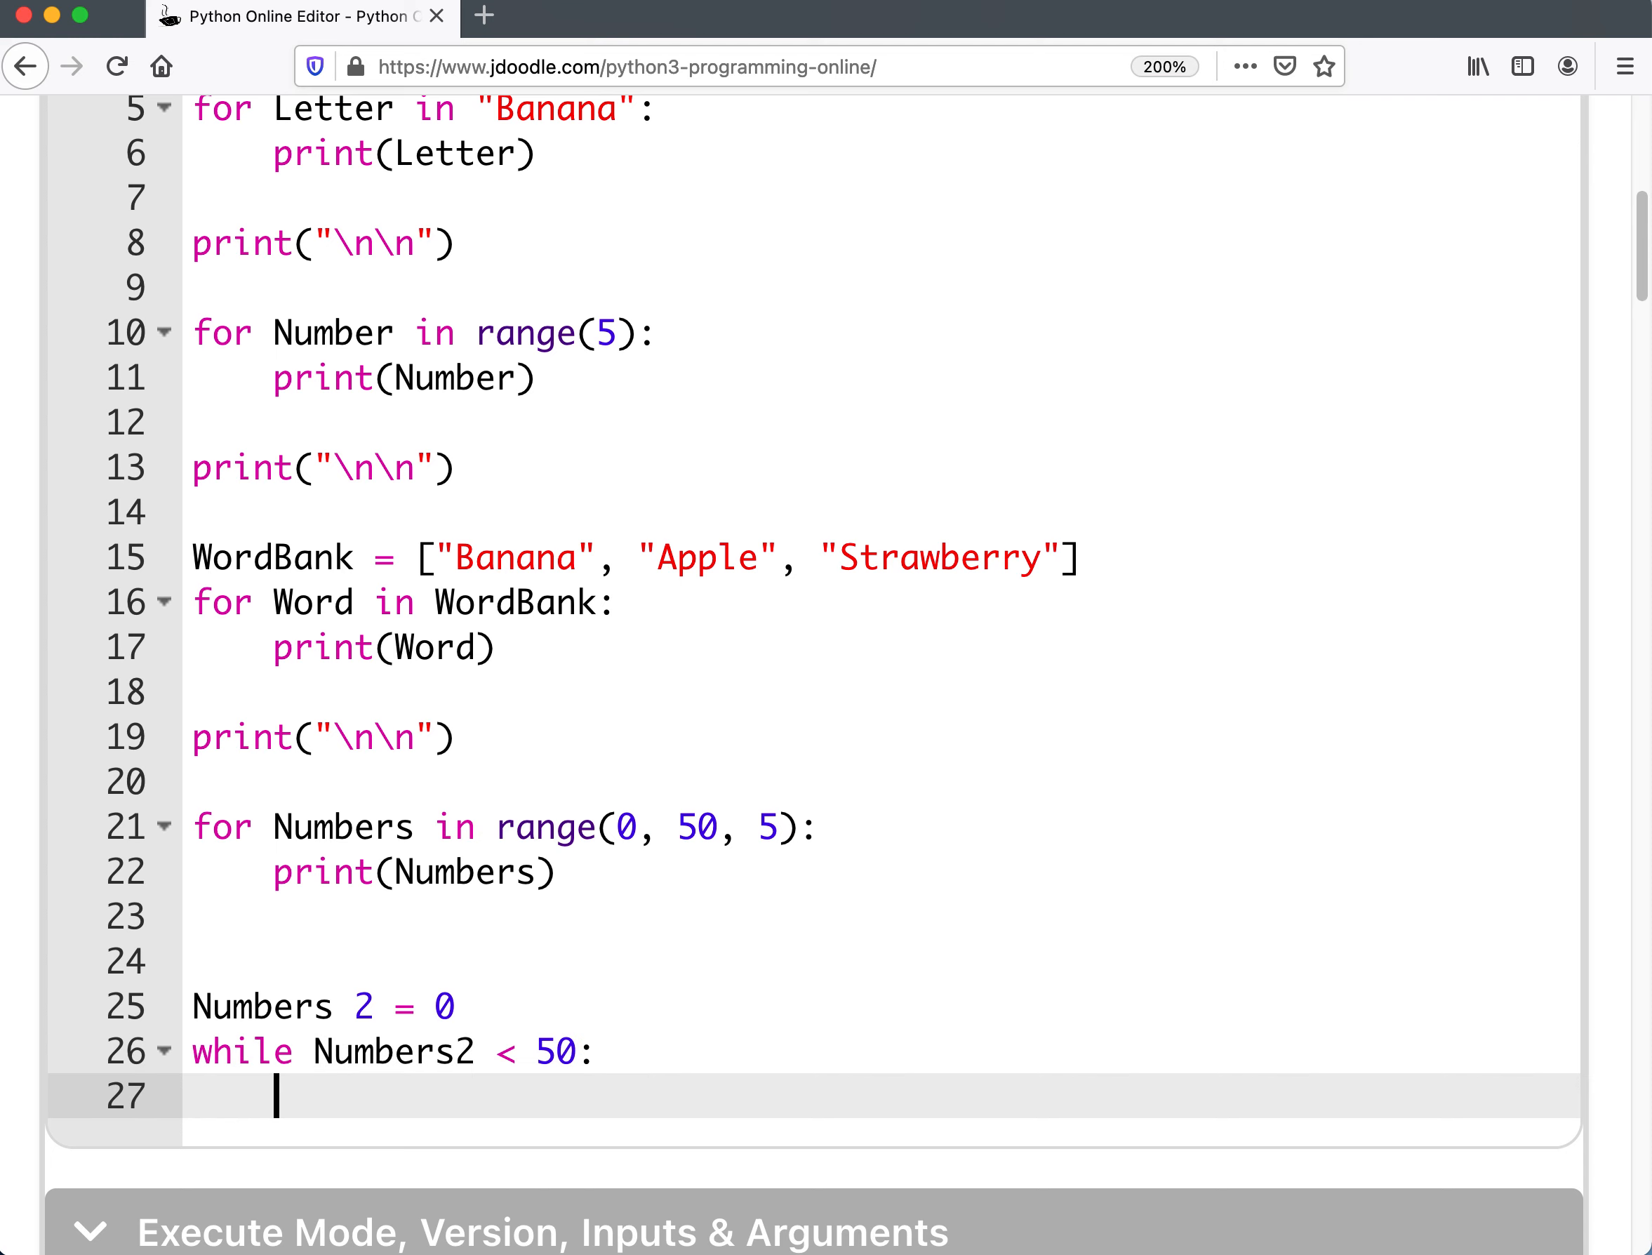
Give the while loop a print and the increment Numbers2 = Numbers2 + 5.
{"action": "type", "text": "print (Numbers"}
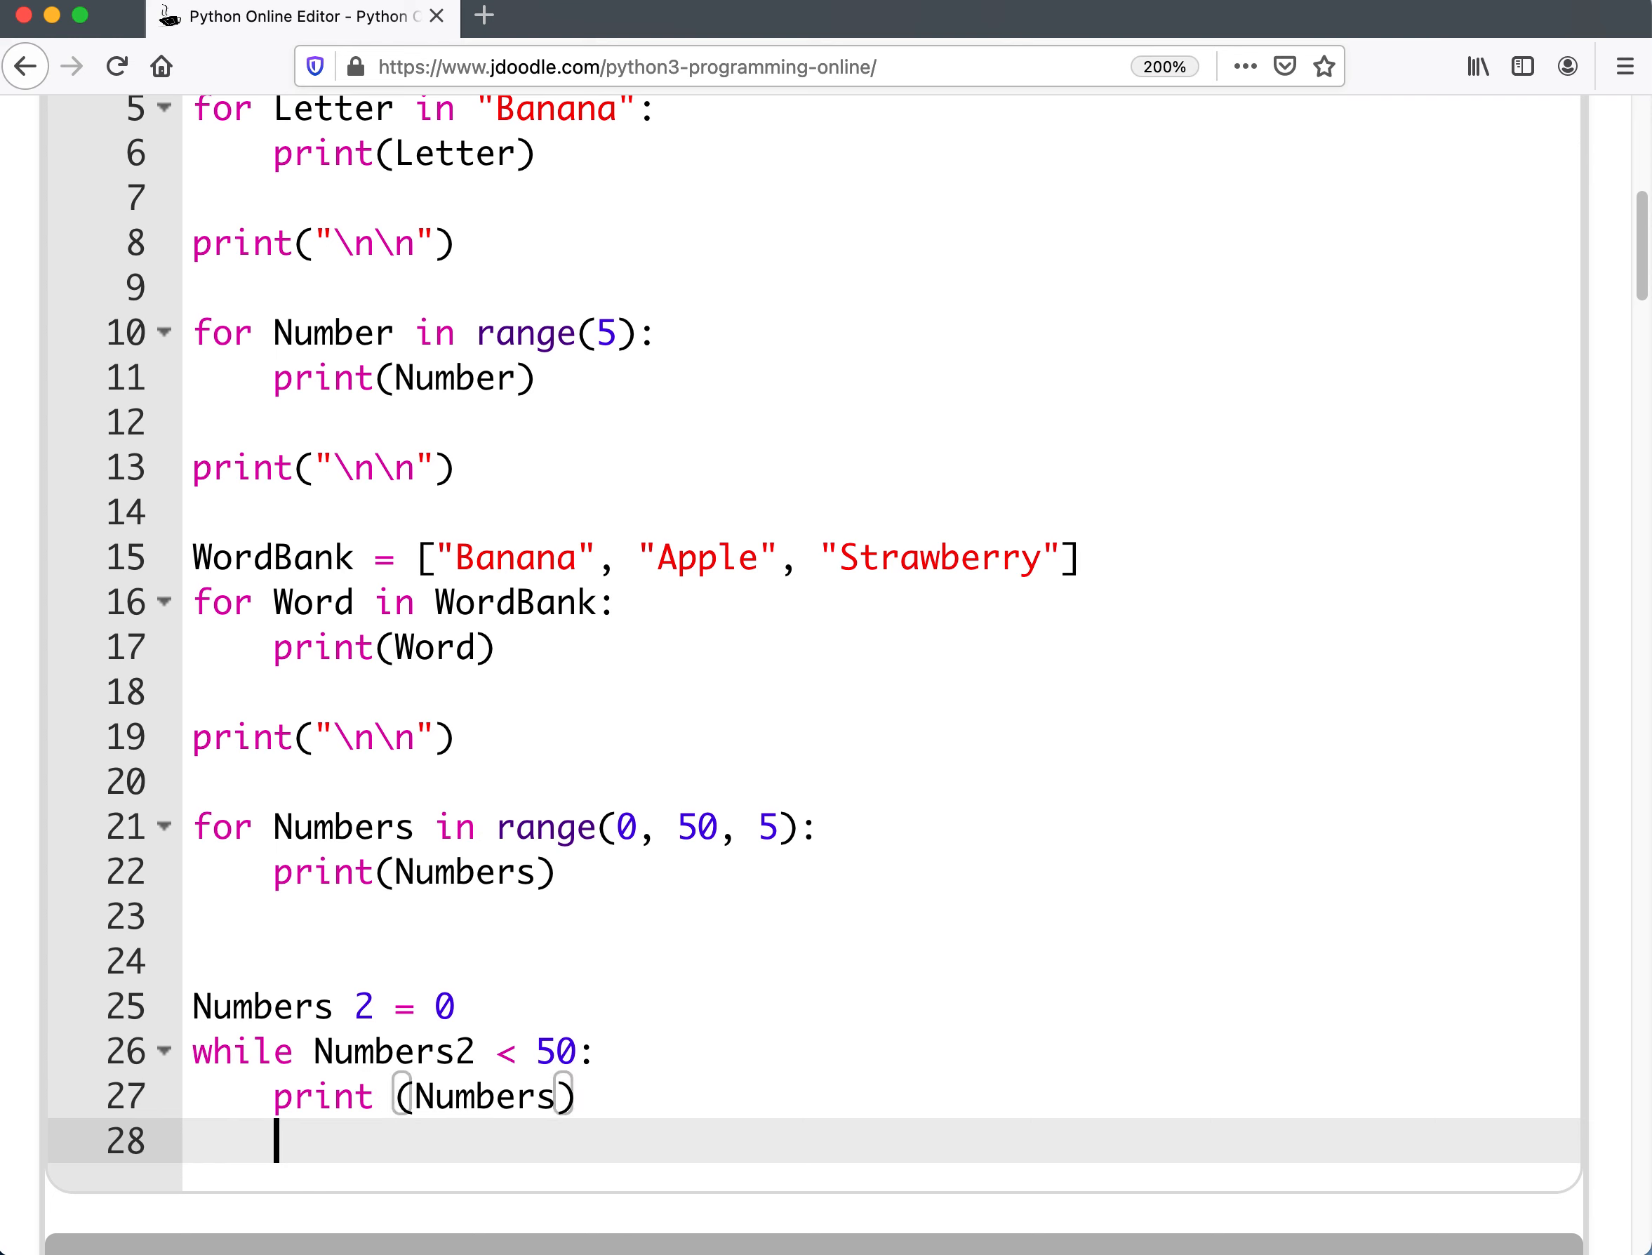
{"action": "type", "text": "Numbers"}
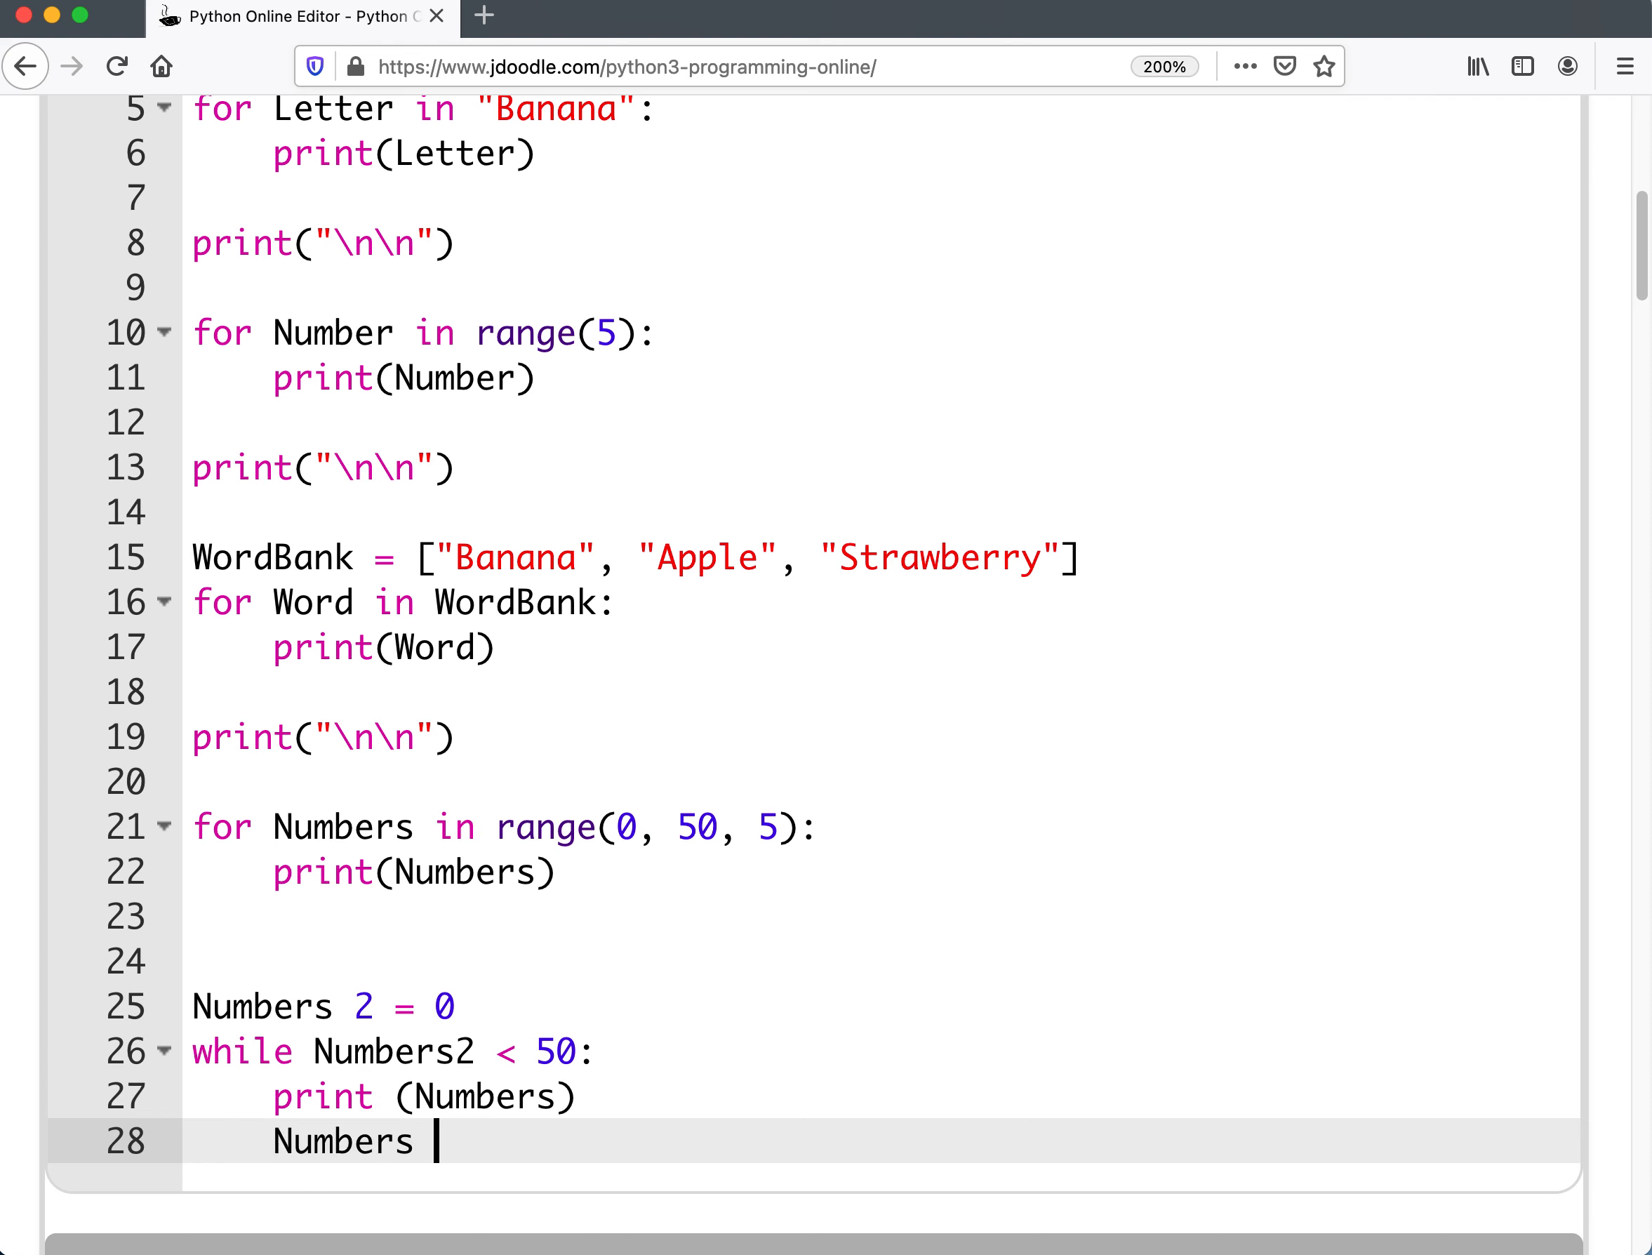
{"action": "type", "text": "= Numb"}
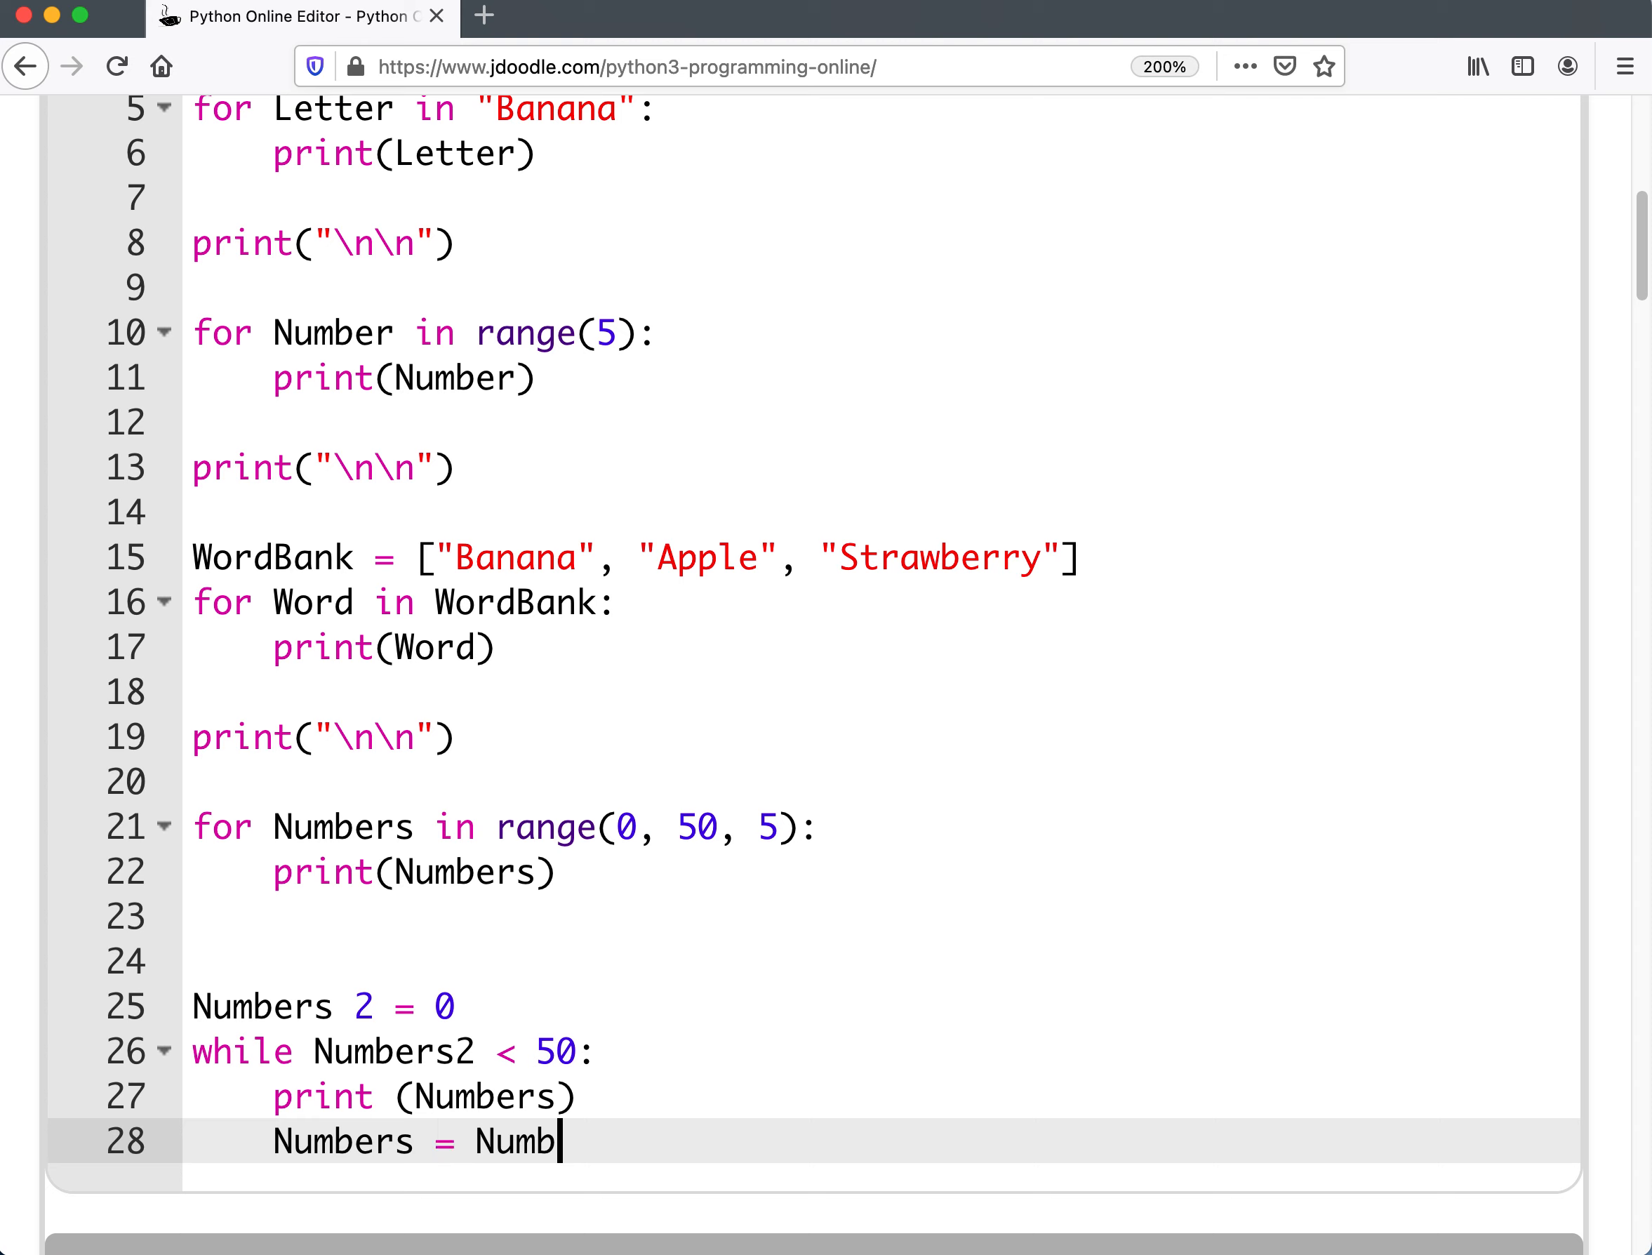
{"action": "type", "text": "ers + 5"}
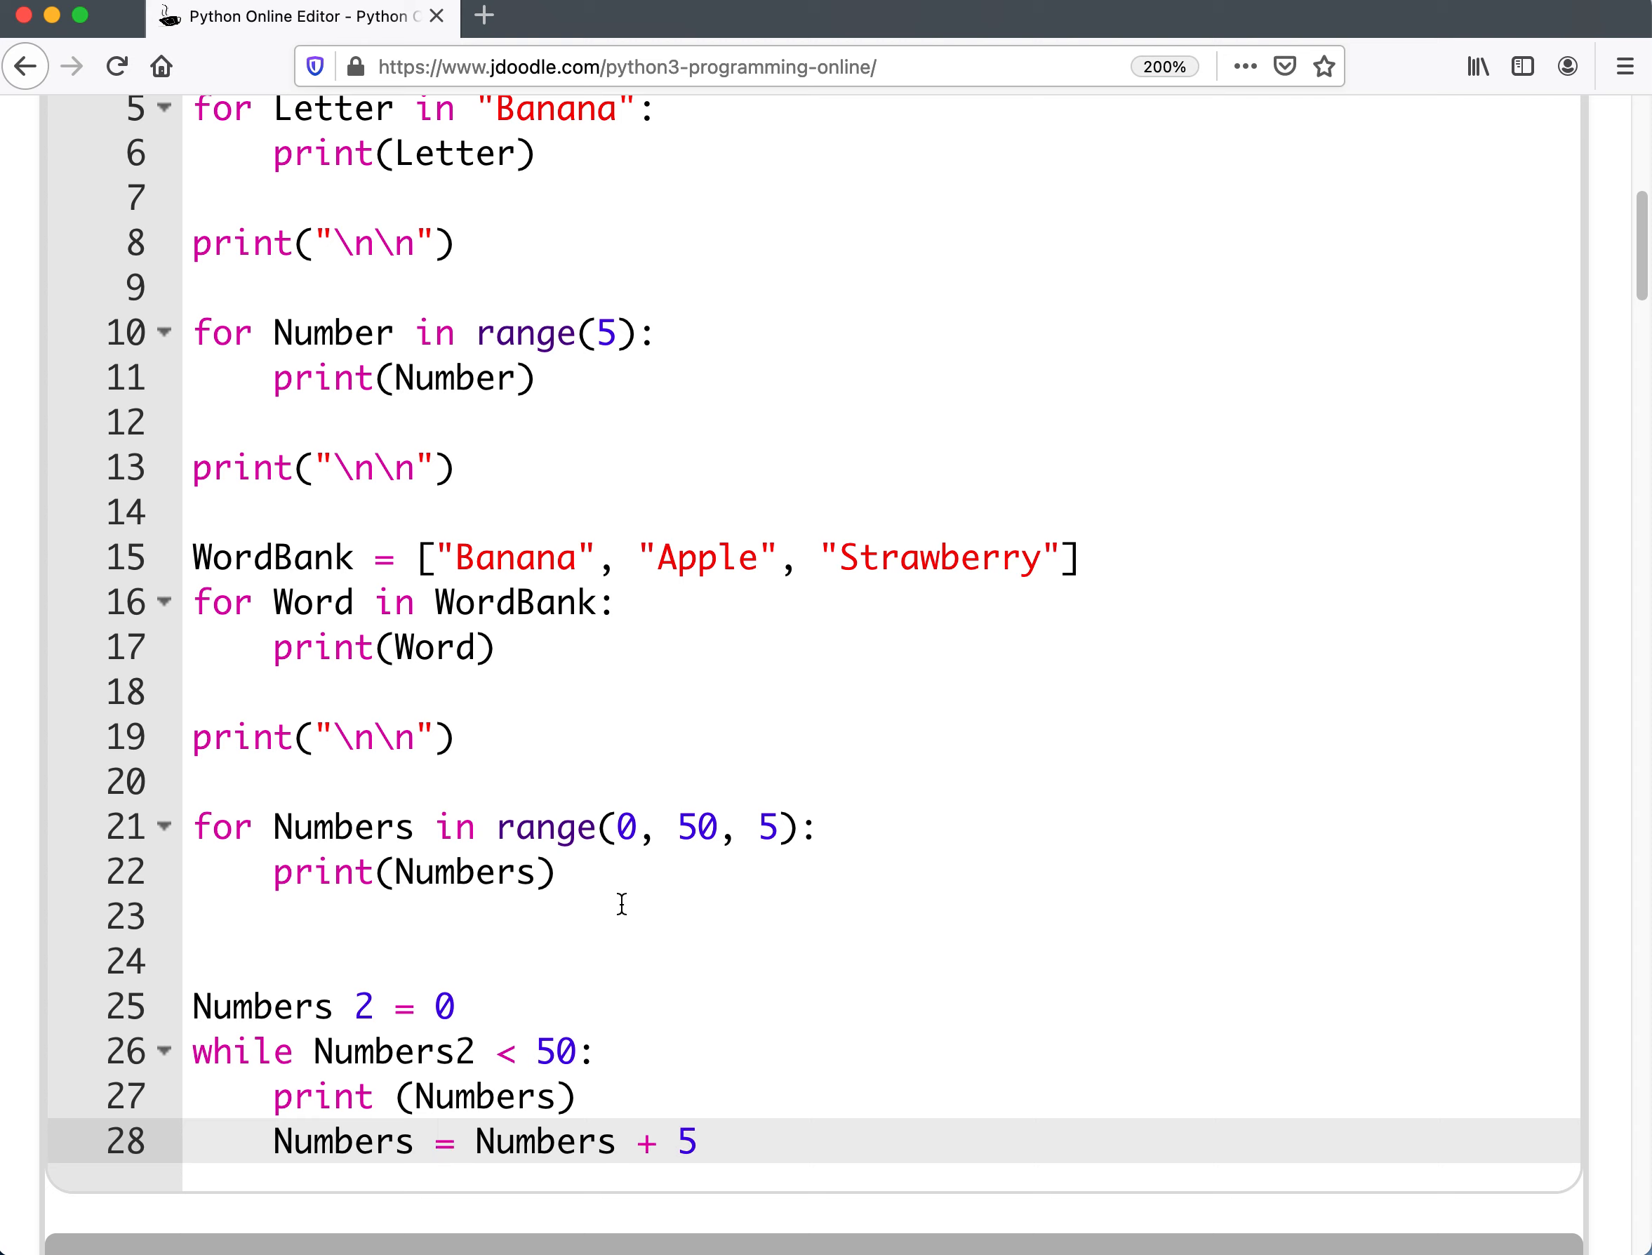
{"action": "mouse_move", "coordinate": [205, 821]}
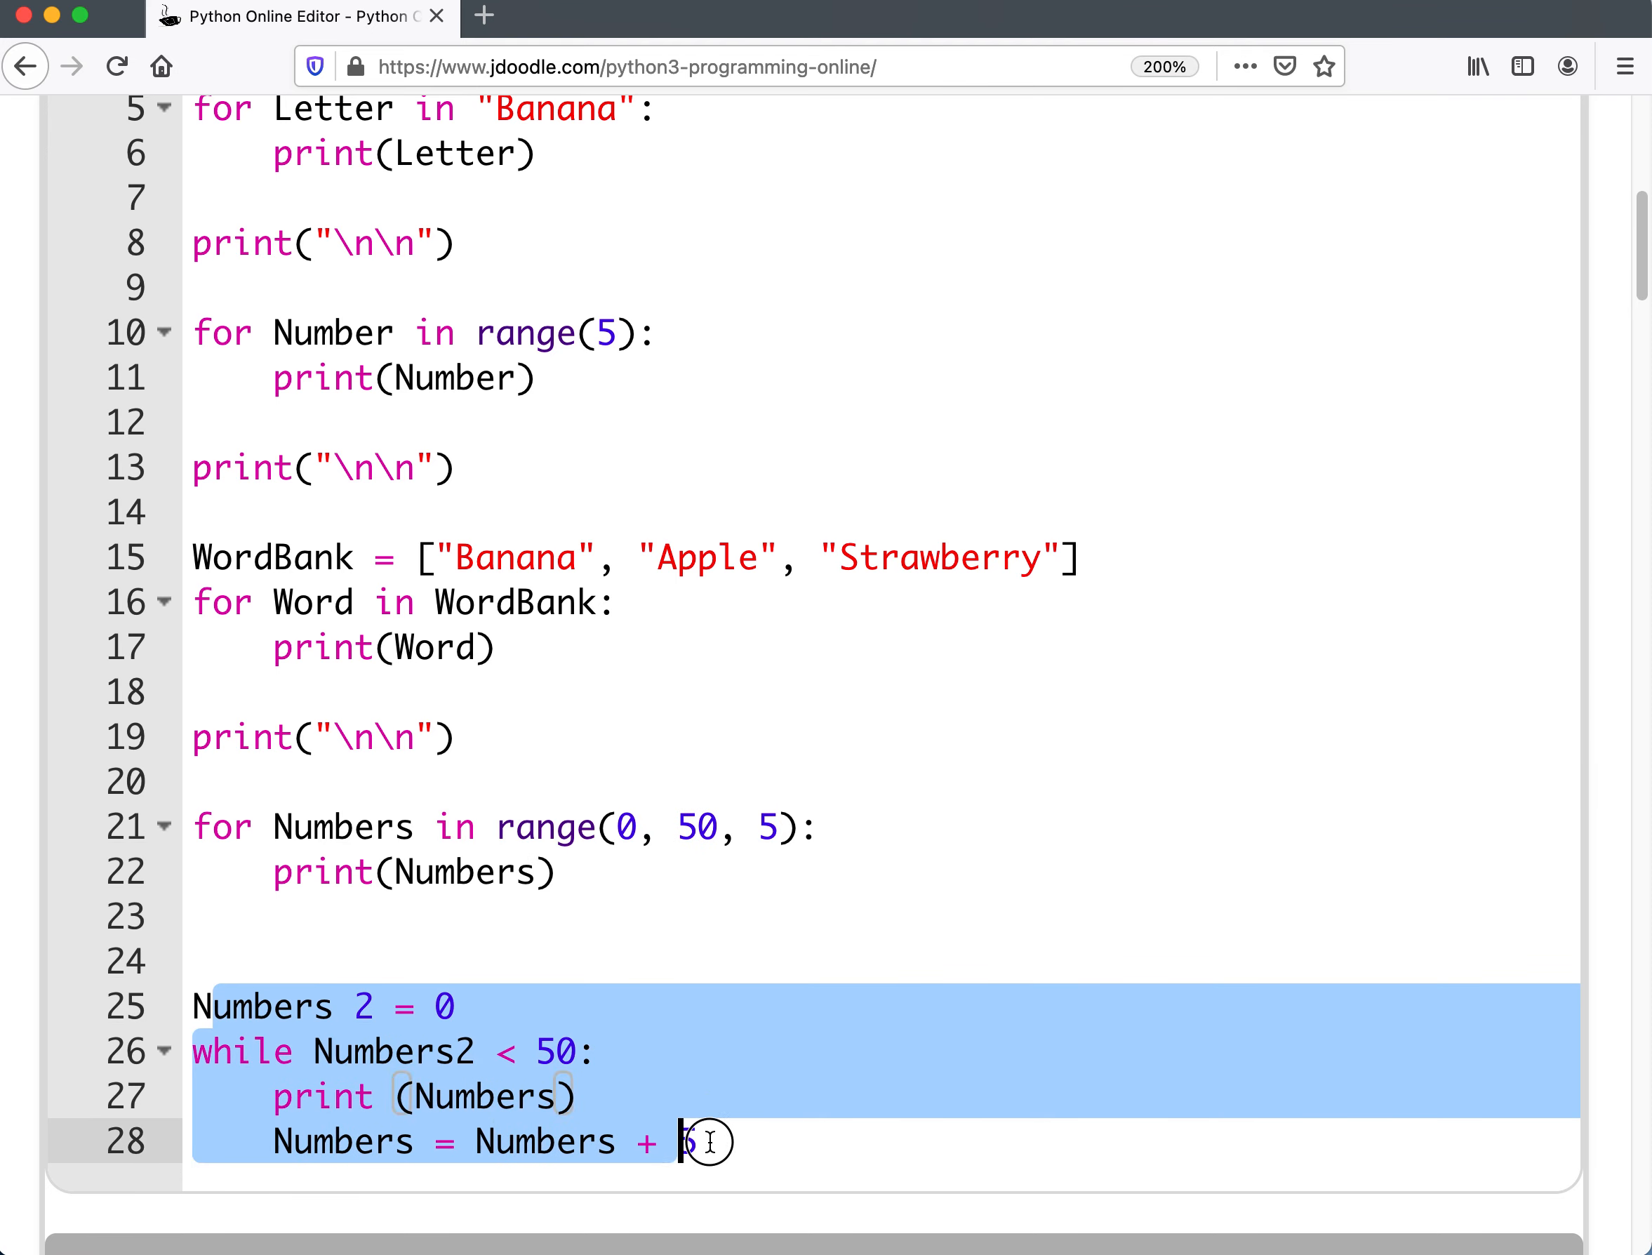
{"action": "type", "text": "5"}
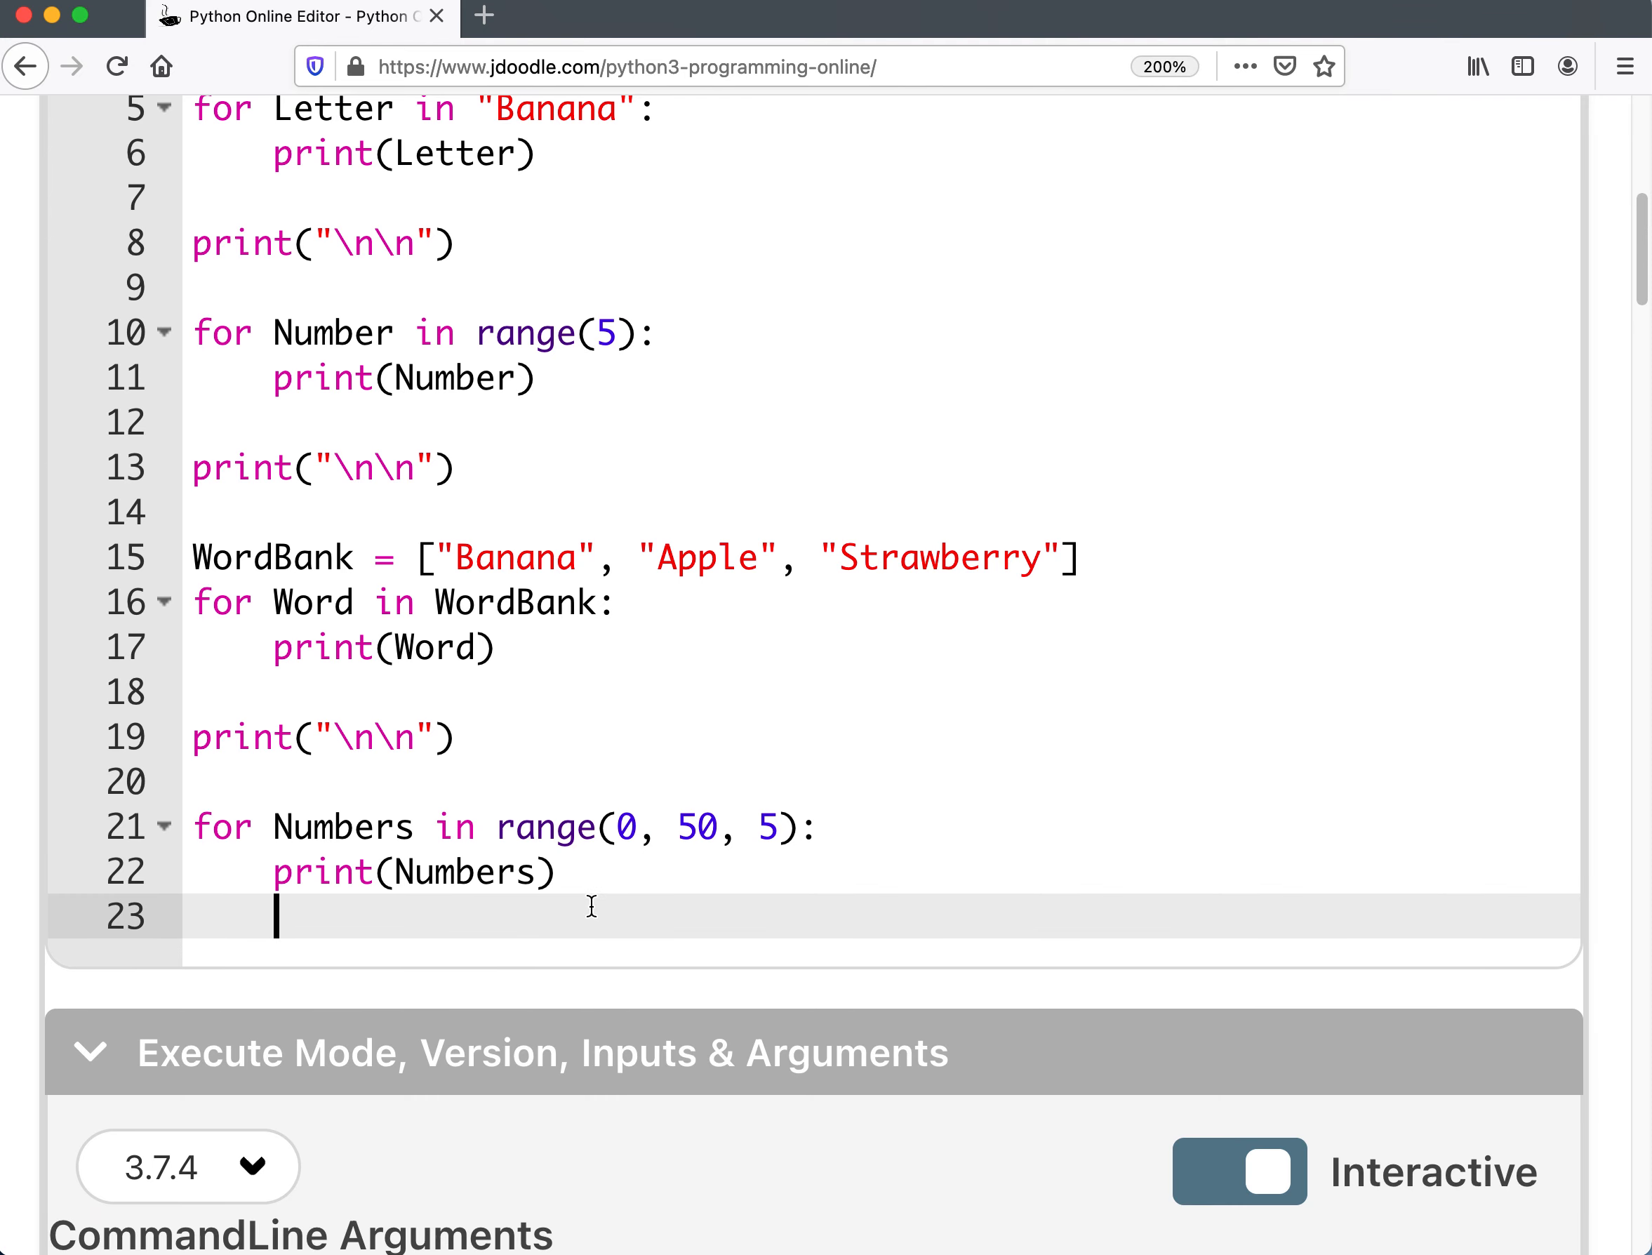
Scroll through the page to review the full script ending at range(0, 50, 5).
{"action": "scroll", "scroll_direction": "up", "scroll_amount": 3}
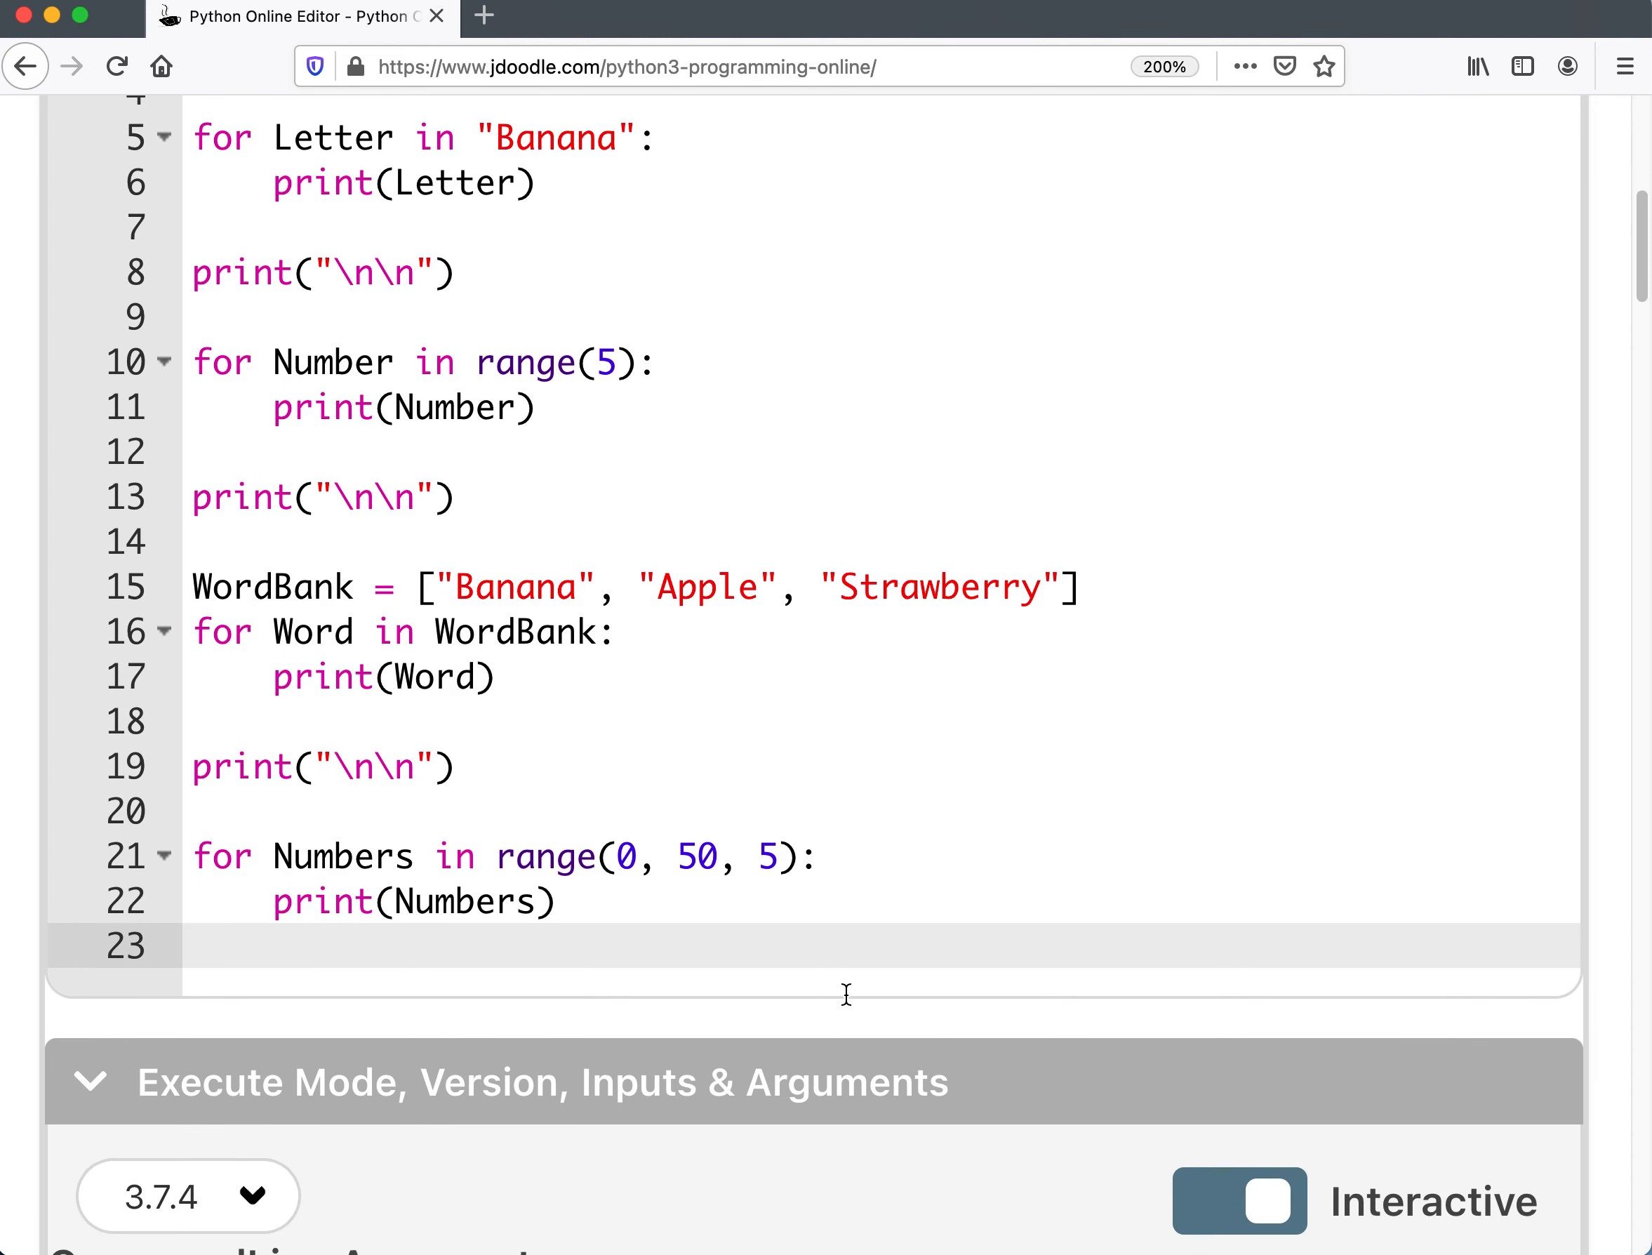
{"action": "scroll", "scroll_direction": "down", "scroll_amount": 3}
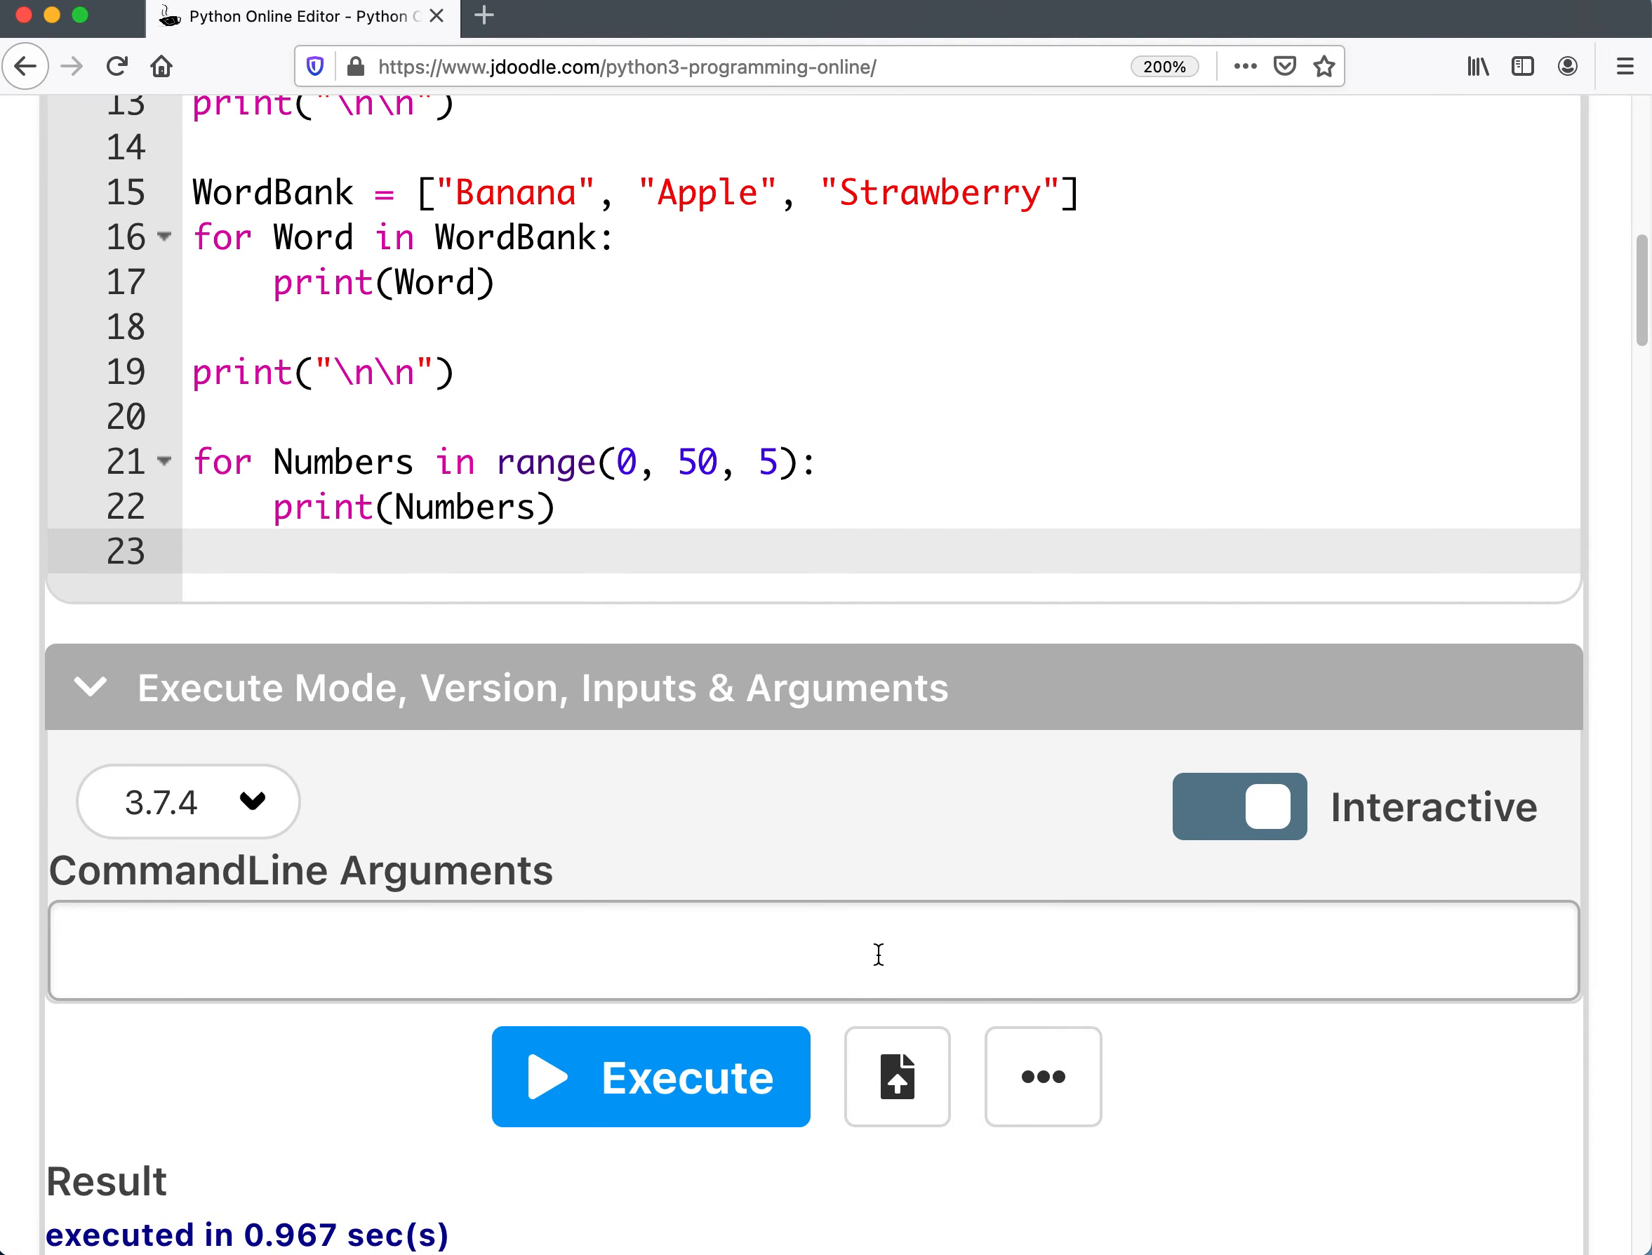
{"action": "scroll", "scroll_direction": "up", "scroll_amount": 3}
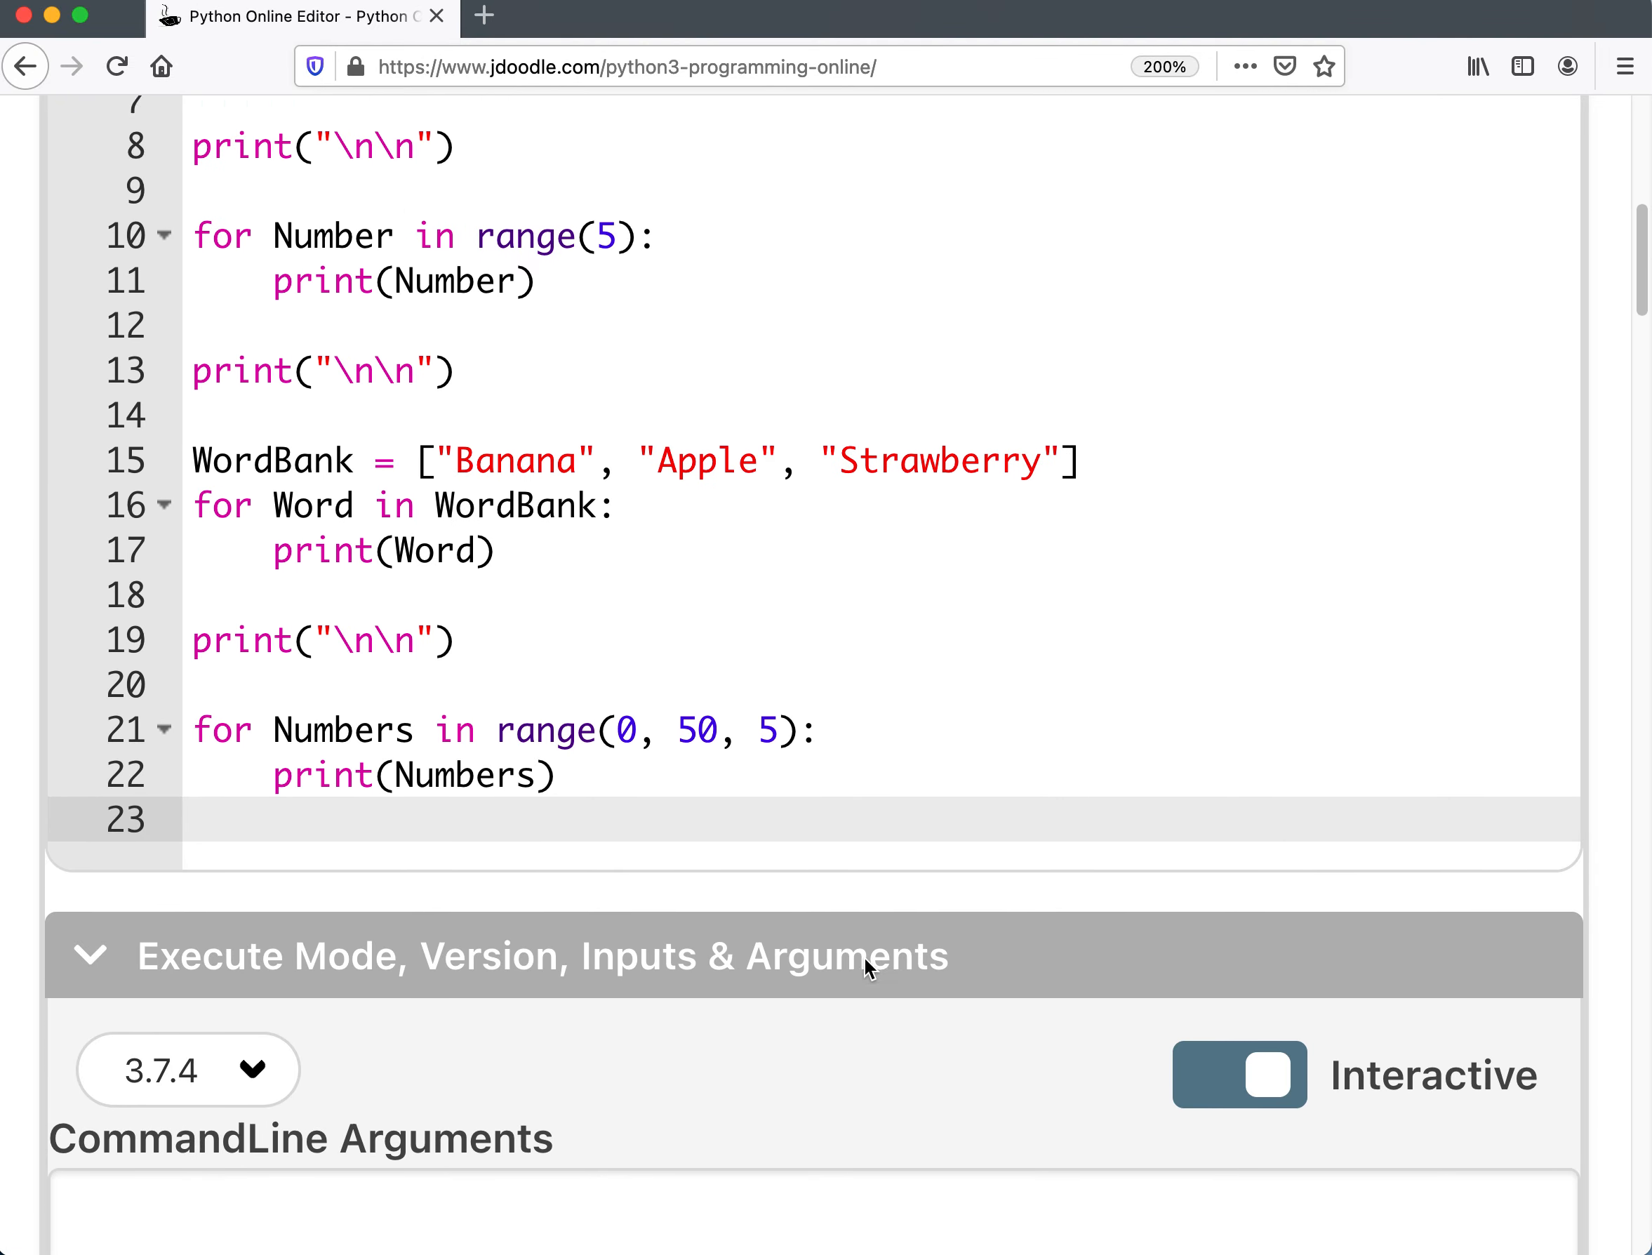
{"action": "scroll", "scroll_direction": "up", "scroll_amount": 3}
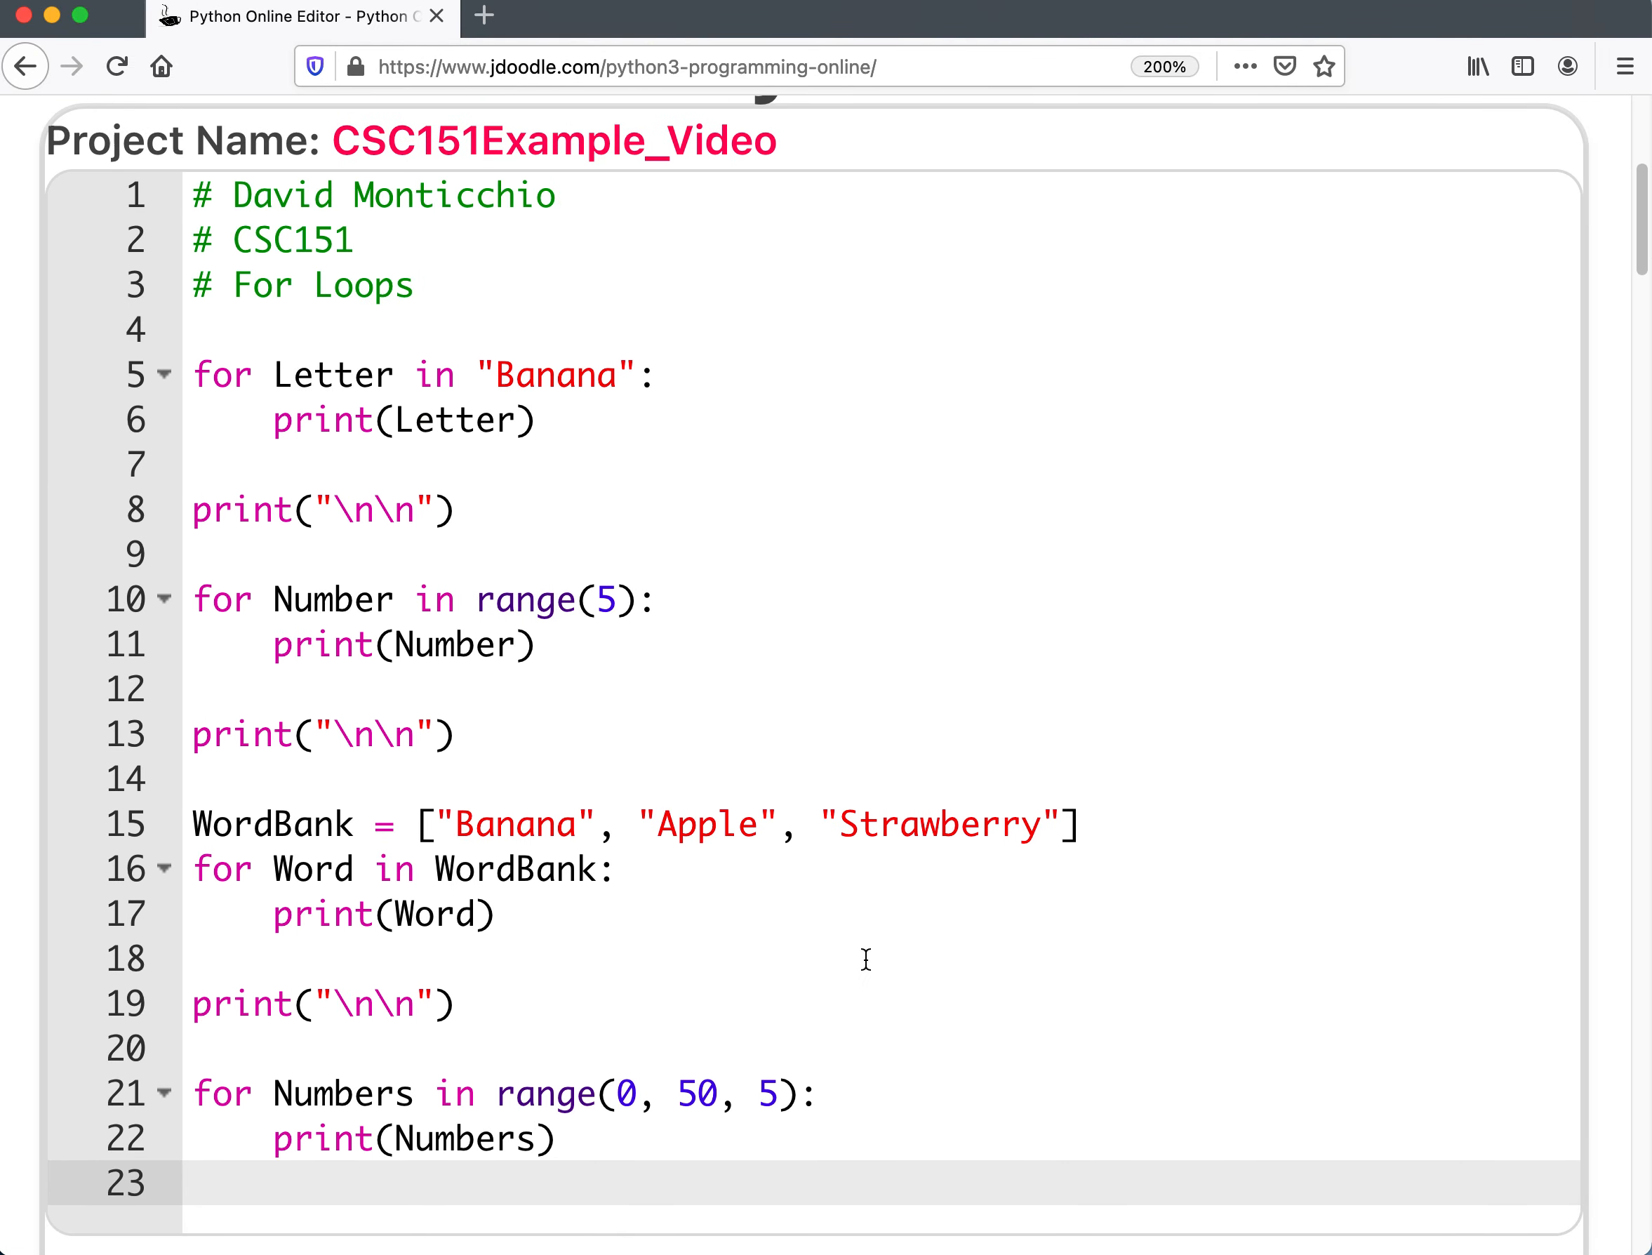